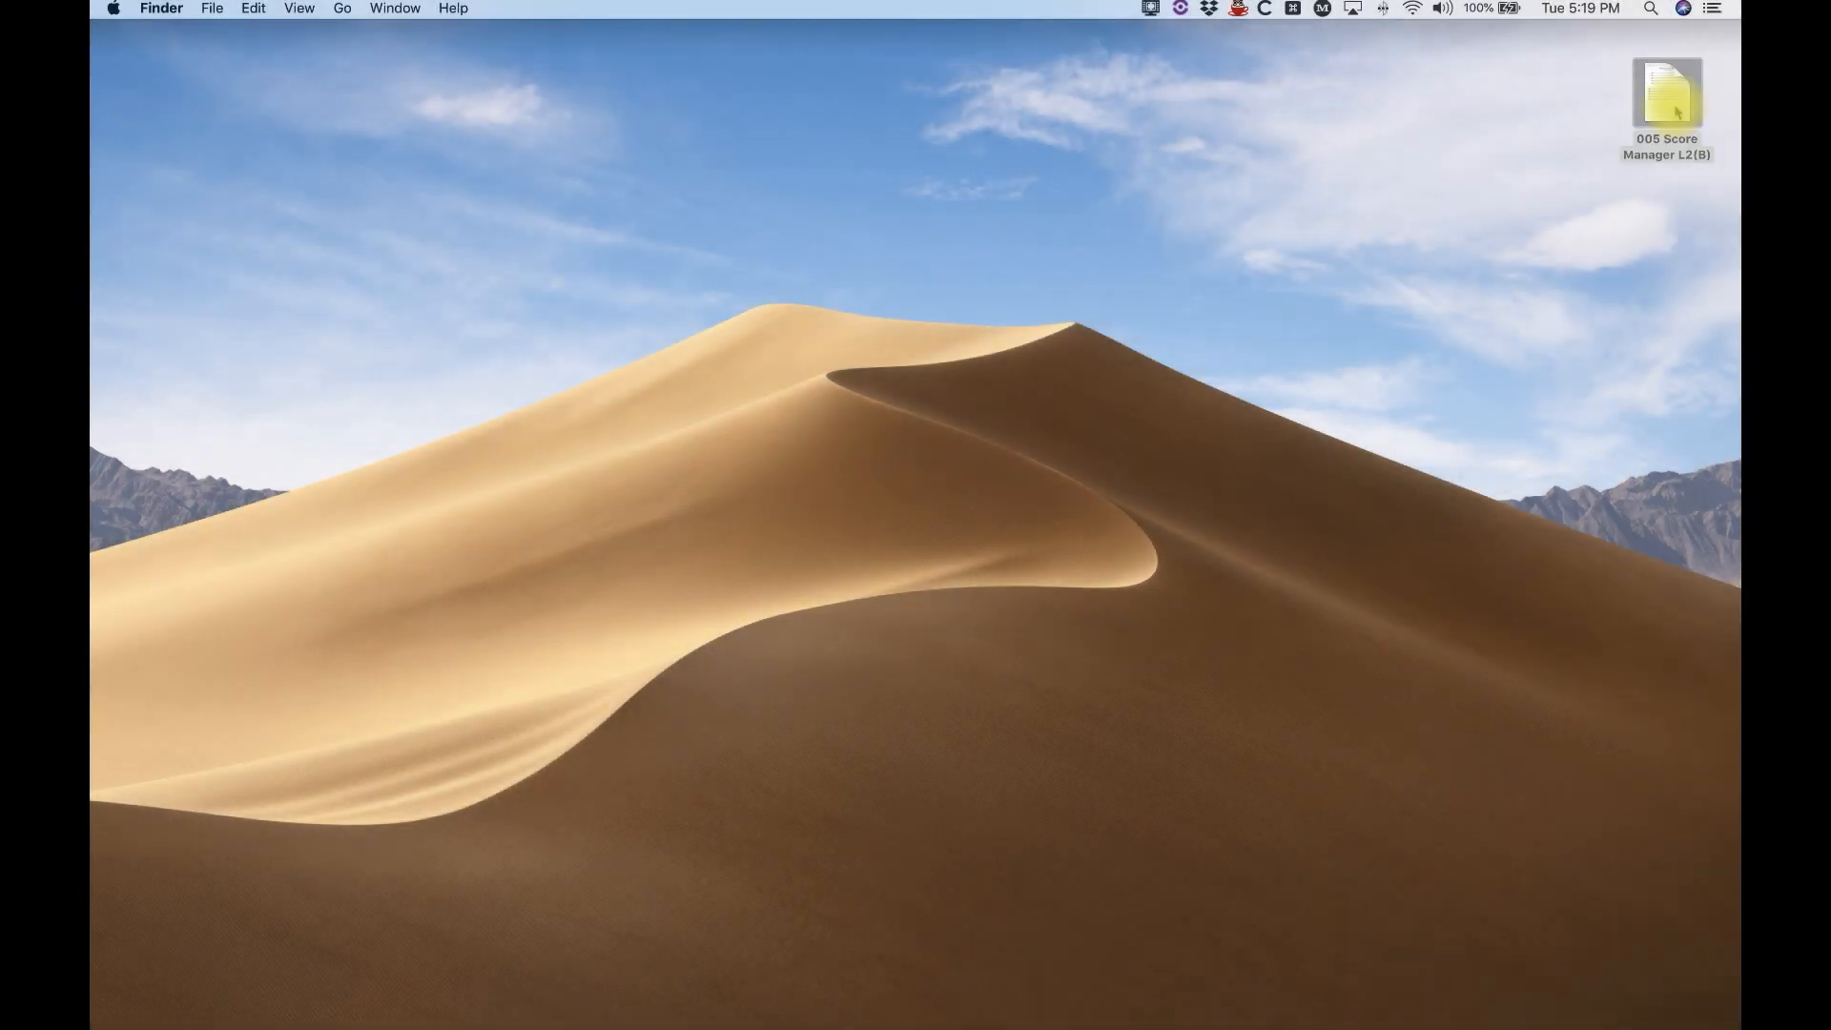
Open the 005 Score Manager L2(B) file from the desktop in Finale.
double_click(1666, 90)
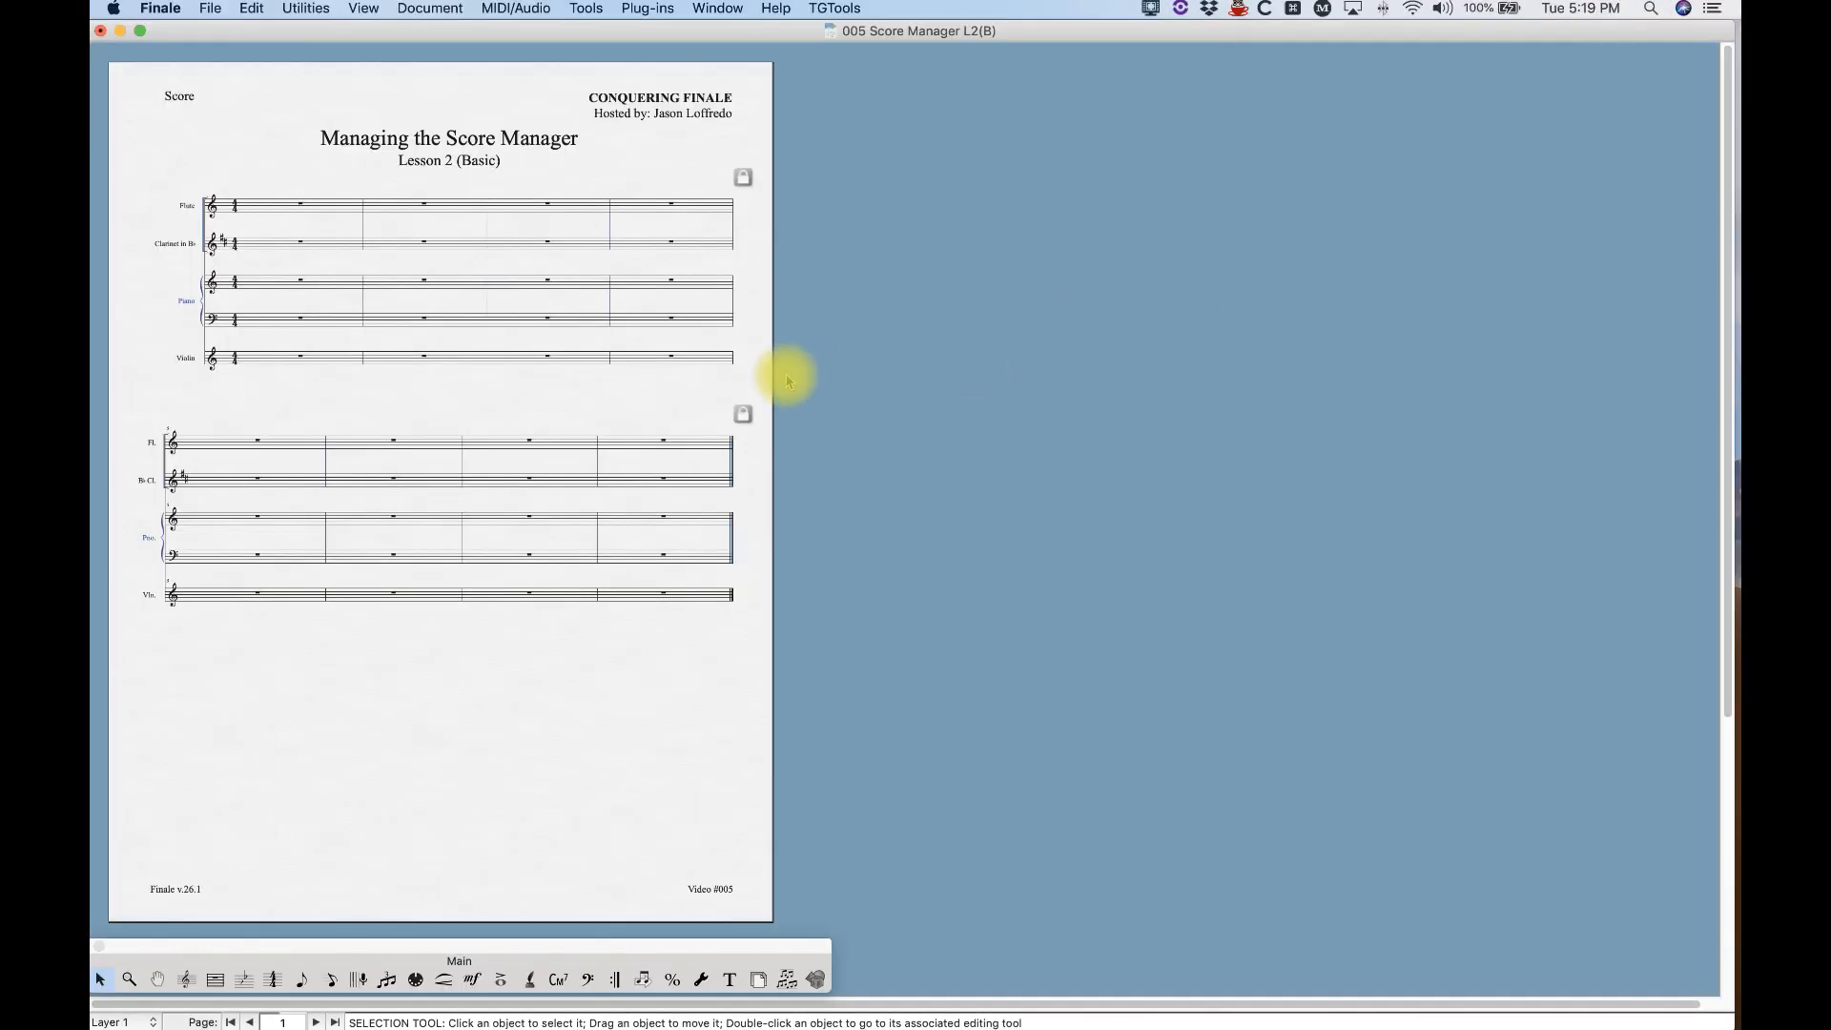
mouse_move(604, 412)
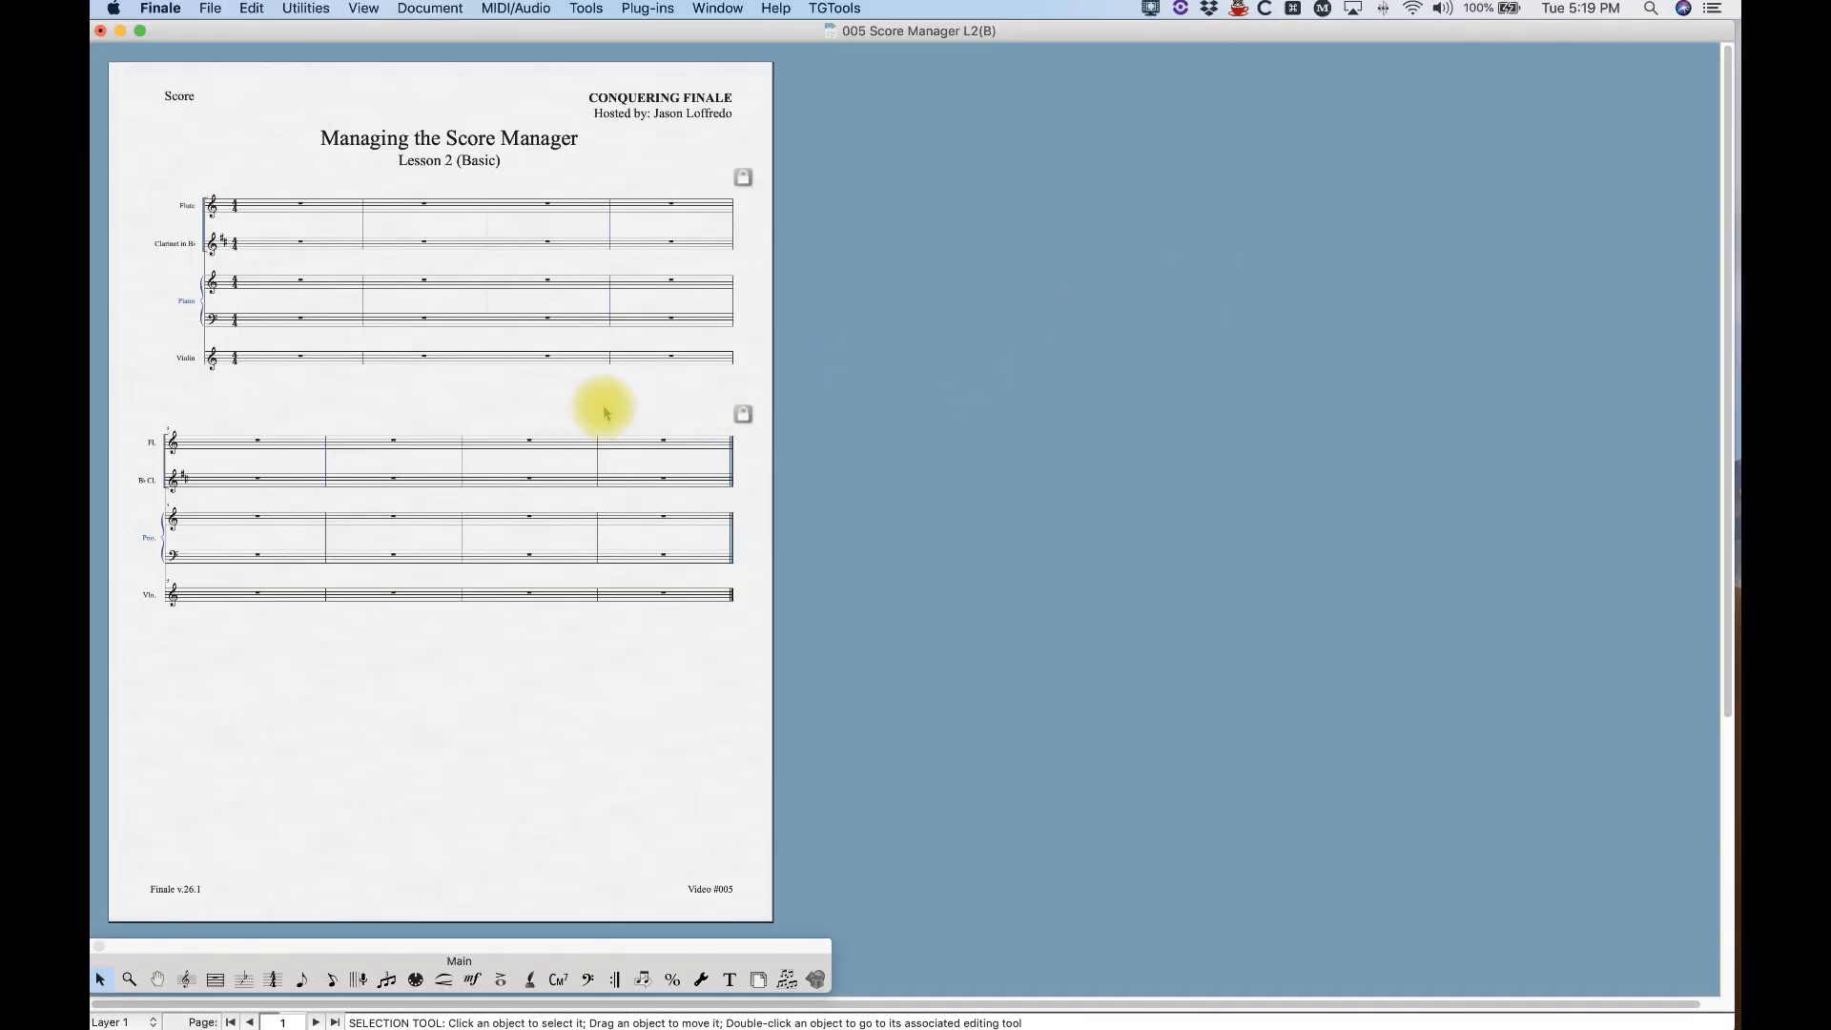
mouse_move(640, 417)
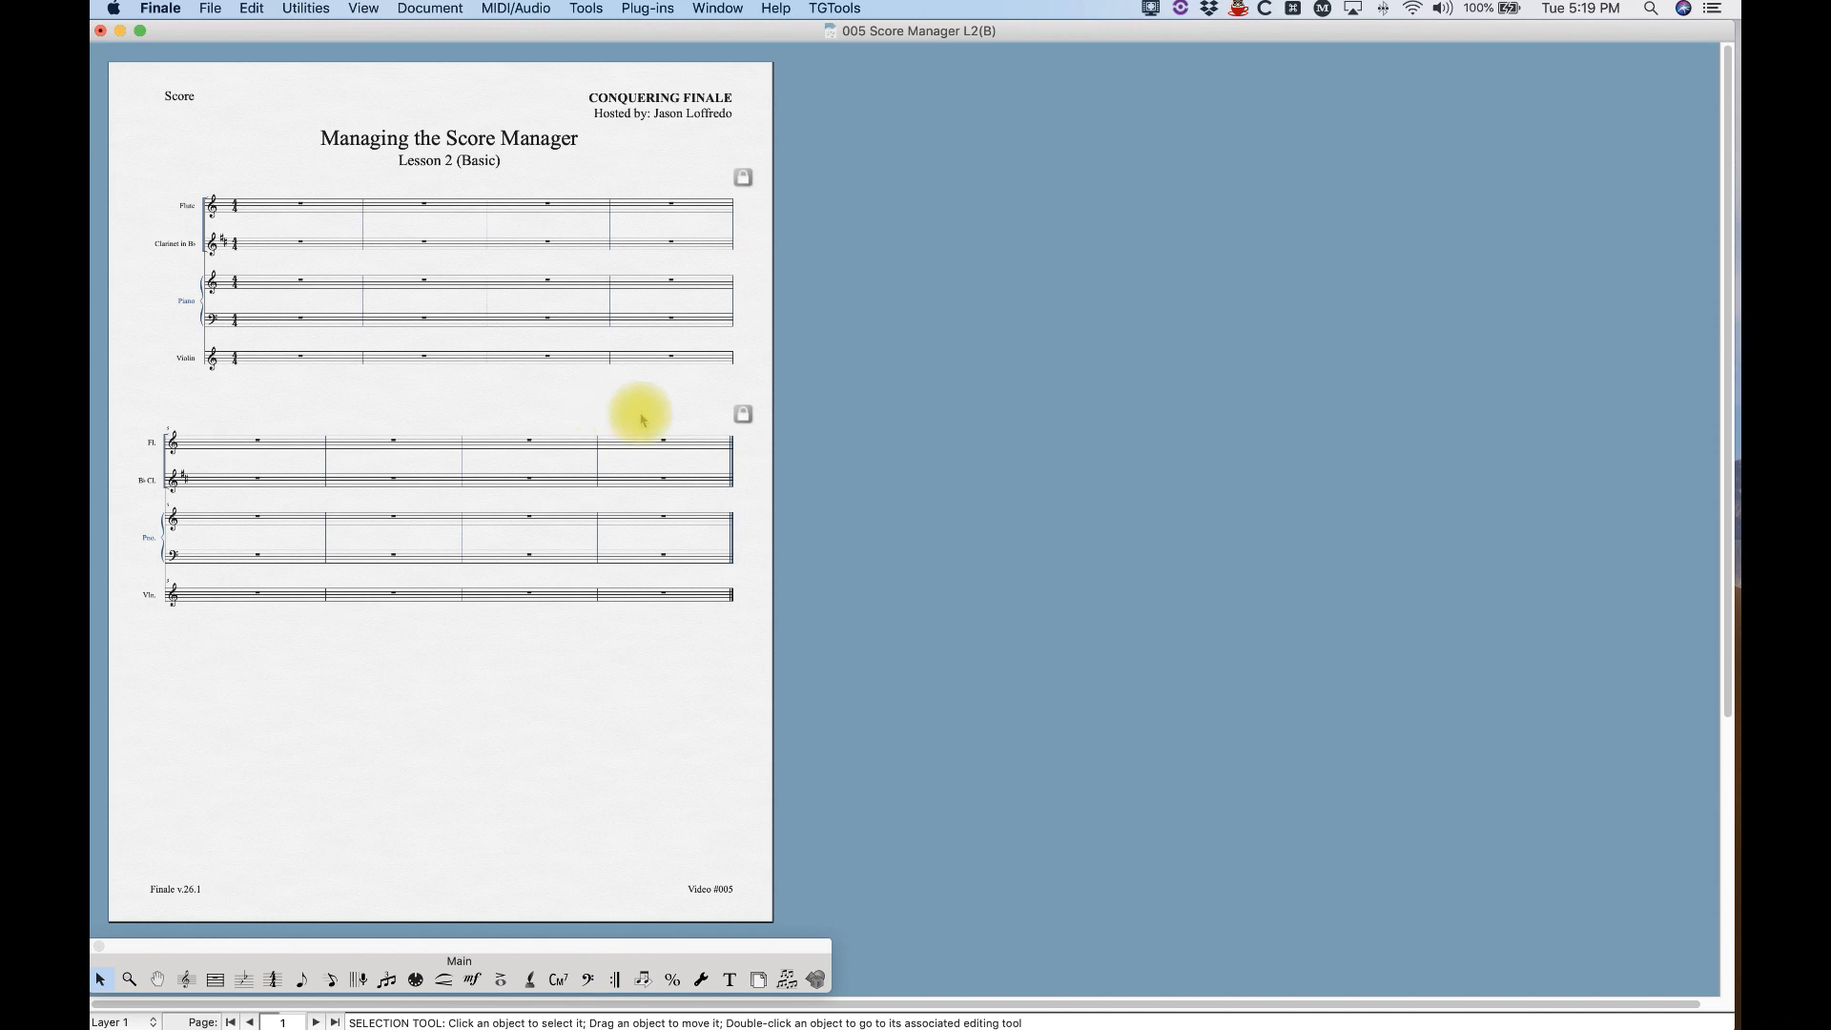
Open Window > Score Manager to view the score's File Info tab.
click(717, 9)
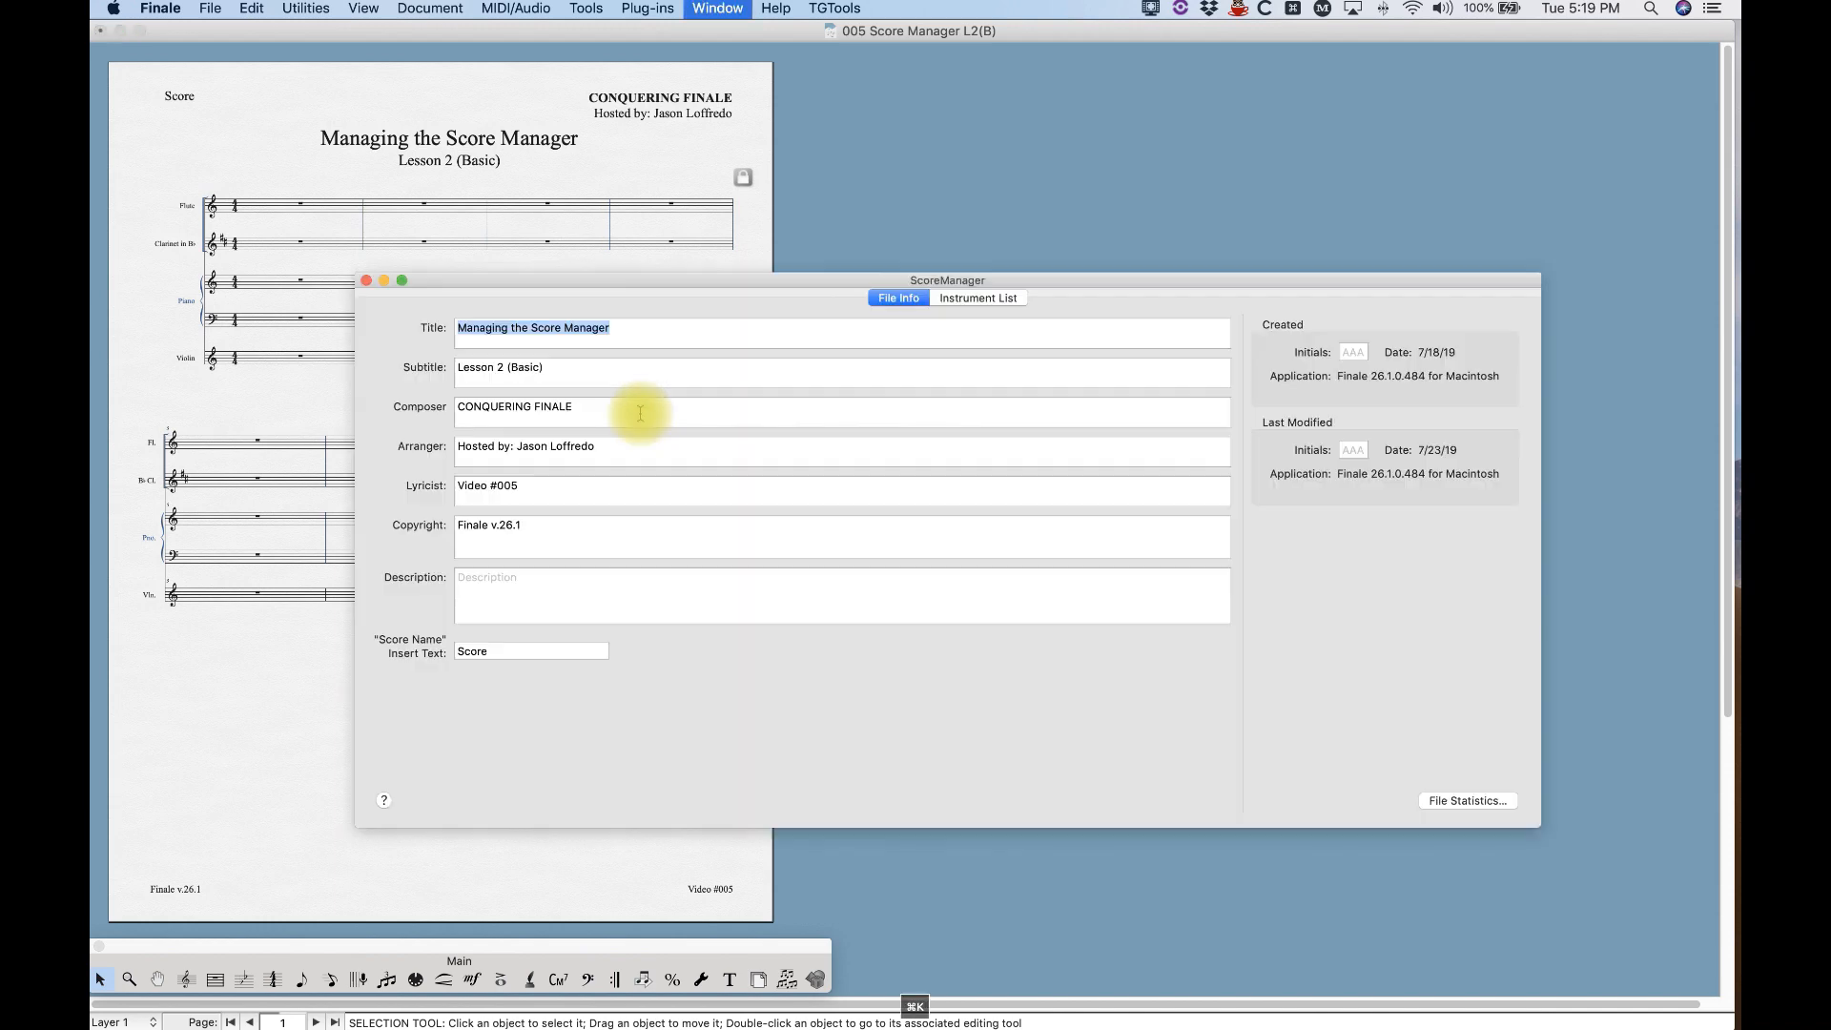
click(789, 328)
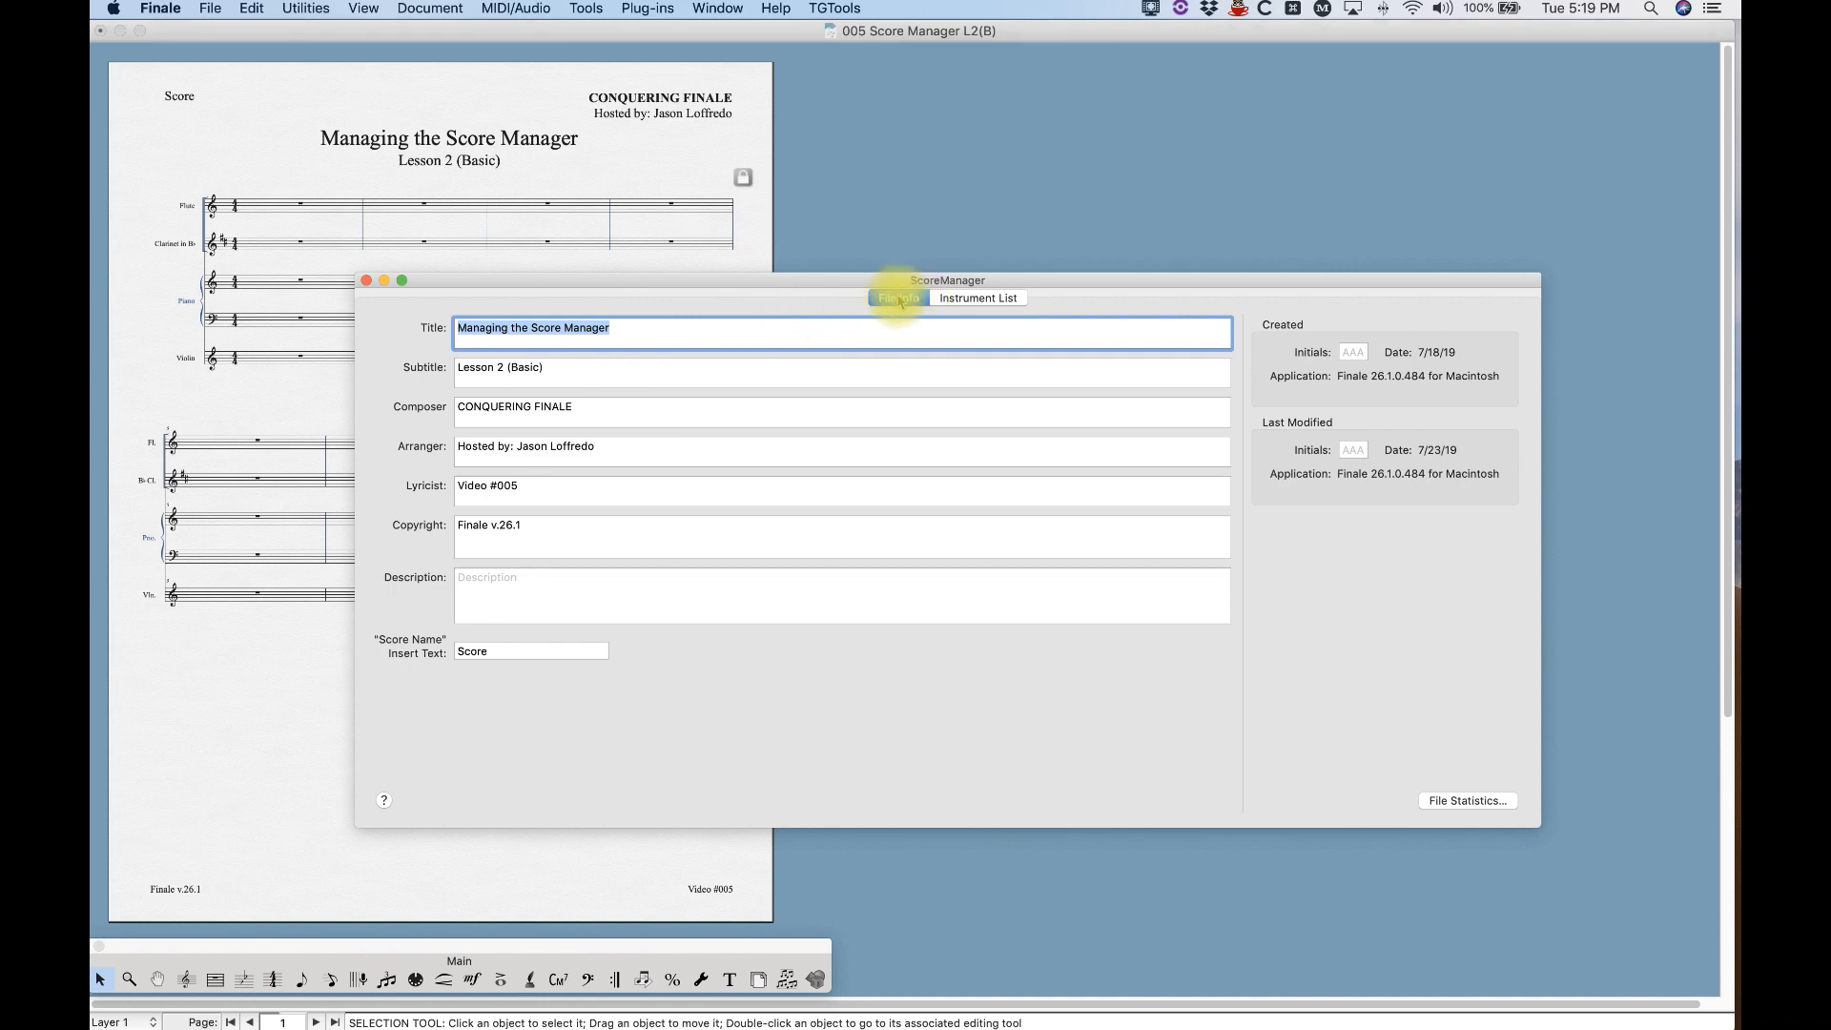
click(898, 297)
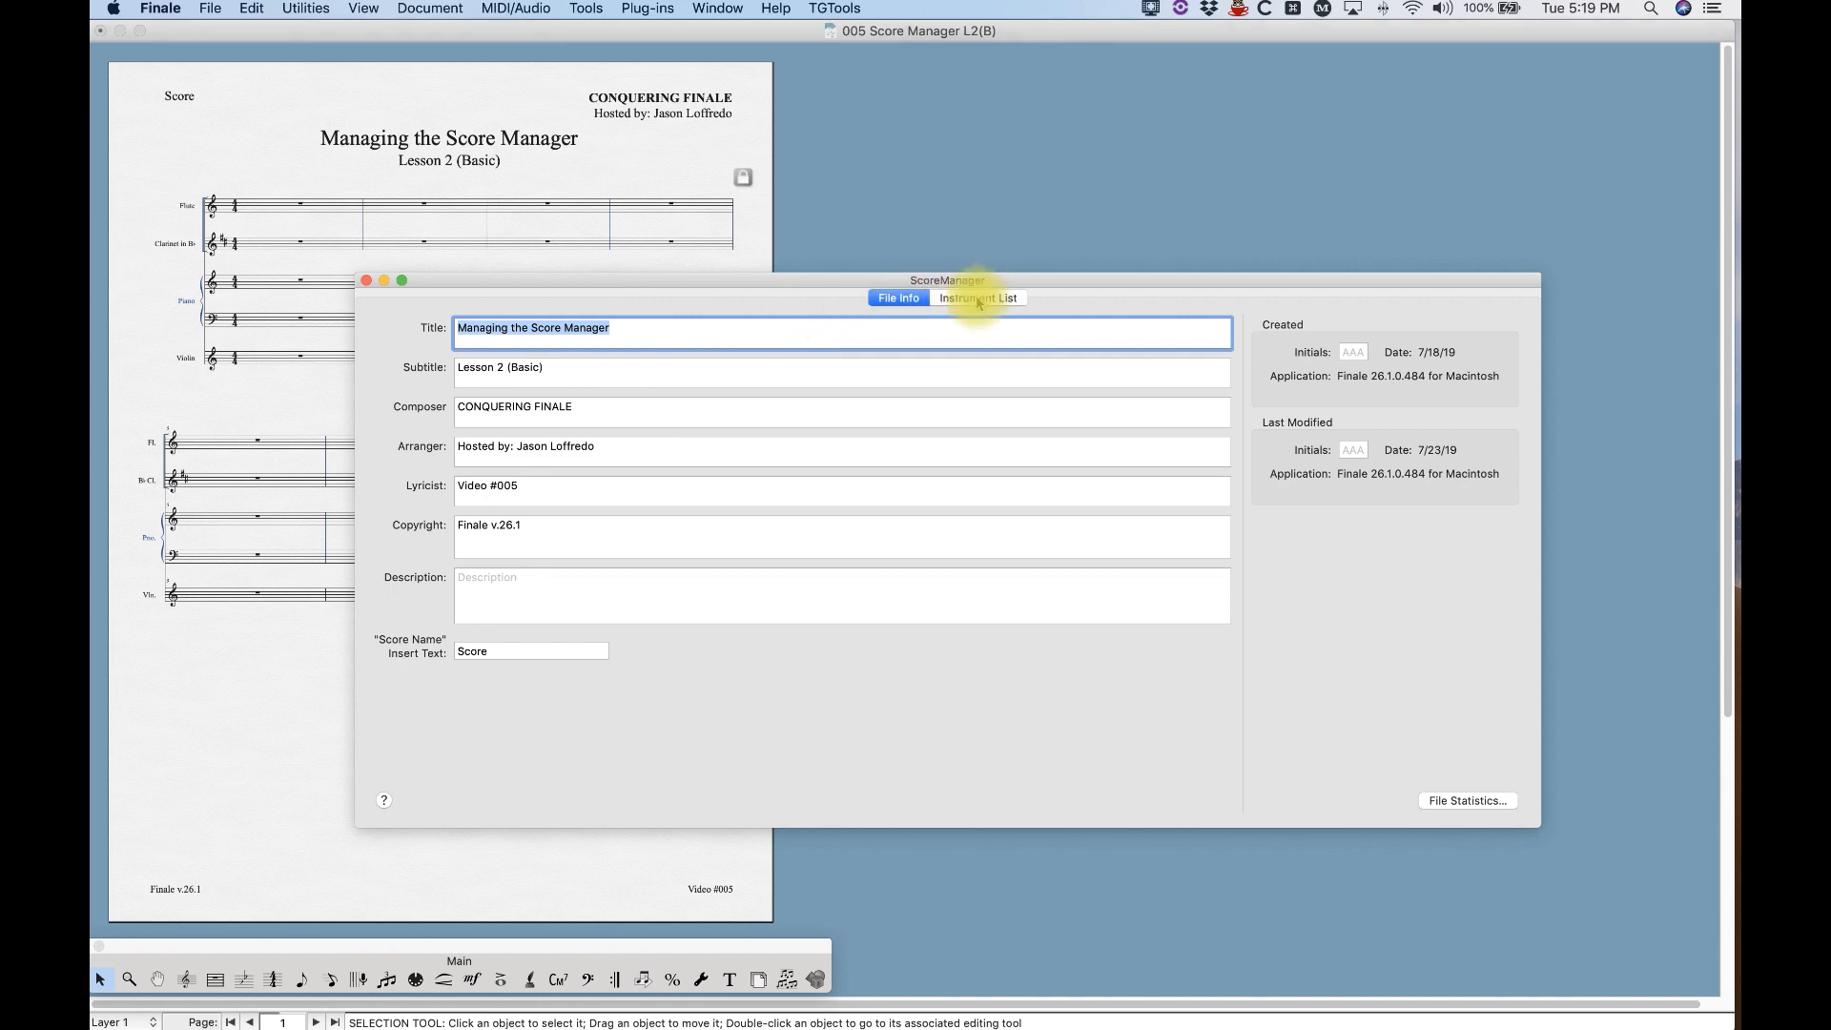
Show the Instrument List with Flute, Clarinet in Bb, Piano and Violin.
click(977, 297)
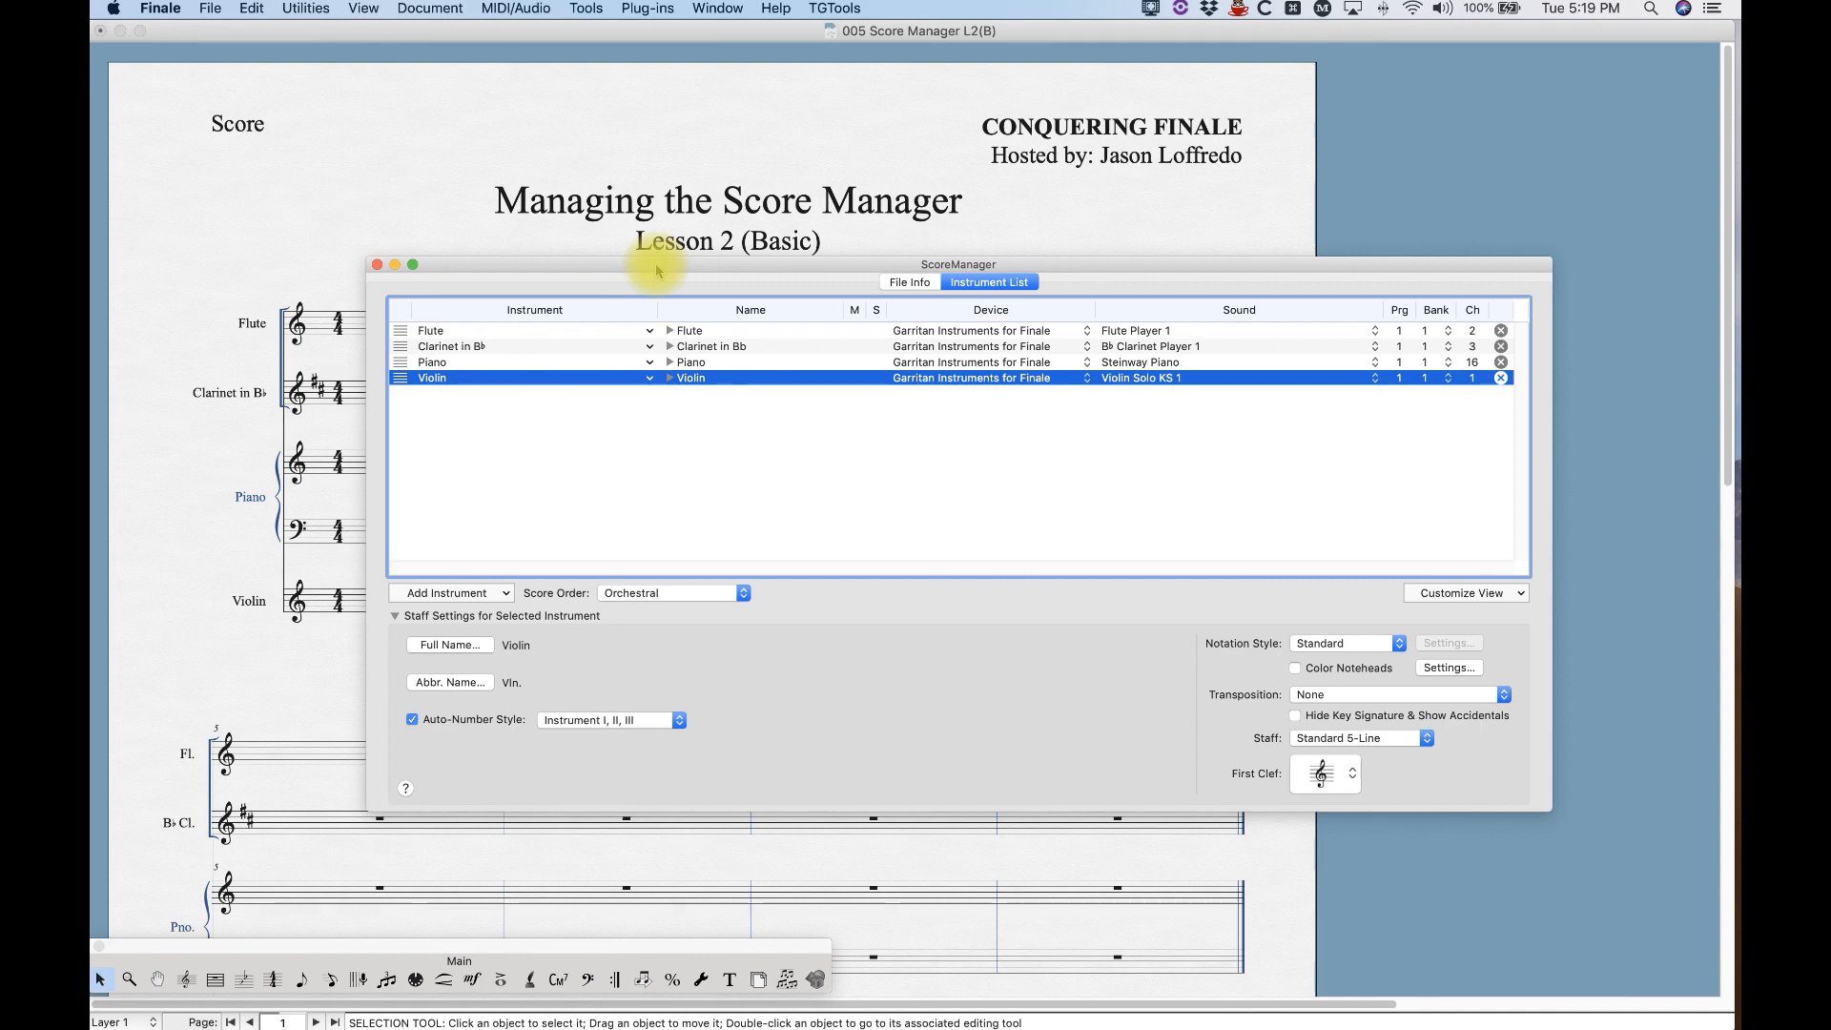
mouse_move(409, 438)
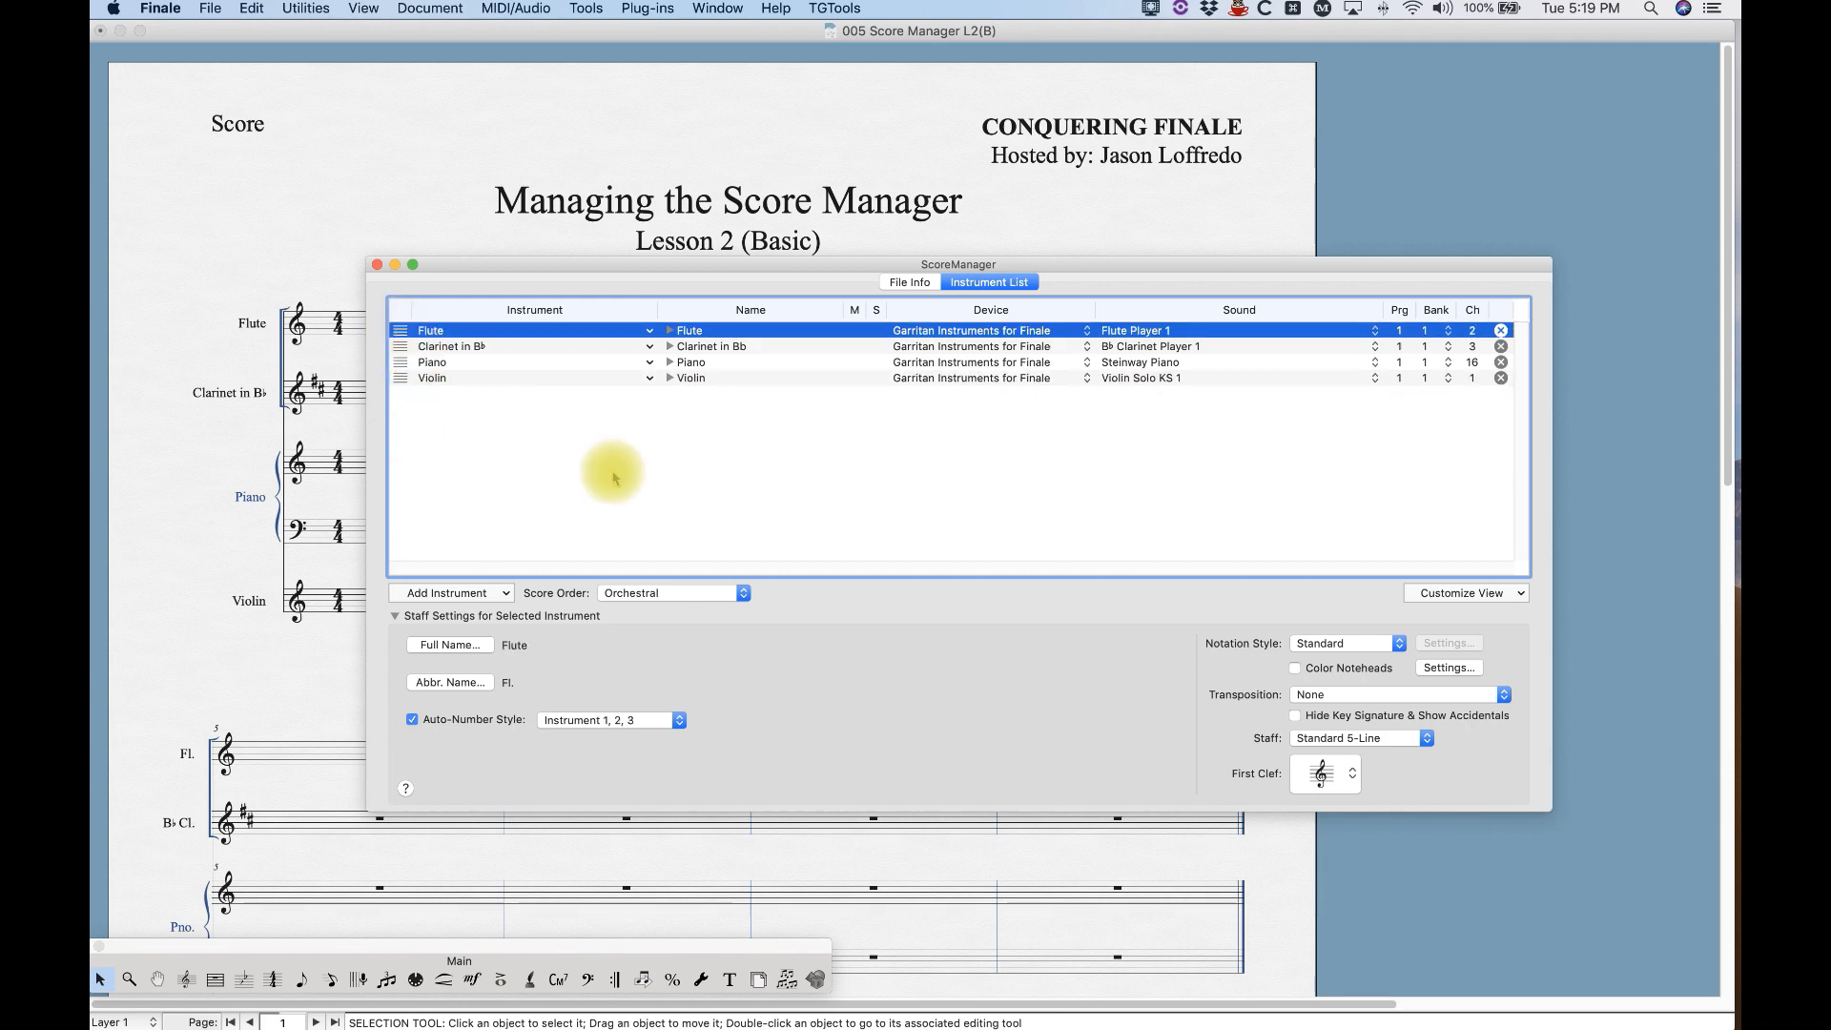
mouse_move(646, 476)
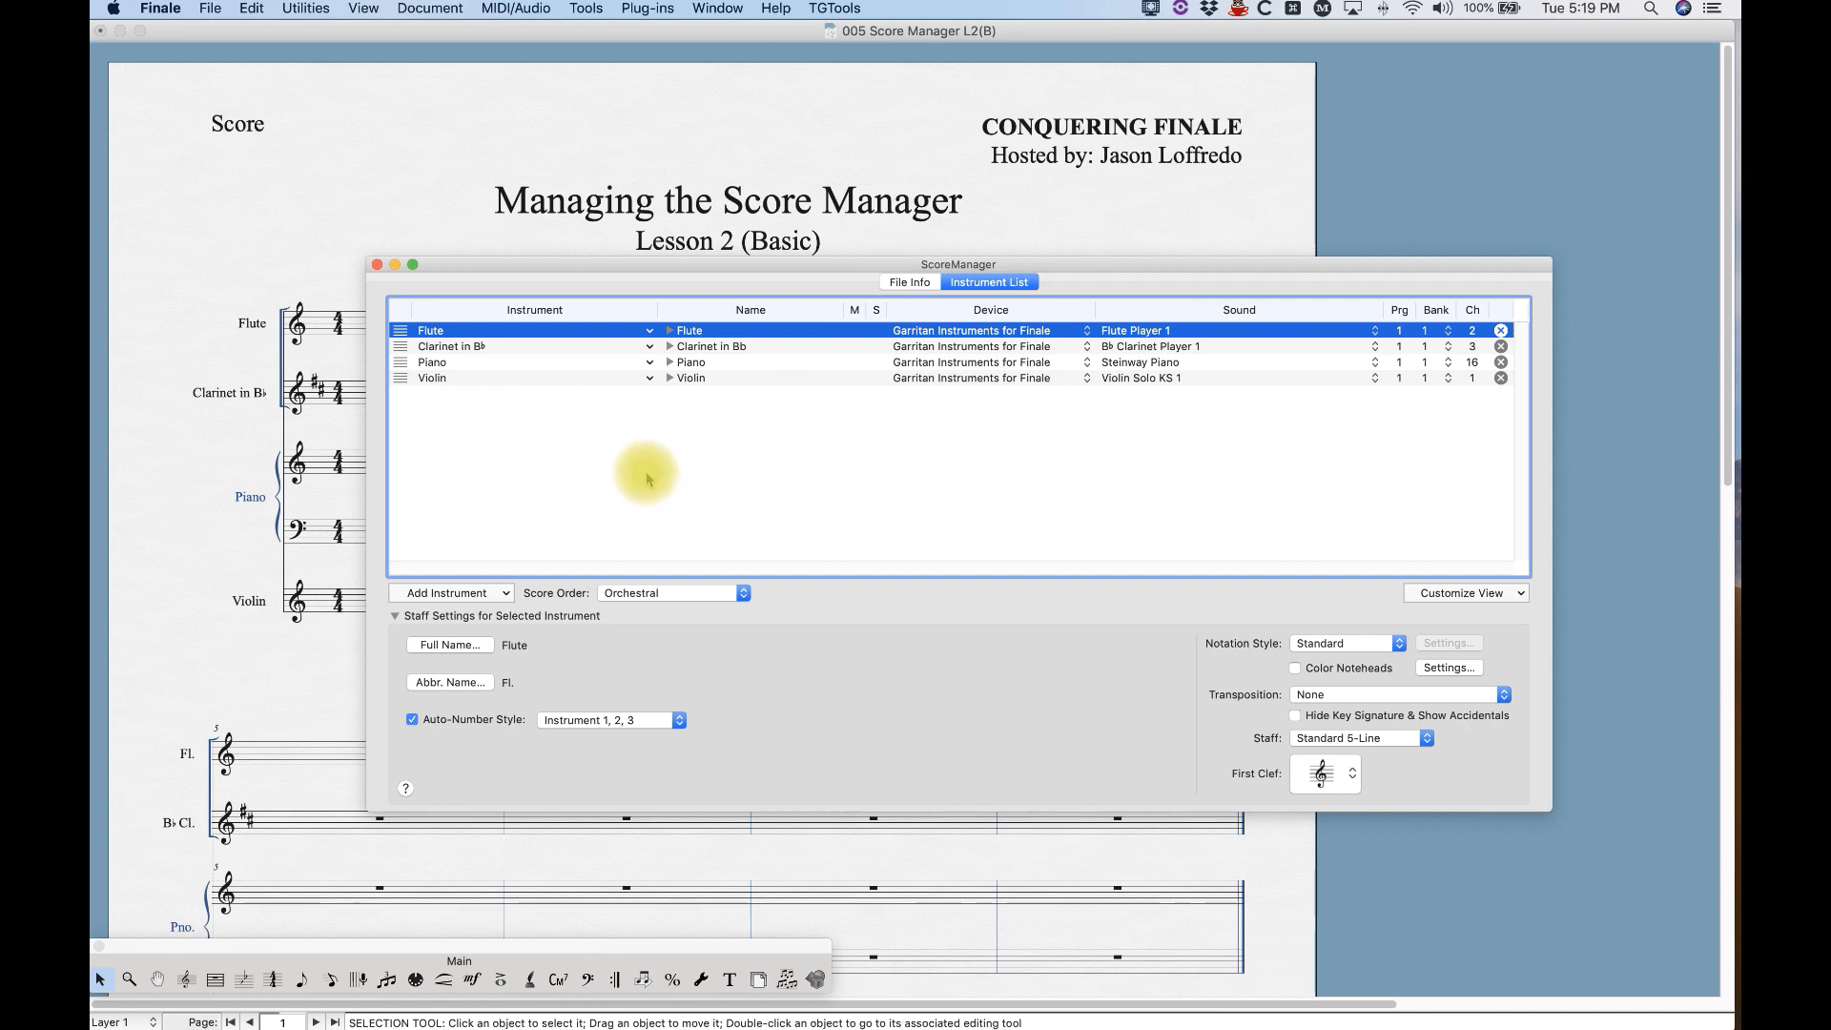
mouse_move(1113, 453)
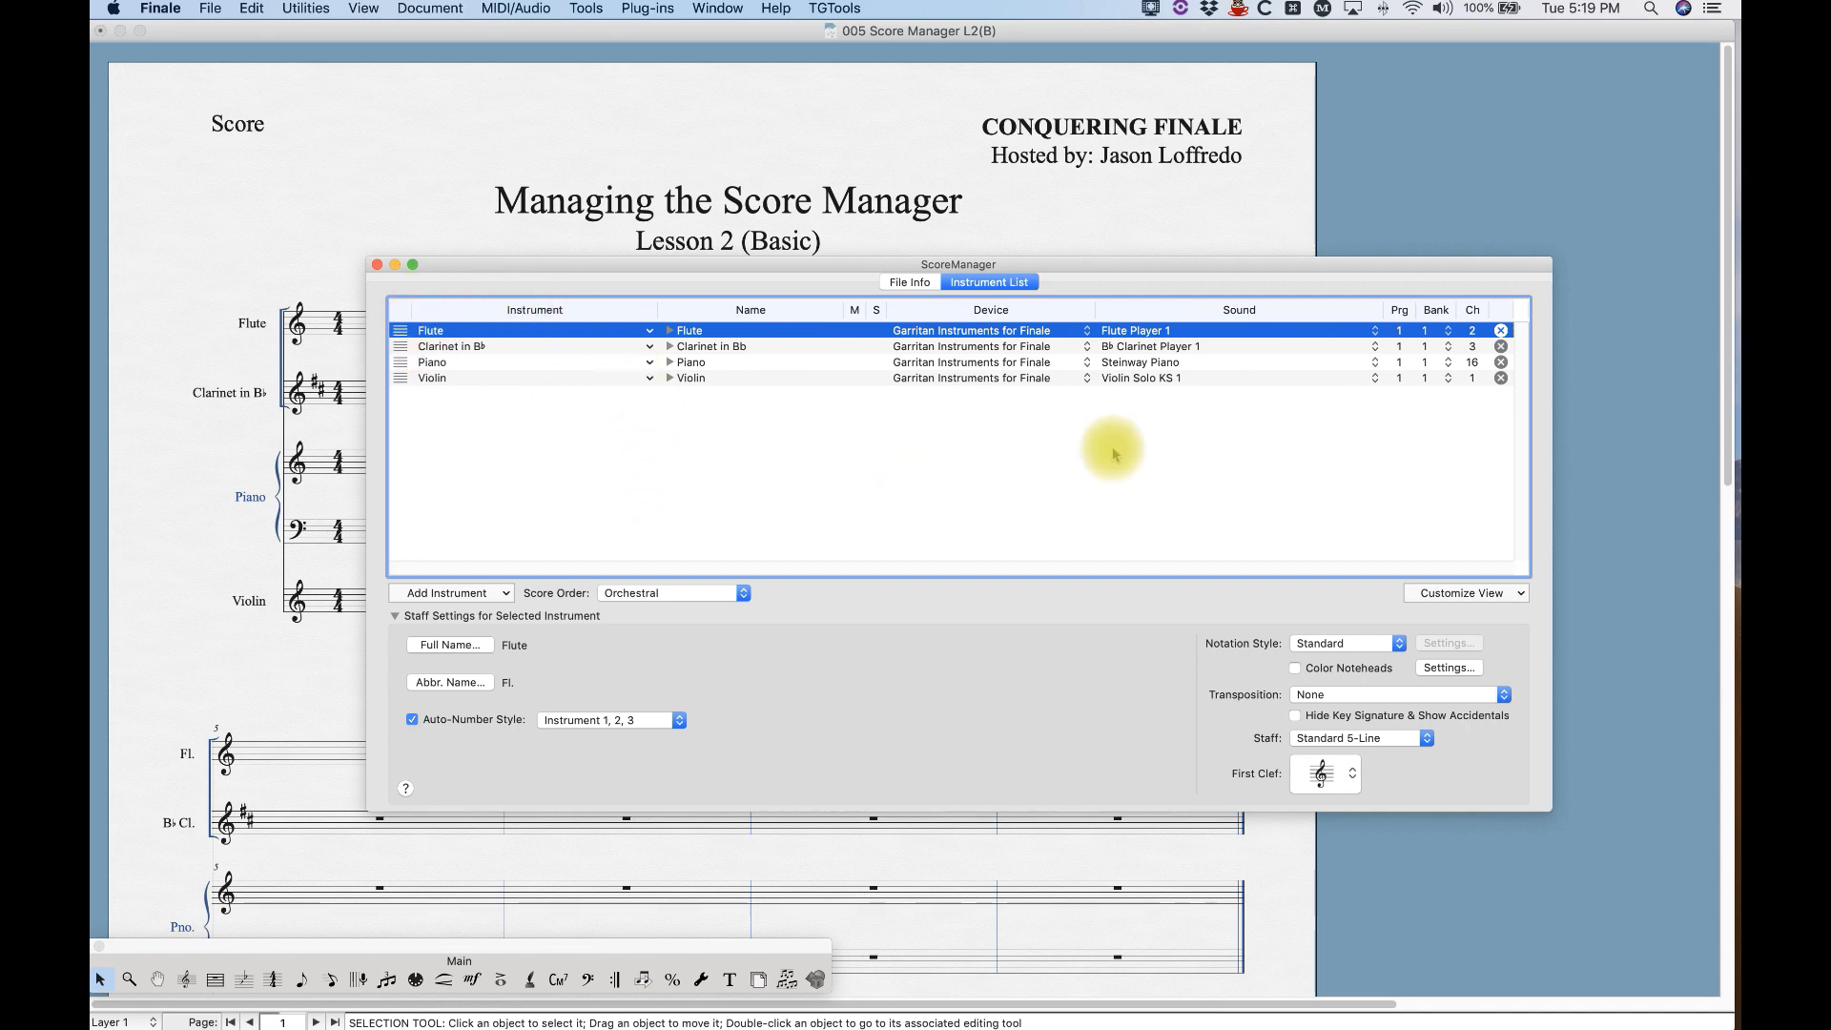
mouse_move(397, 339)
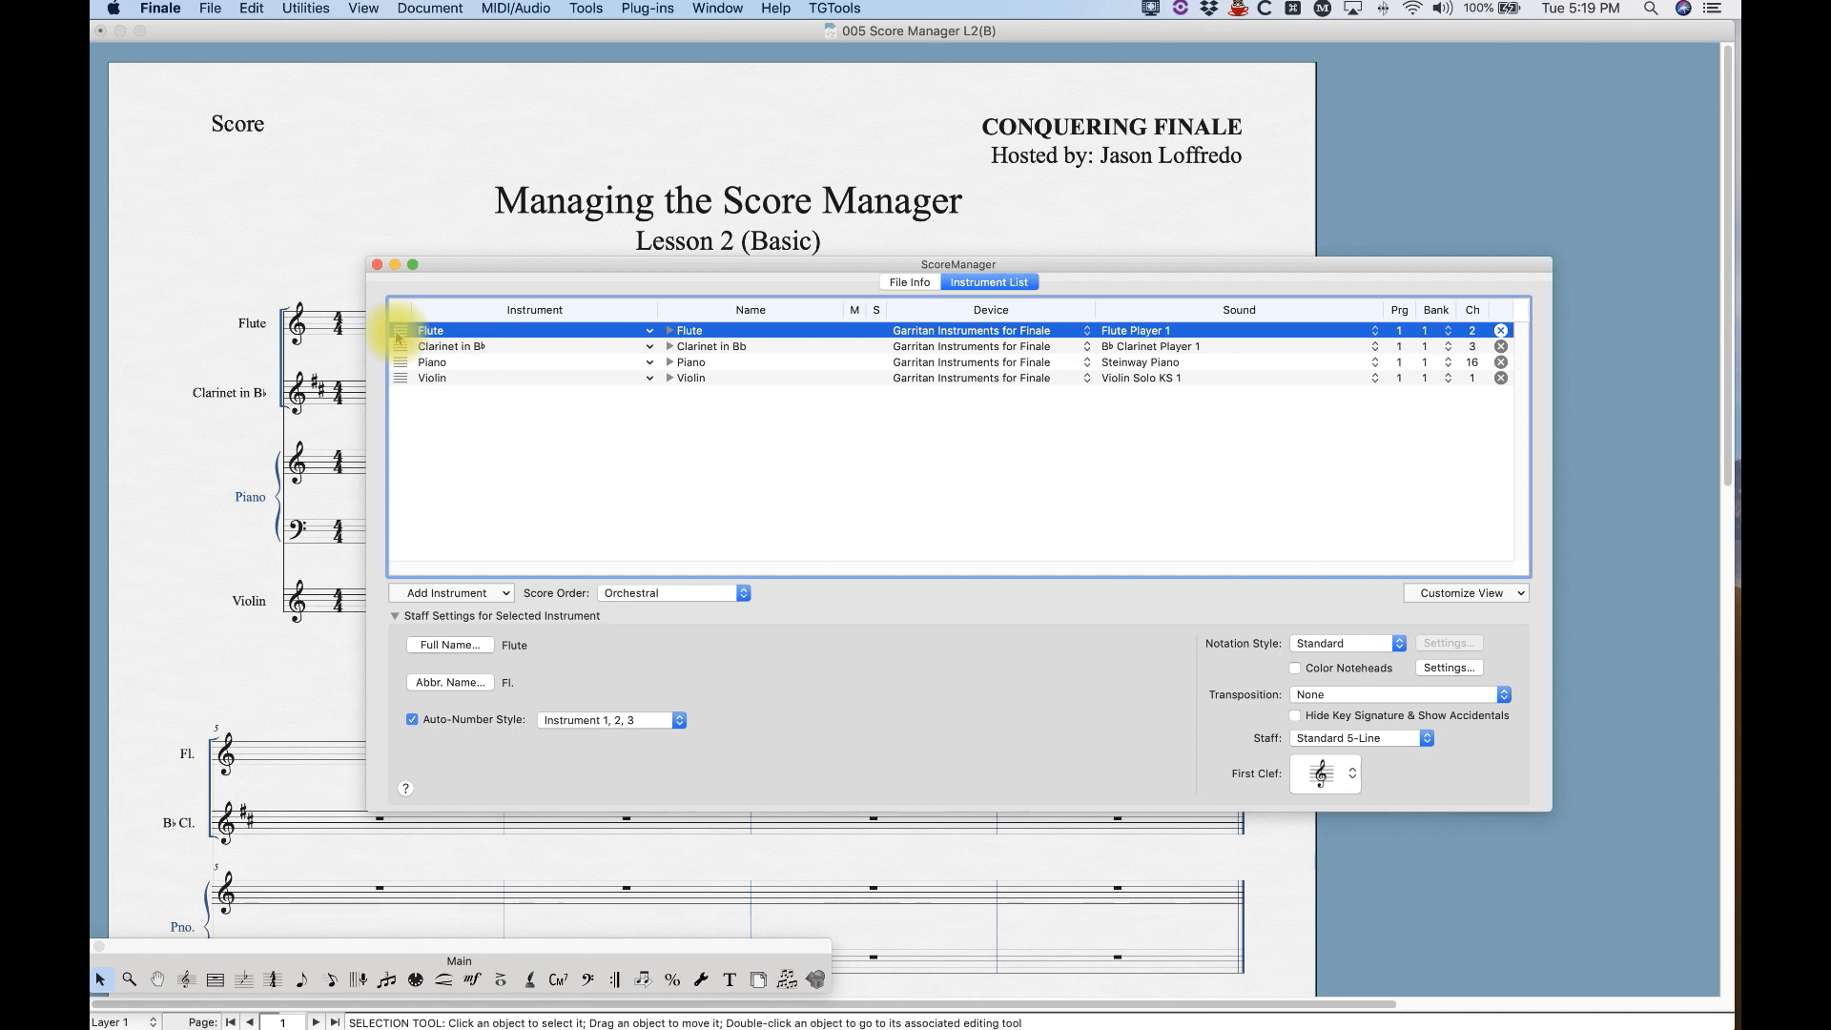
click(451, 345)
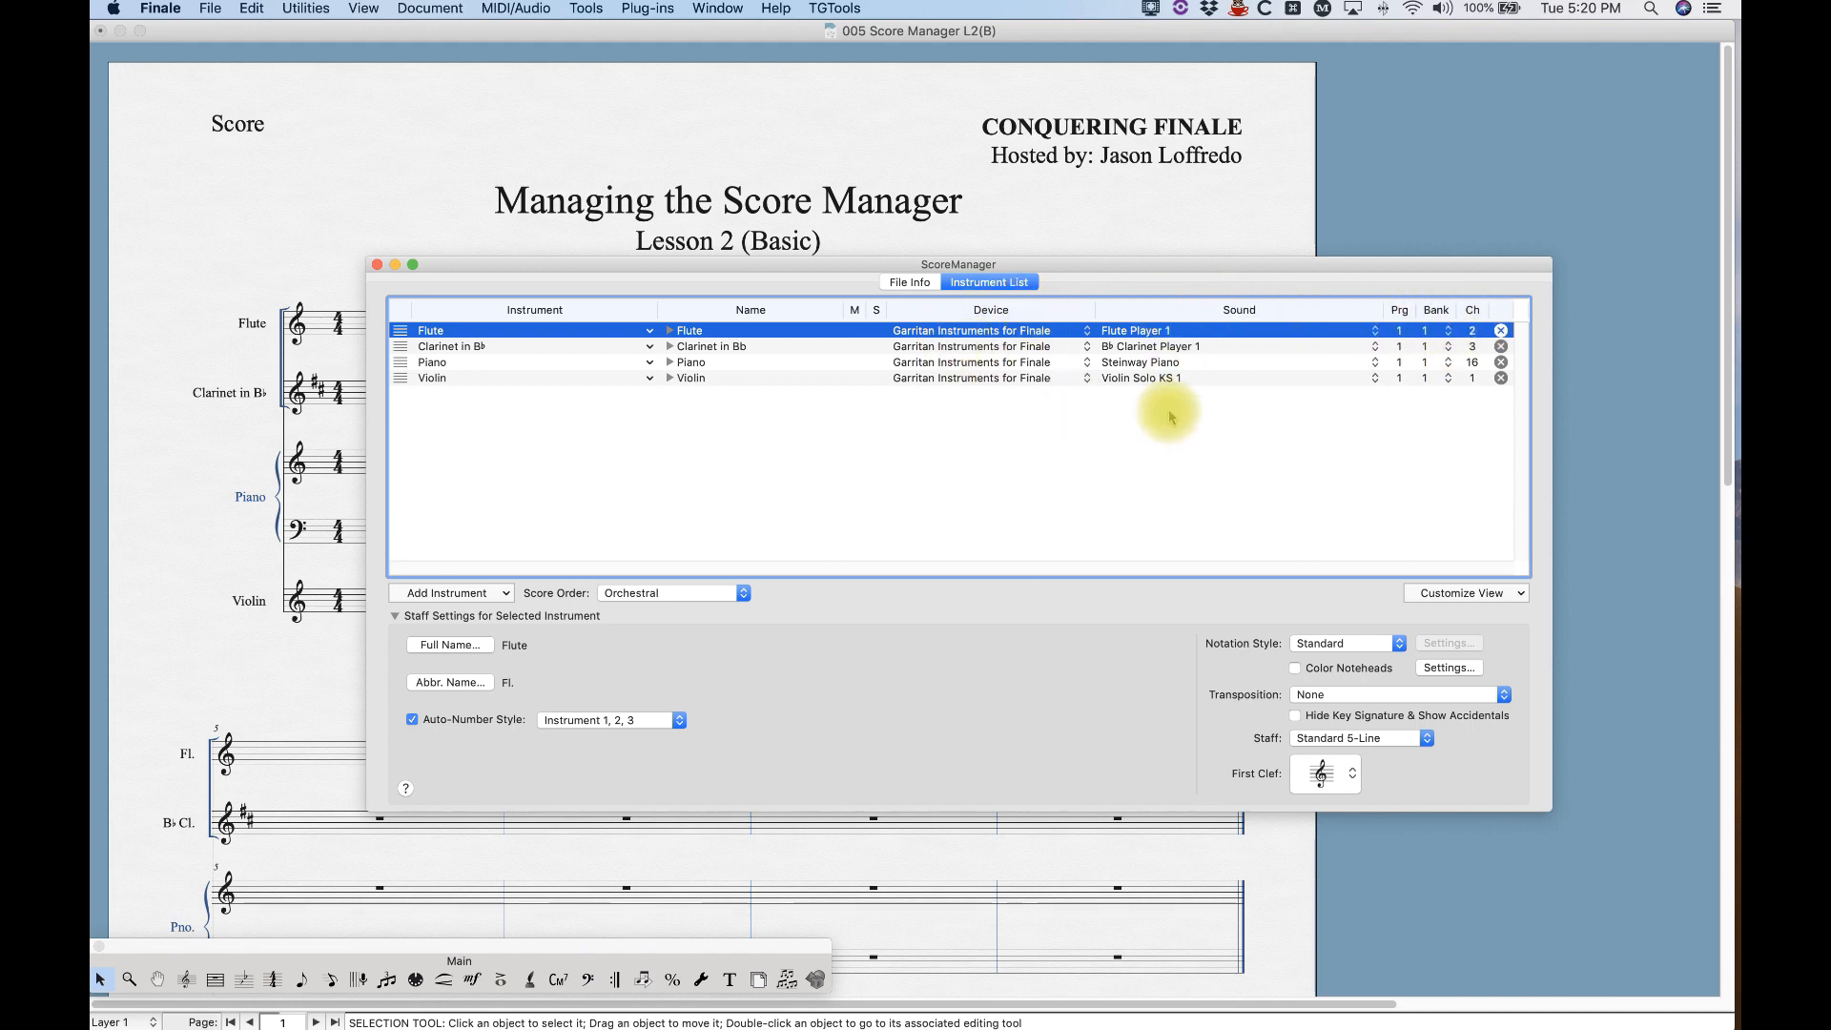
mouse_move(1463, 552)
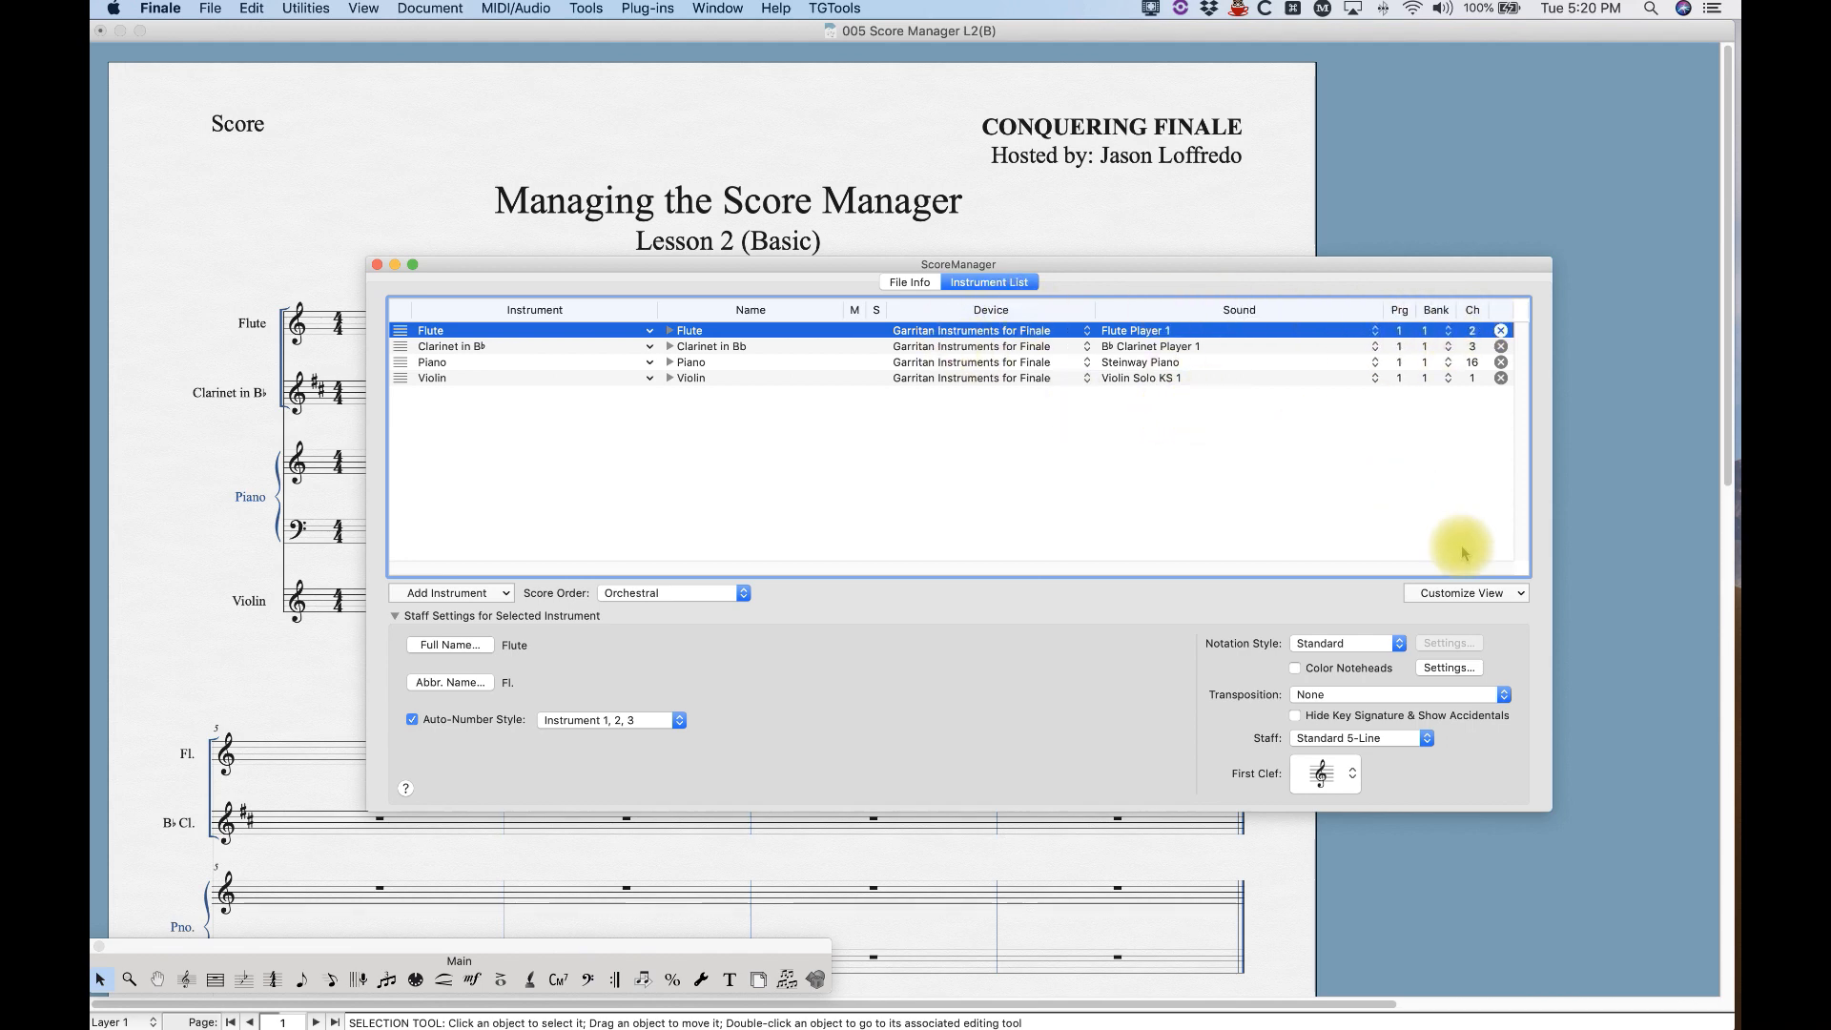
click(1463, 593)
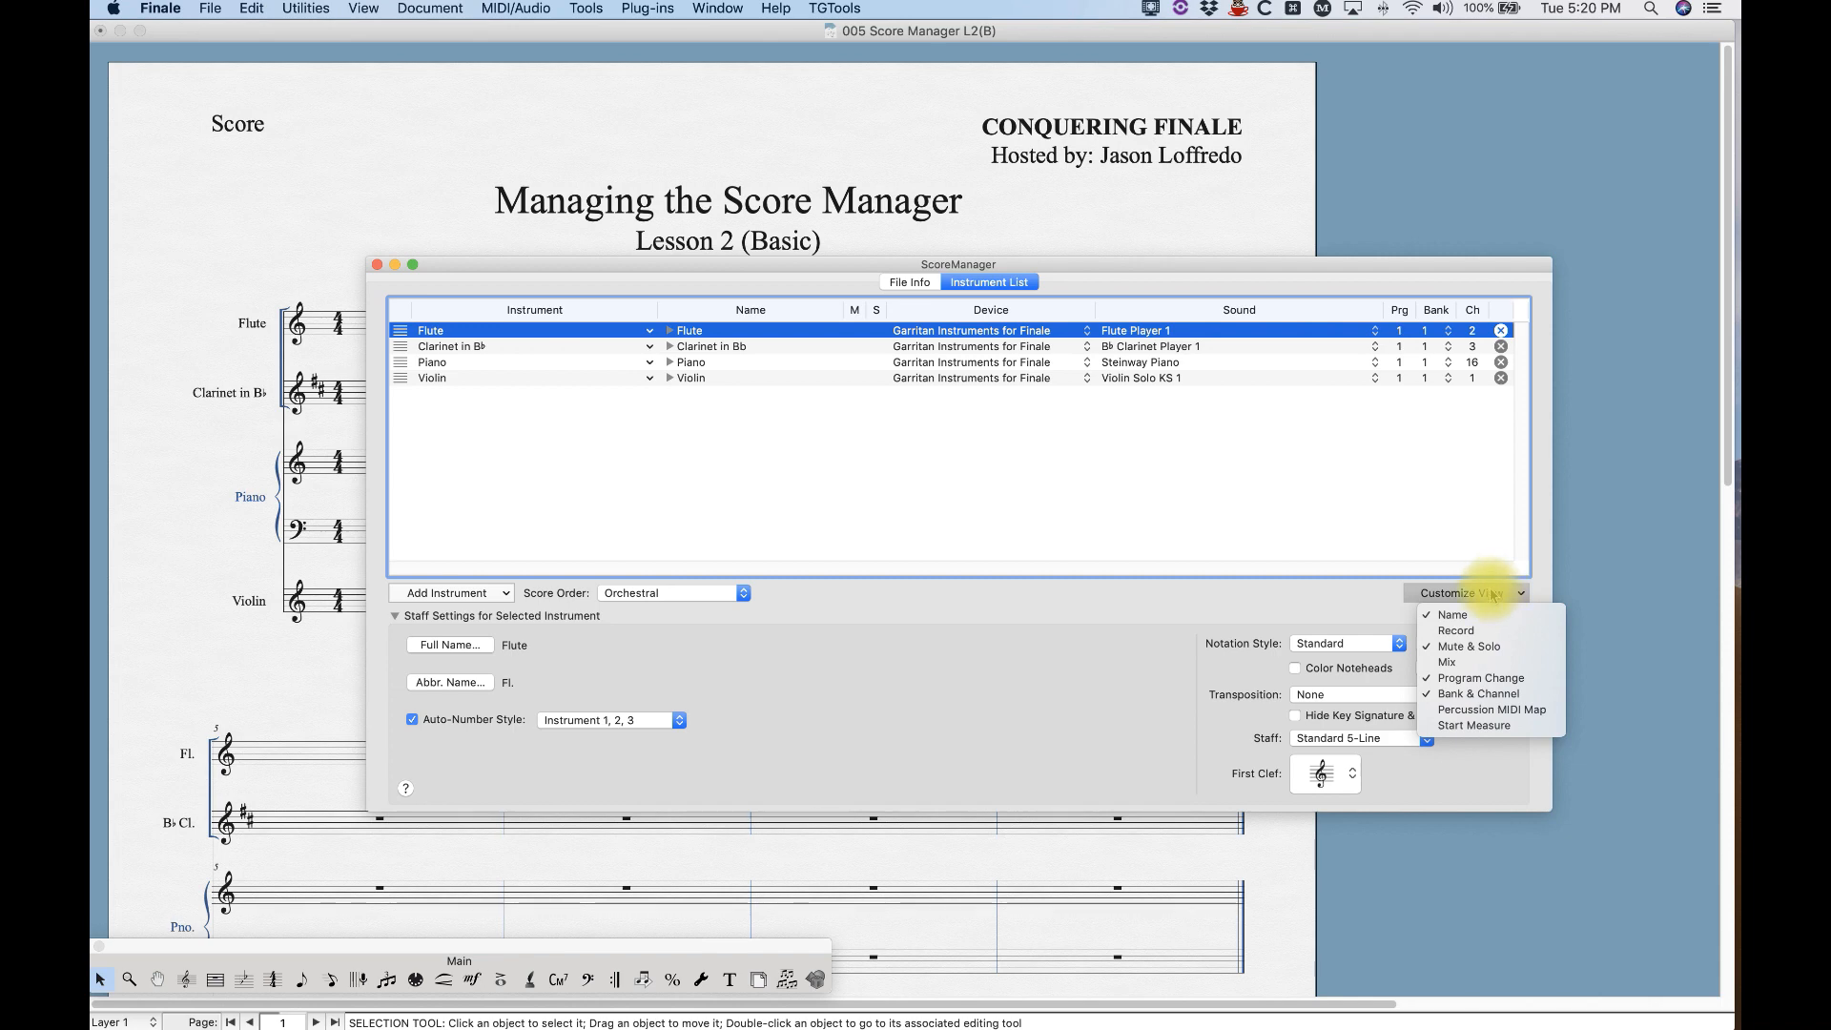
Enable Mix columns, toggle Name and Record, and add the Start Measure column.
click(1446, 662)
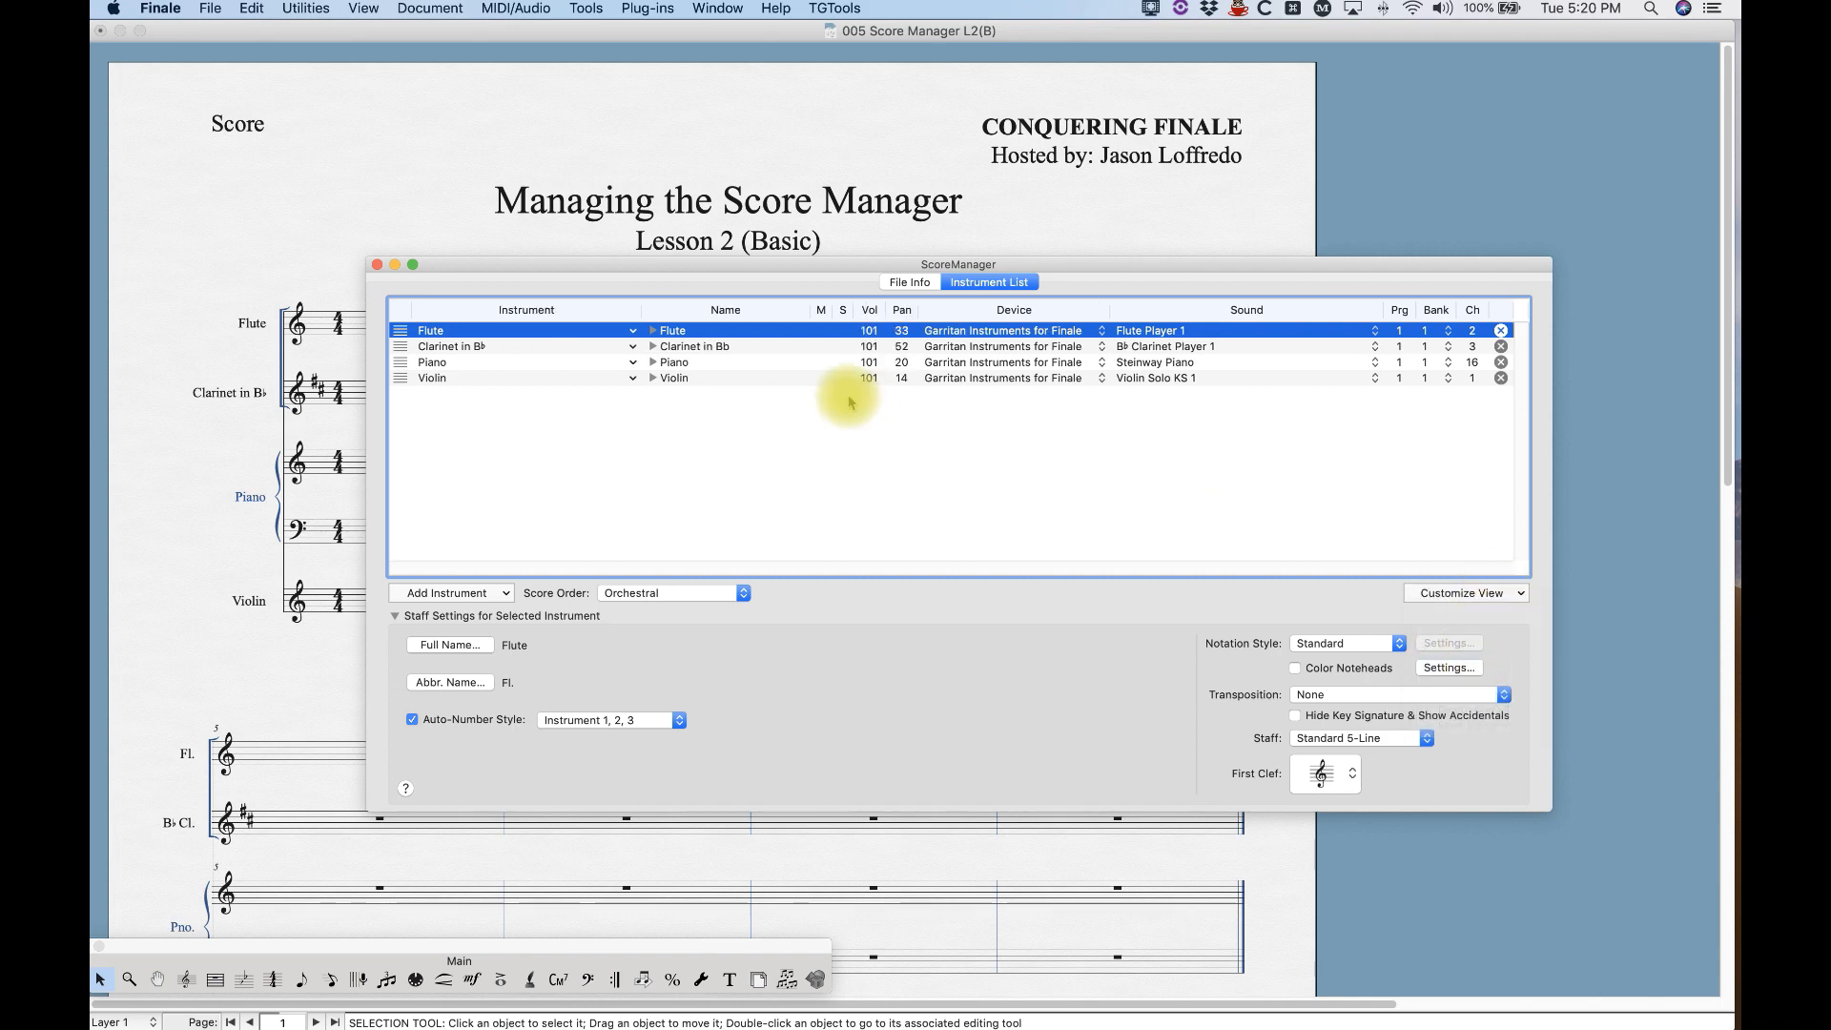
mouse_move(1465, 593)
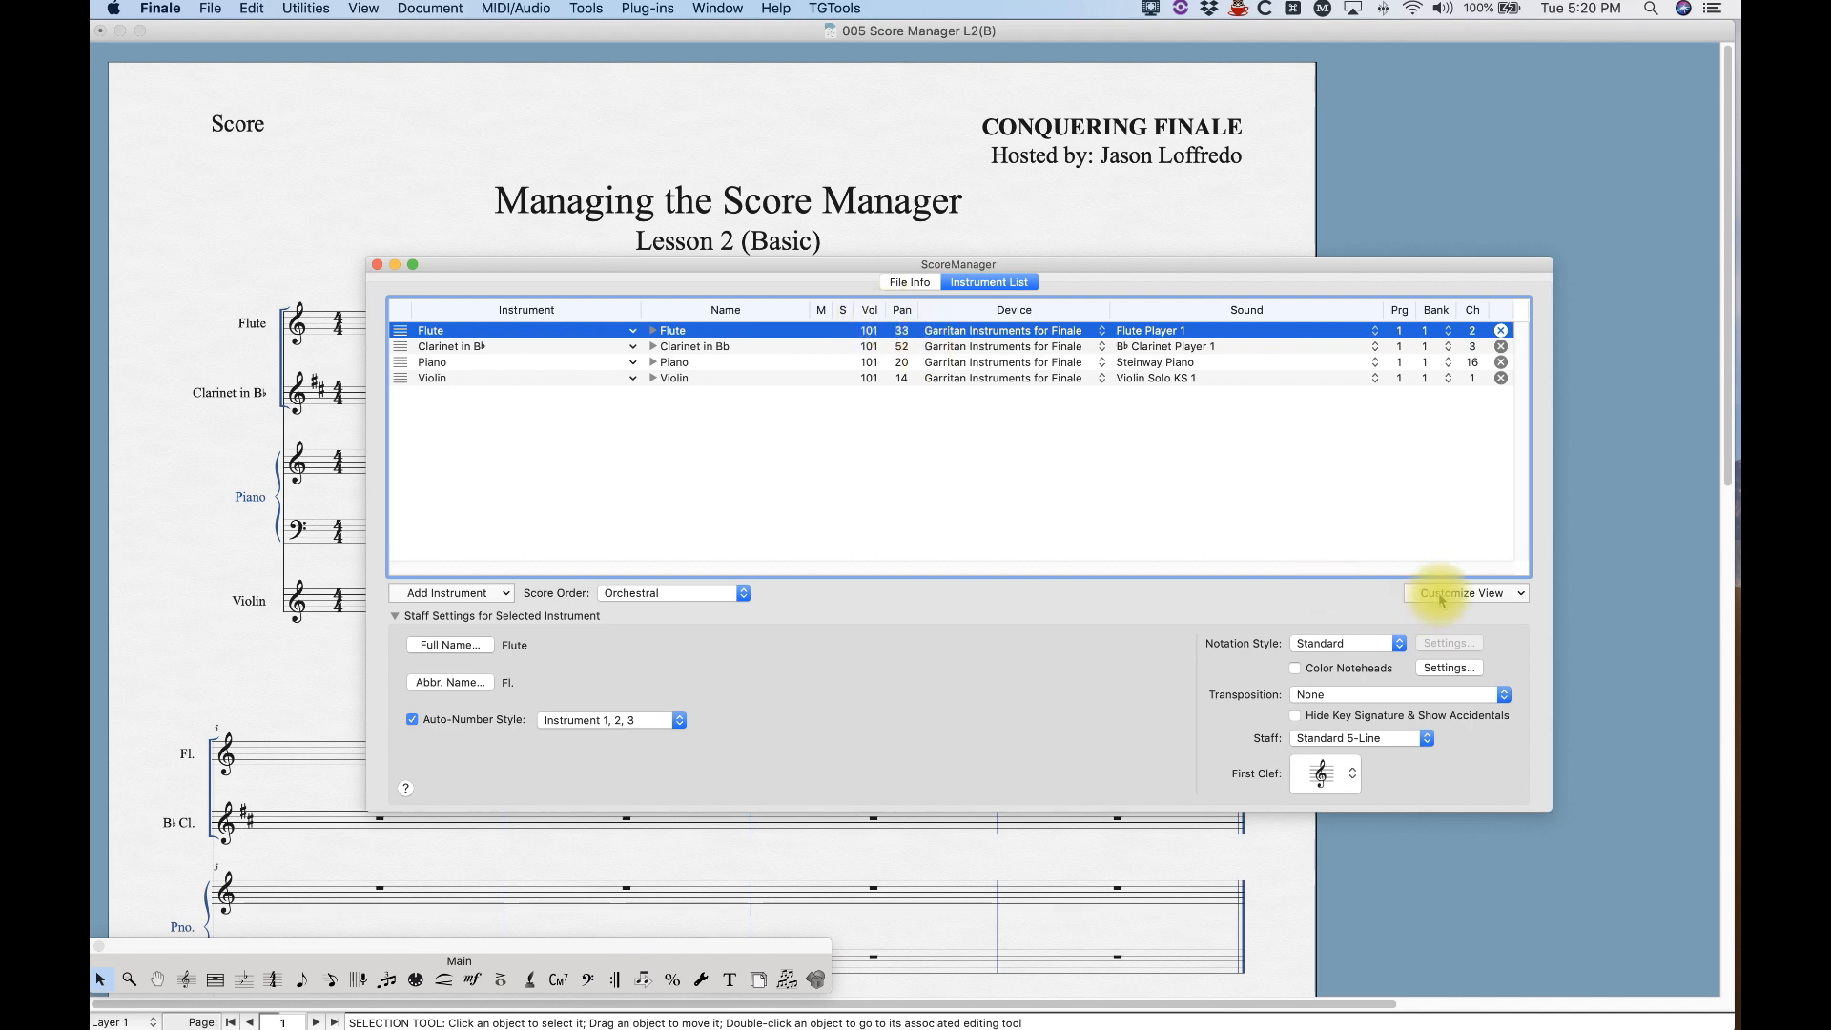
click(1463, 593)
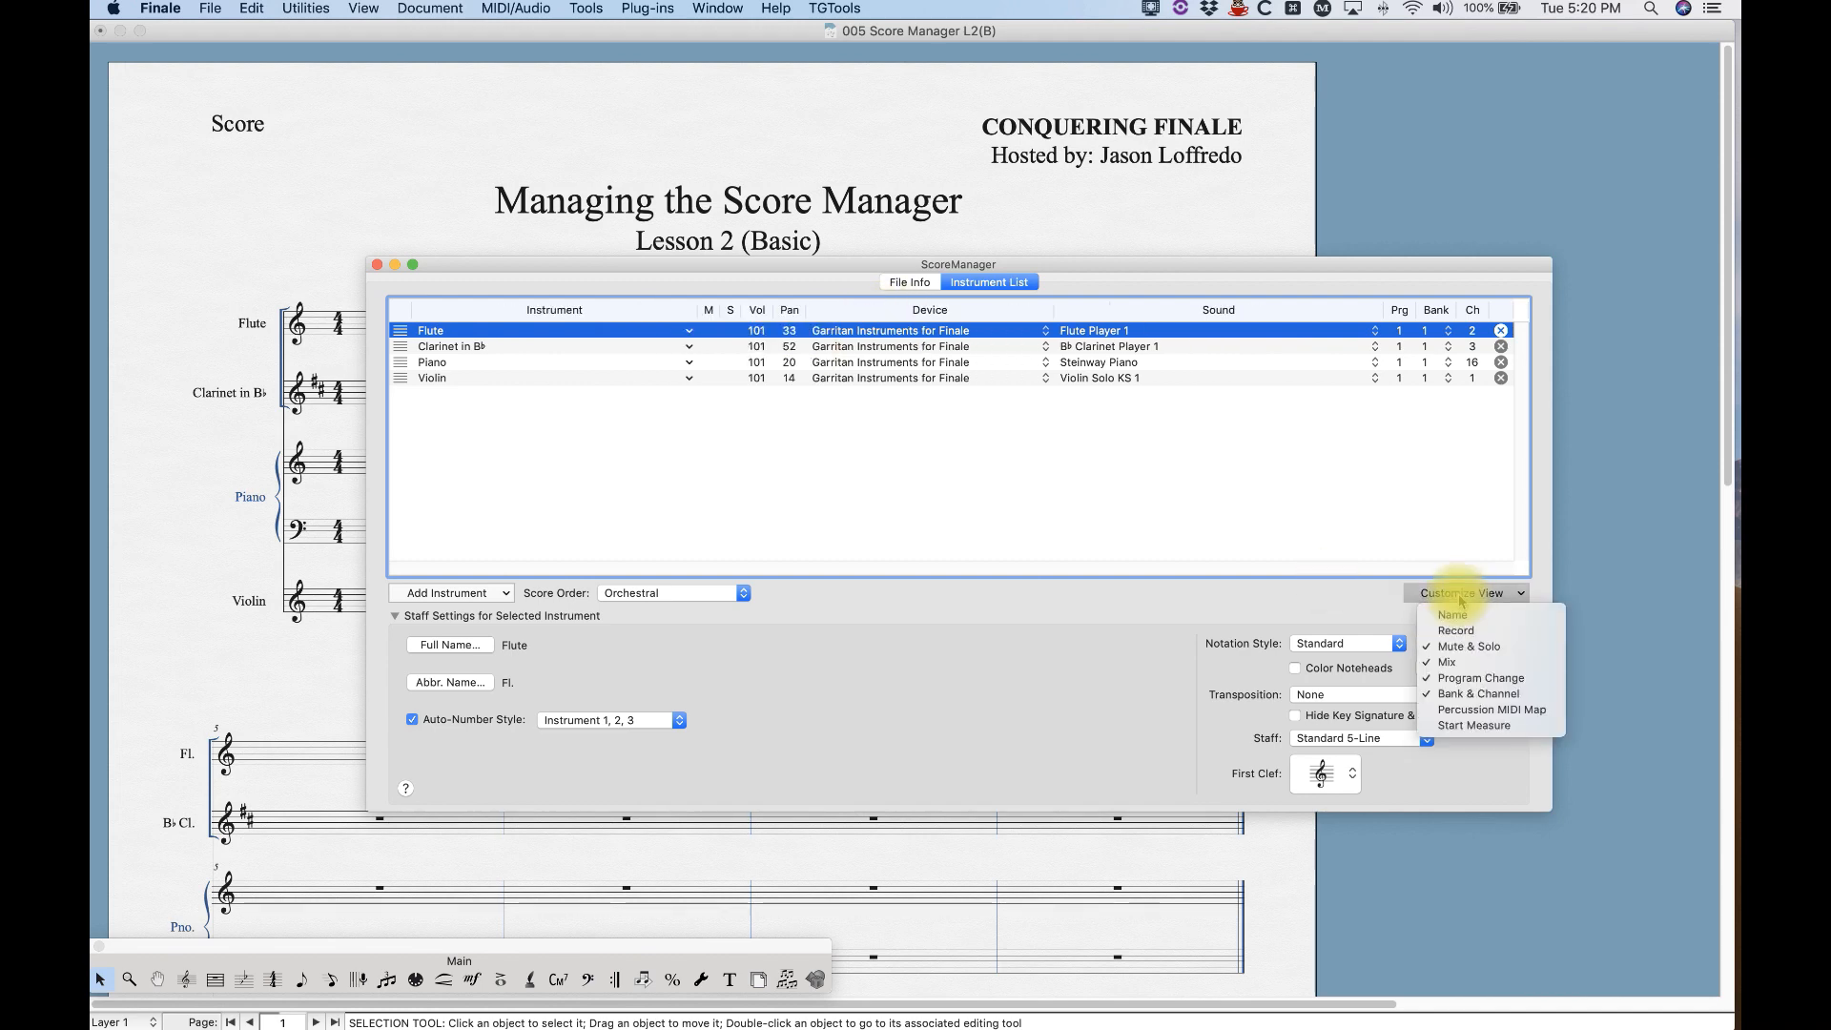
click(1452, 615)
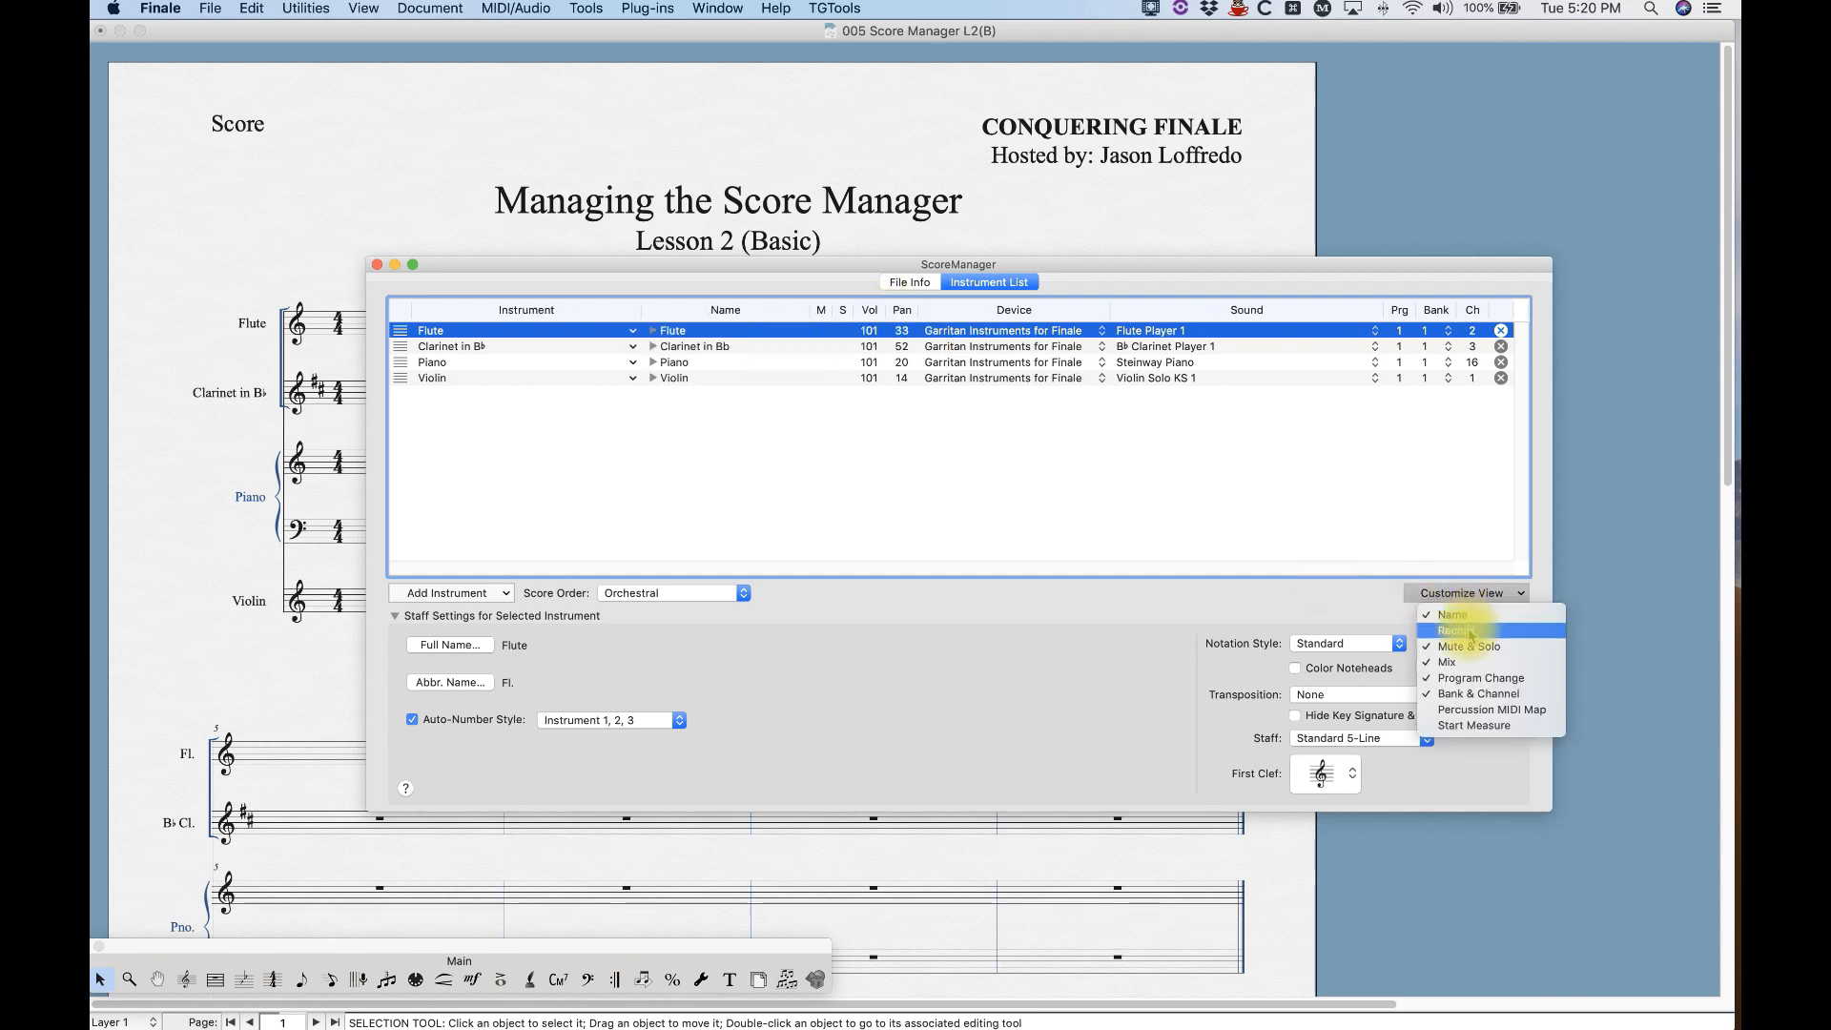
click(1456, 630)
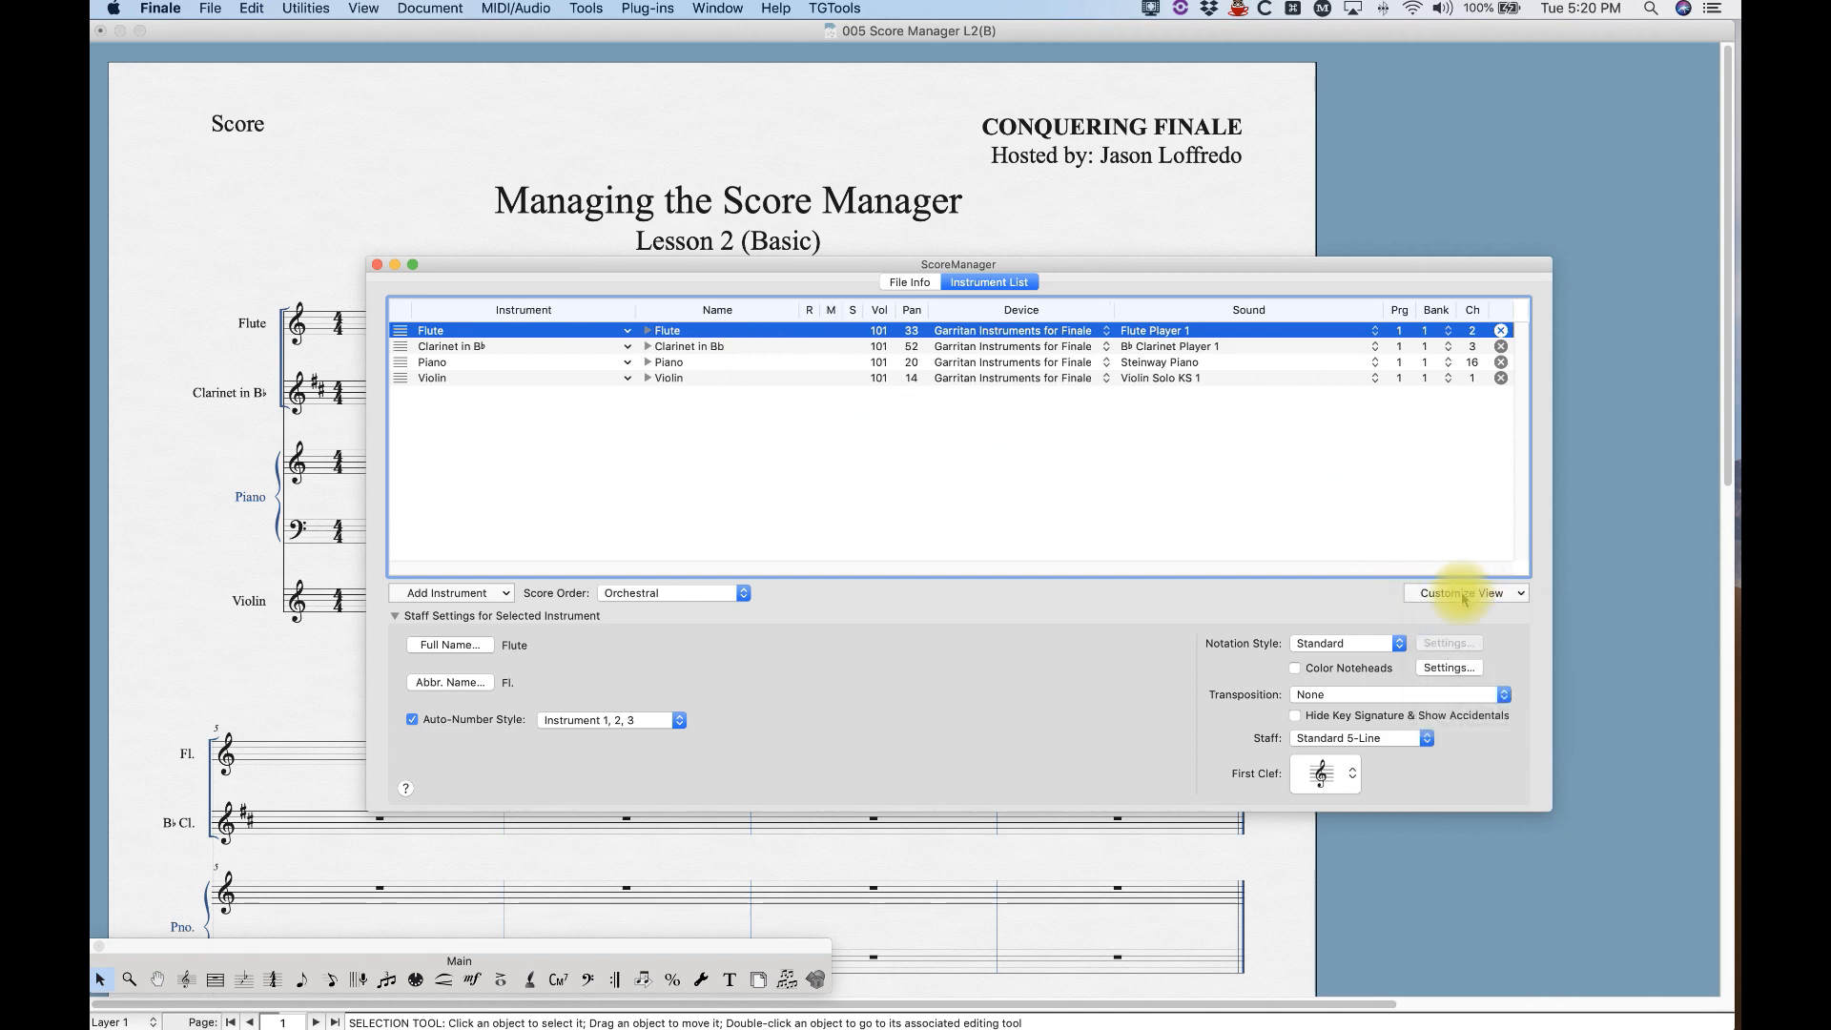
click(1461, 593)
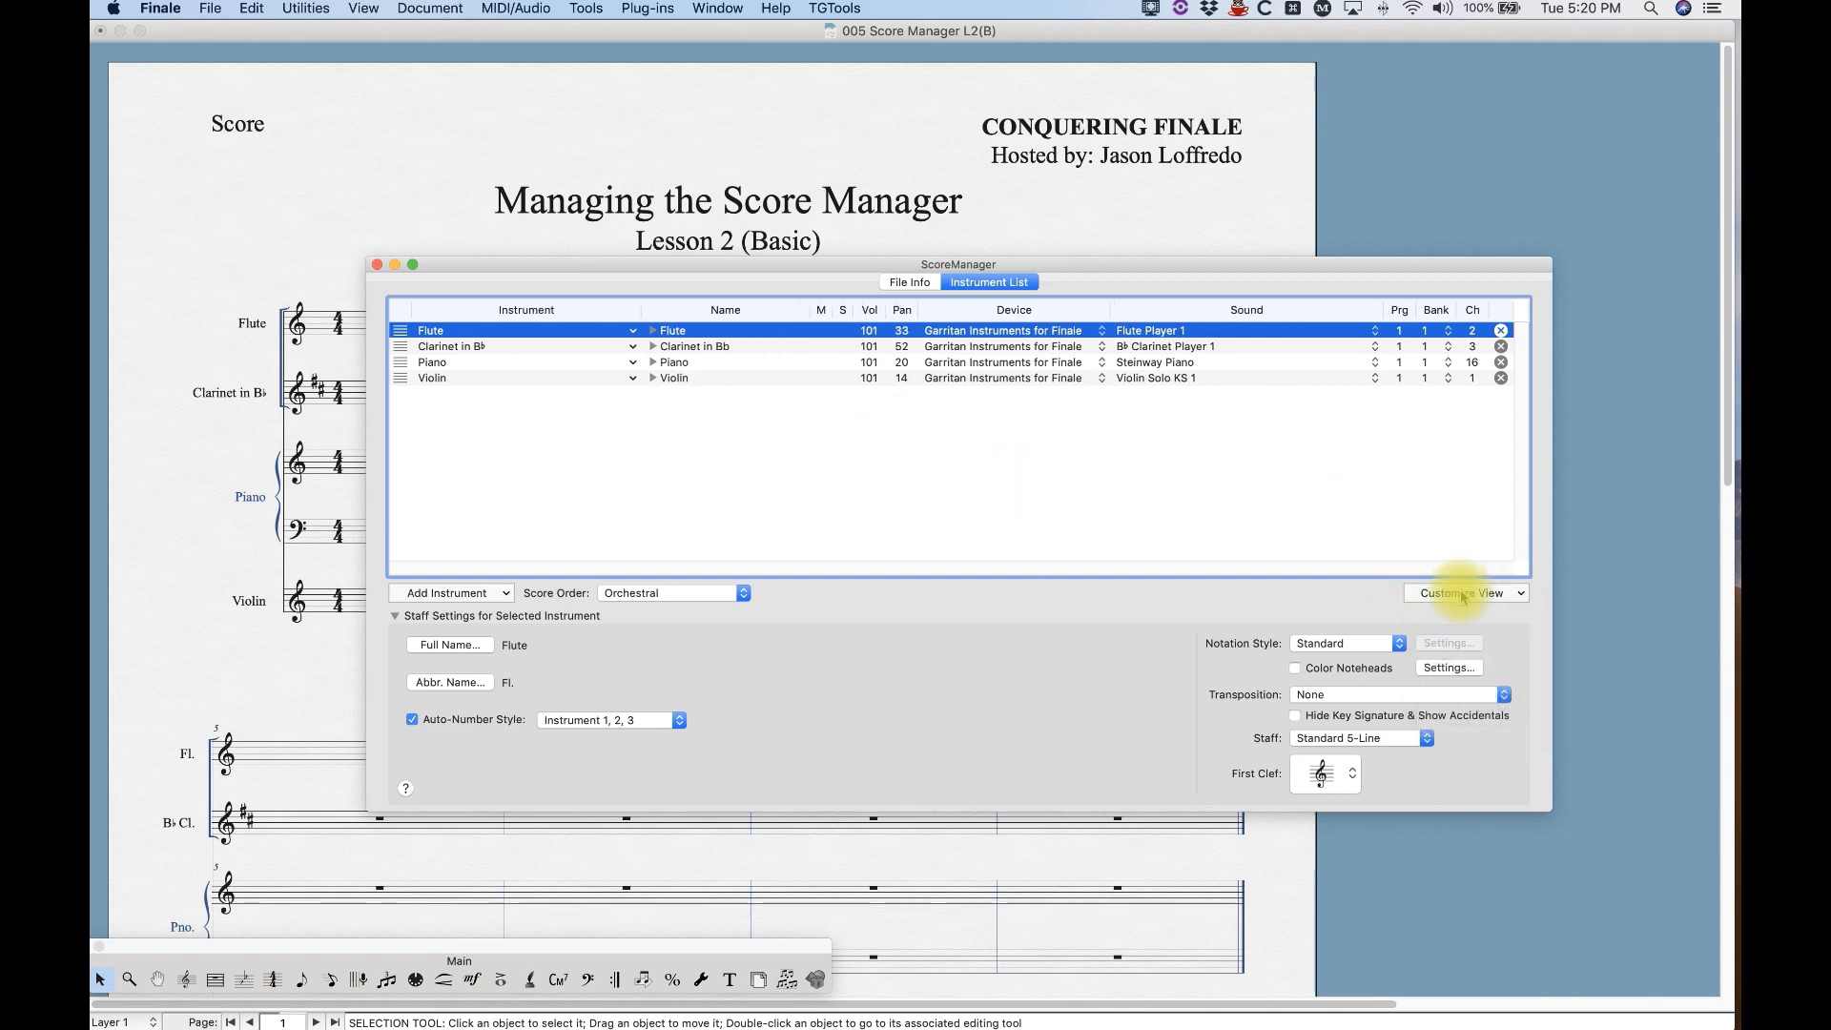
click(1465, 593)
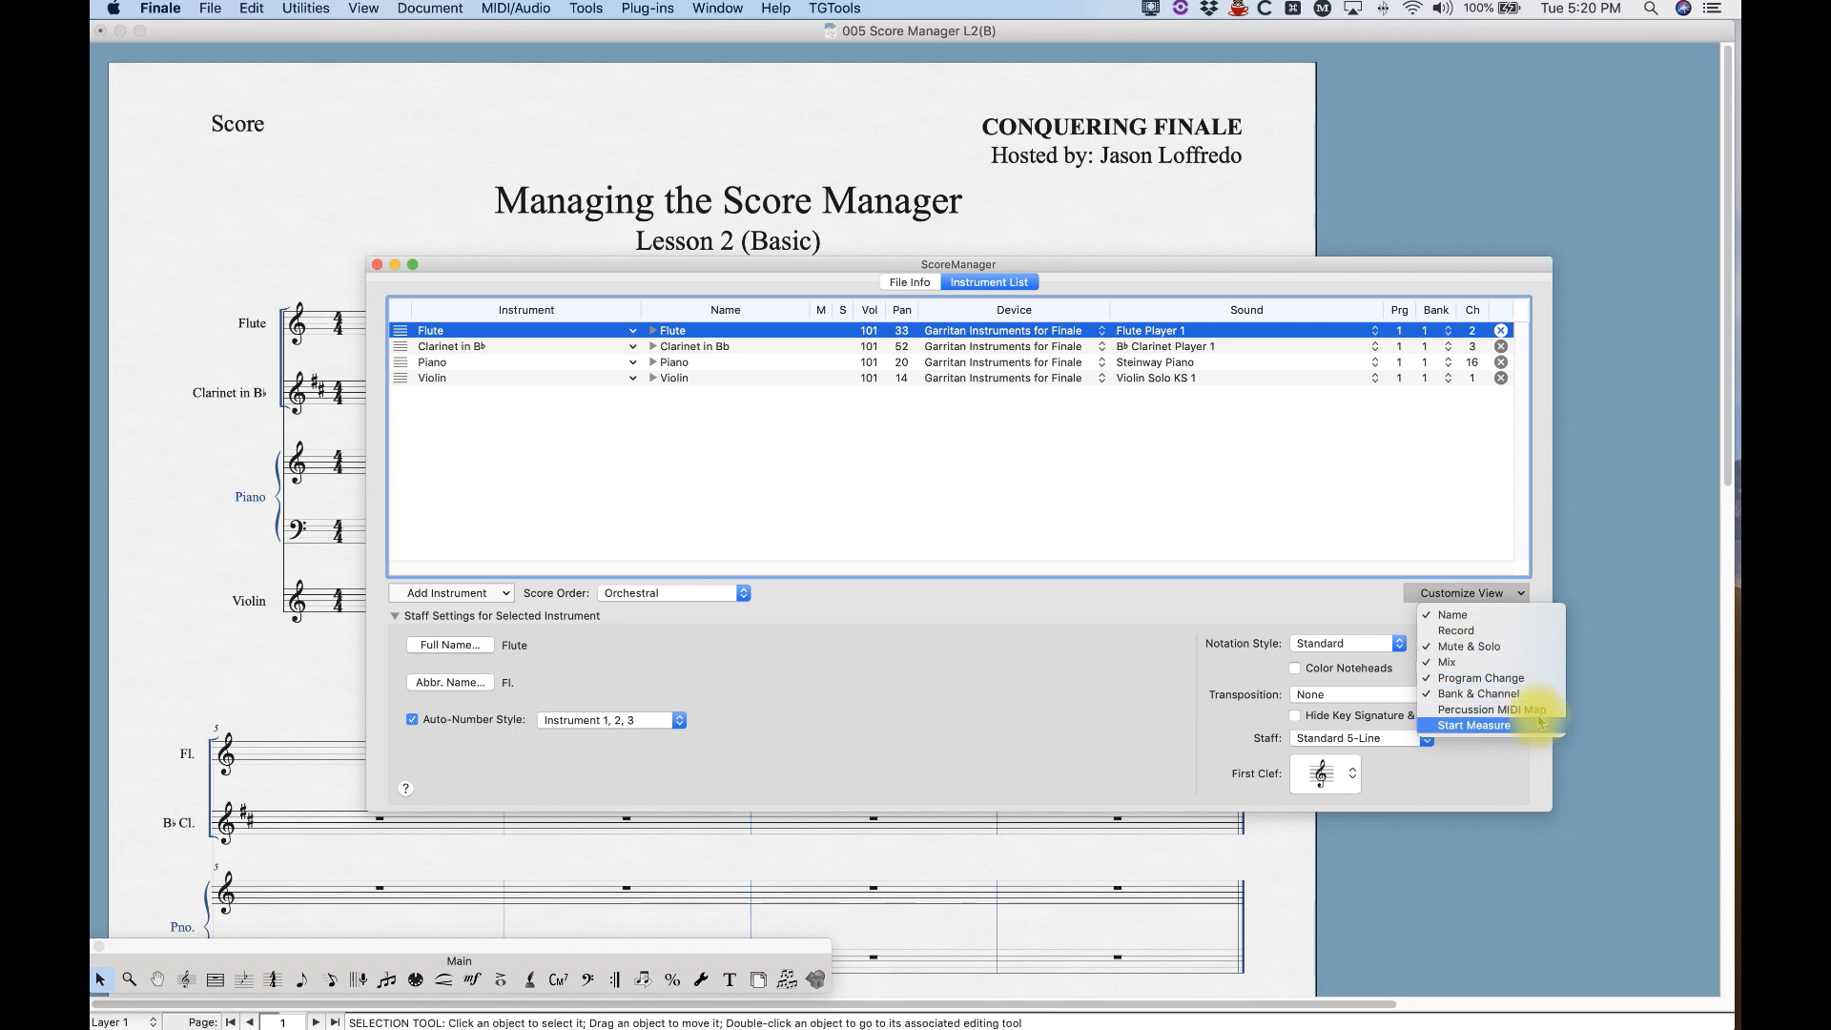
mouse_move(1489, 709)
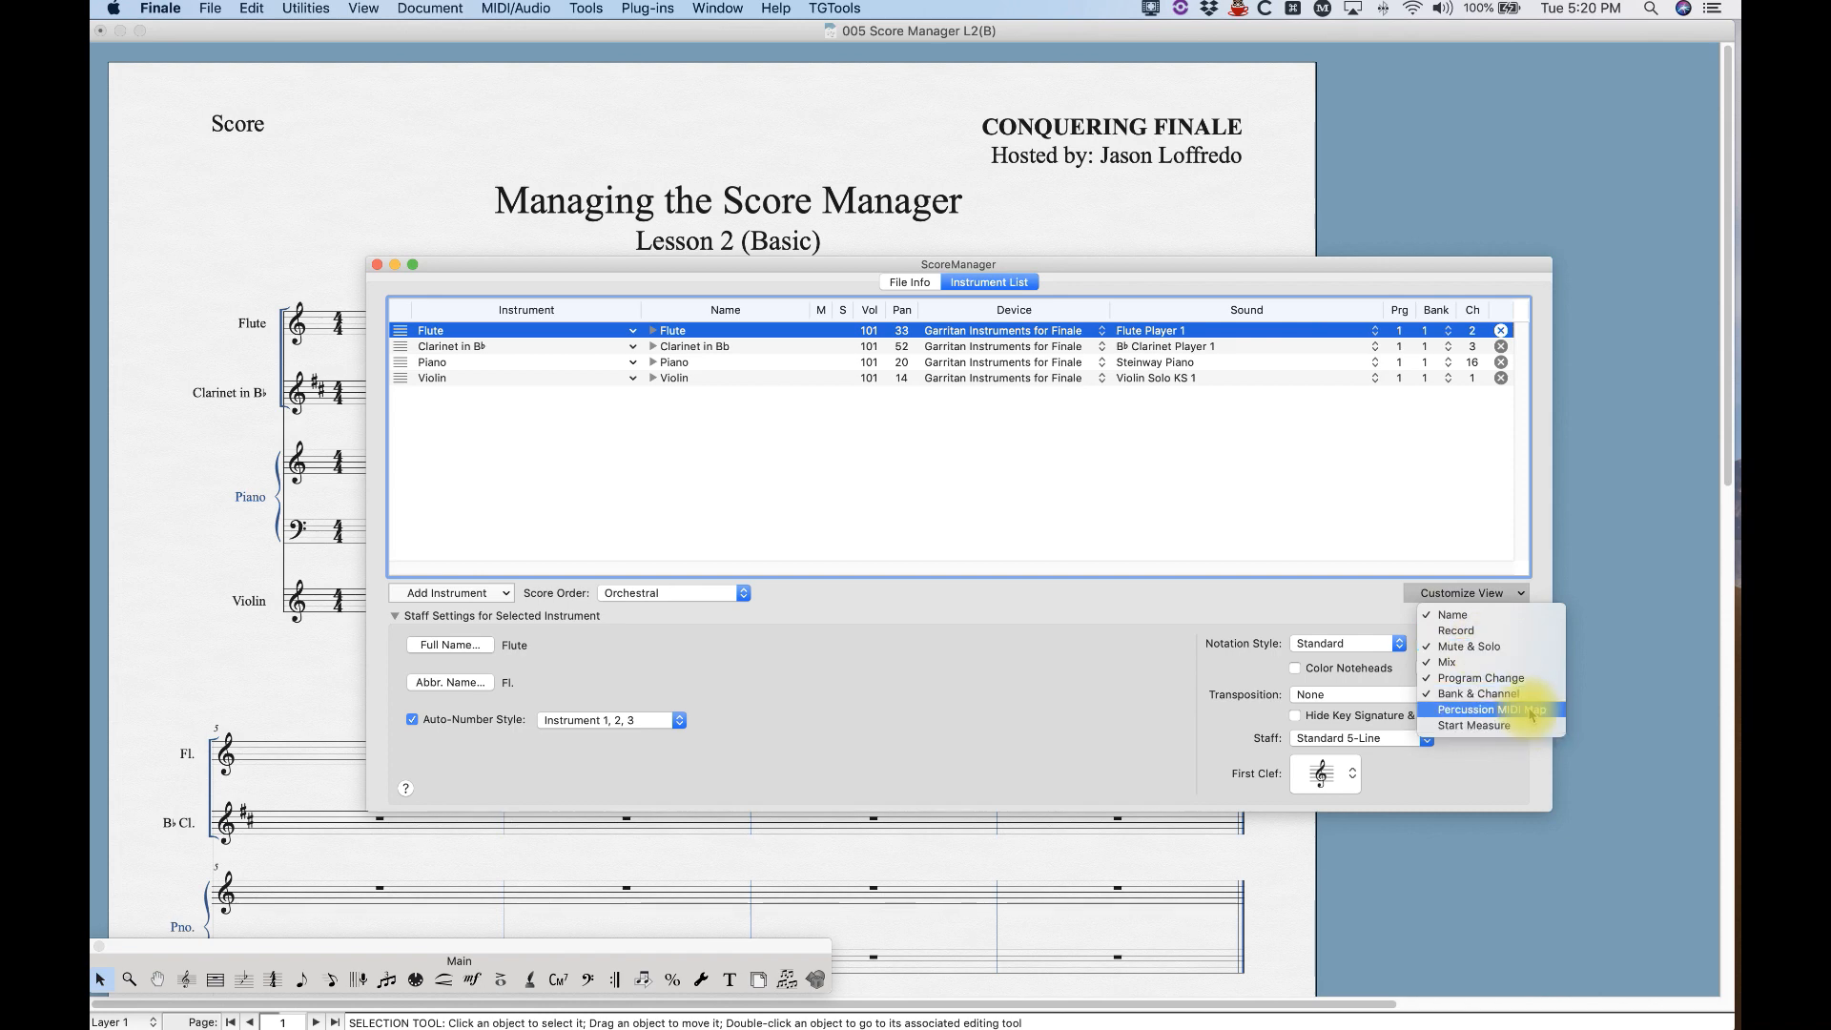
mouse_move(1483, 725)
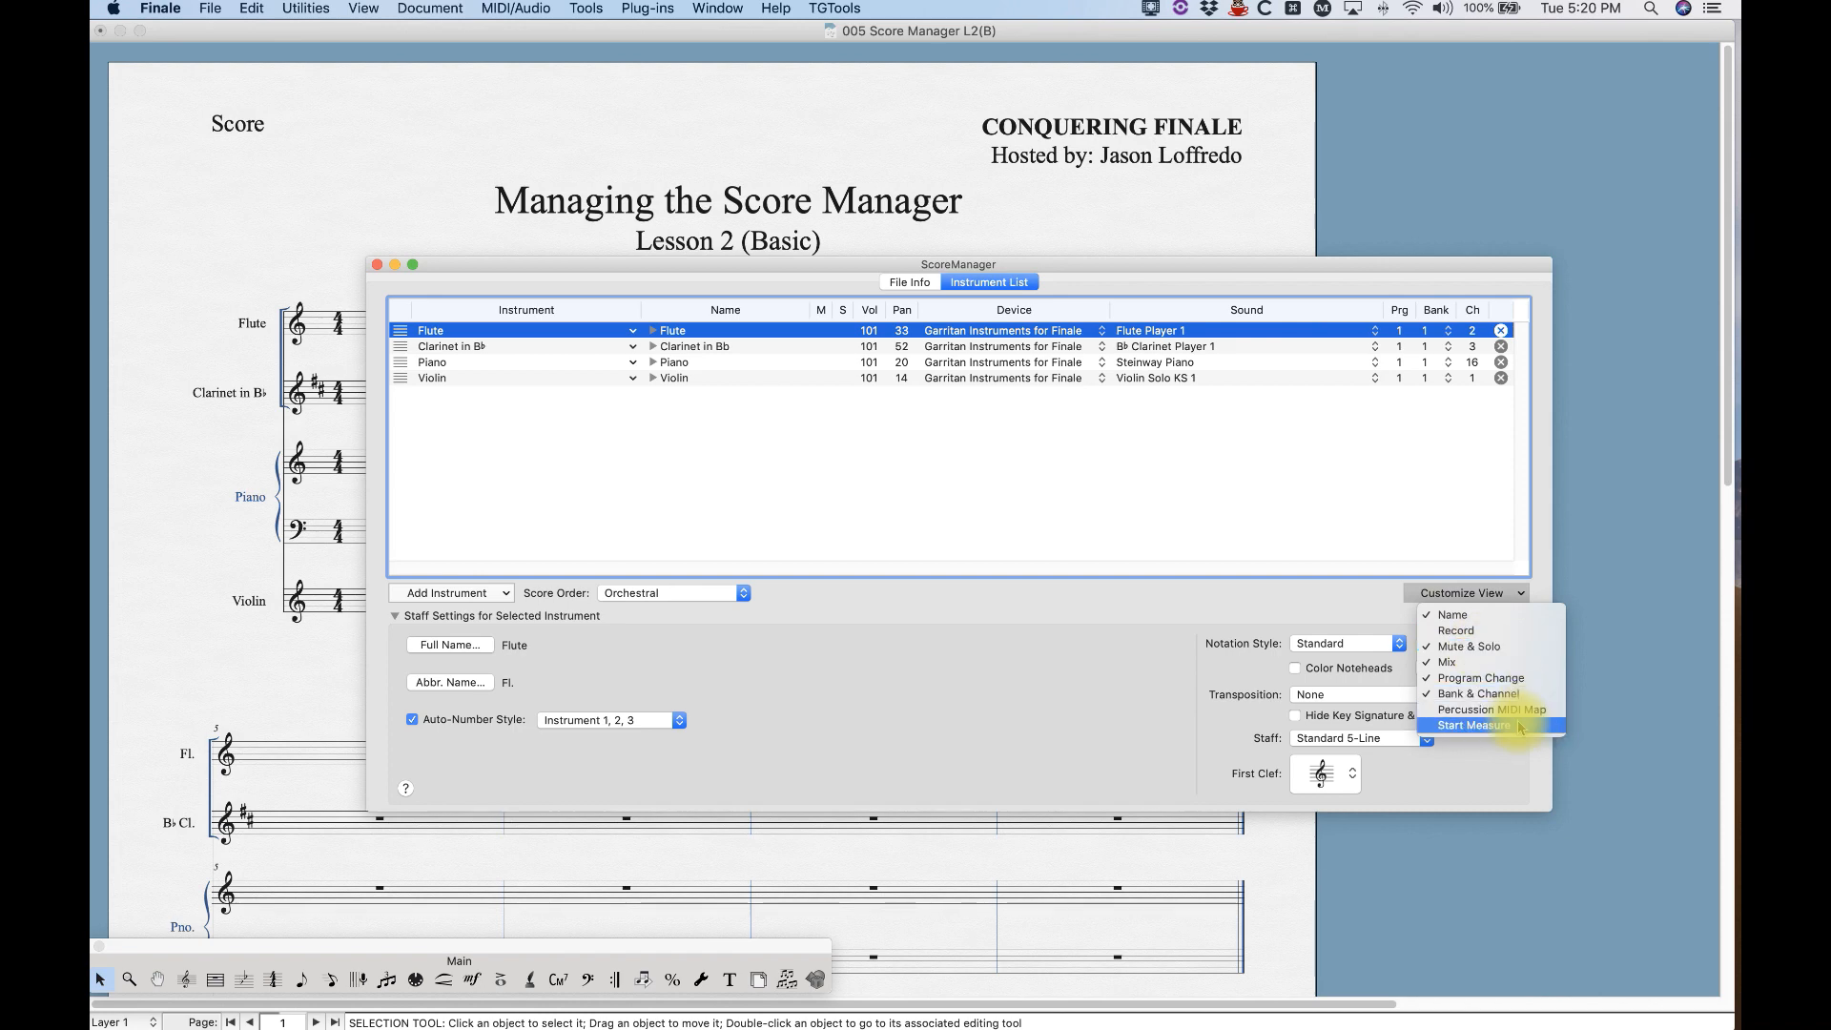
click(1462, 724)
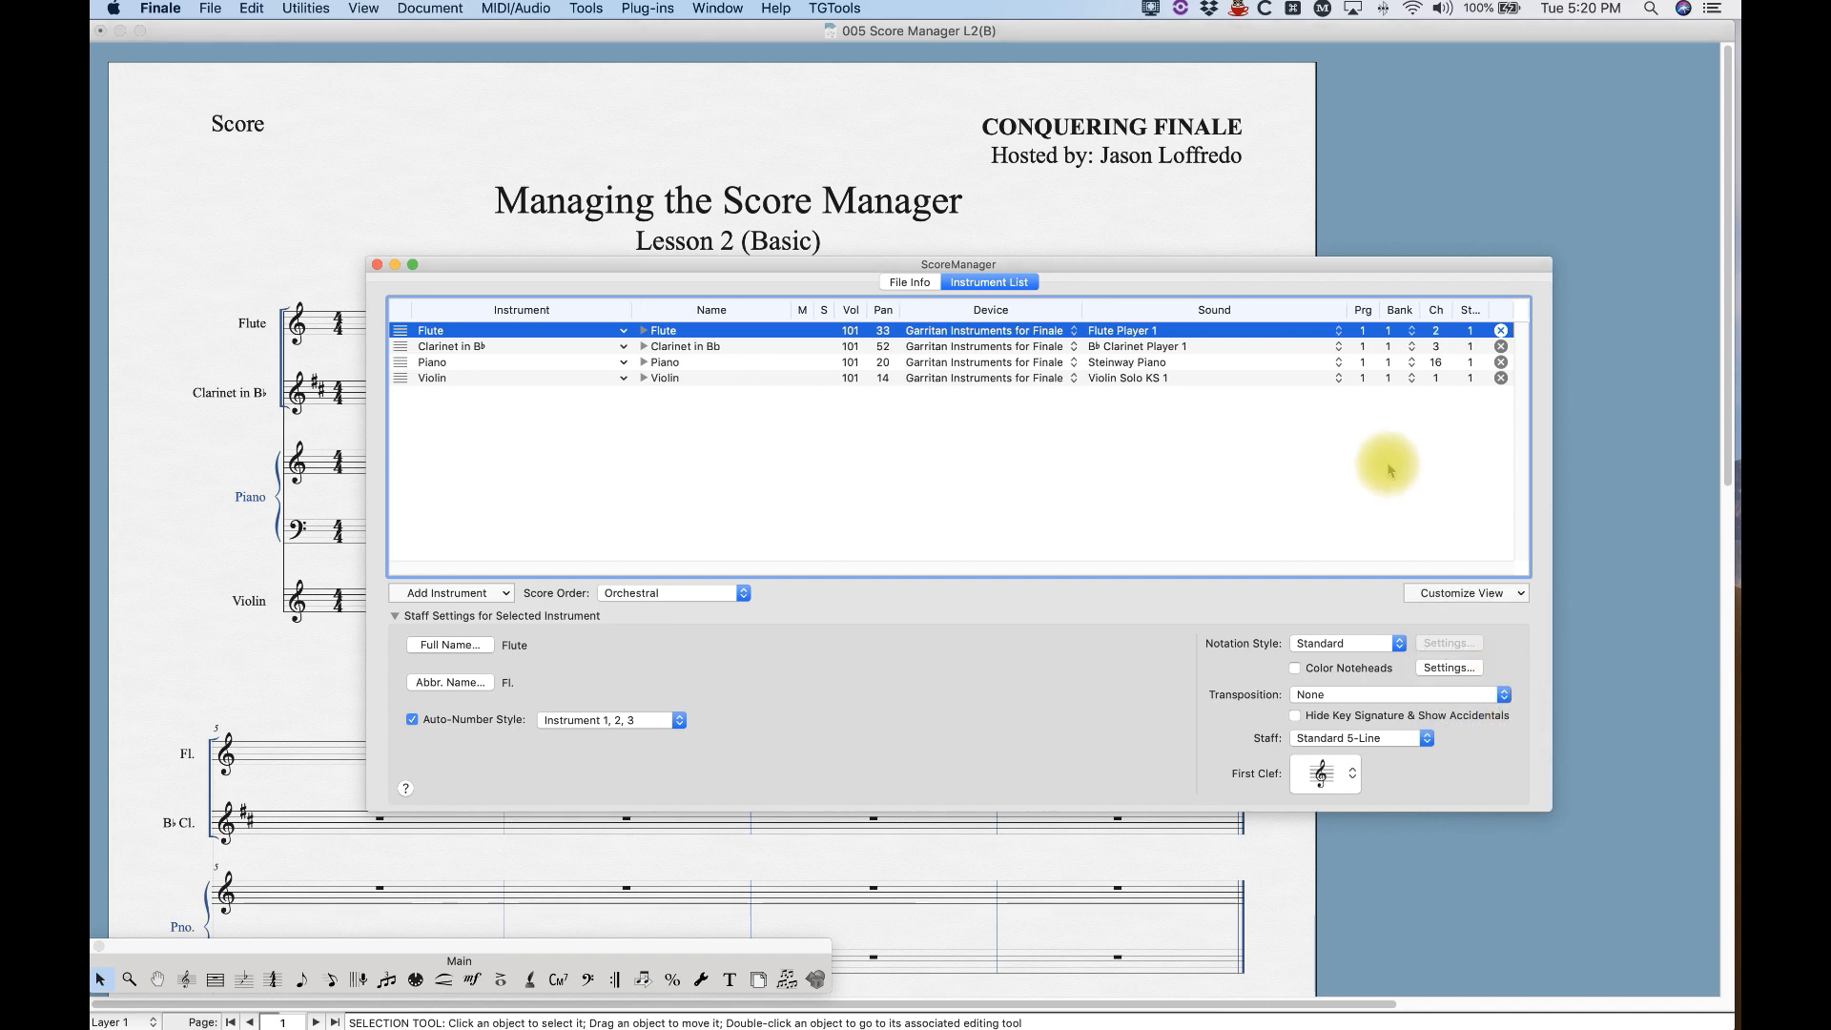
mouse_move(1296, 440)
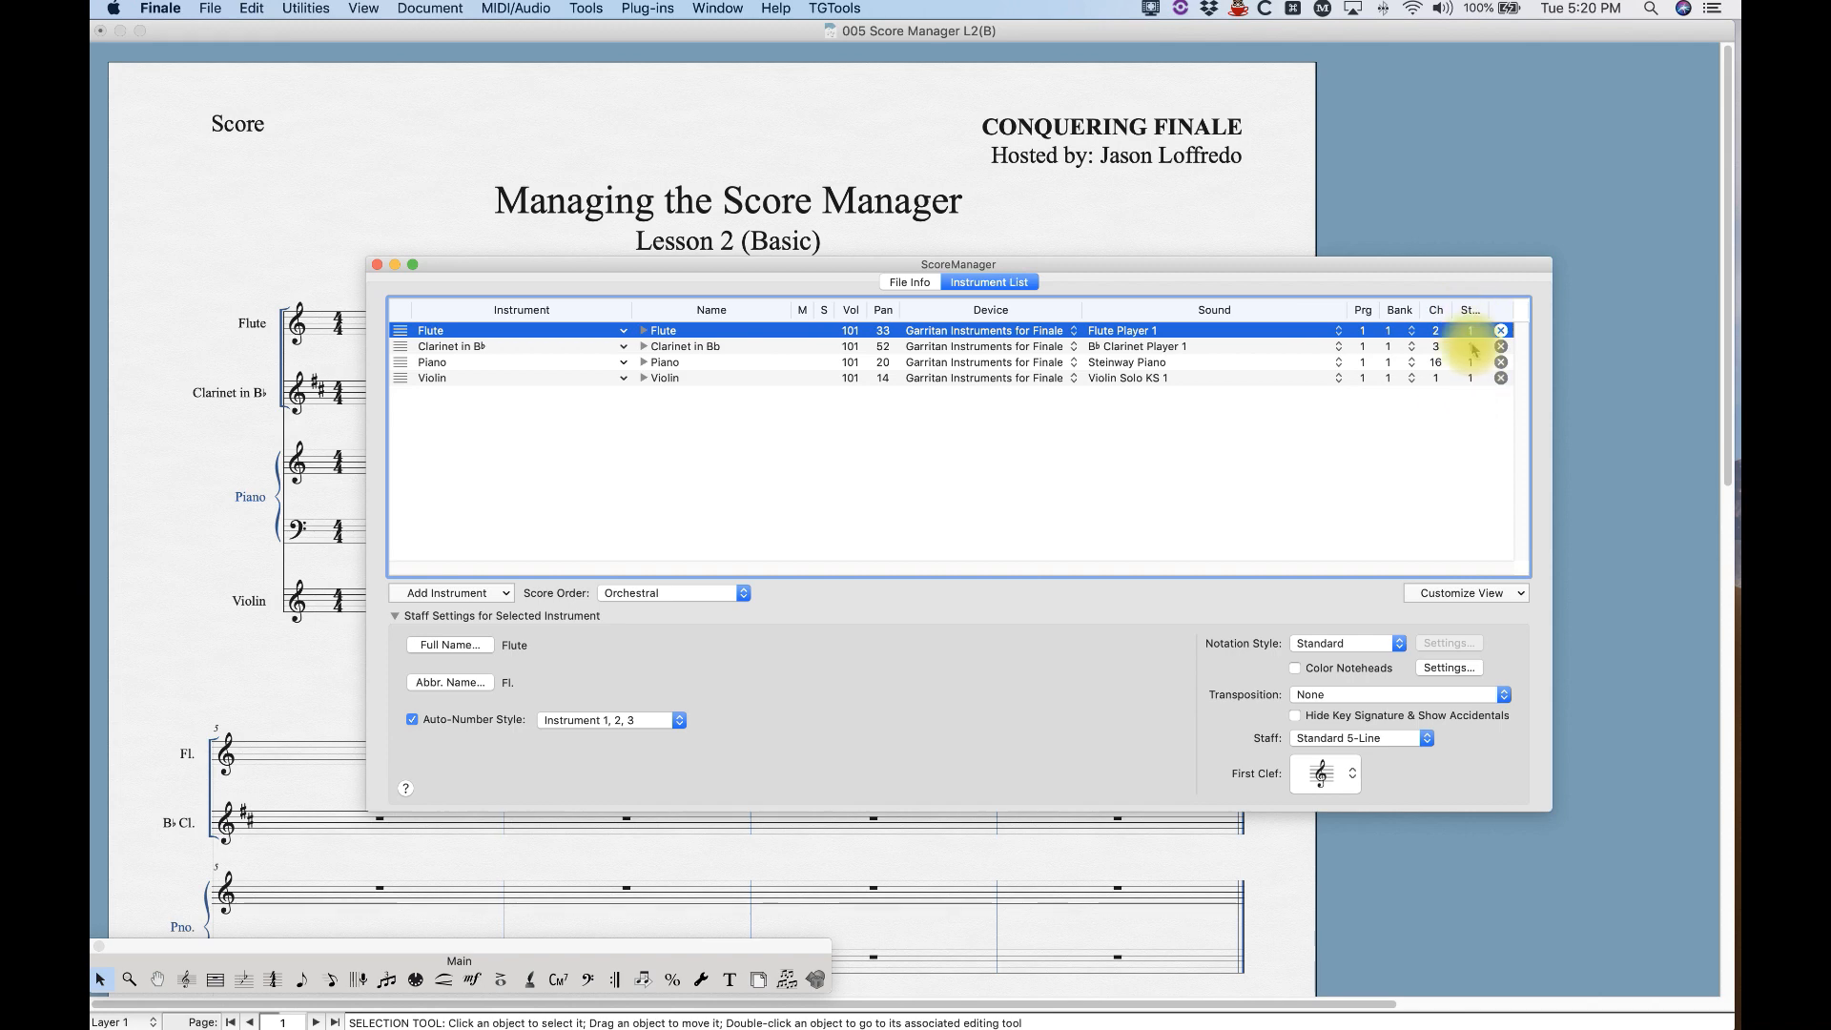
mouse_move(550, 371)
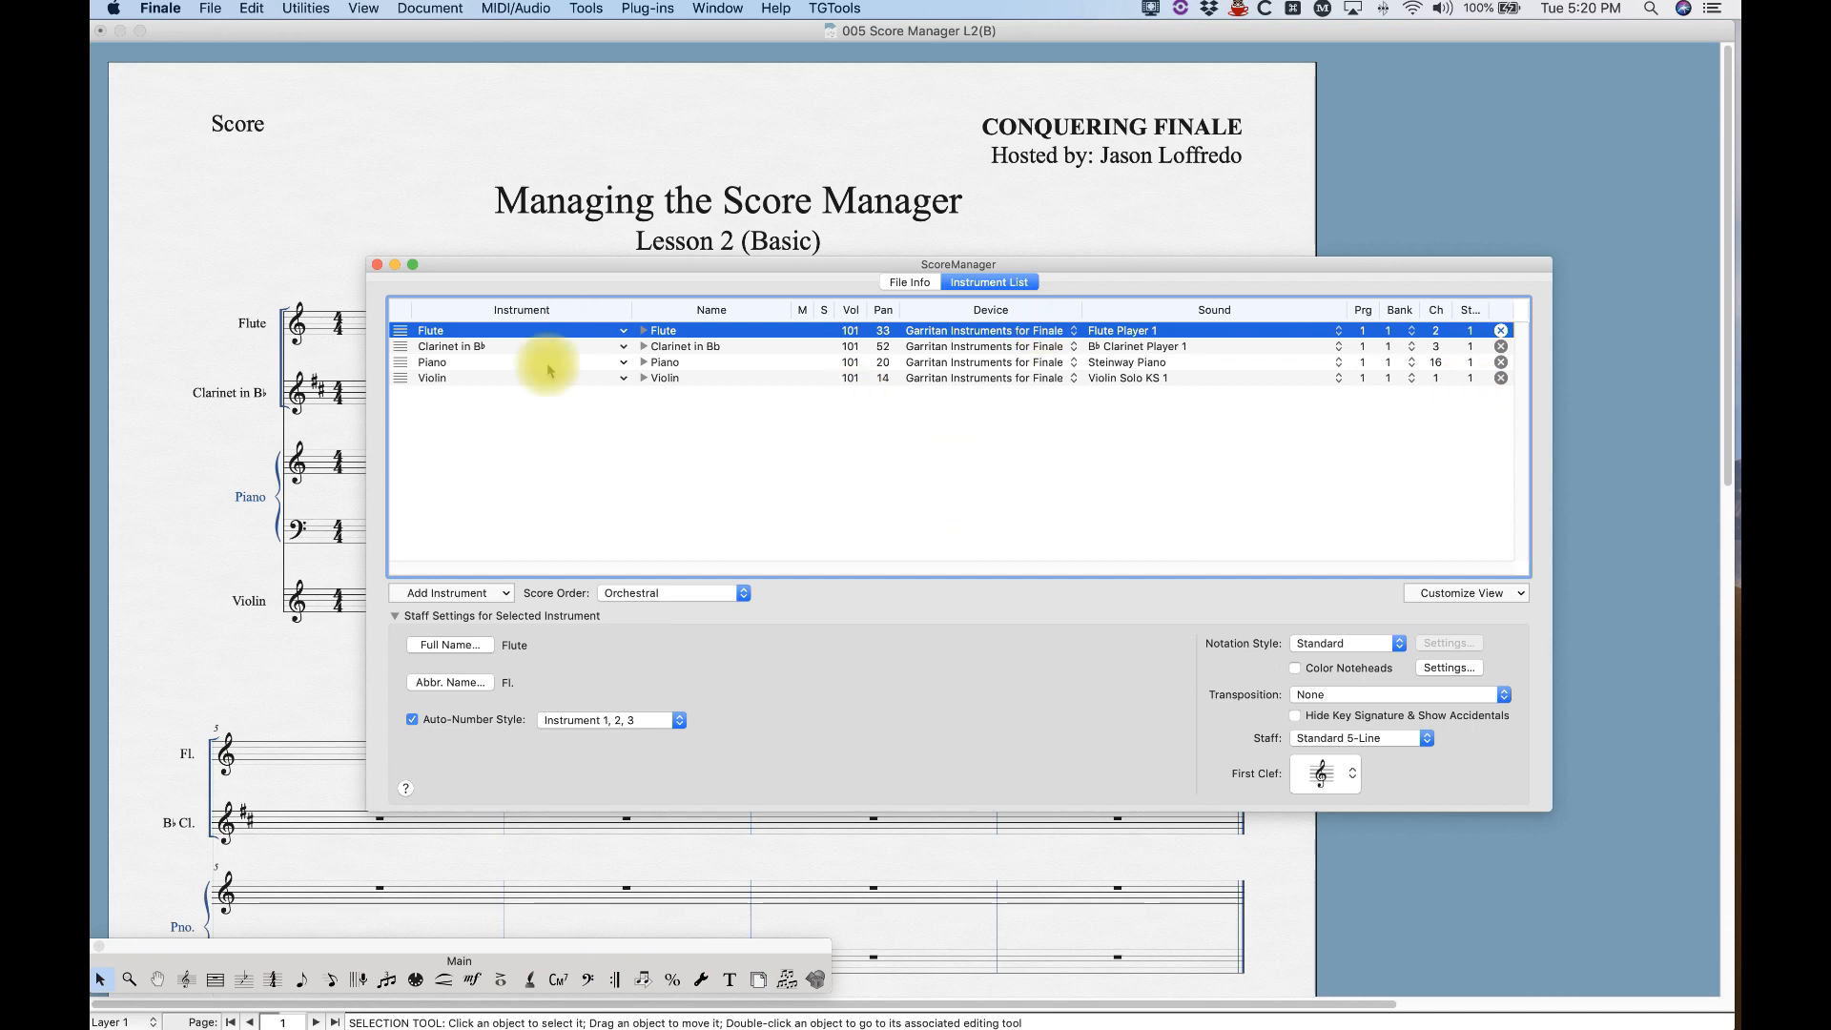
mouse_move(1466, 592)
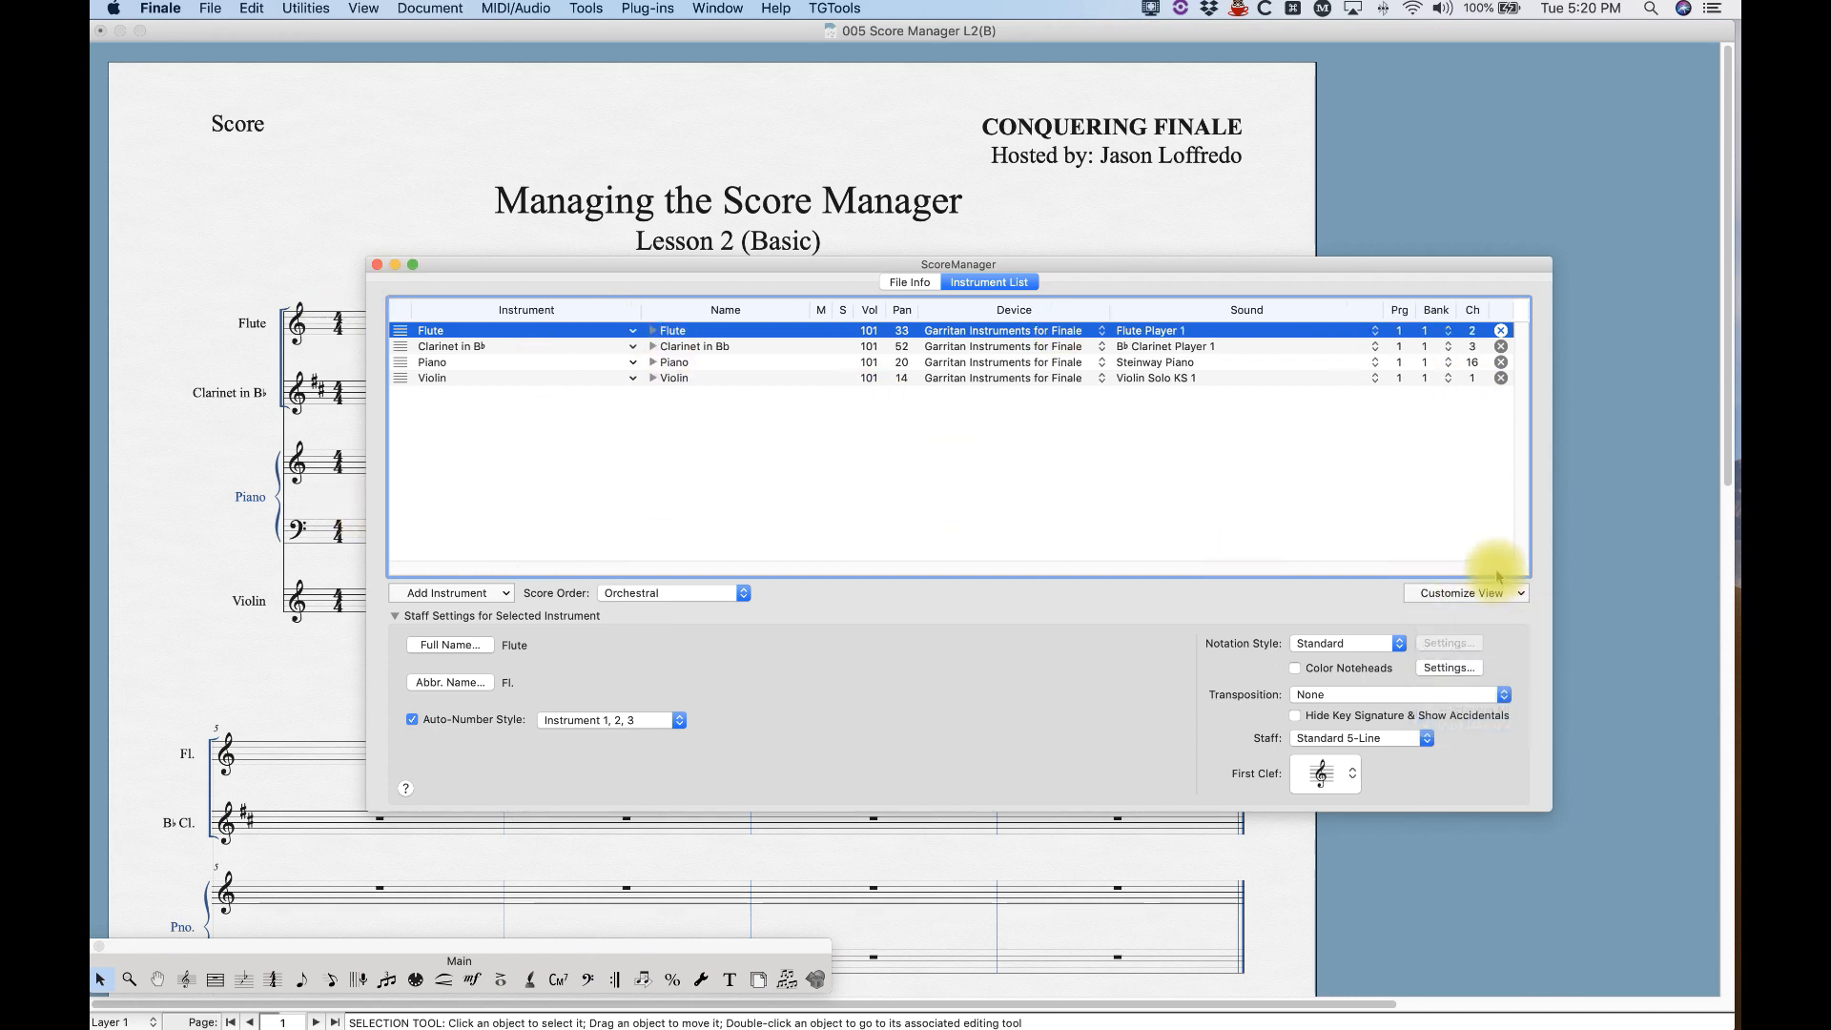
mouse_move(786, 604)
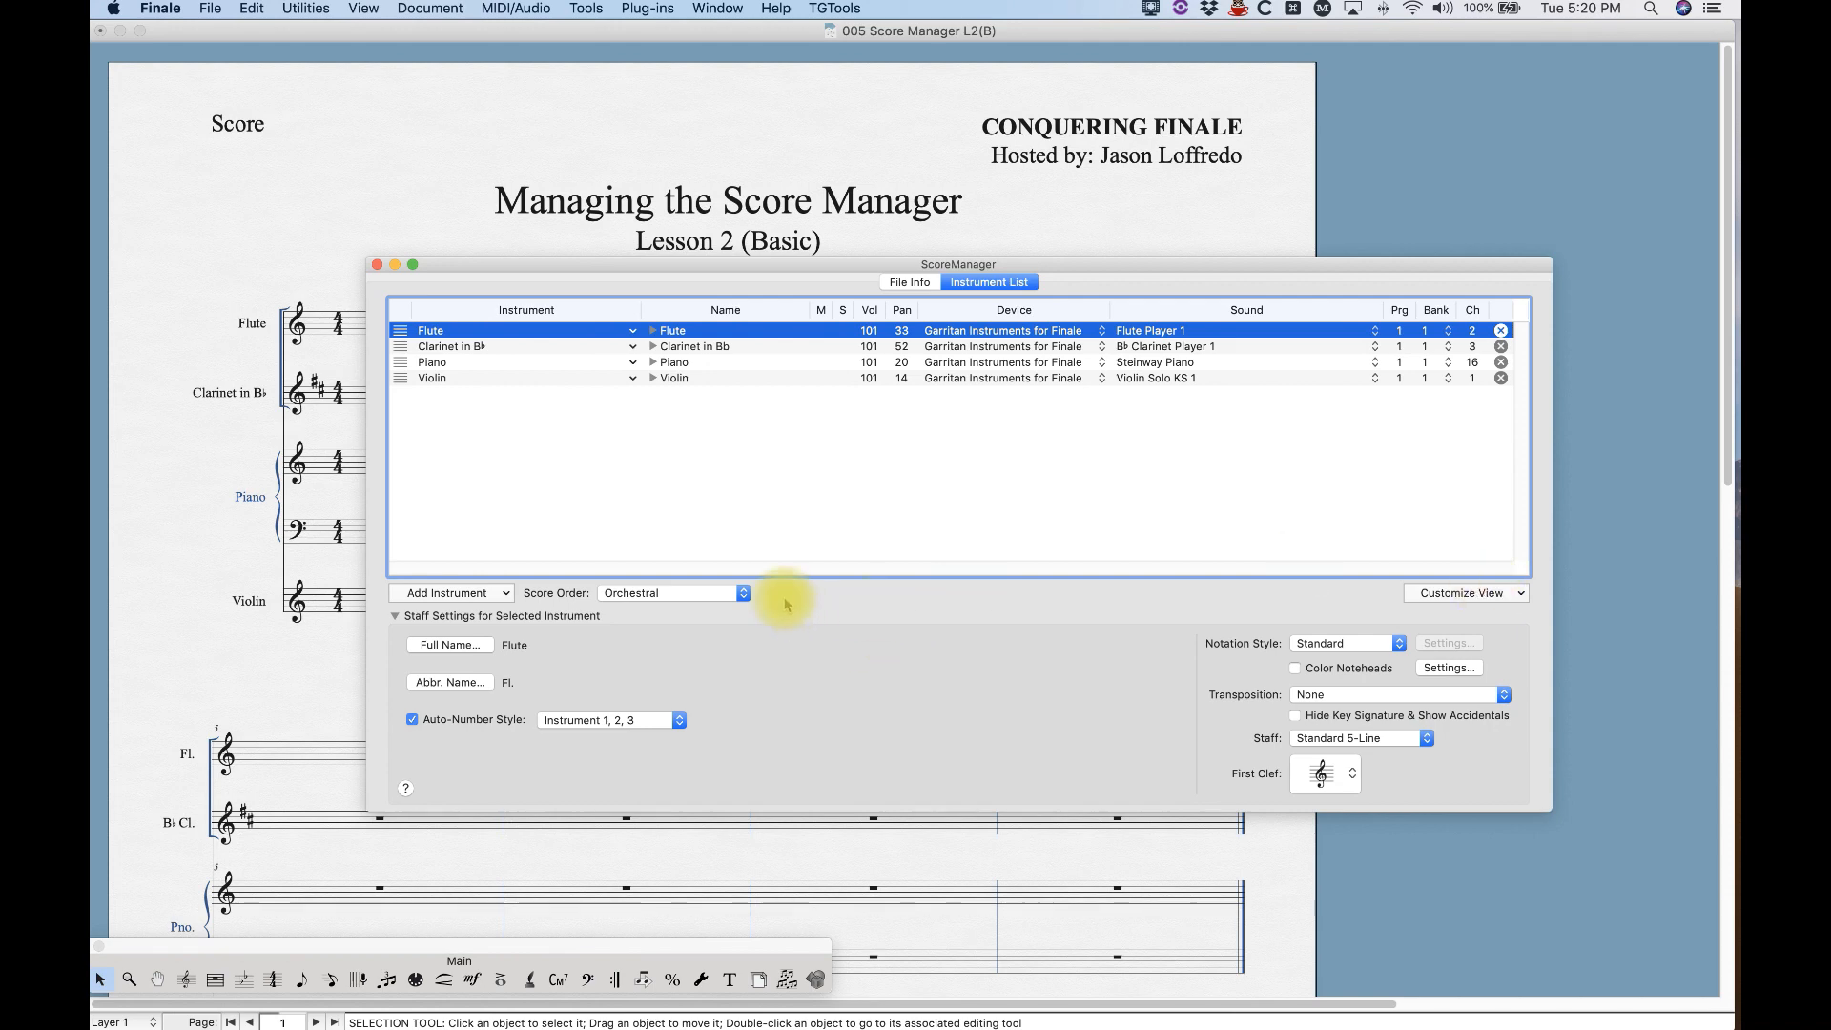
mouse_move(625, 674)
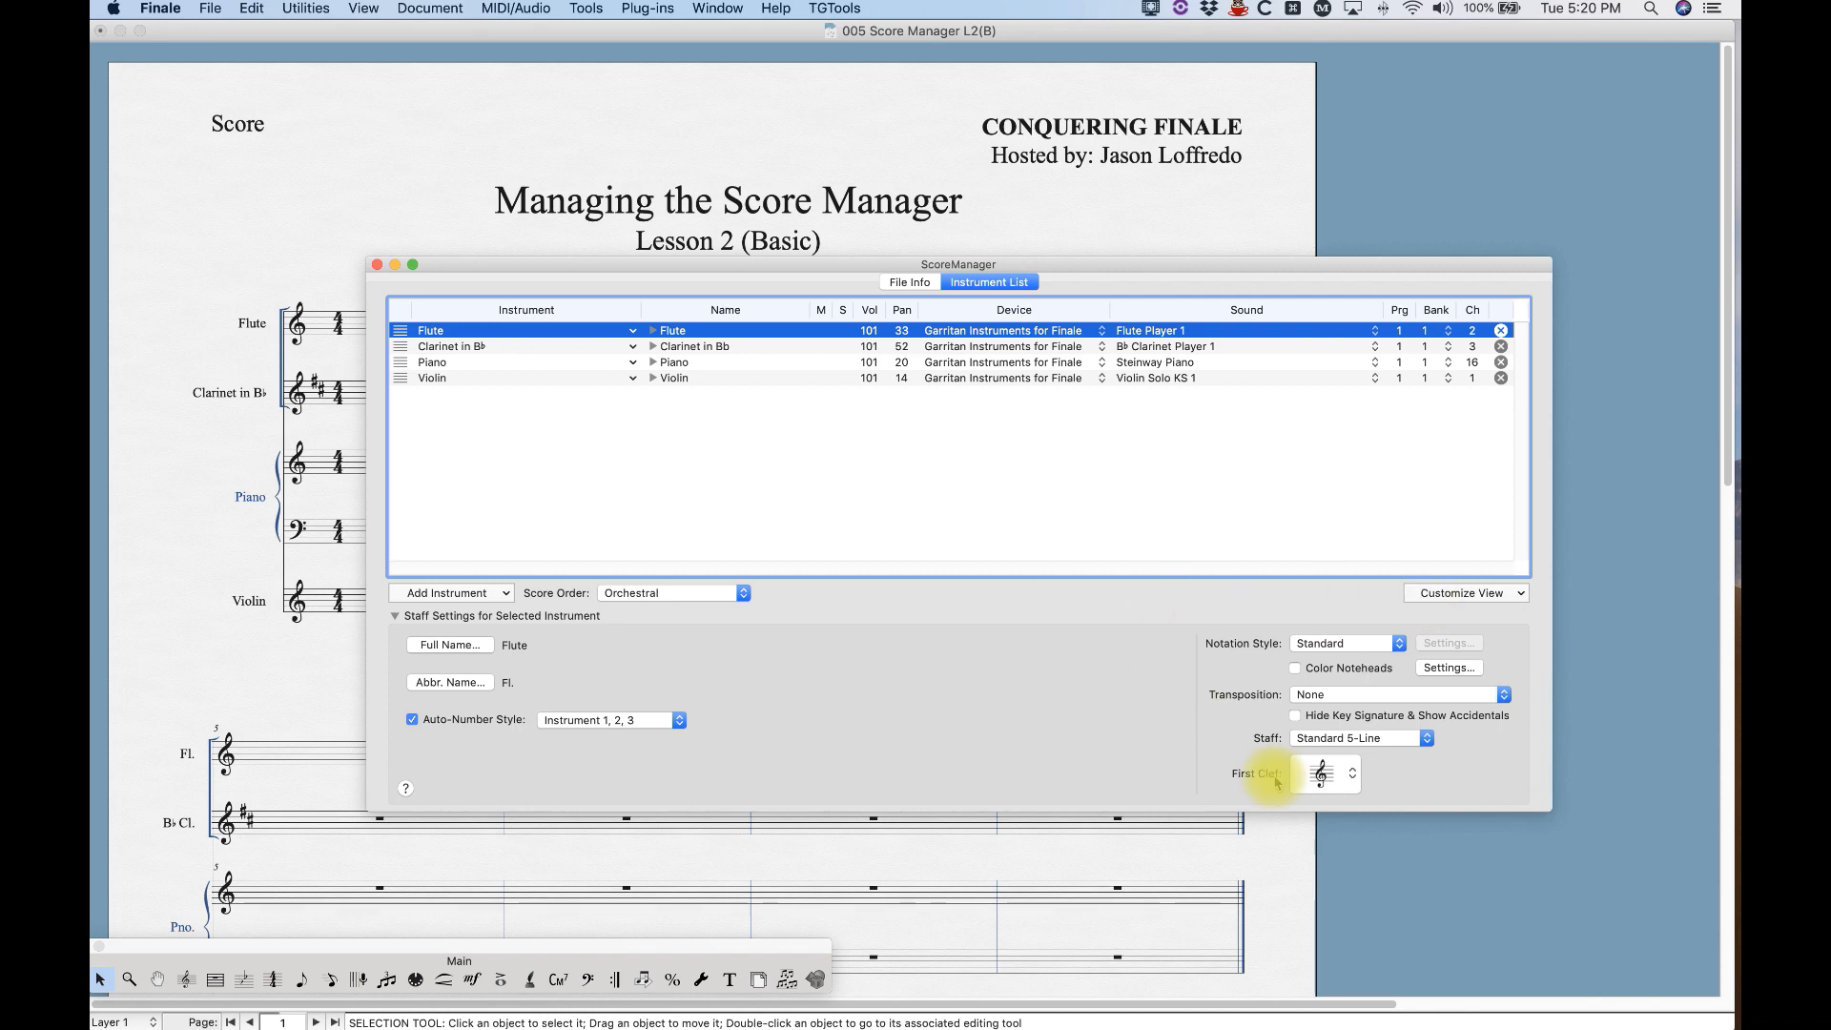
mouse_move(1497, 774)
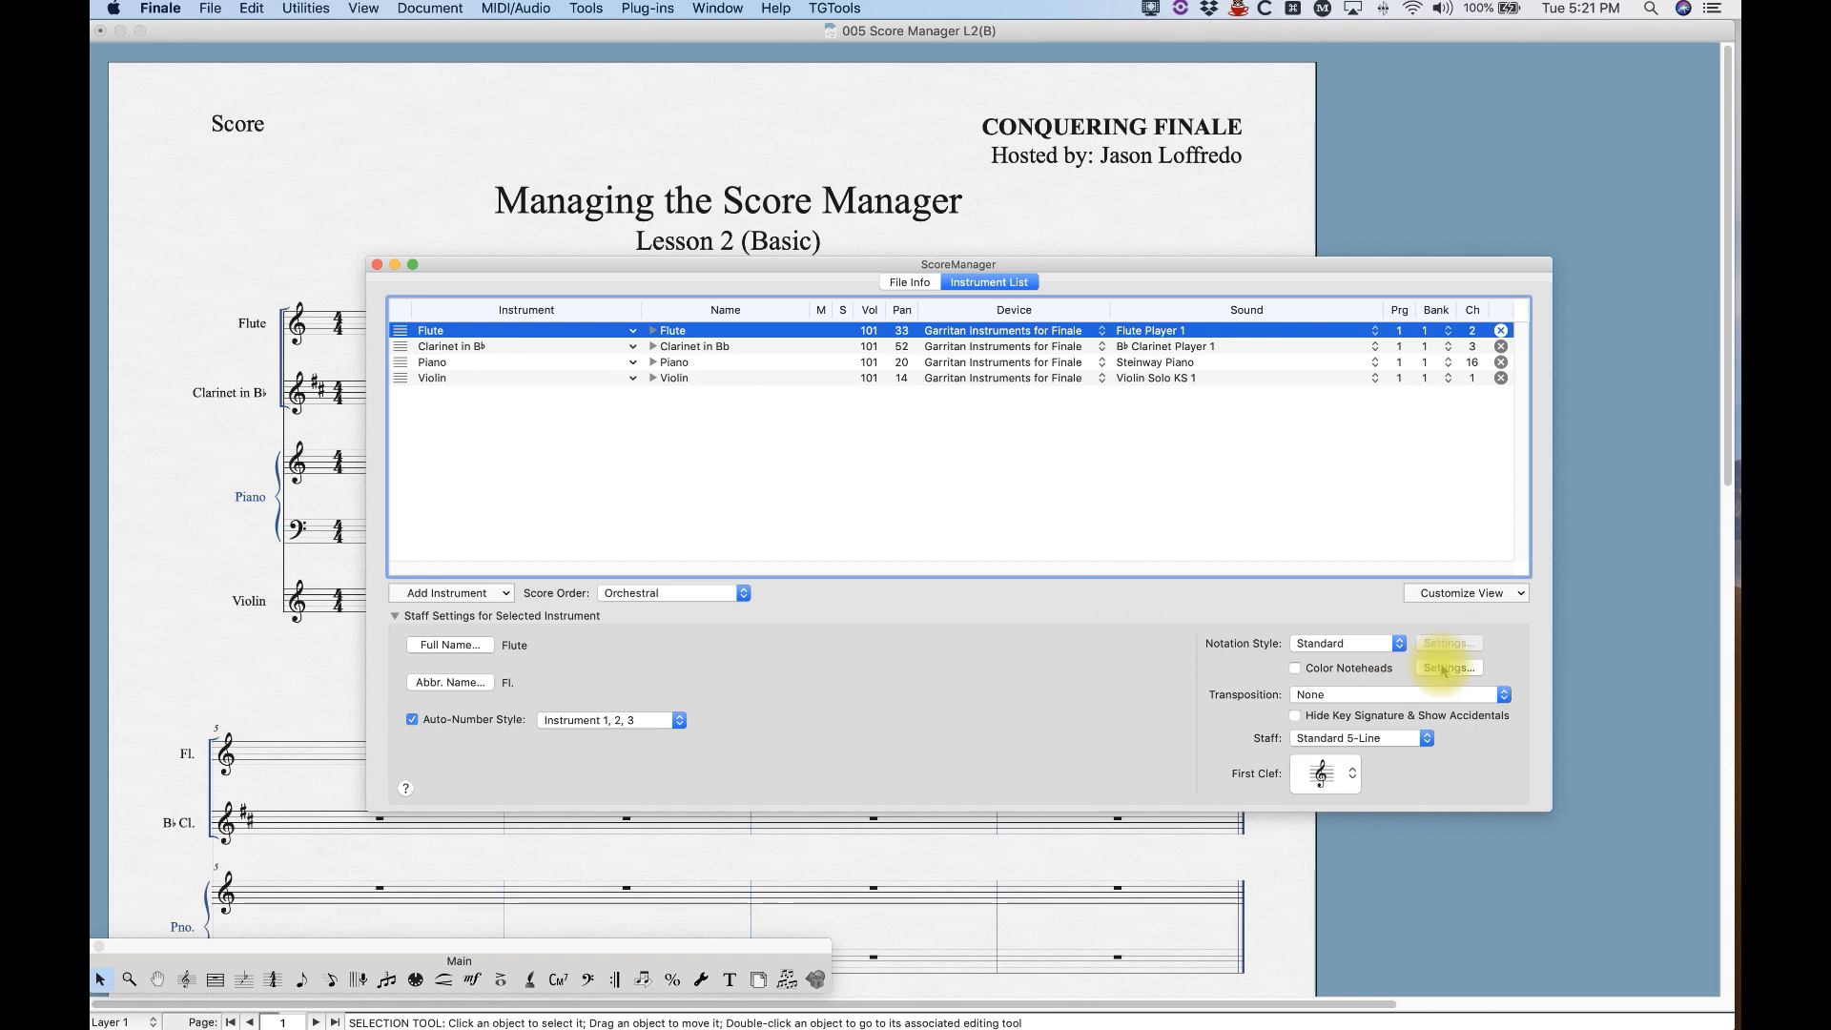
mouse_move(1448, 806)
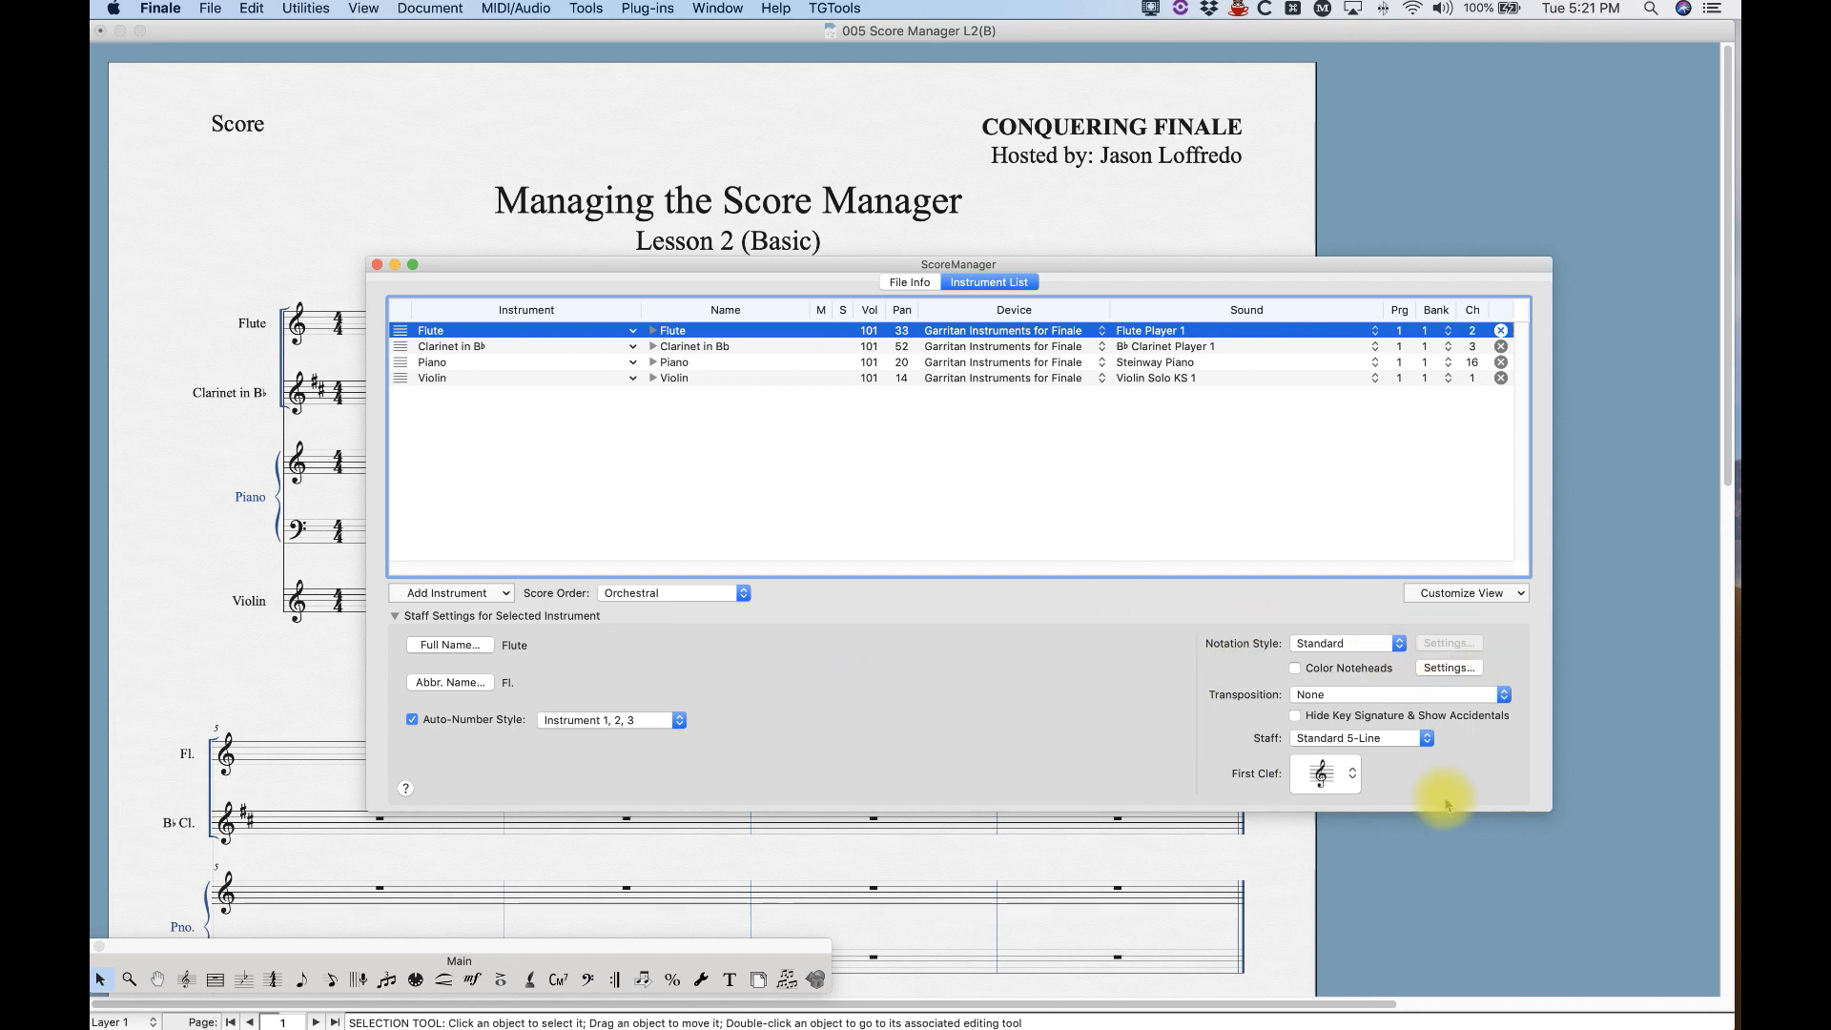
mouse_move(1180, 713)
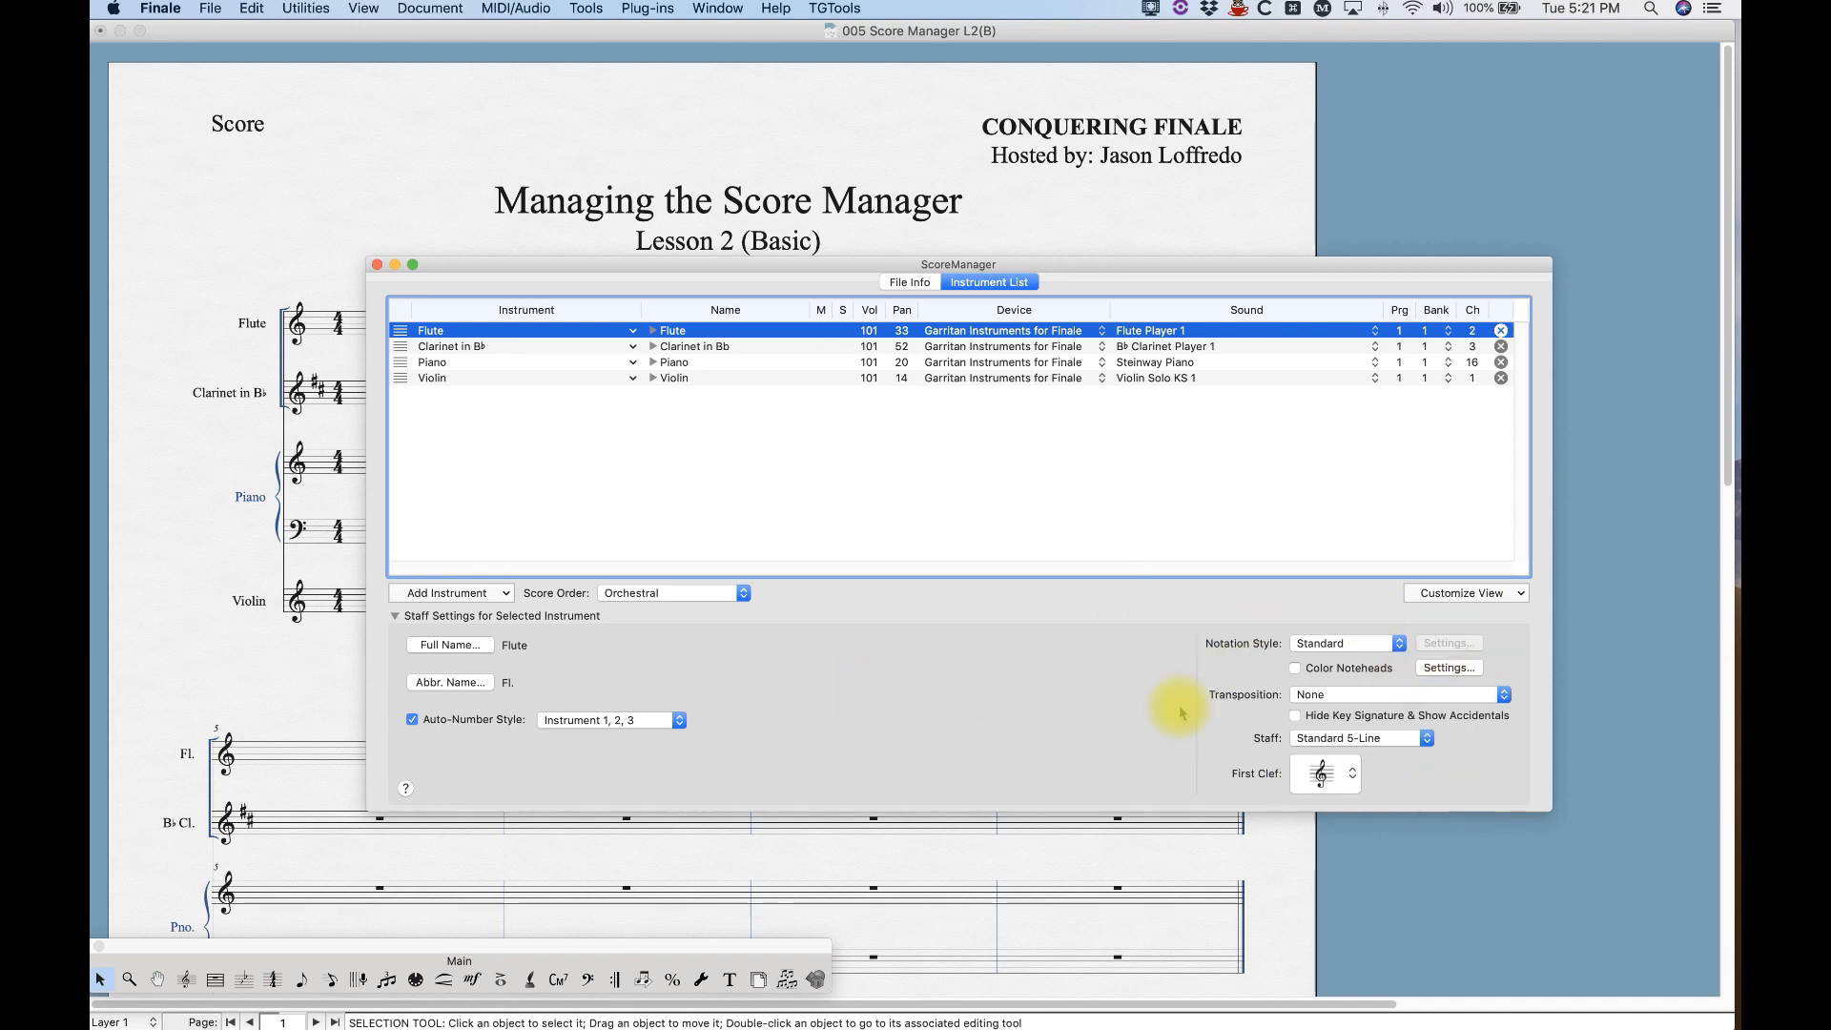
mouse_move(606, 642)
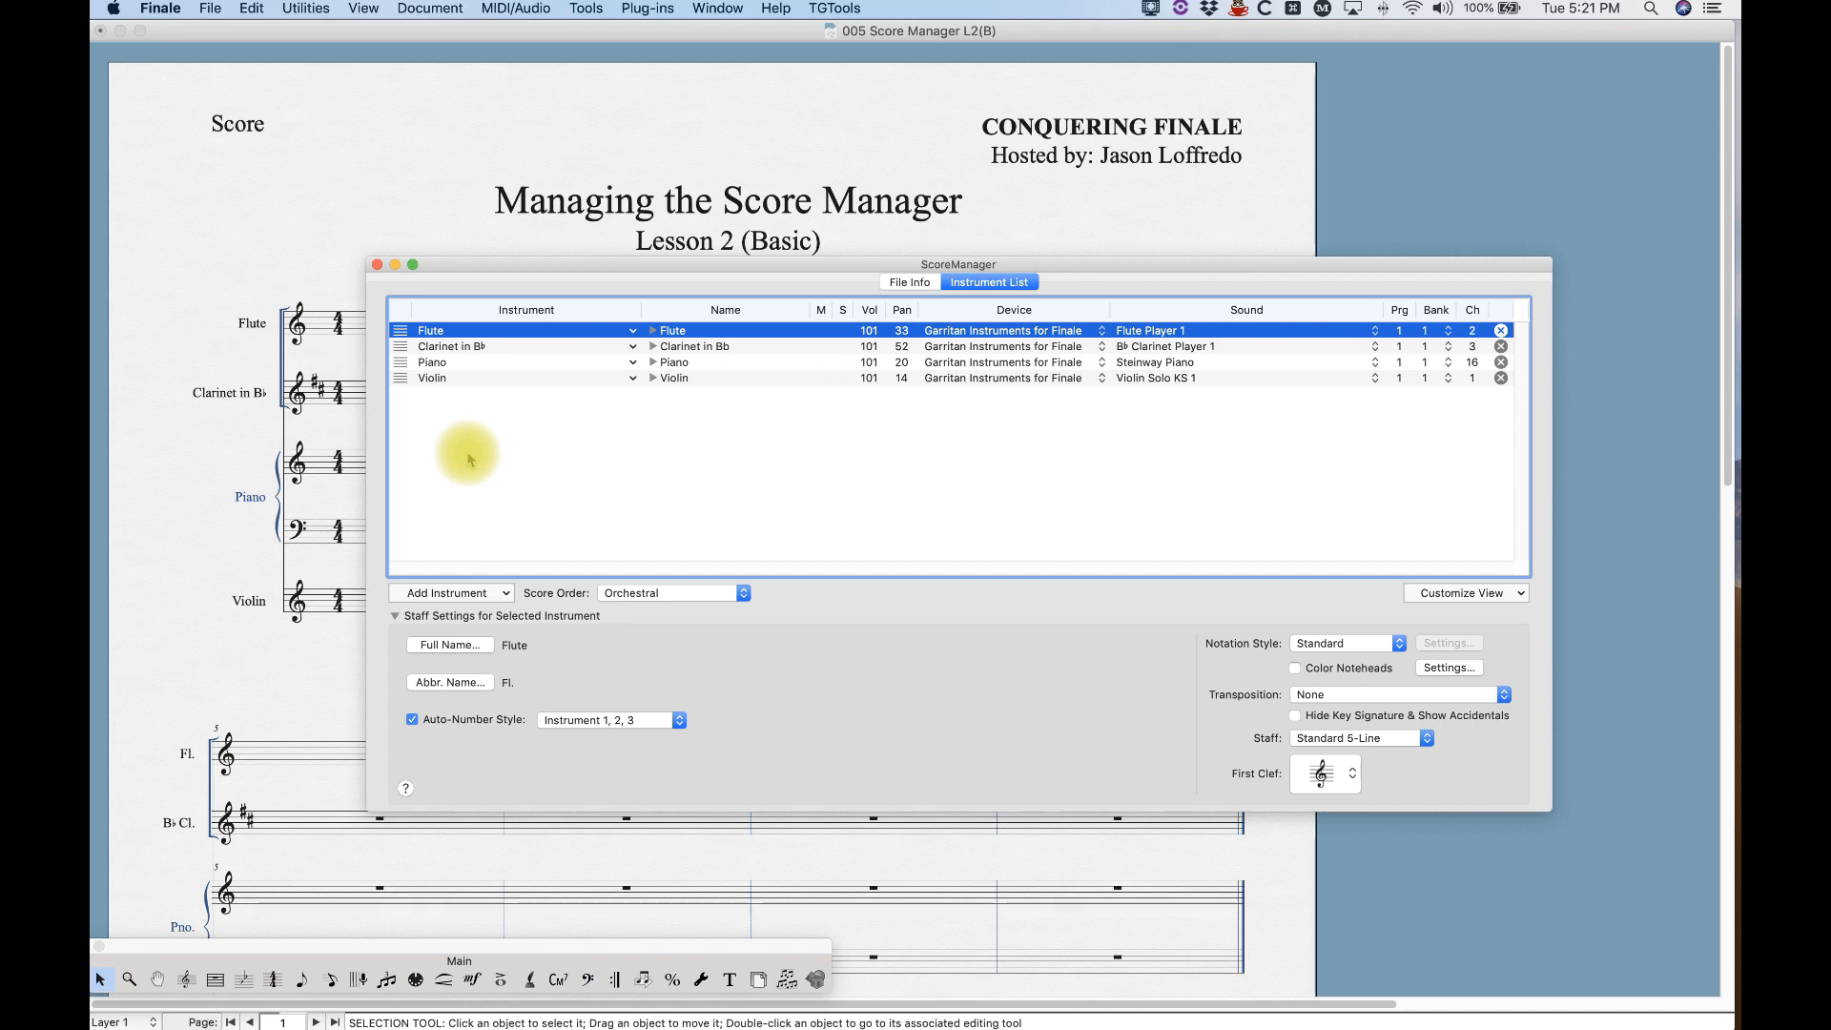
mouse_move(498, 538)
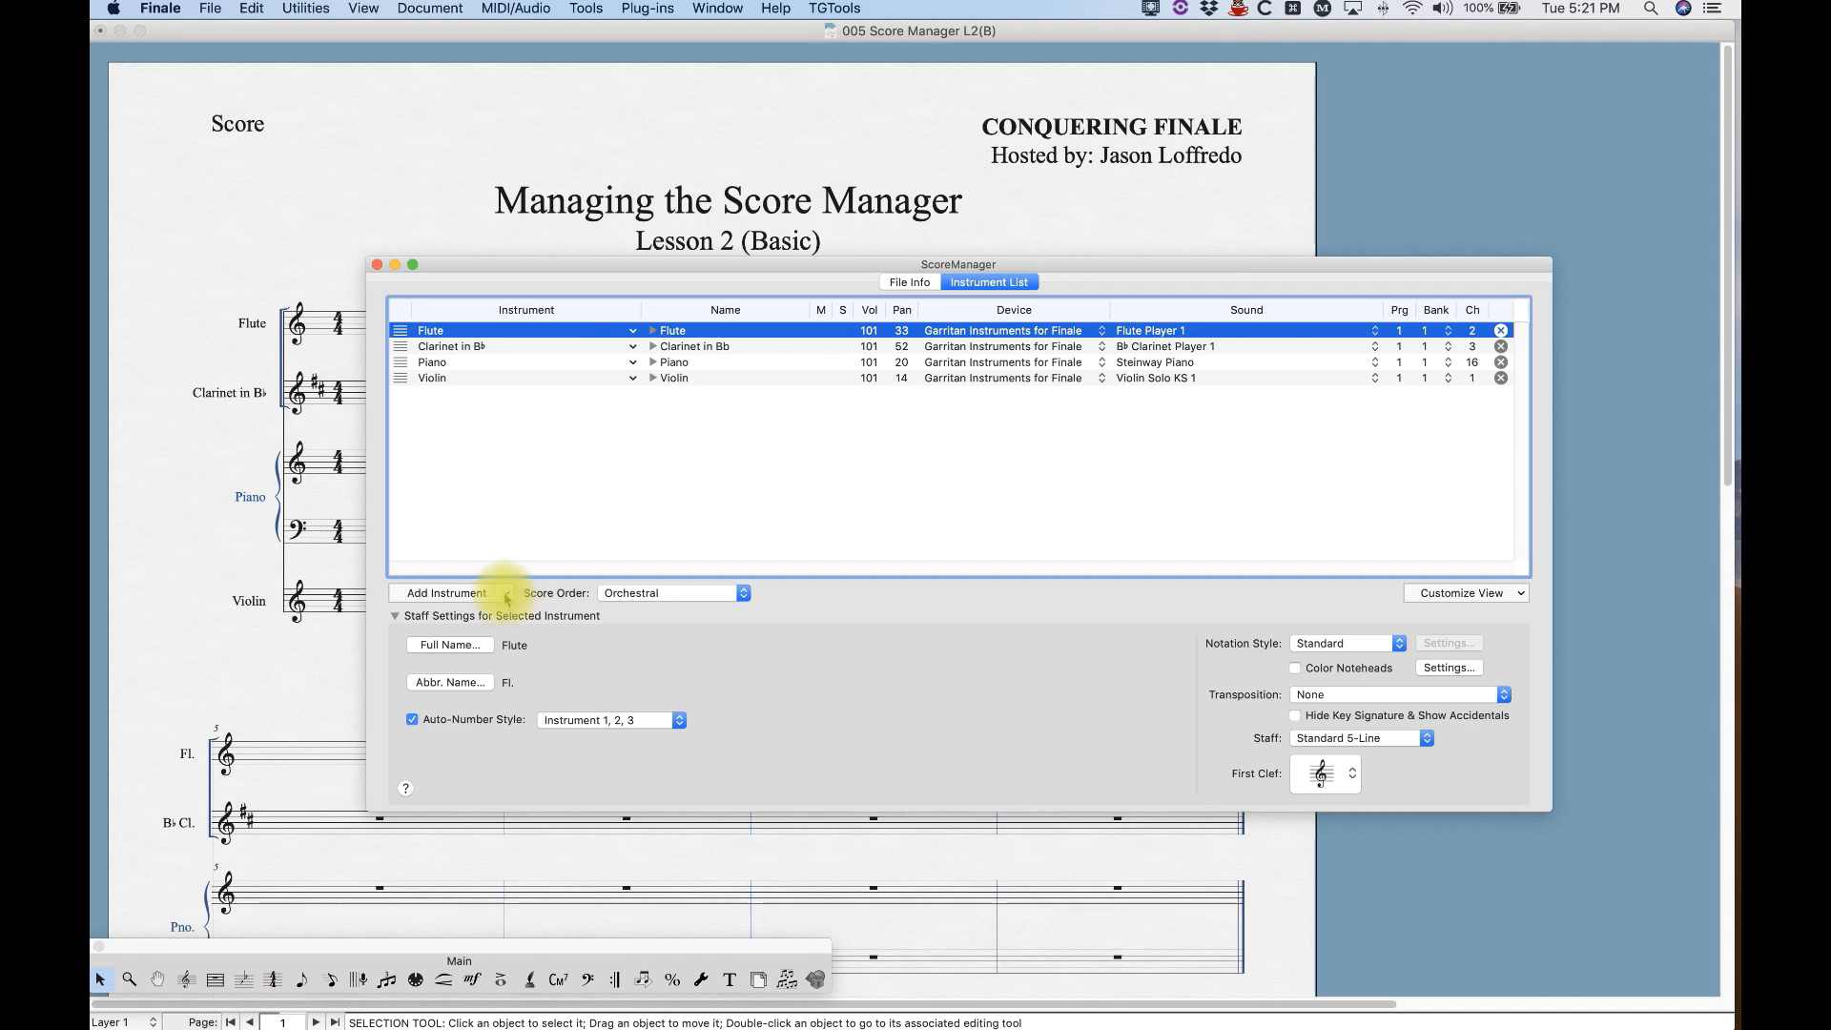
Add an Oboe from Woodwinds, landing between Flute and Clarinet in Bb.
click(444, 593)
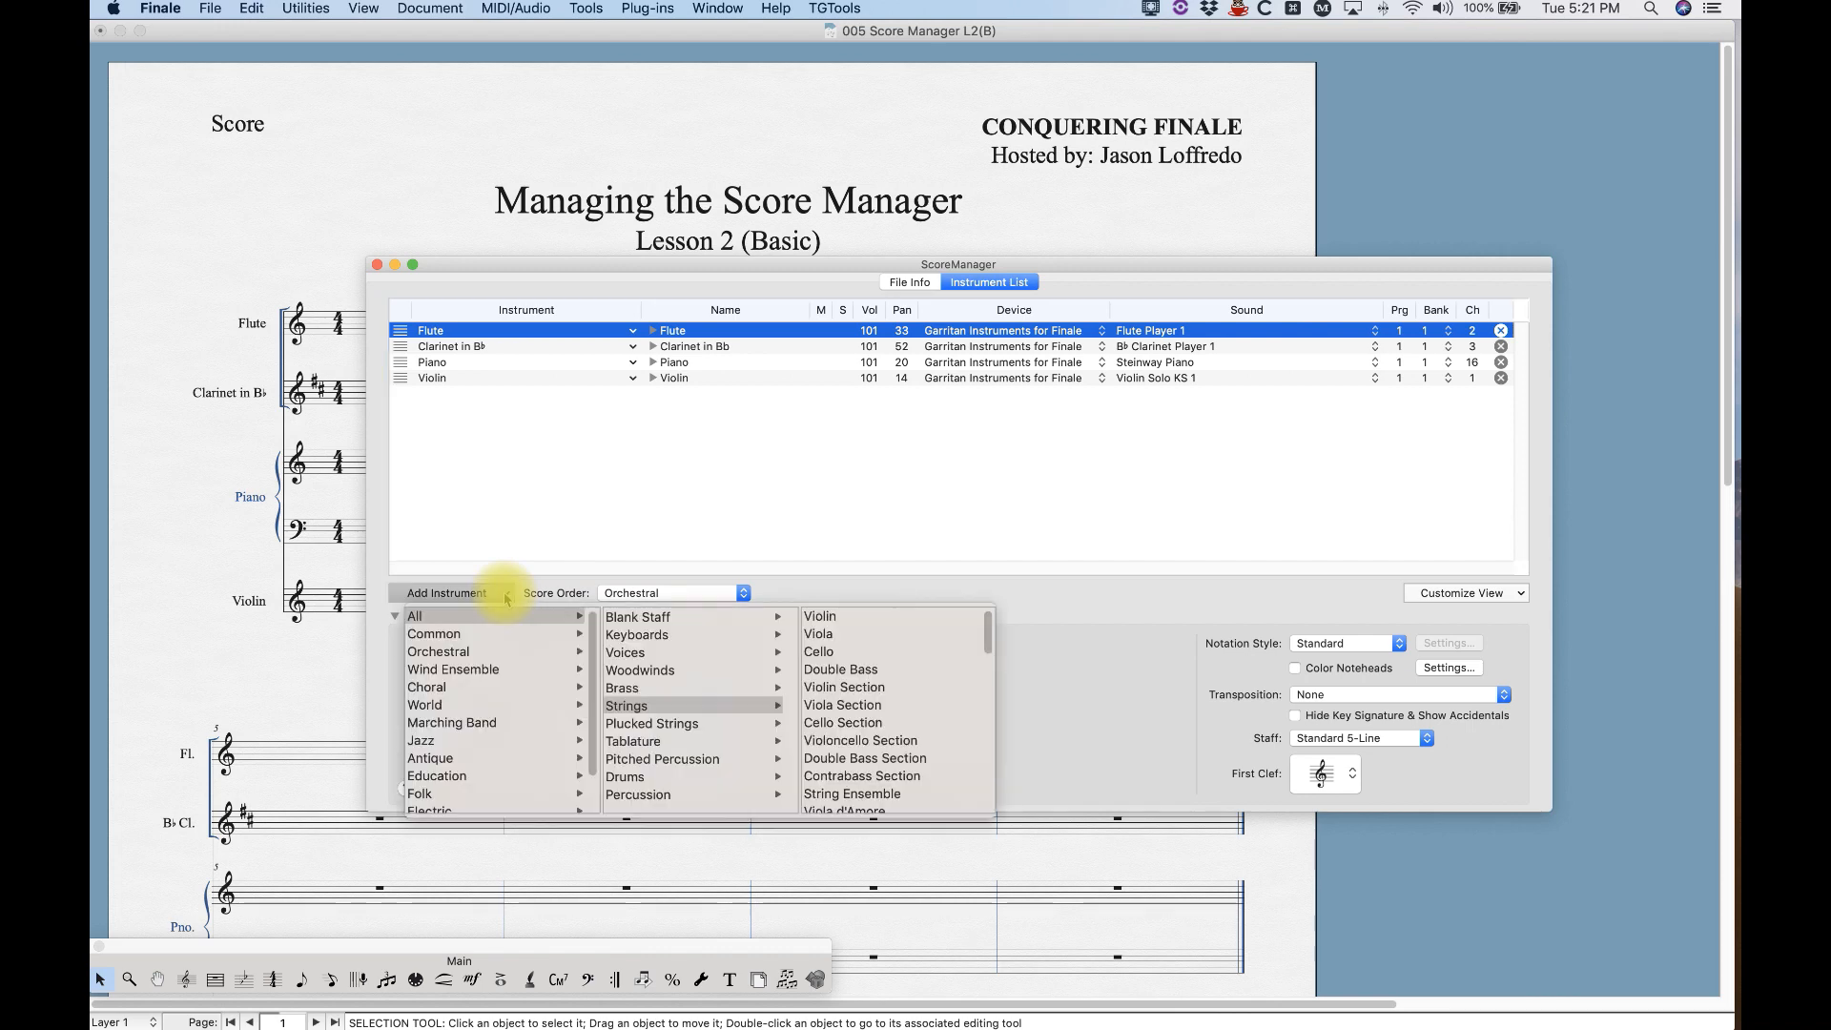
mouse_move(456, 615)
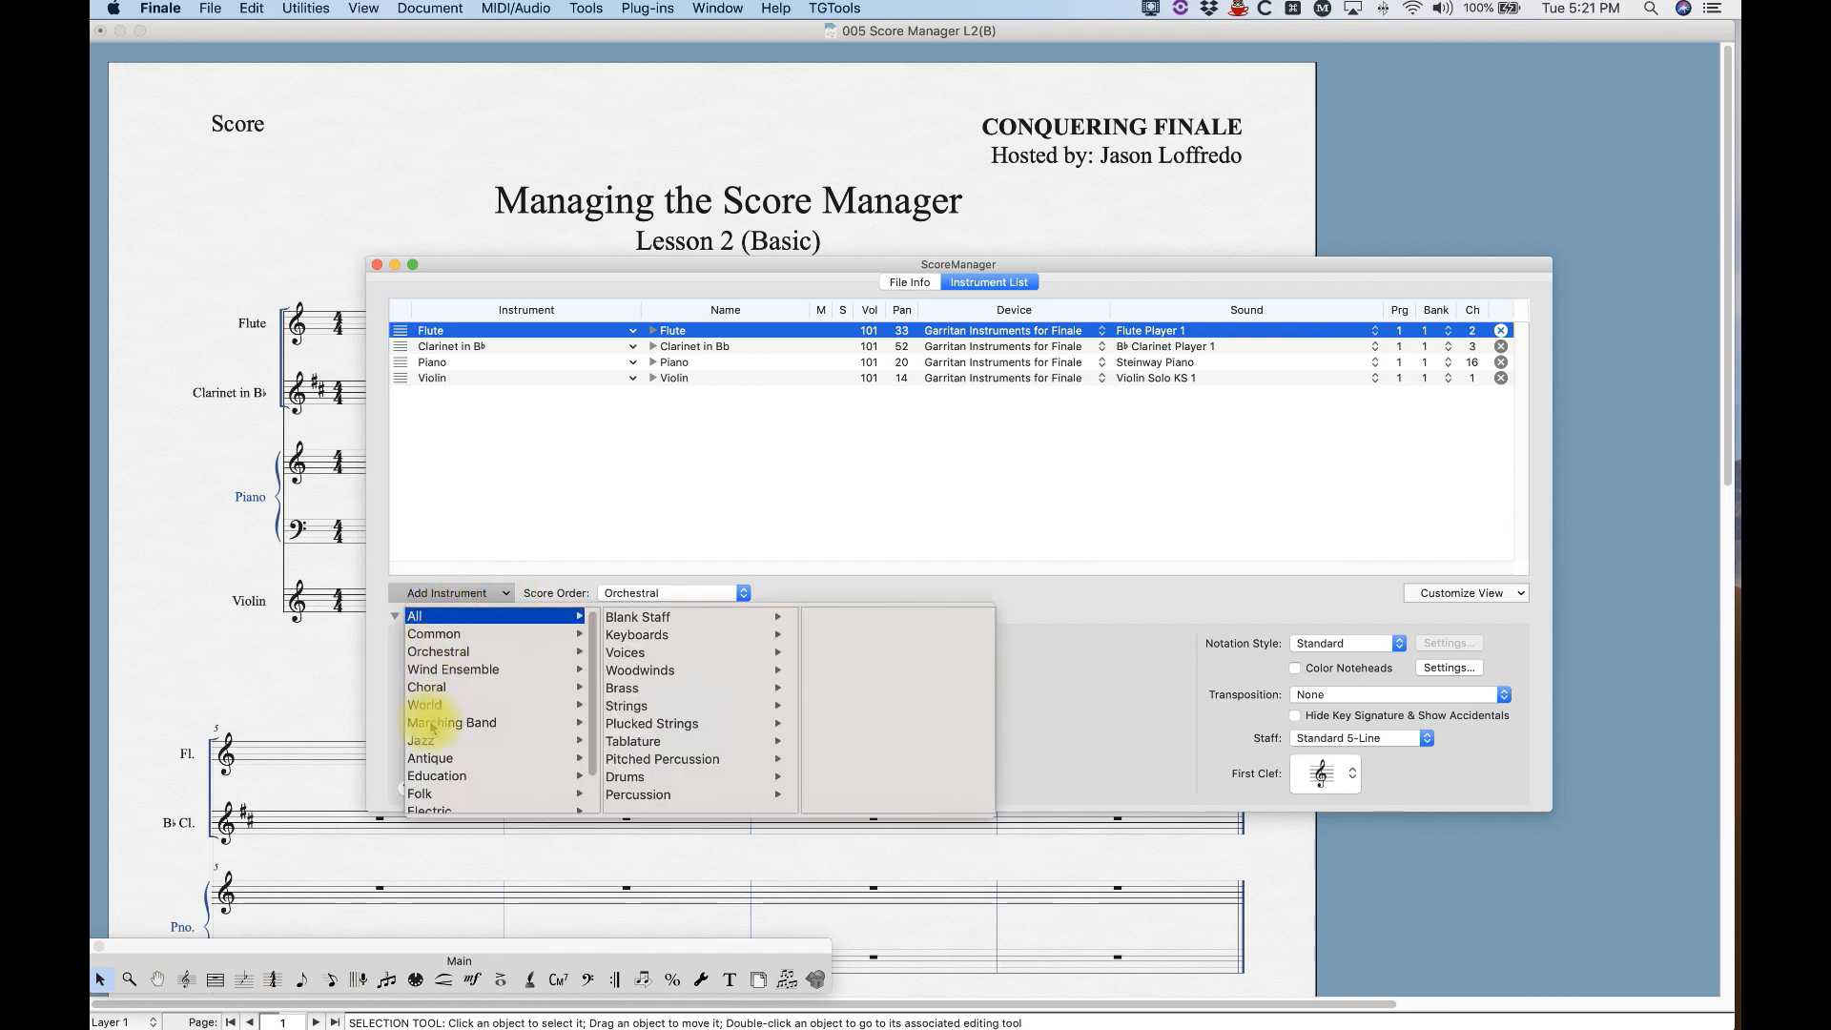
mouse_move(438, 740)
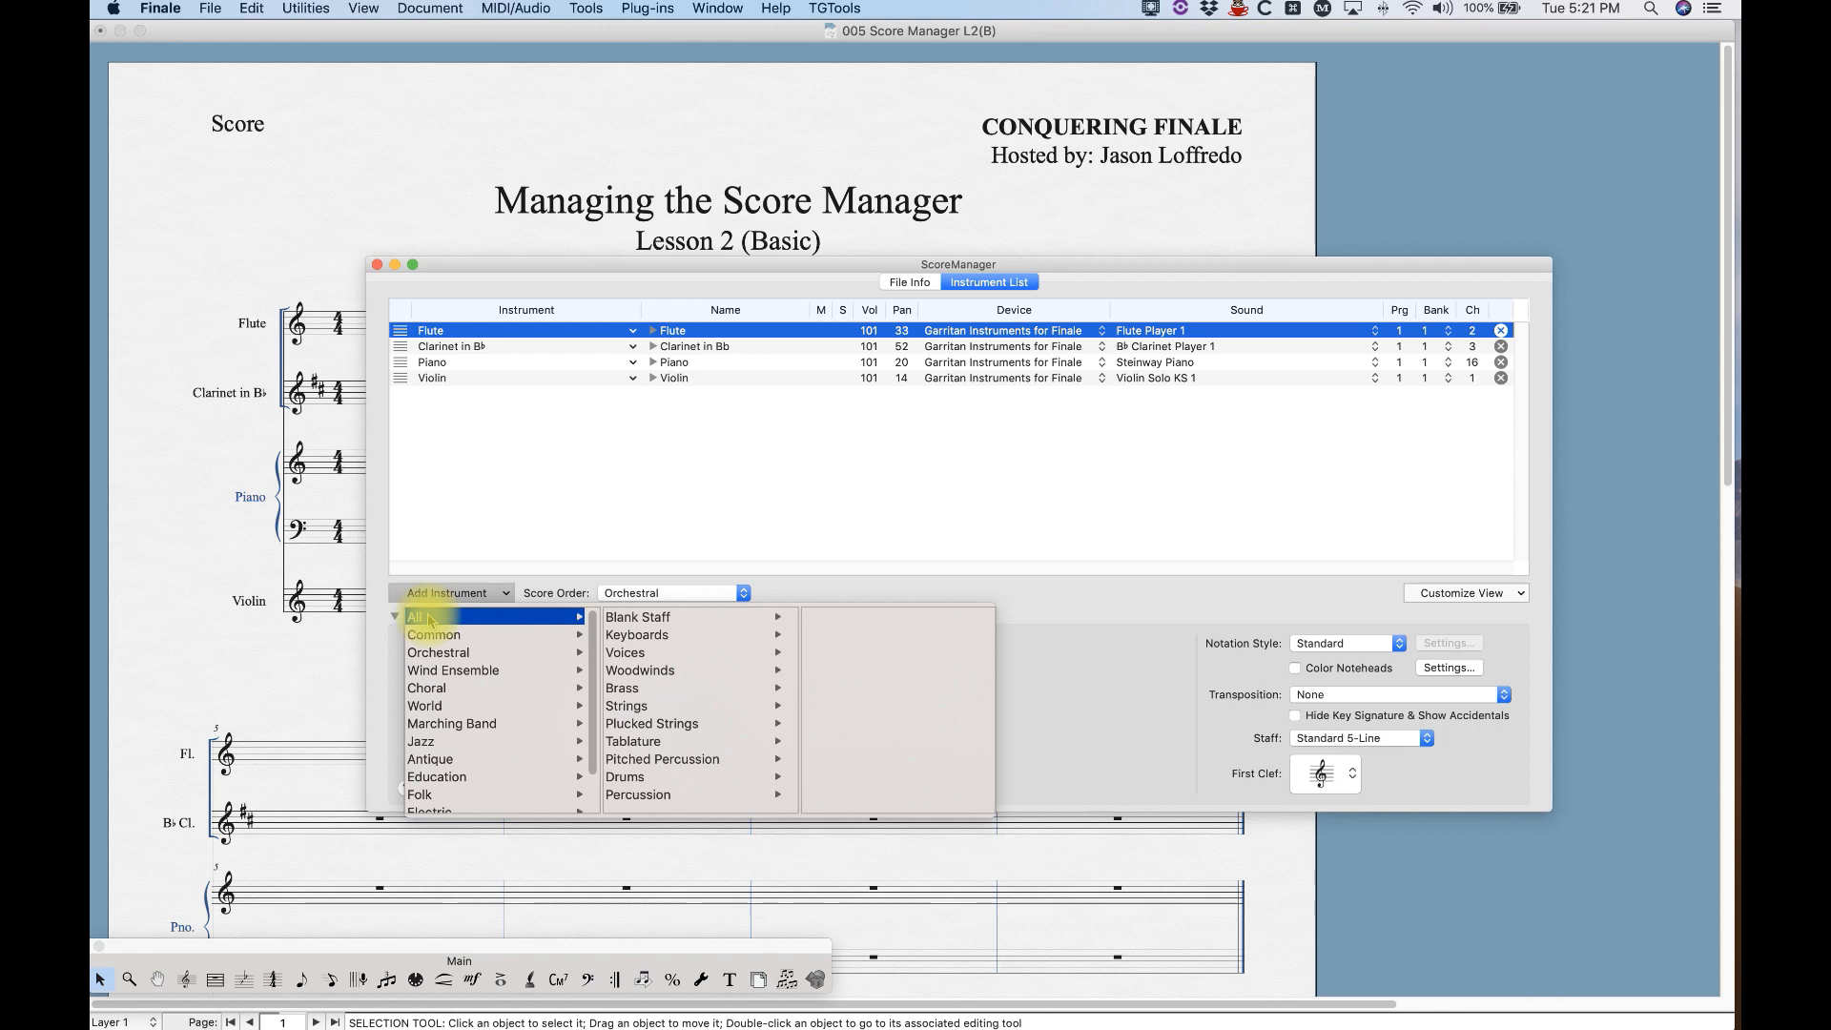
mouse_move(640, 670)
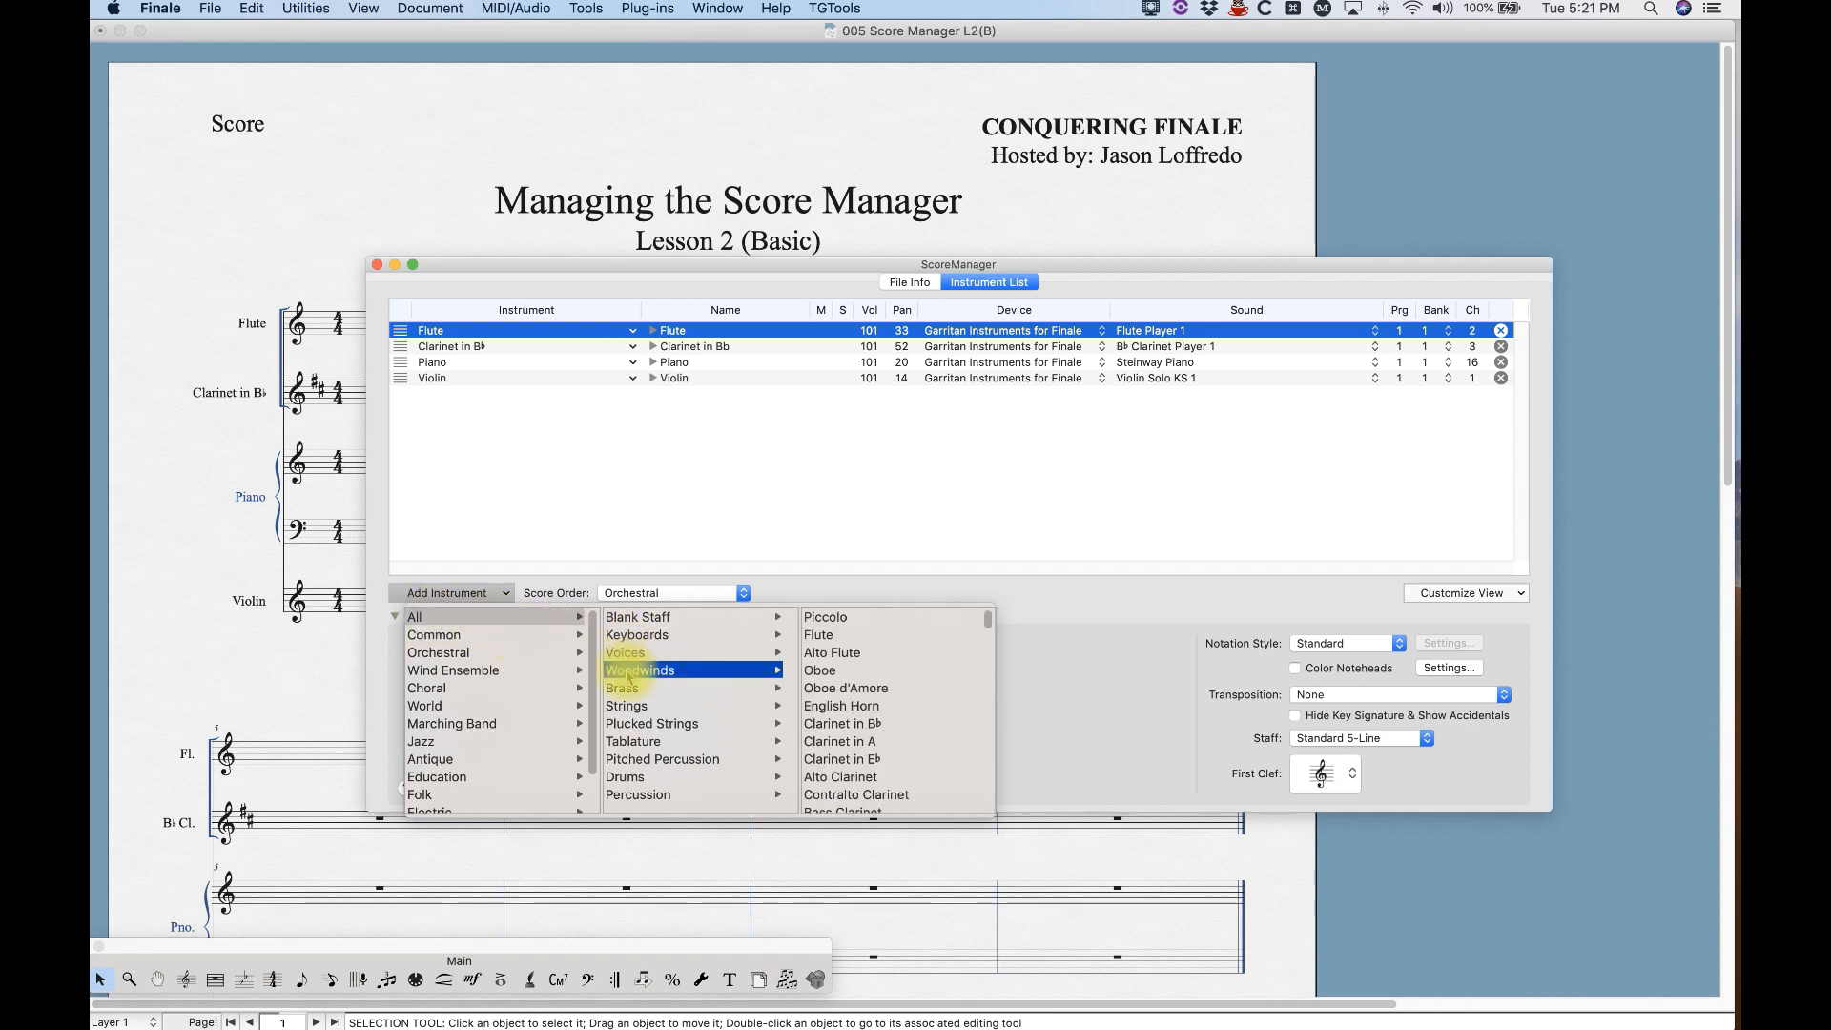
click(821, 669)
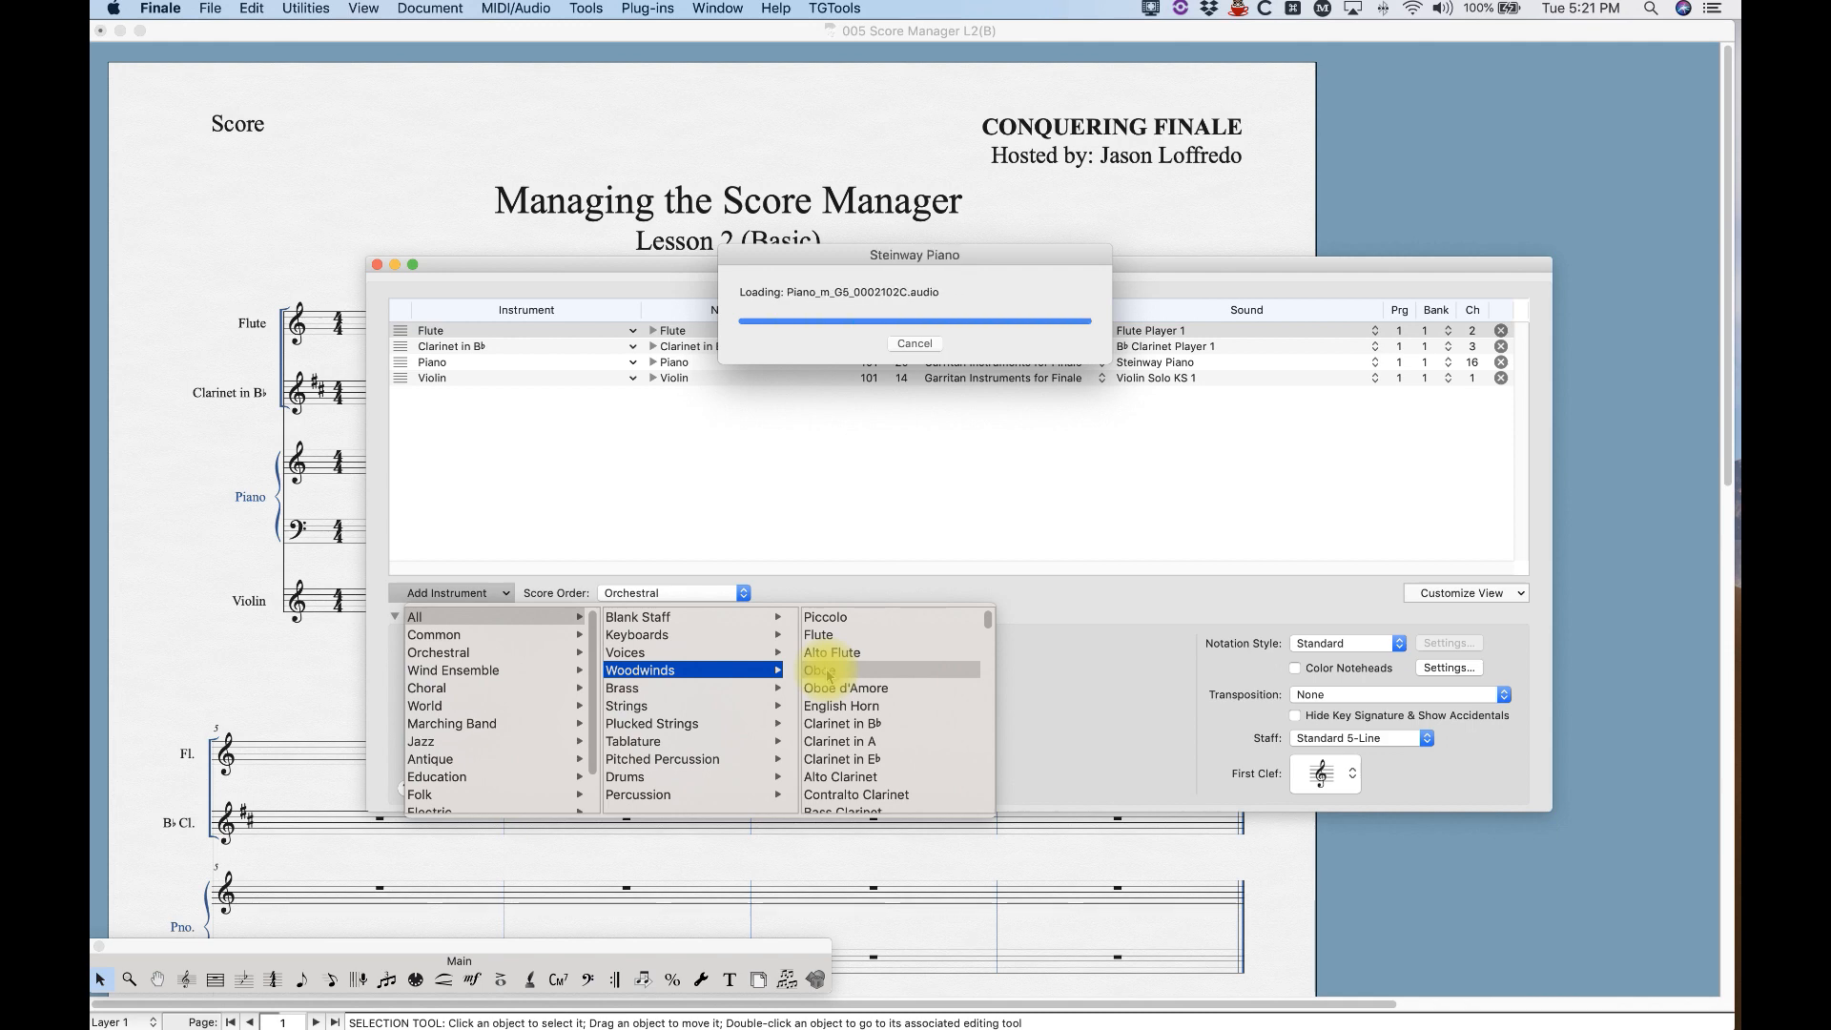
click(820, 670)
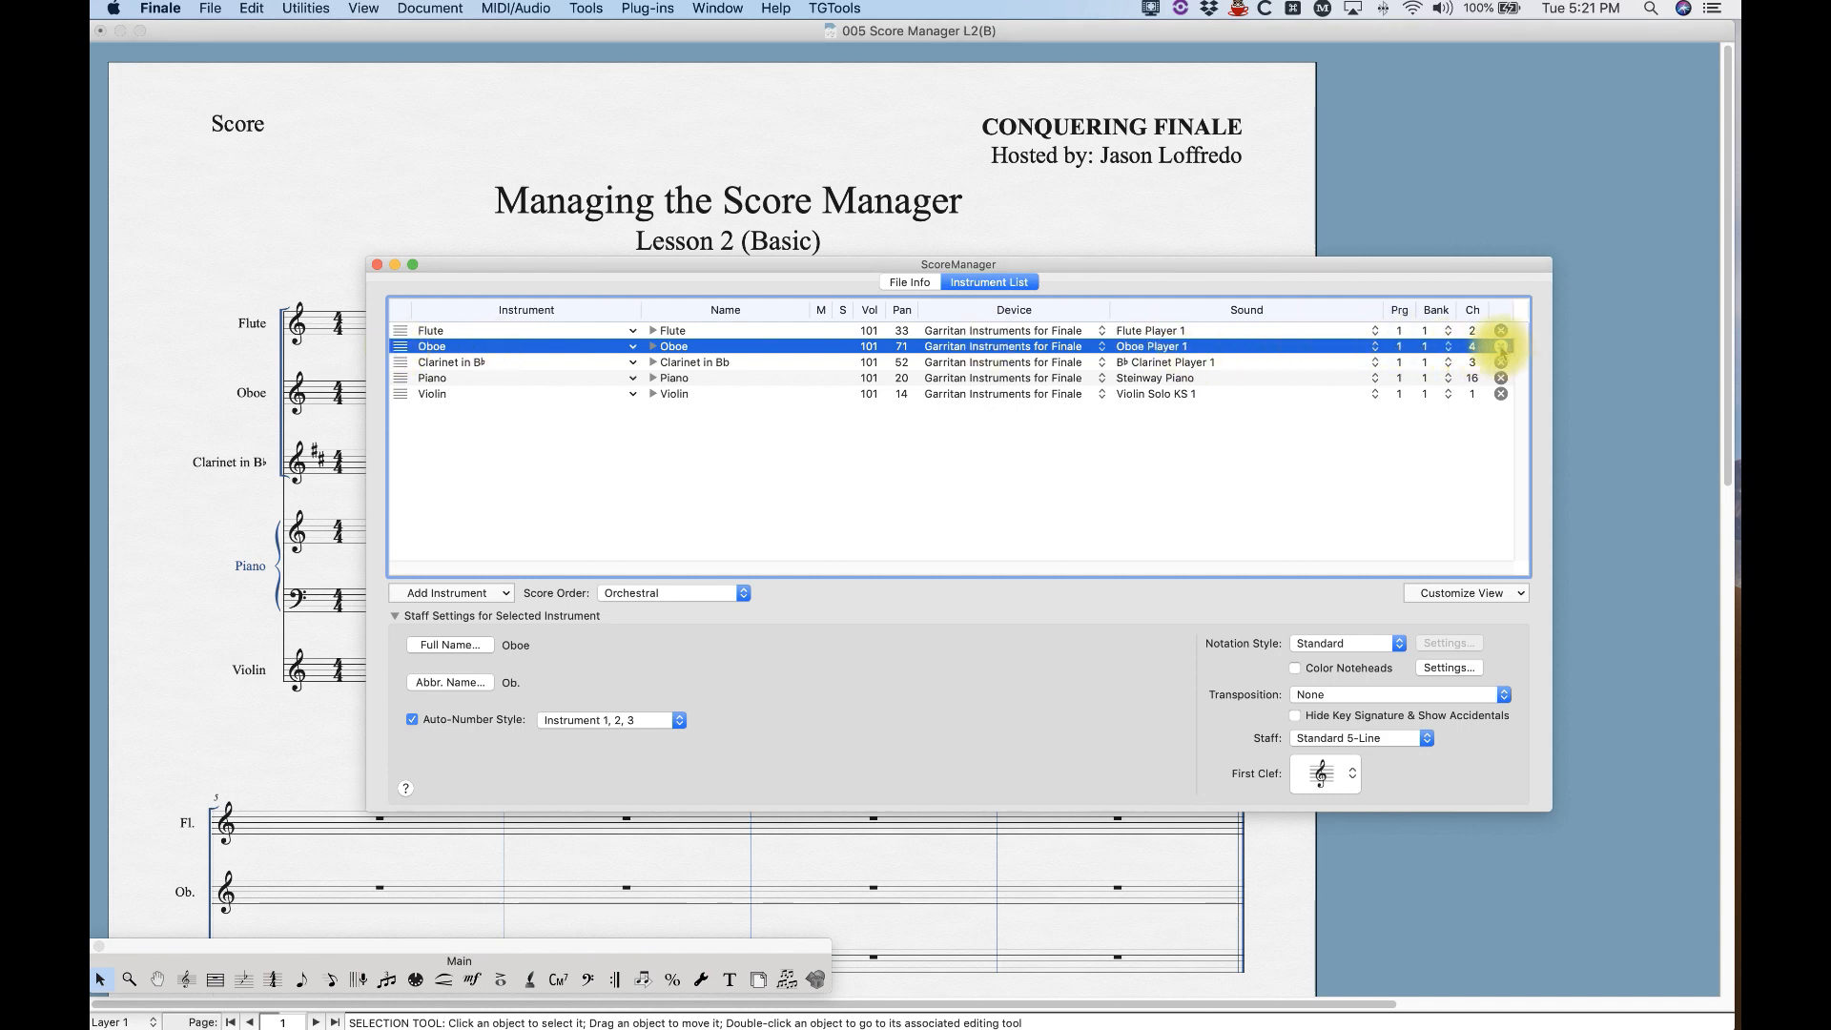
Delete the Oboe row and select Flute to view its staff settings.
click(1502, 346)
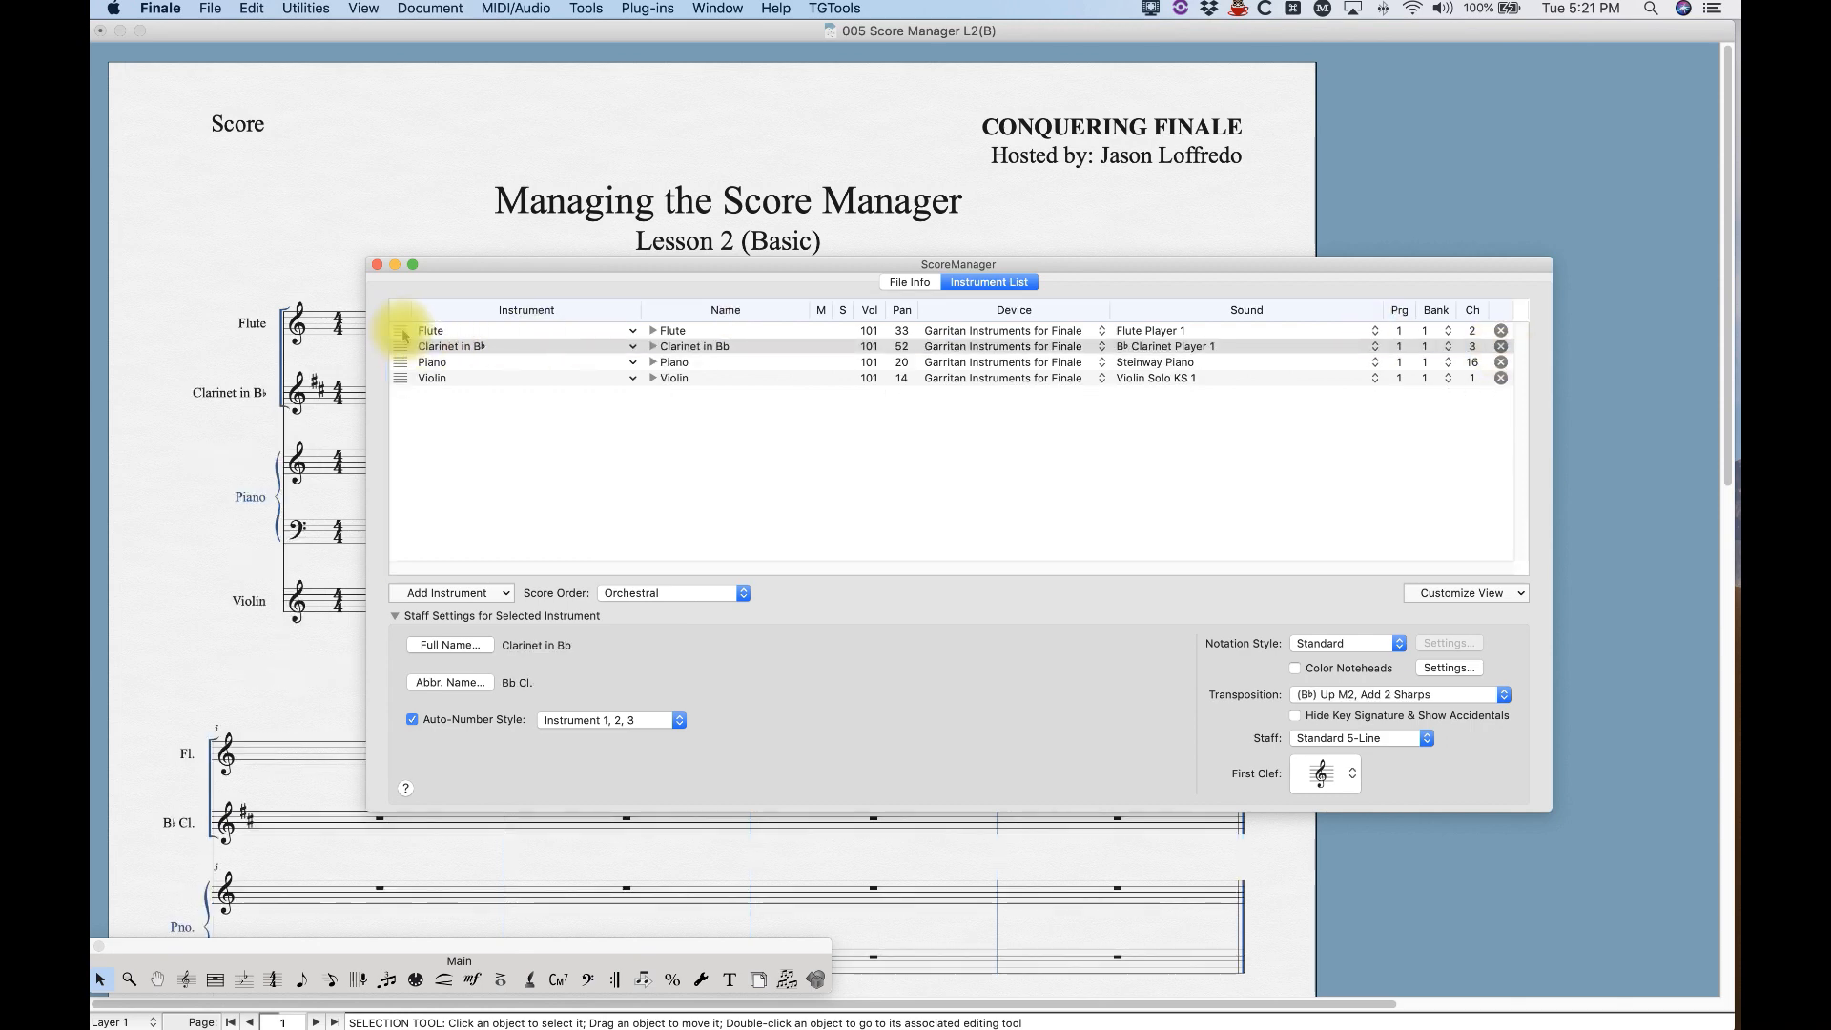
click(525, 331)
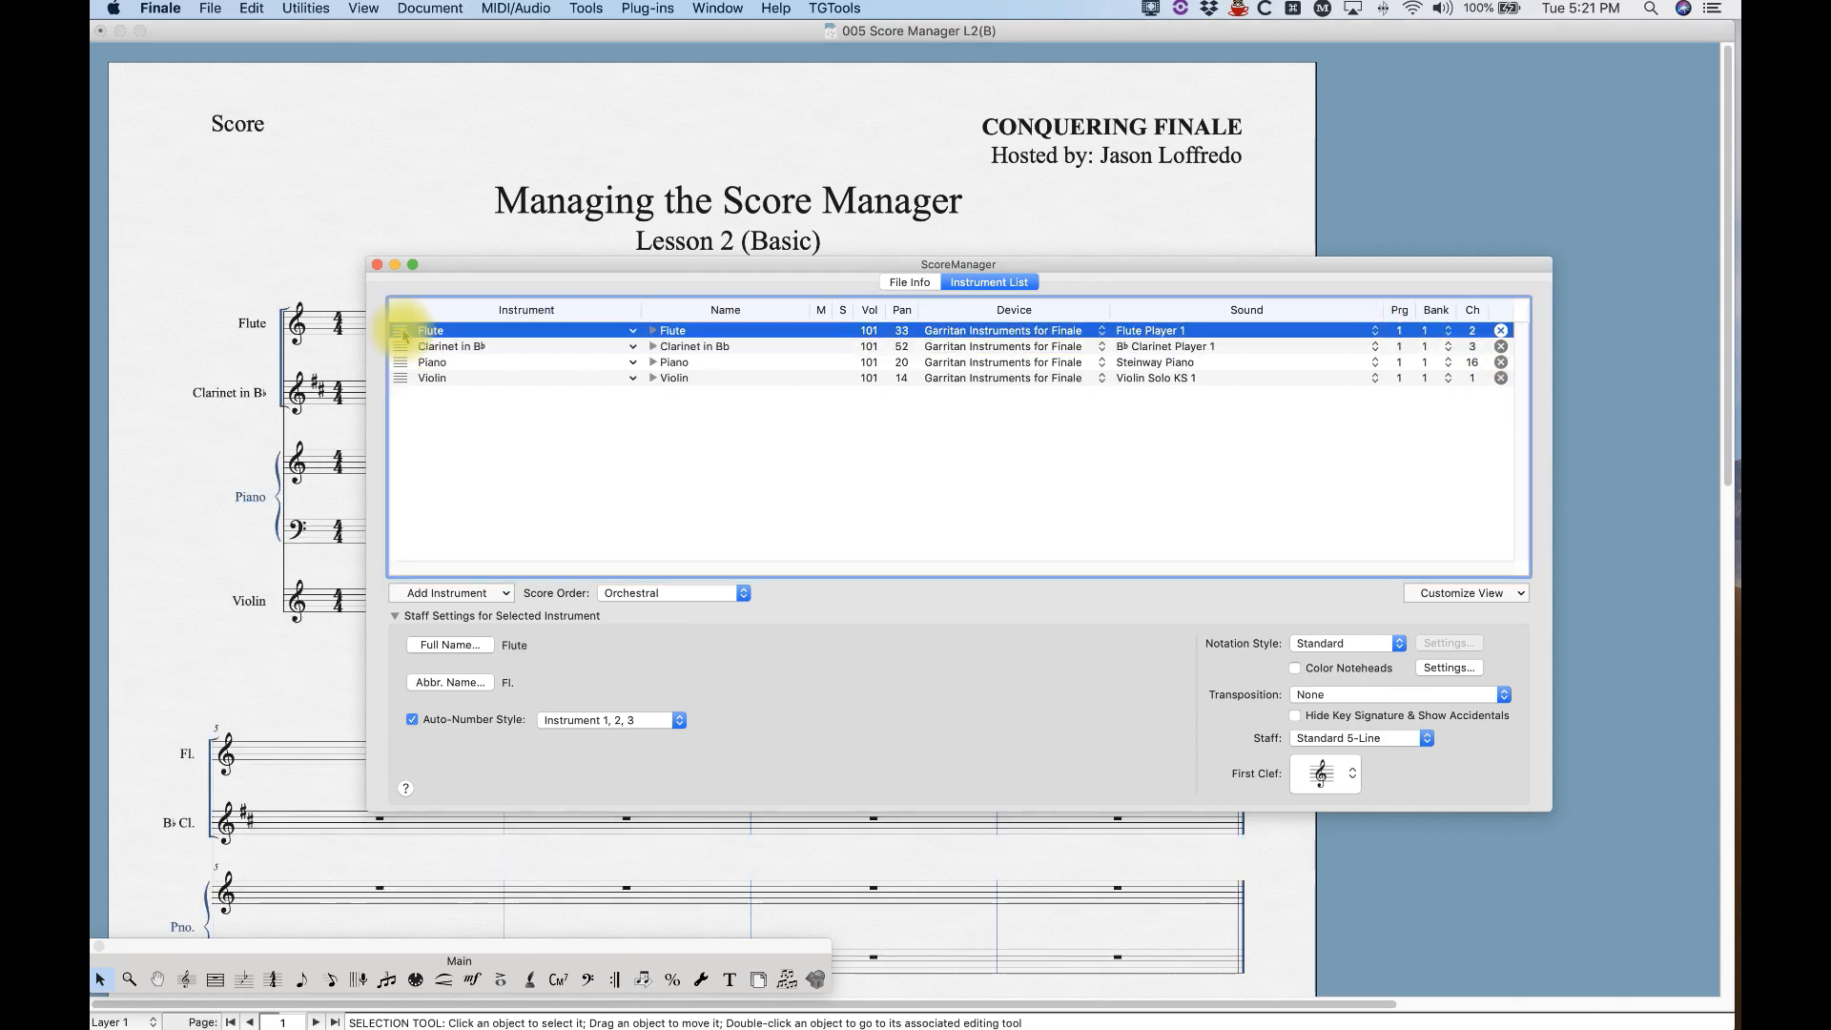
mouse_move(510, 515)
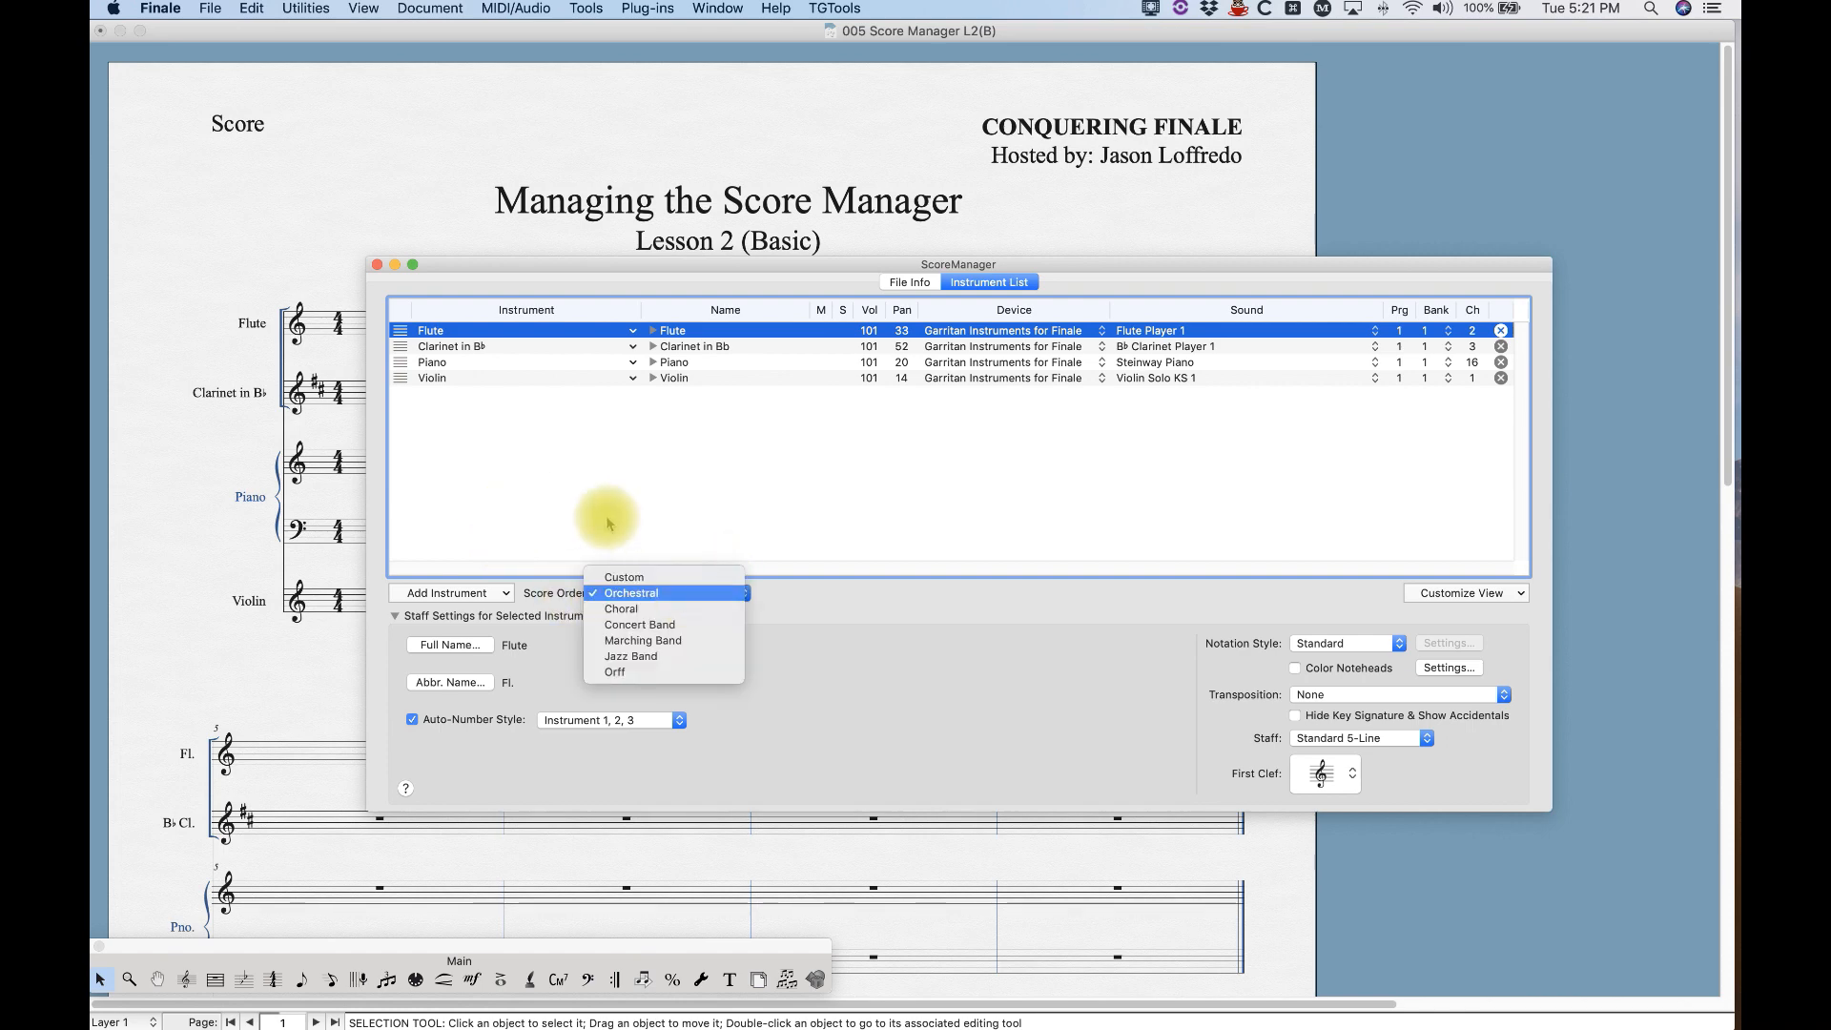
mouse_move(703, 598)
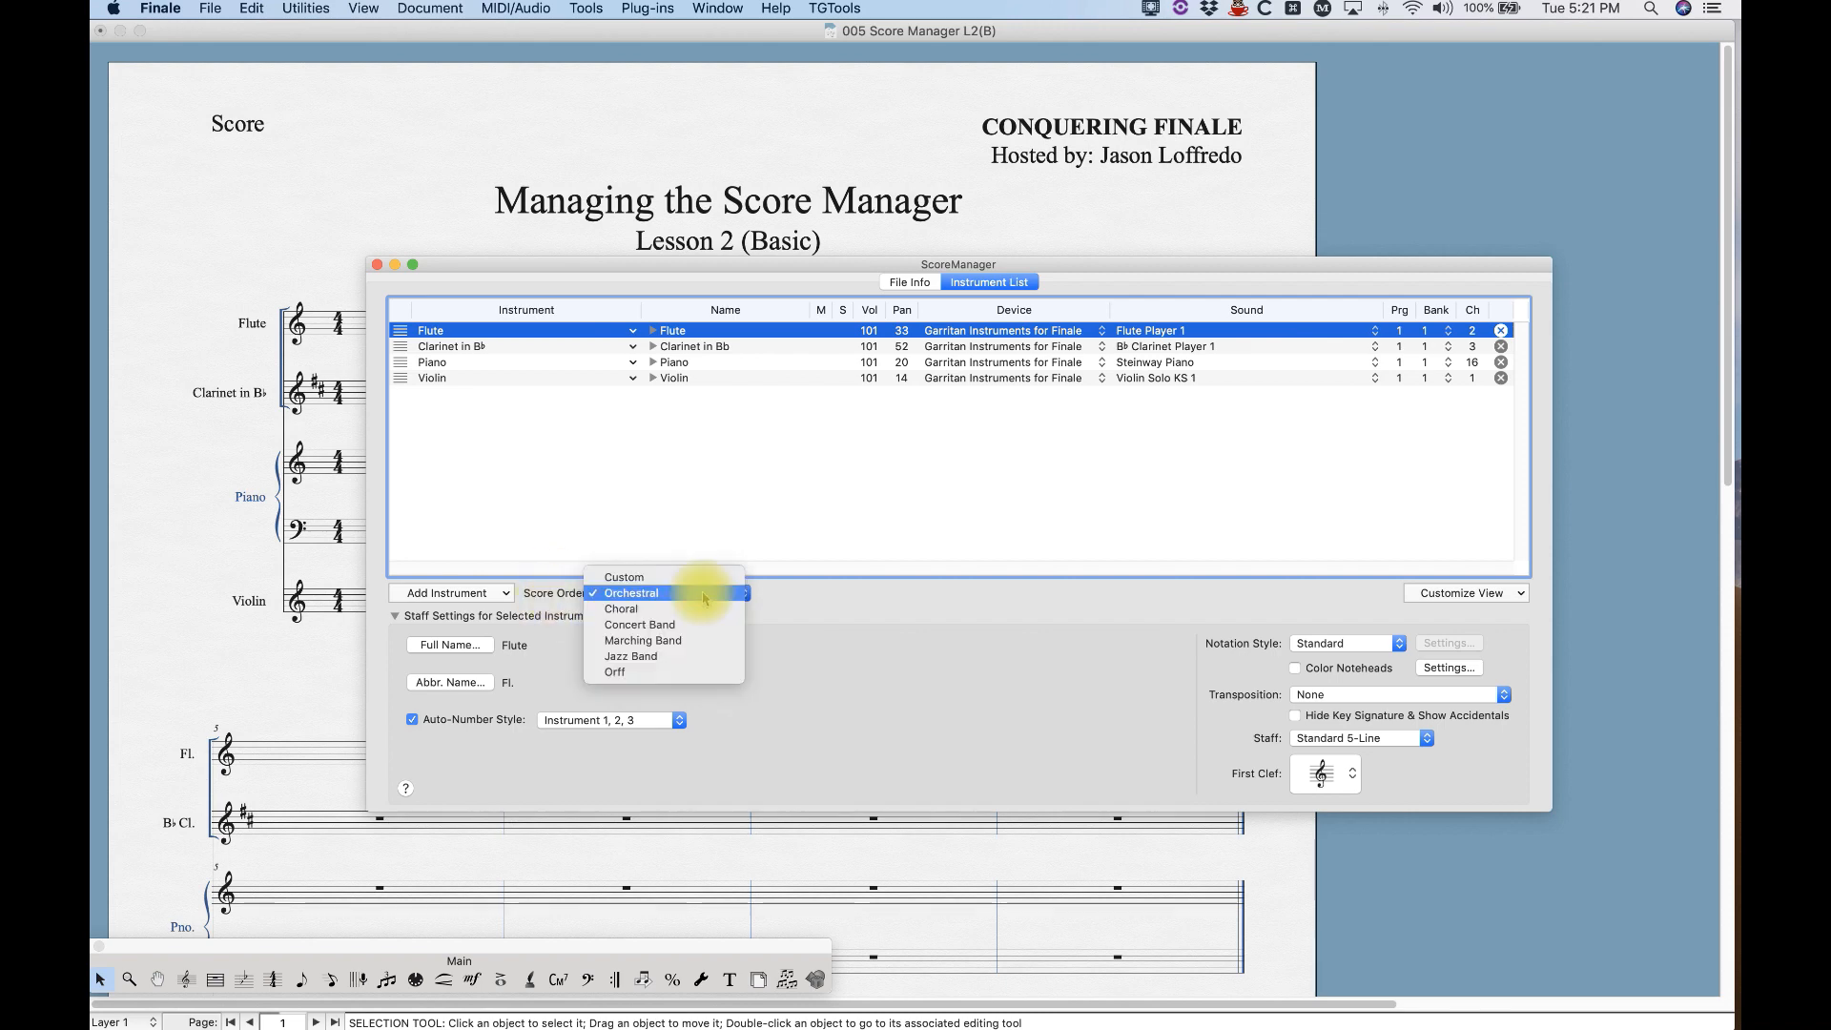
mouse_move(697, 640)
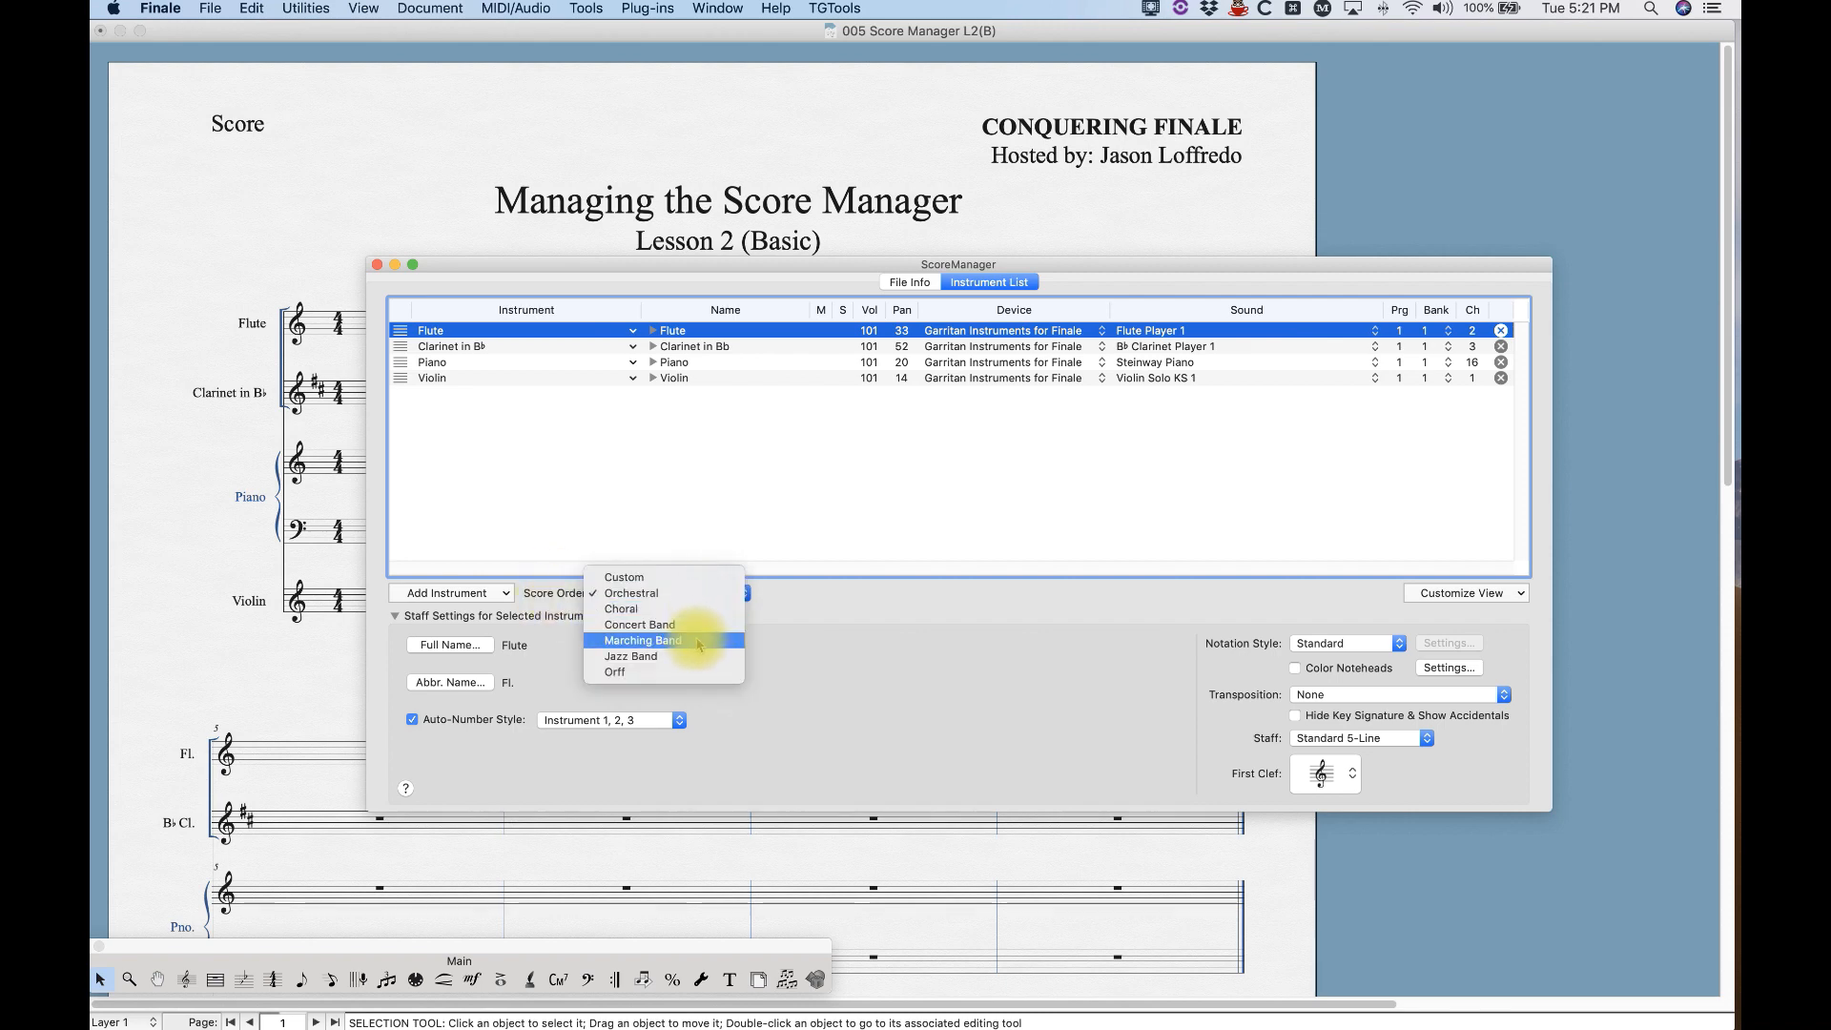
mouse_move(631, 655)
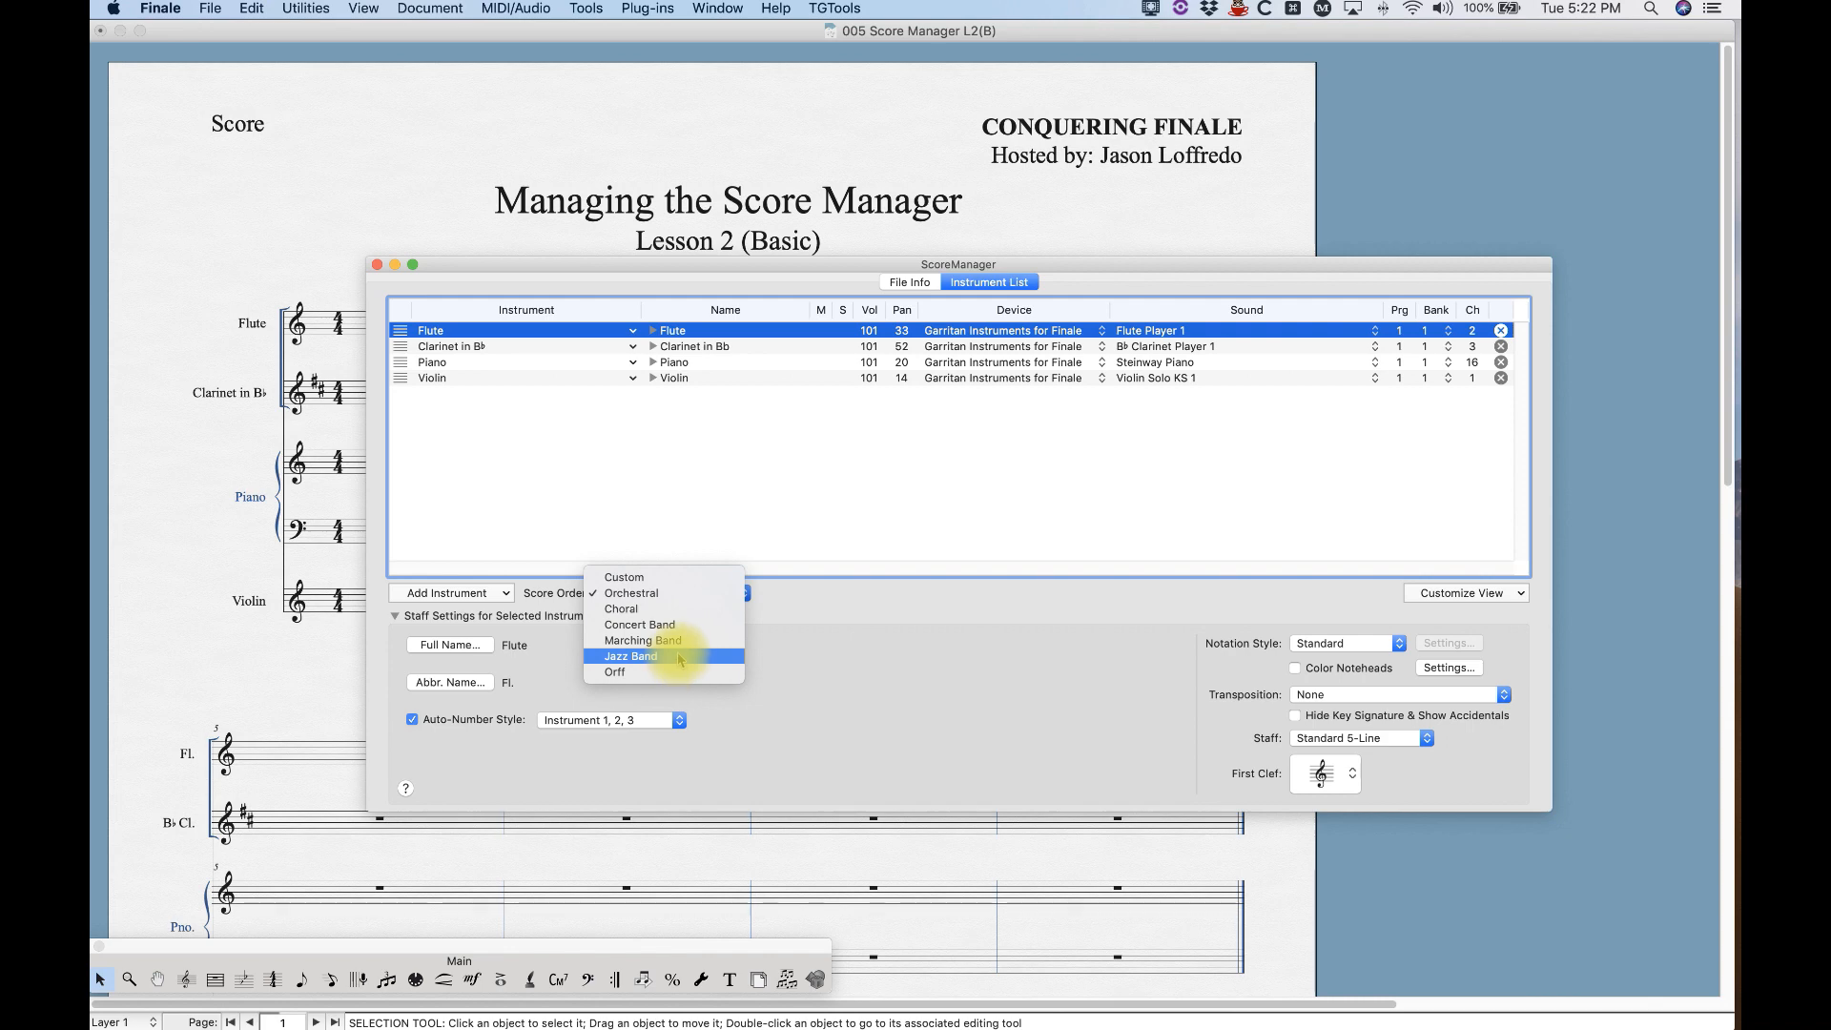
mouse_move(630, 593)
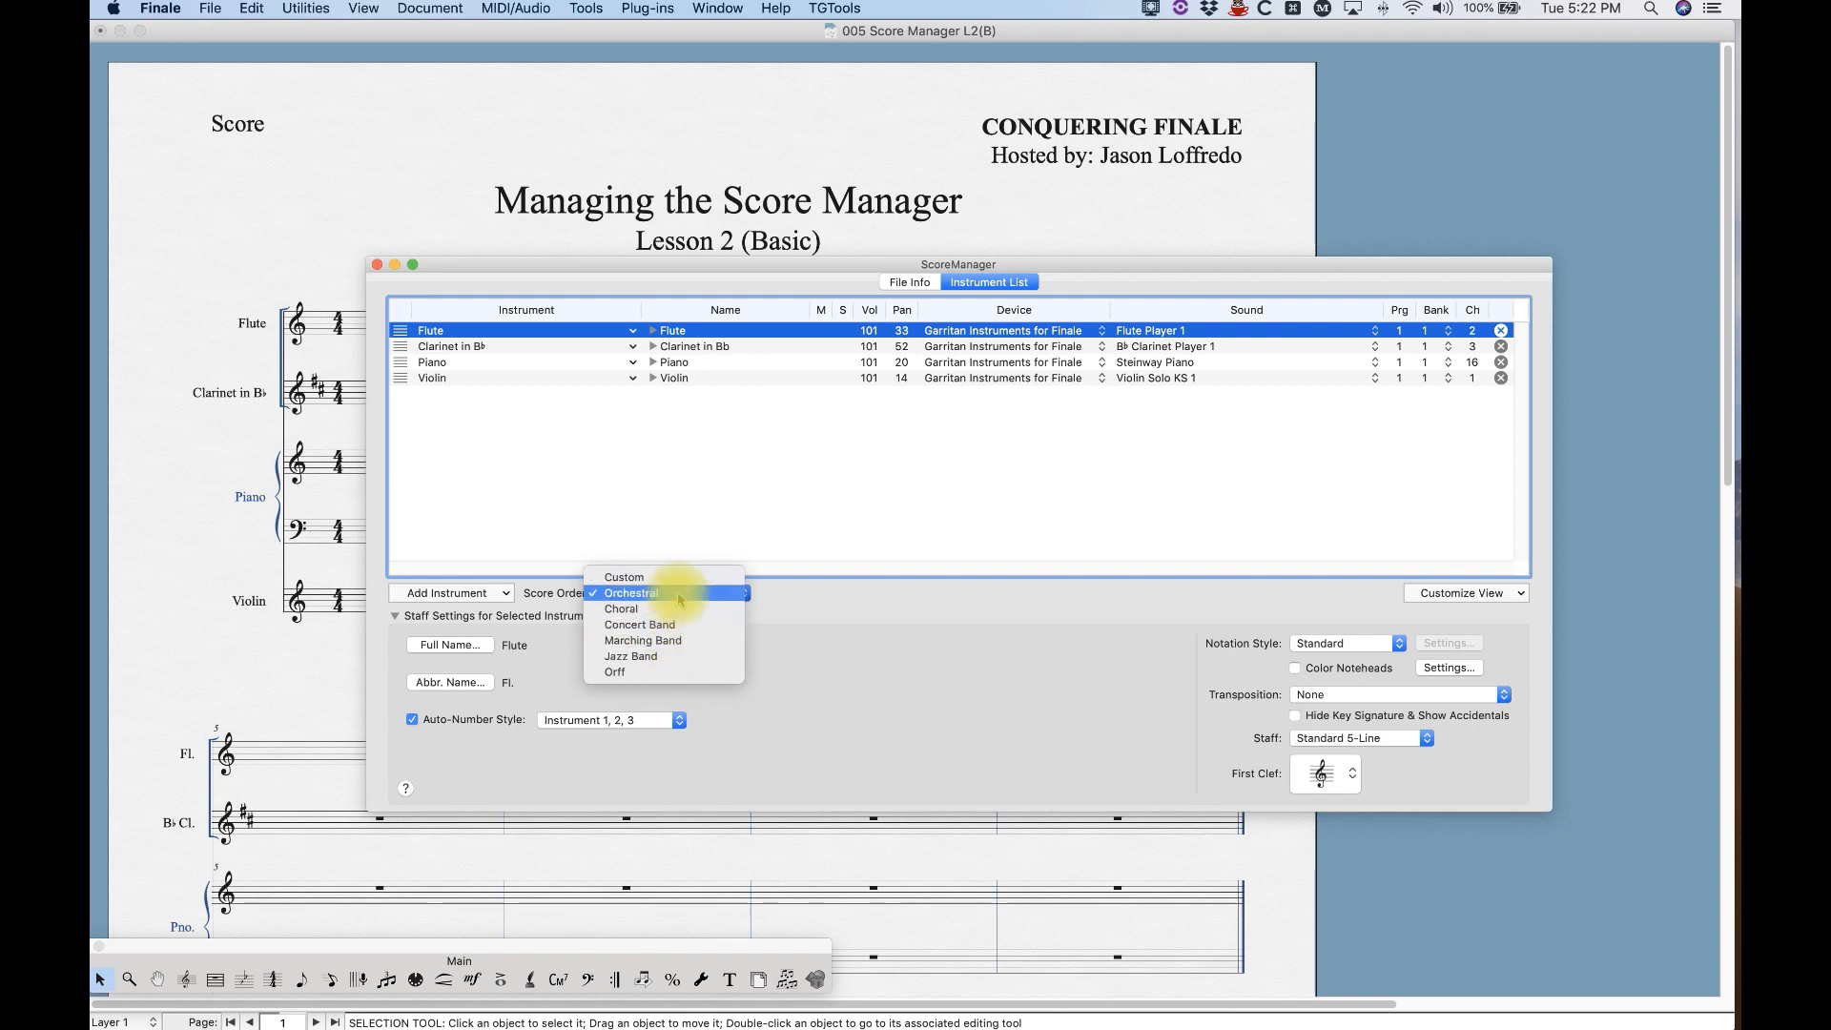
mouse_move(641, 640)
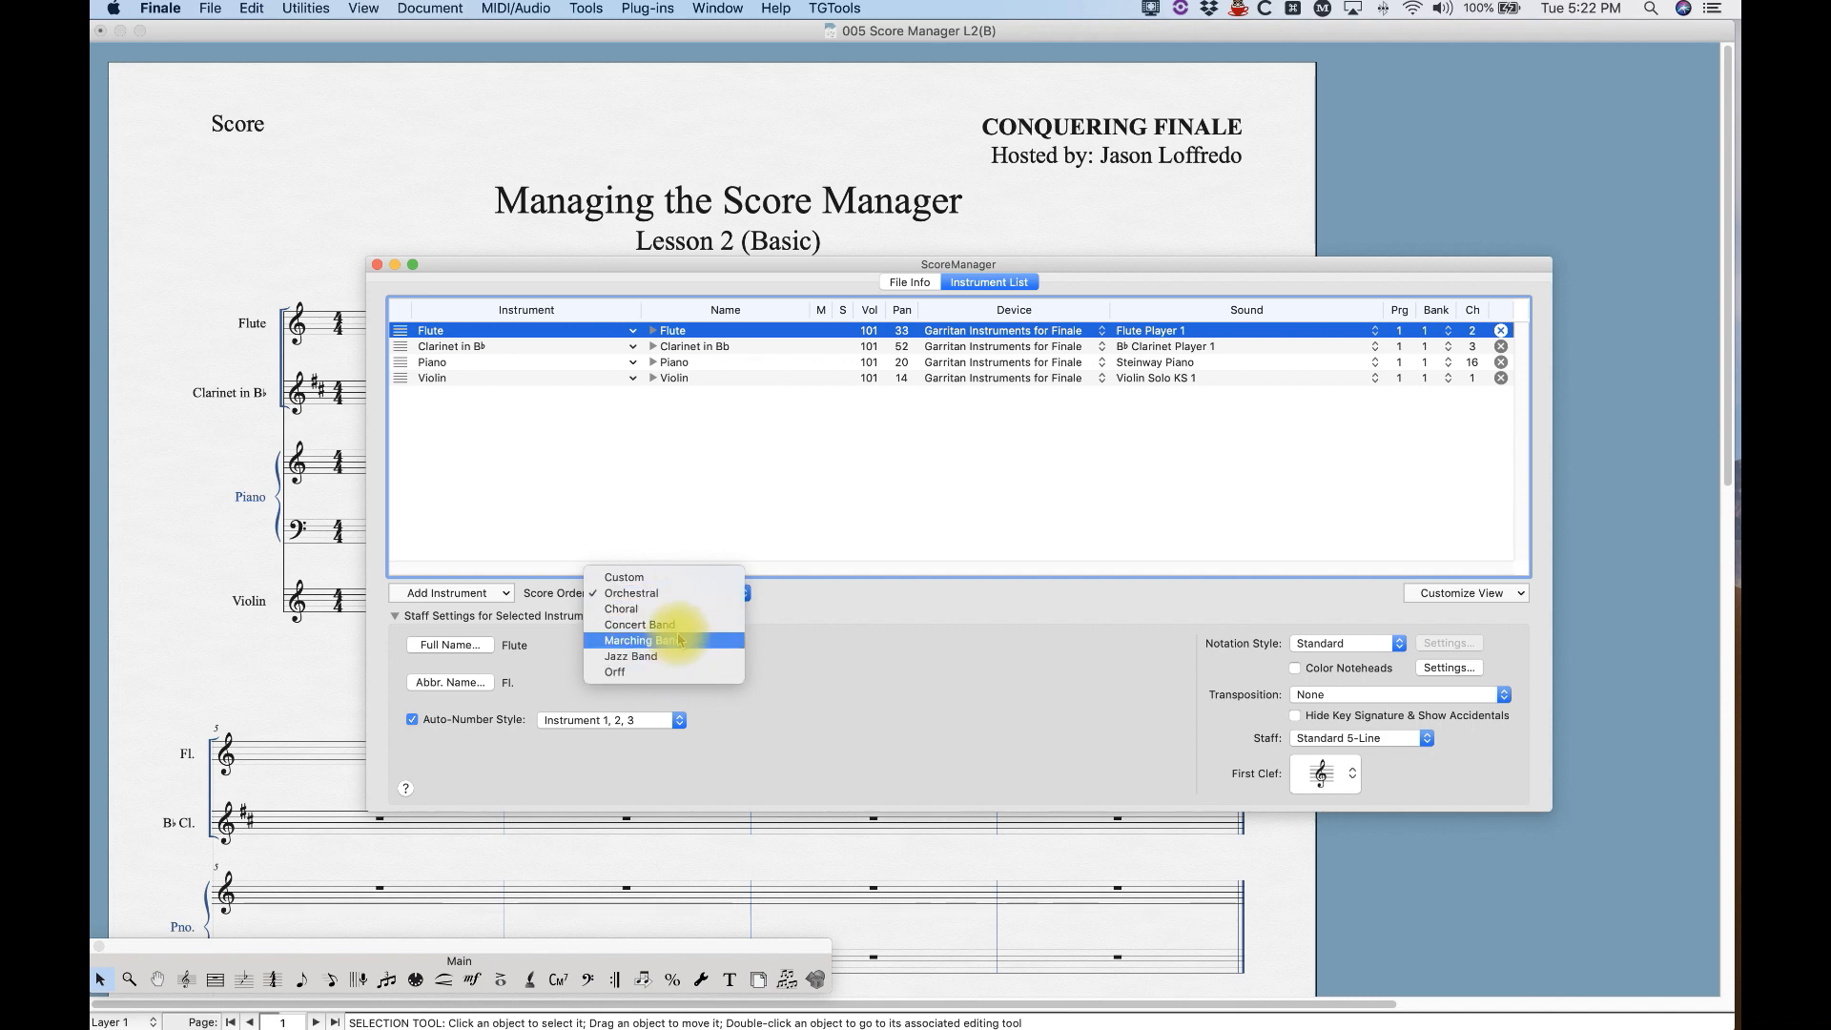
mouse_move(631, 593)
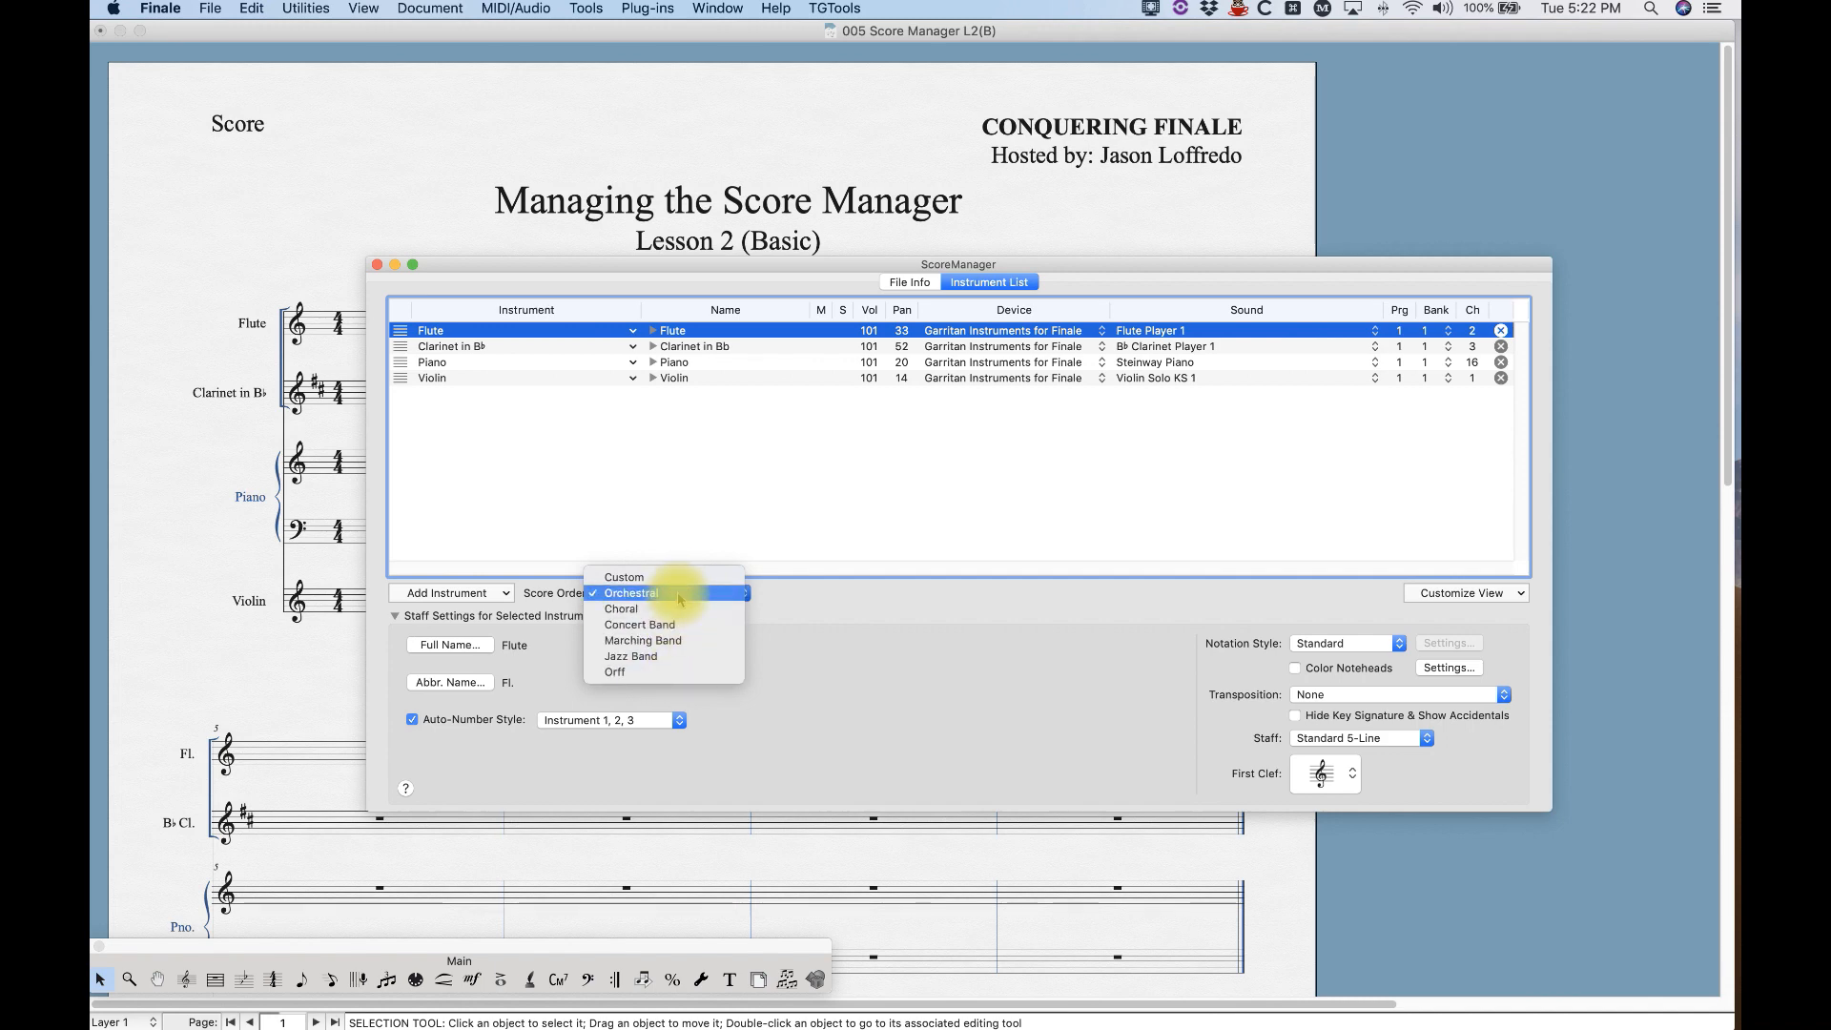
Switch the Score Order popup from Orchestral to Custom.
click(624, 577)
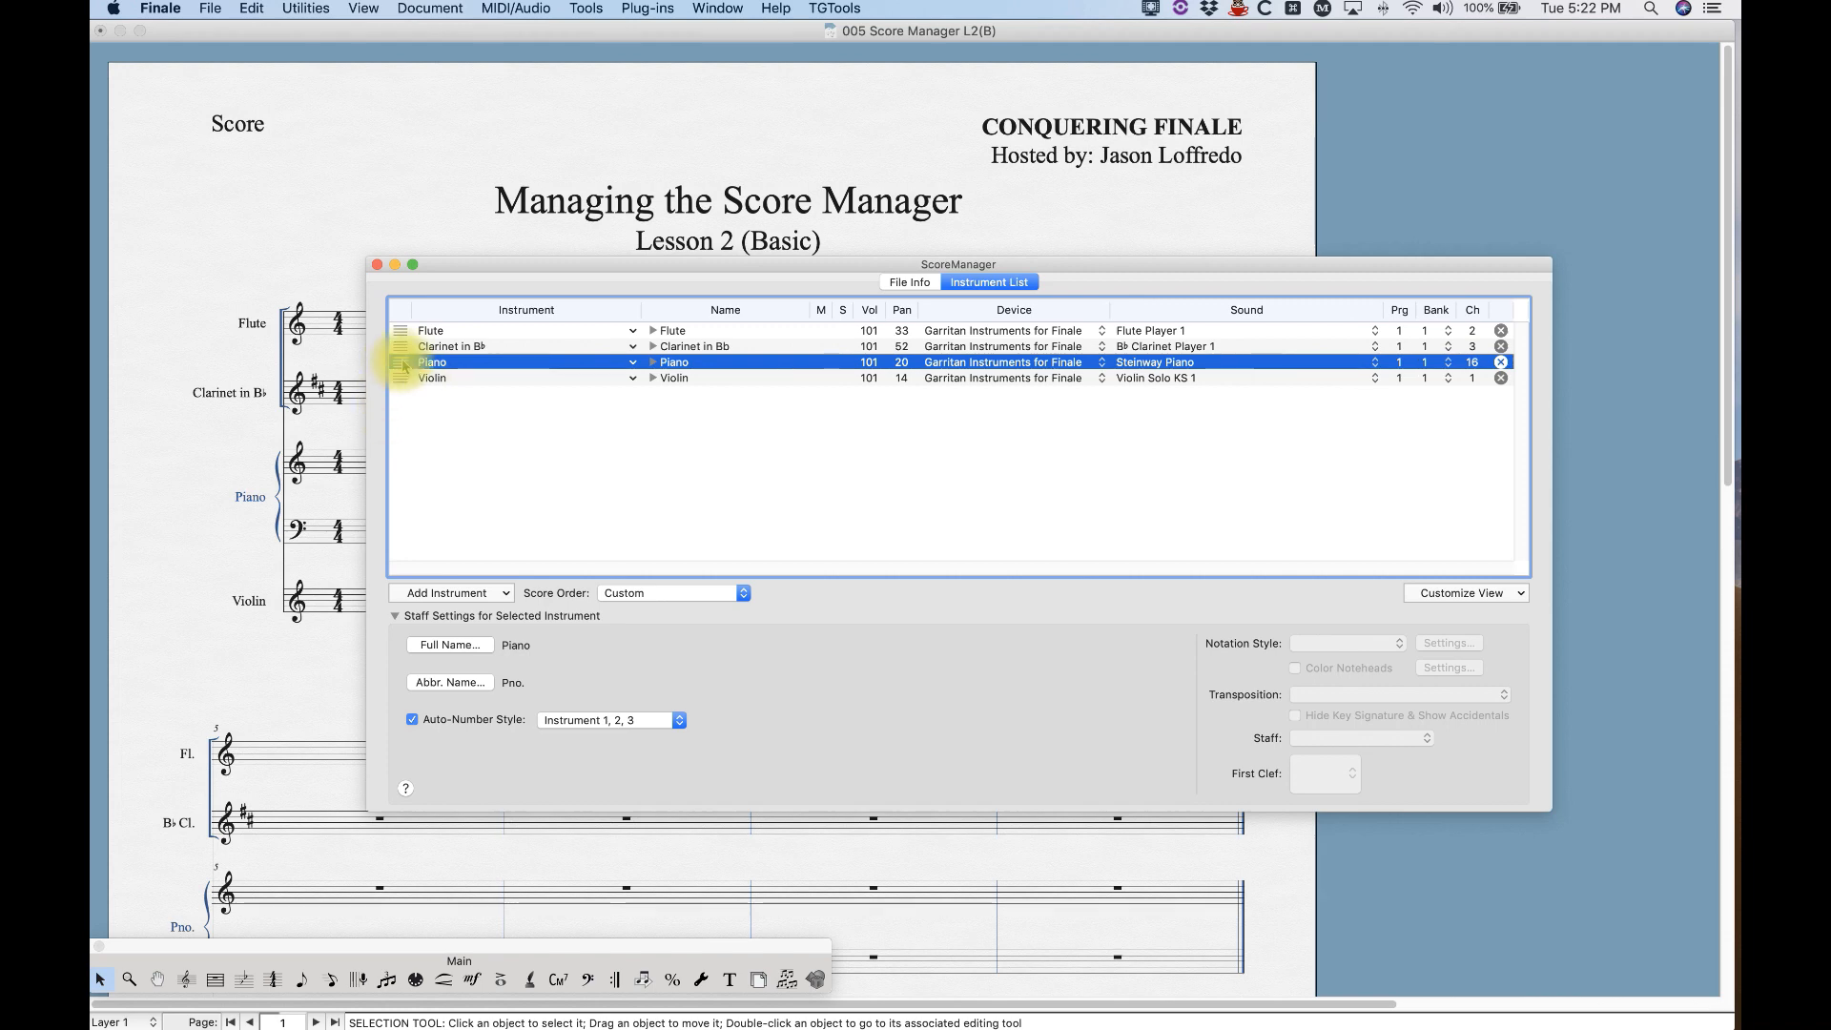
Add another Oboe and move it up directly below the Flute.
click(451, 593)
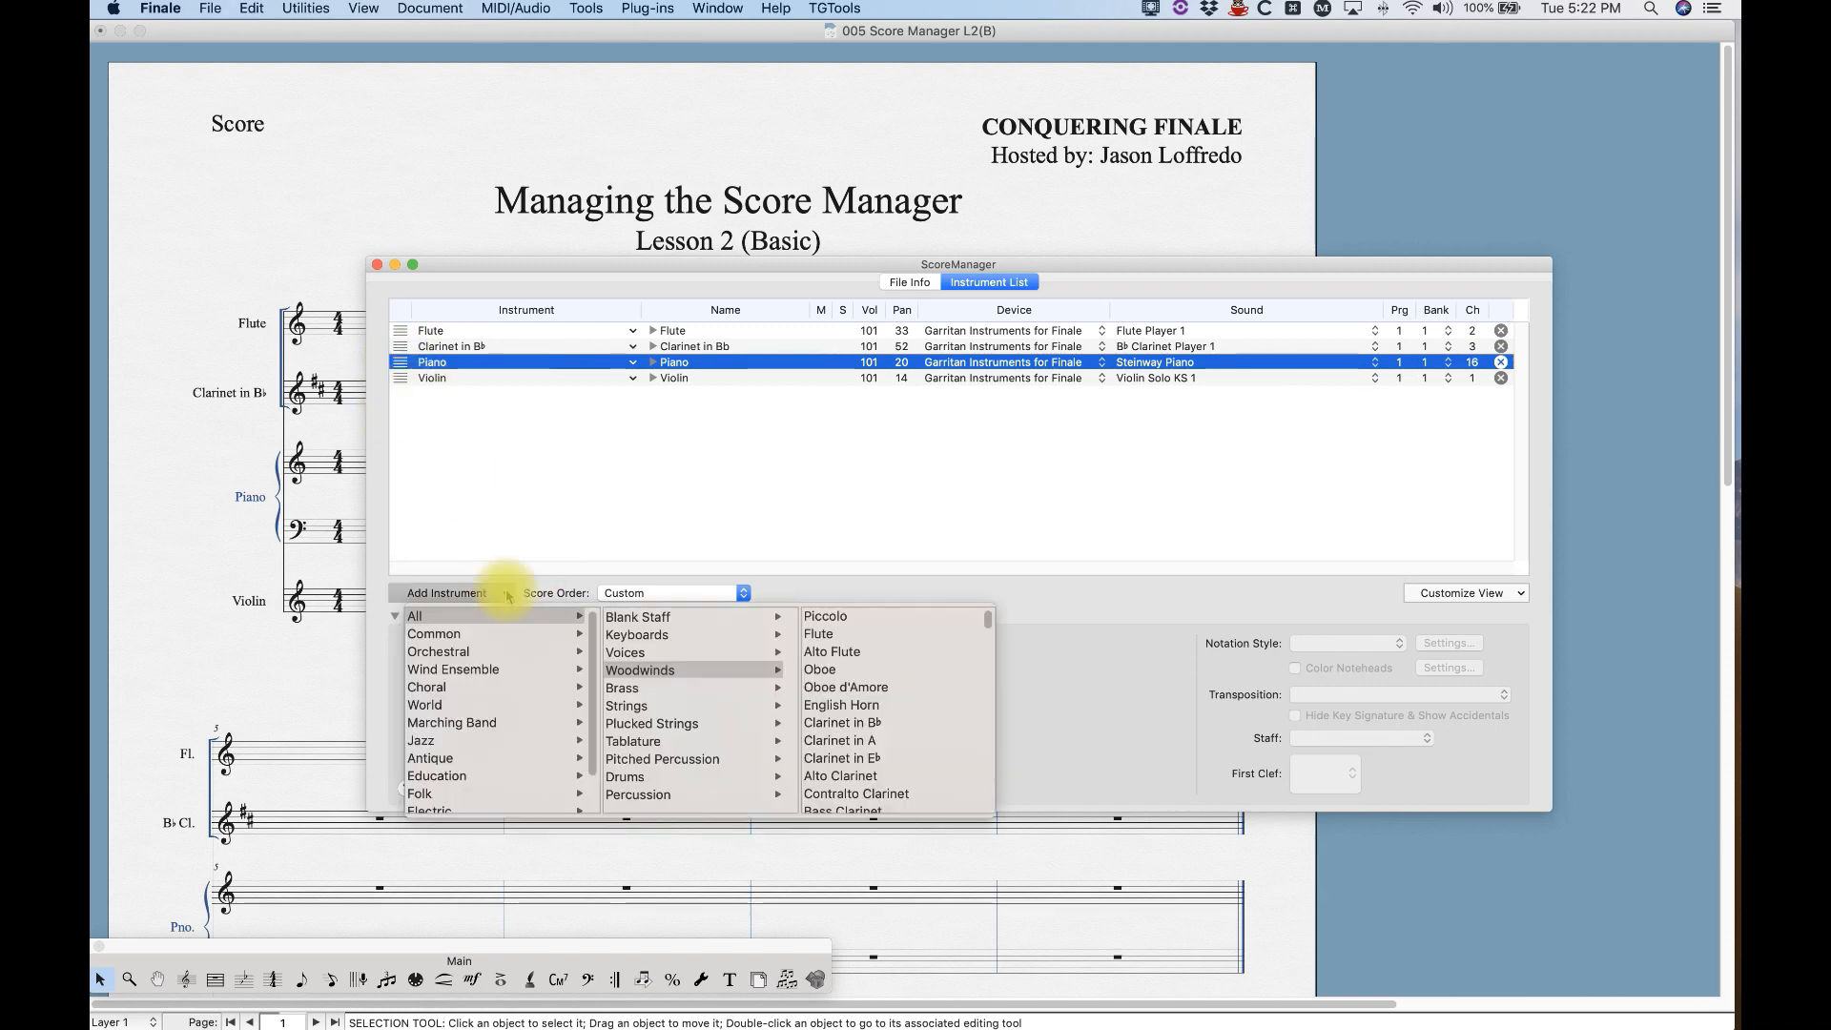
mouse_move(820, 669)
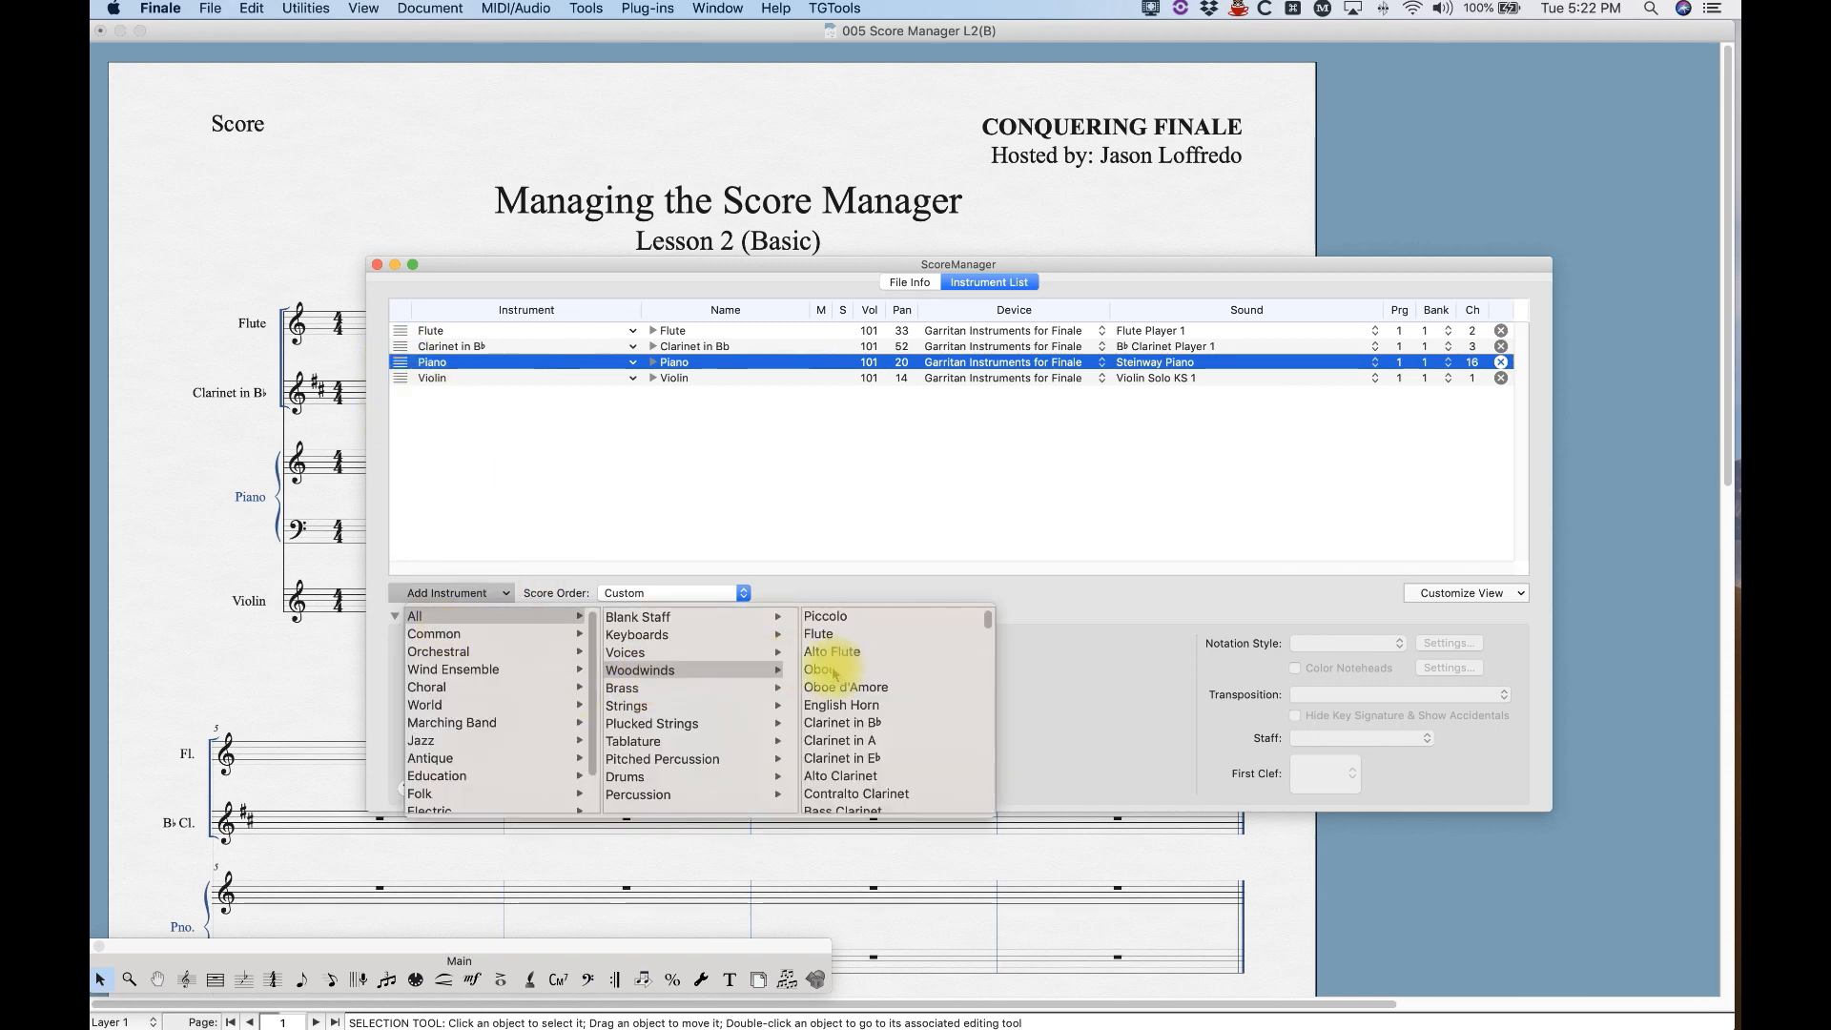
click(820, 668)
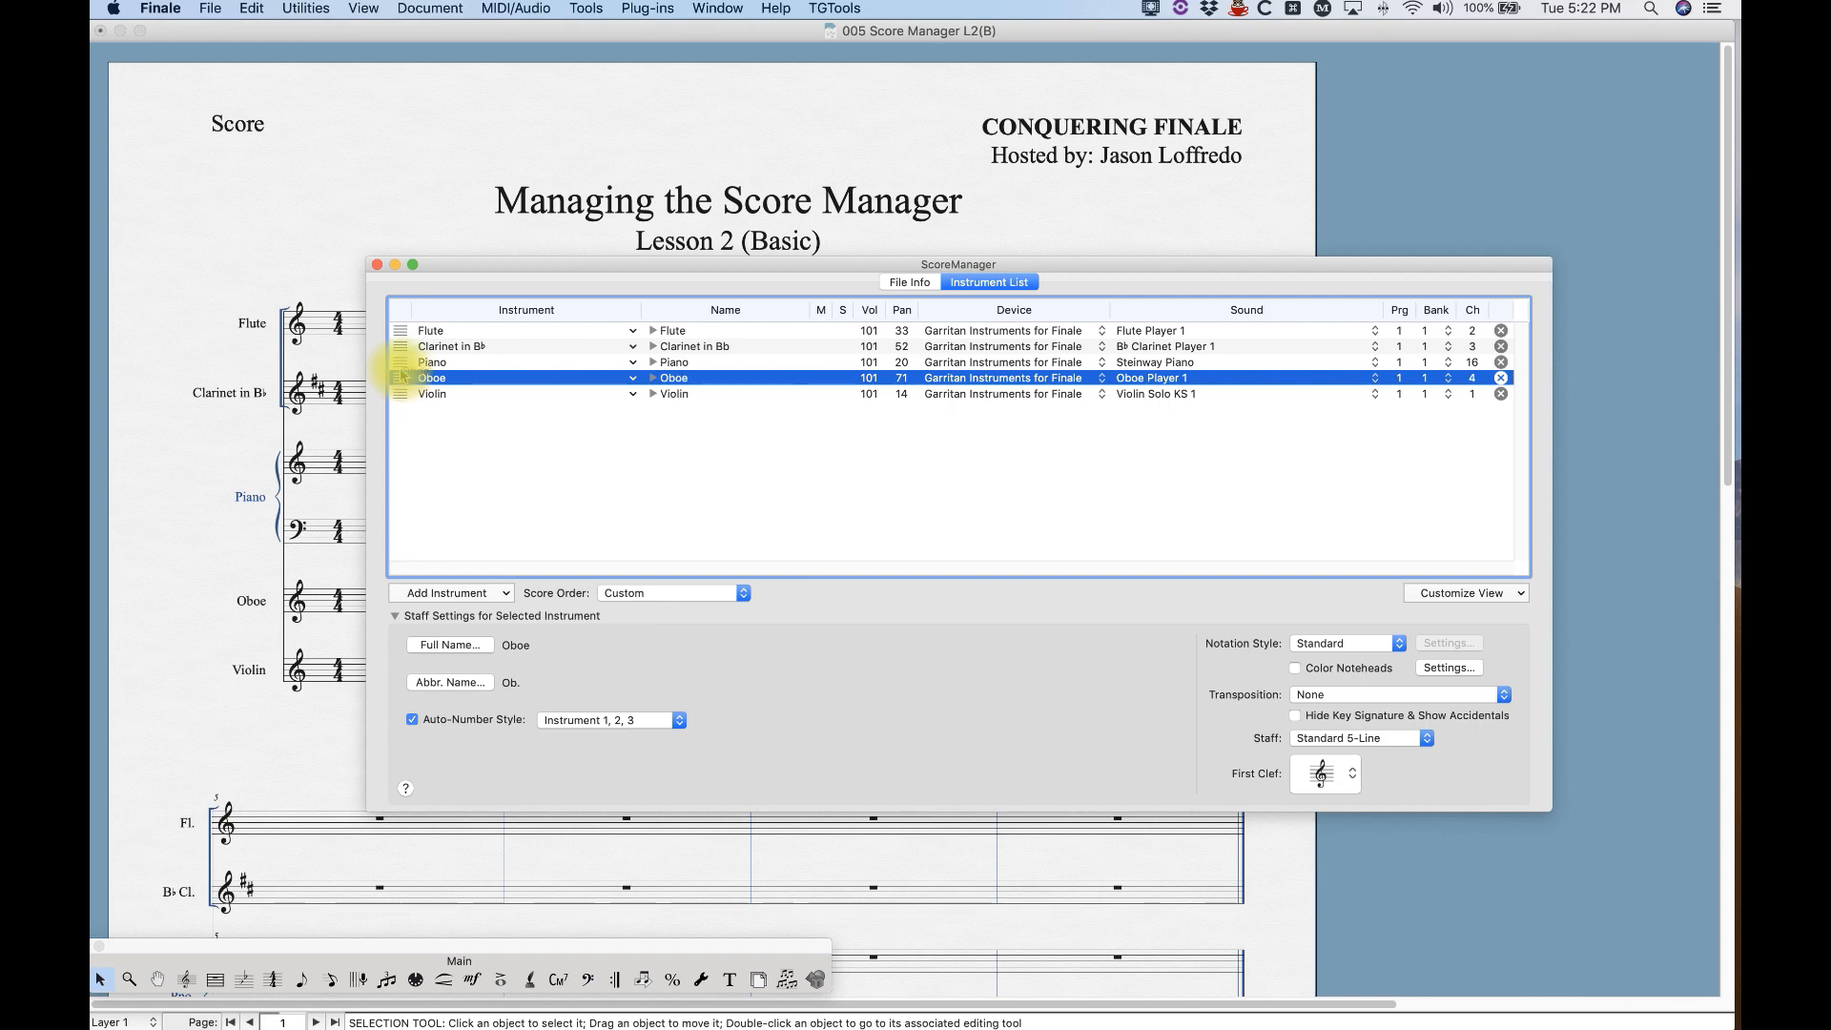
click(429, 331)
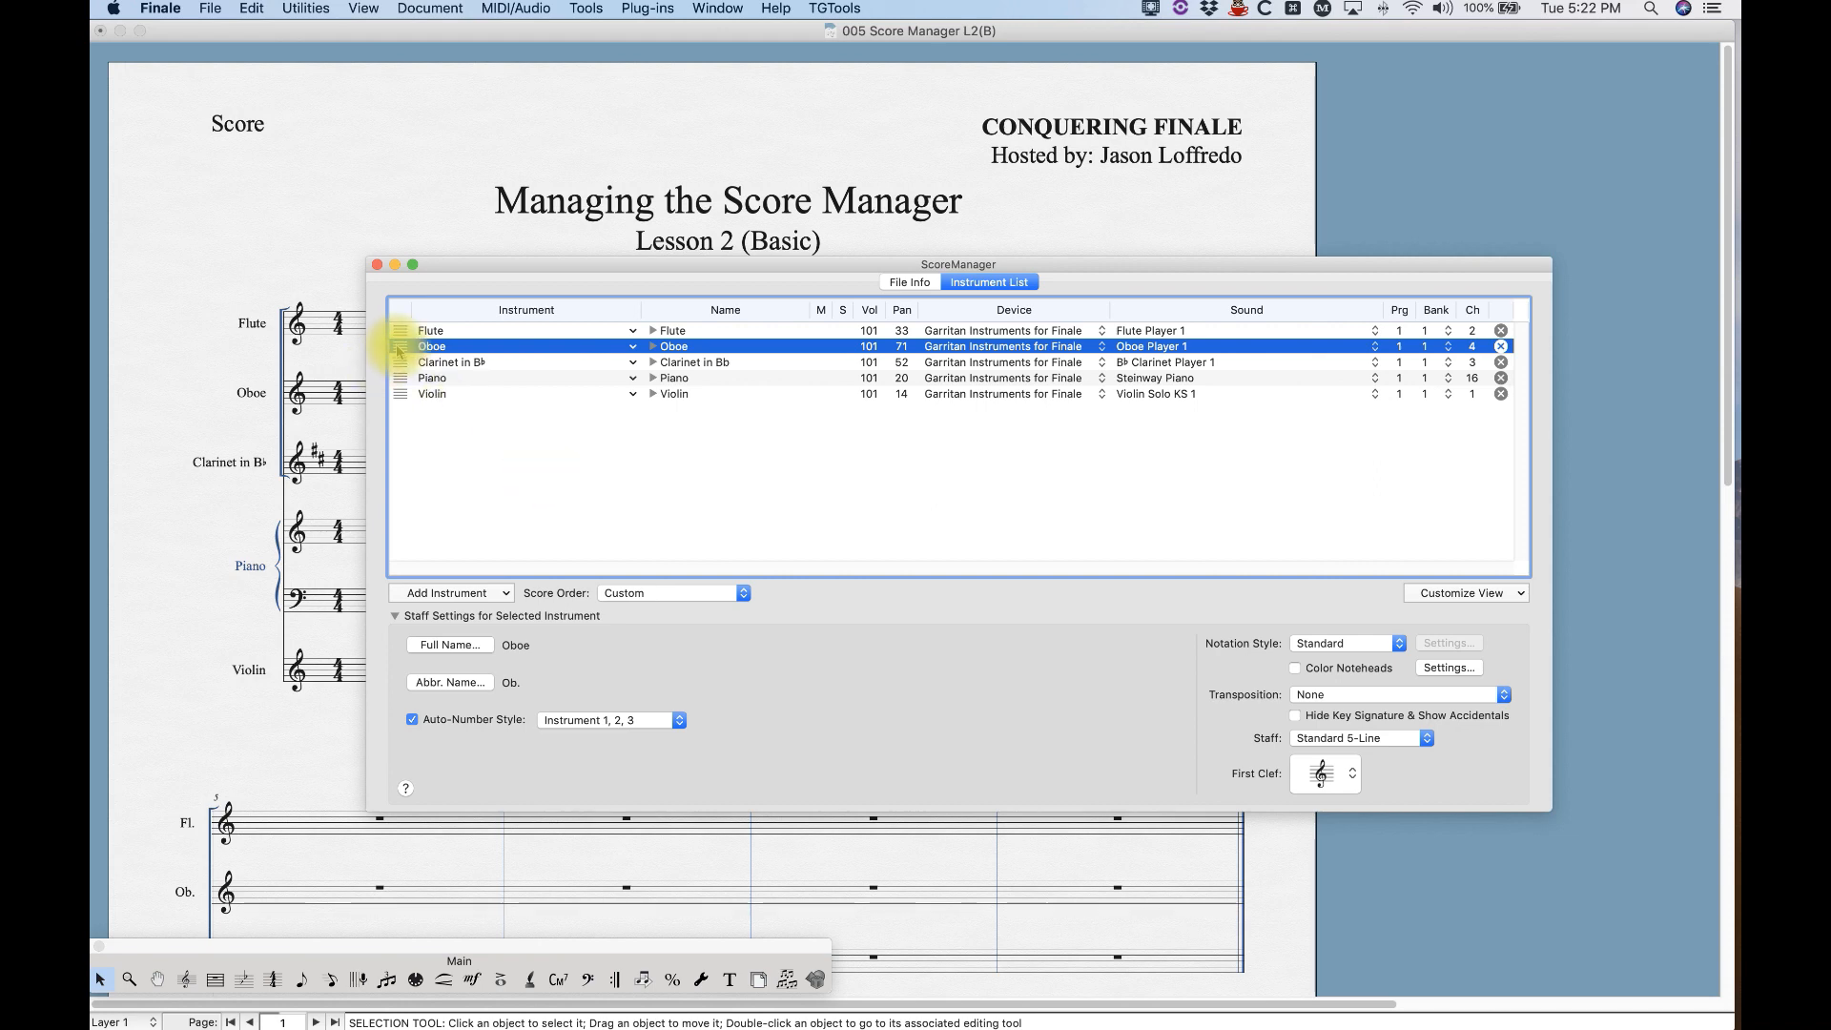
Drag the Oboe row below Clarinet in Bb, rearranging the custom instrument order.
drag(399, 345, 399, 361)
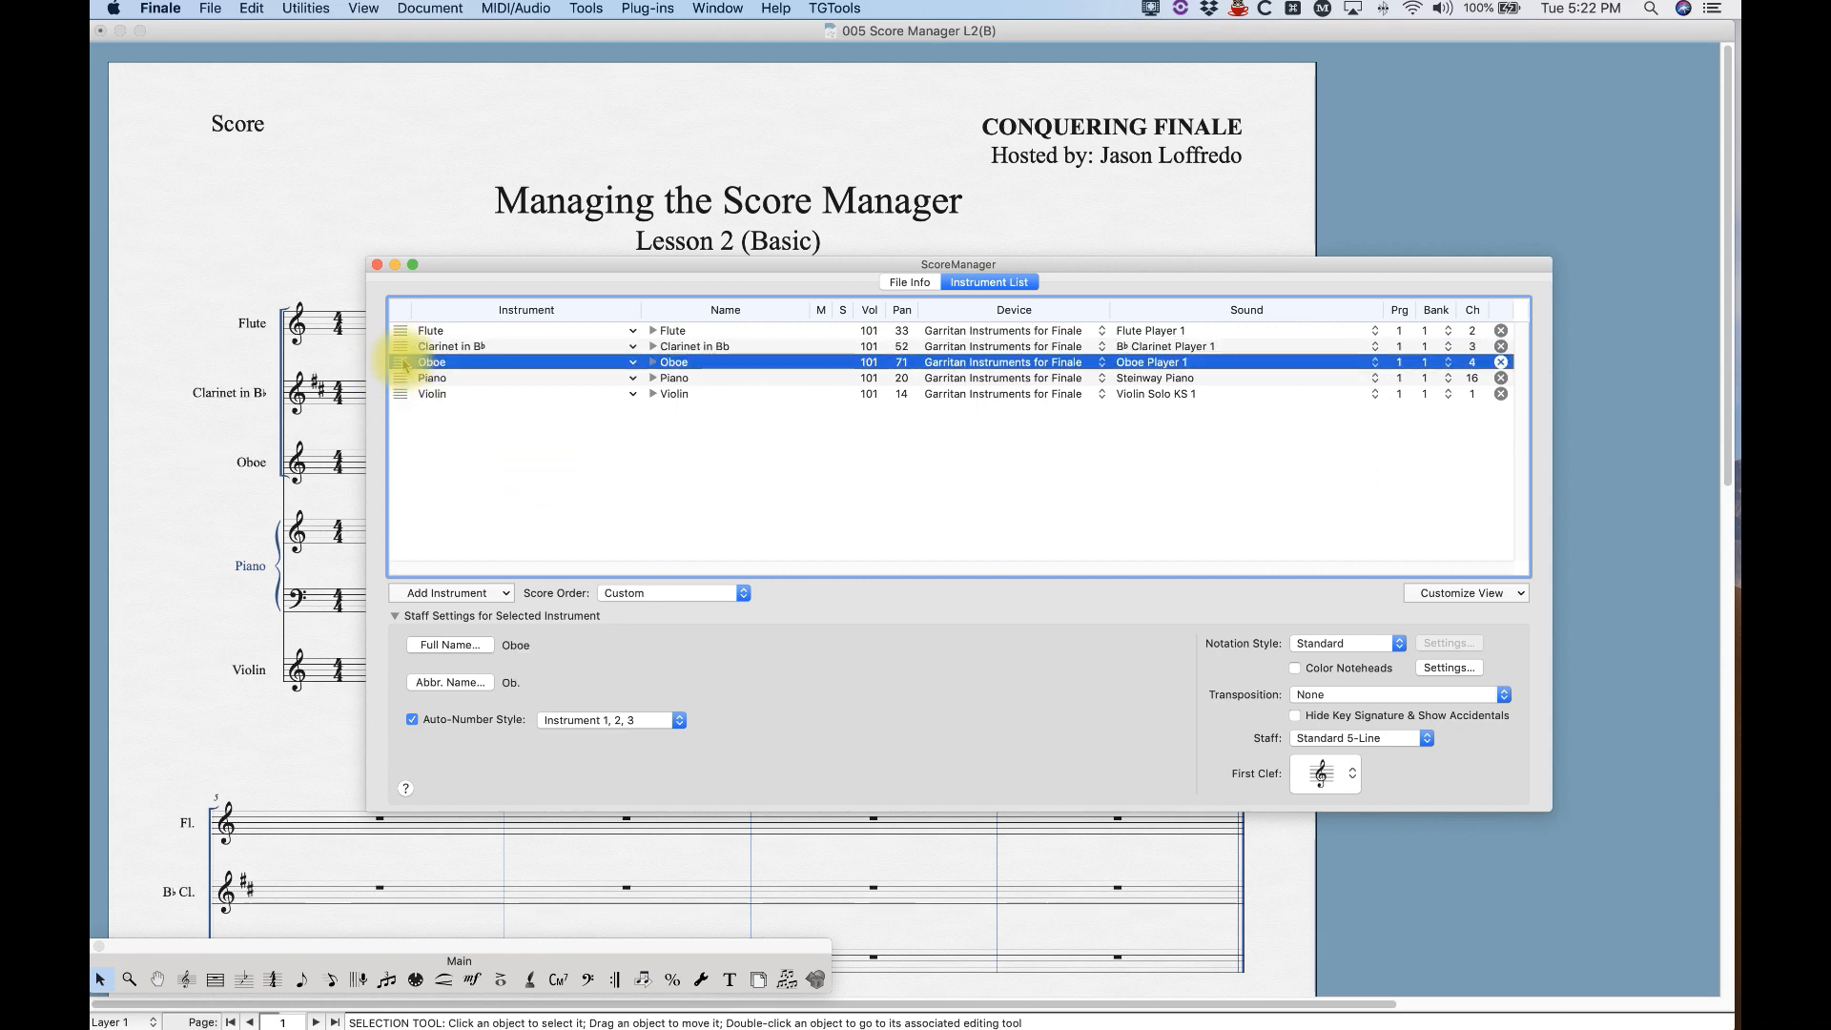
click(451, 346)
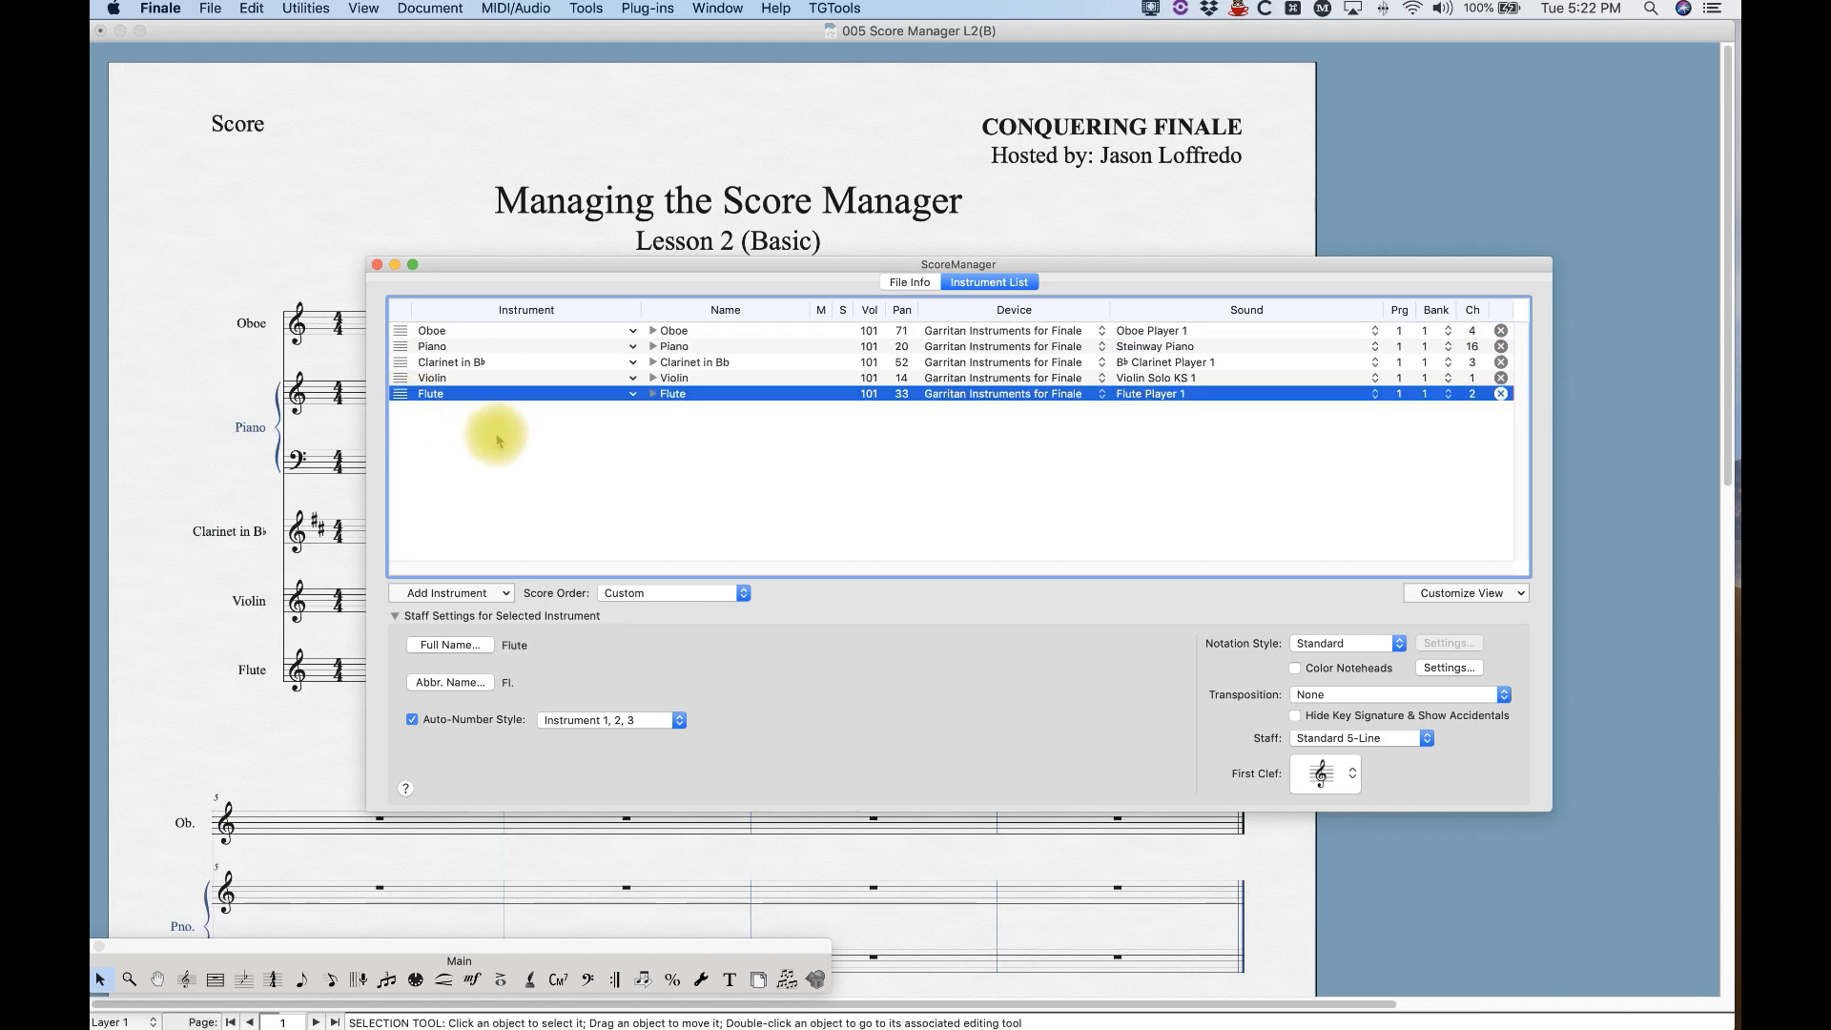
mouse_move(564, 451)
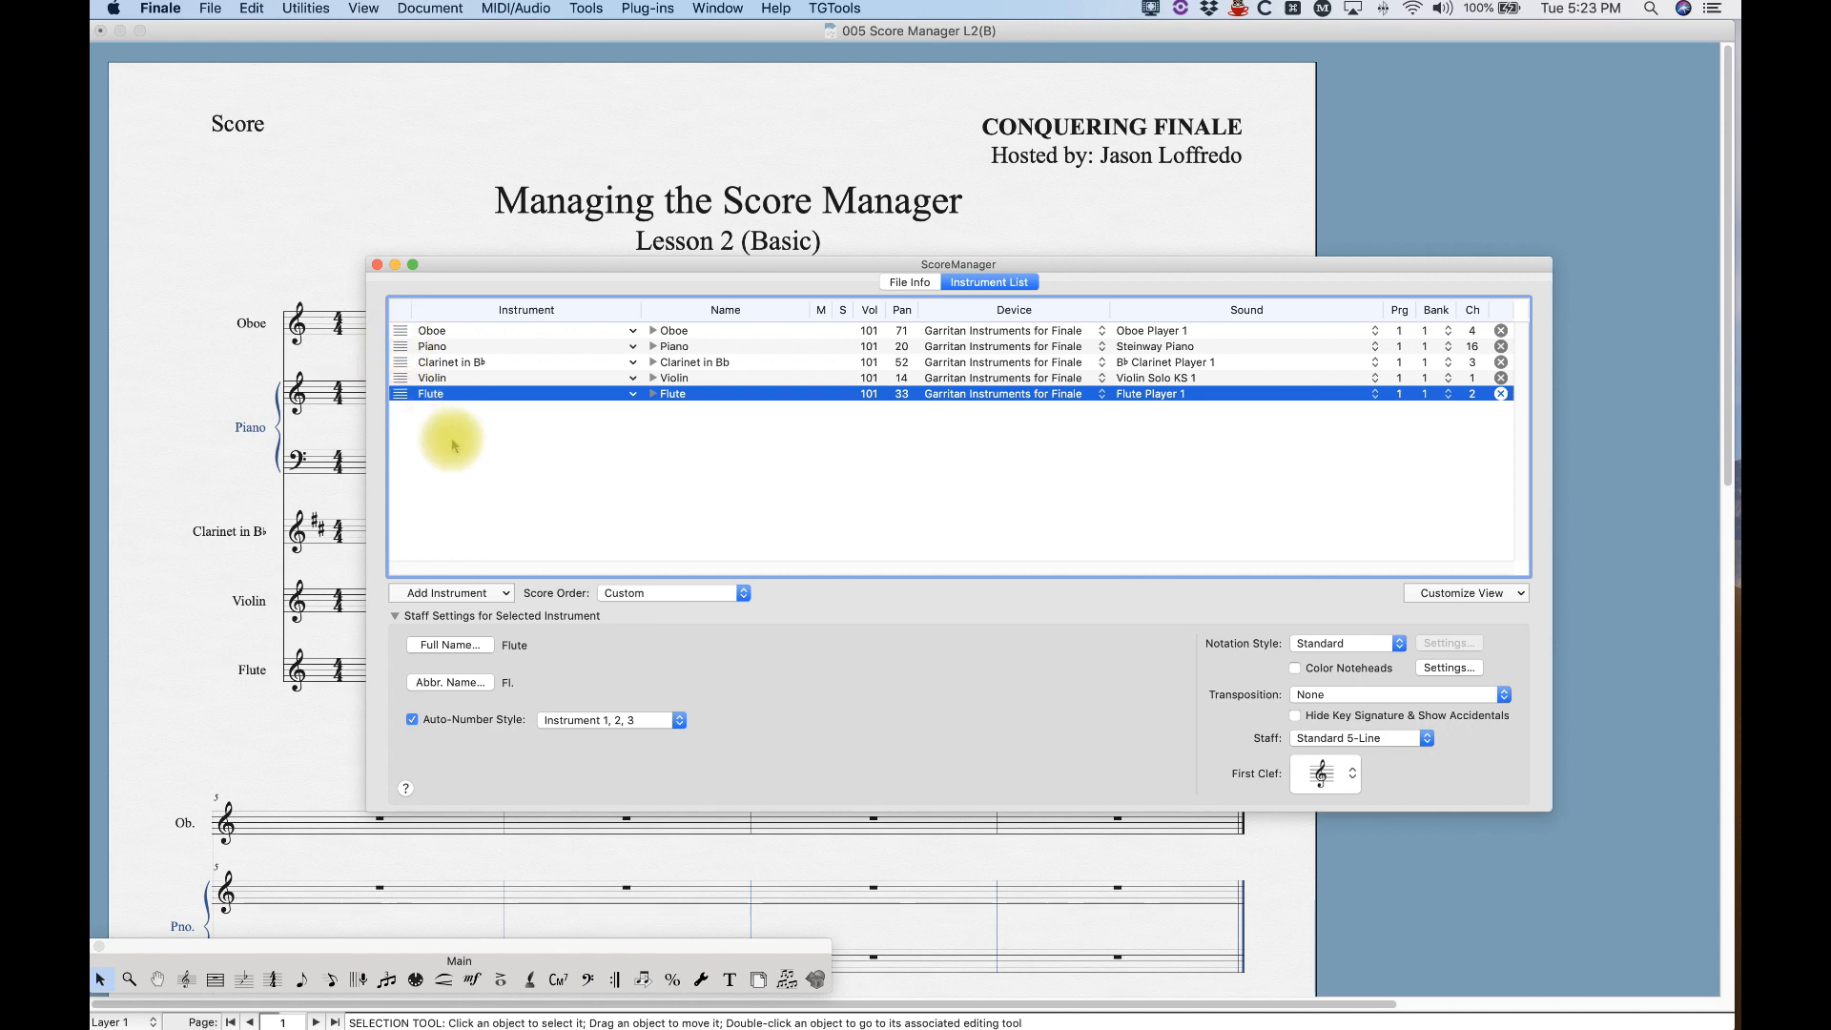
mouse_move(544, 594)
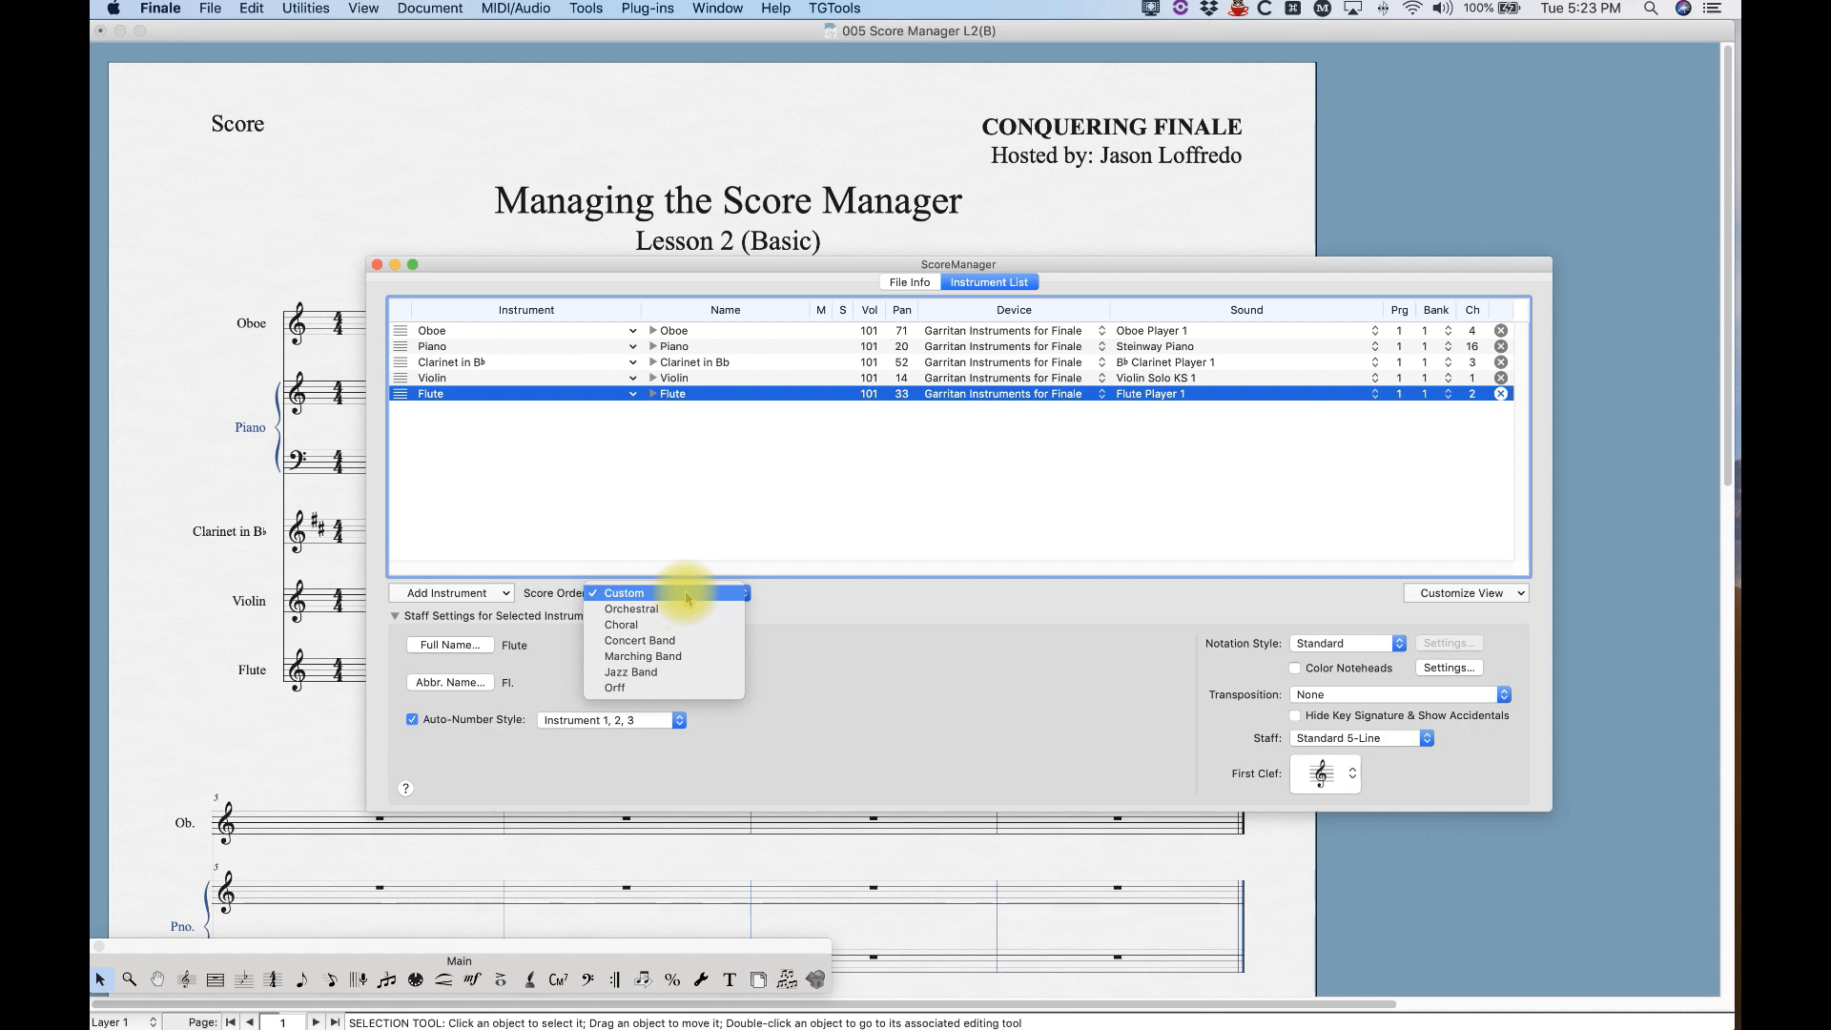
Choose Orchestral score order, re-sorting to Flute, Oboe, Clarinet in Bb, Piano, Violin.
click(621, 593)
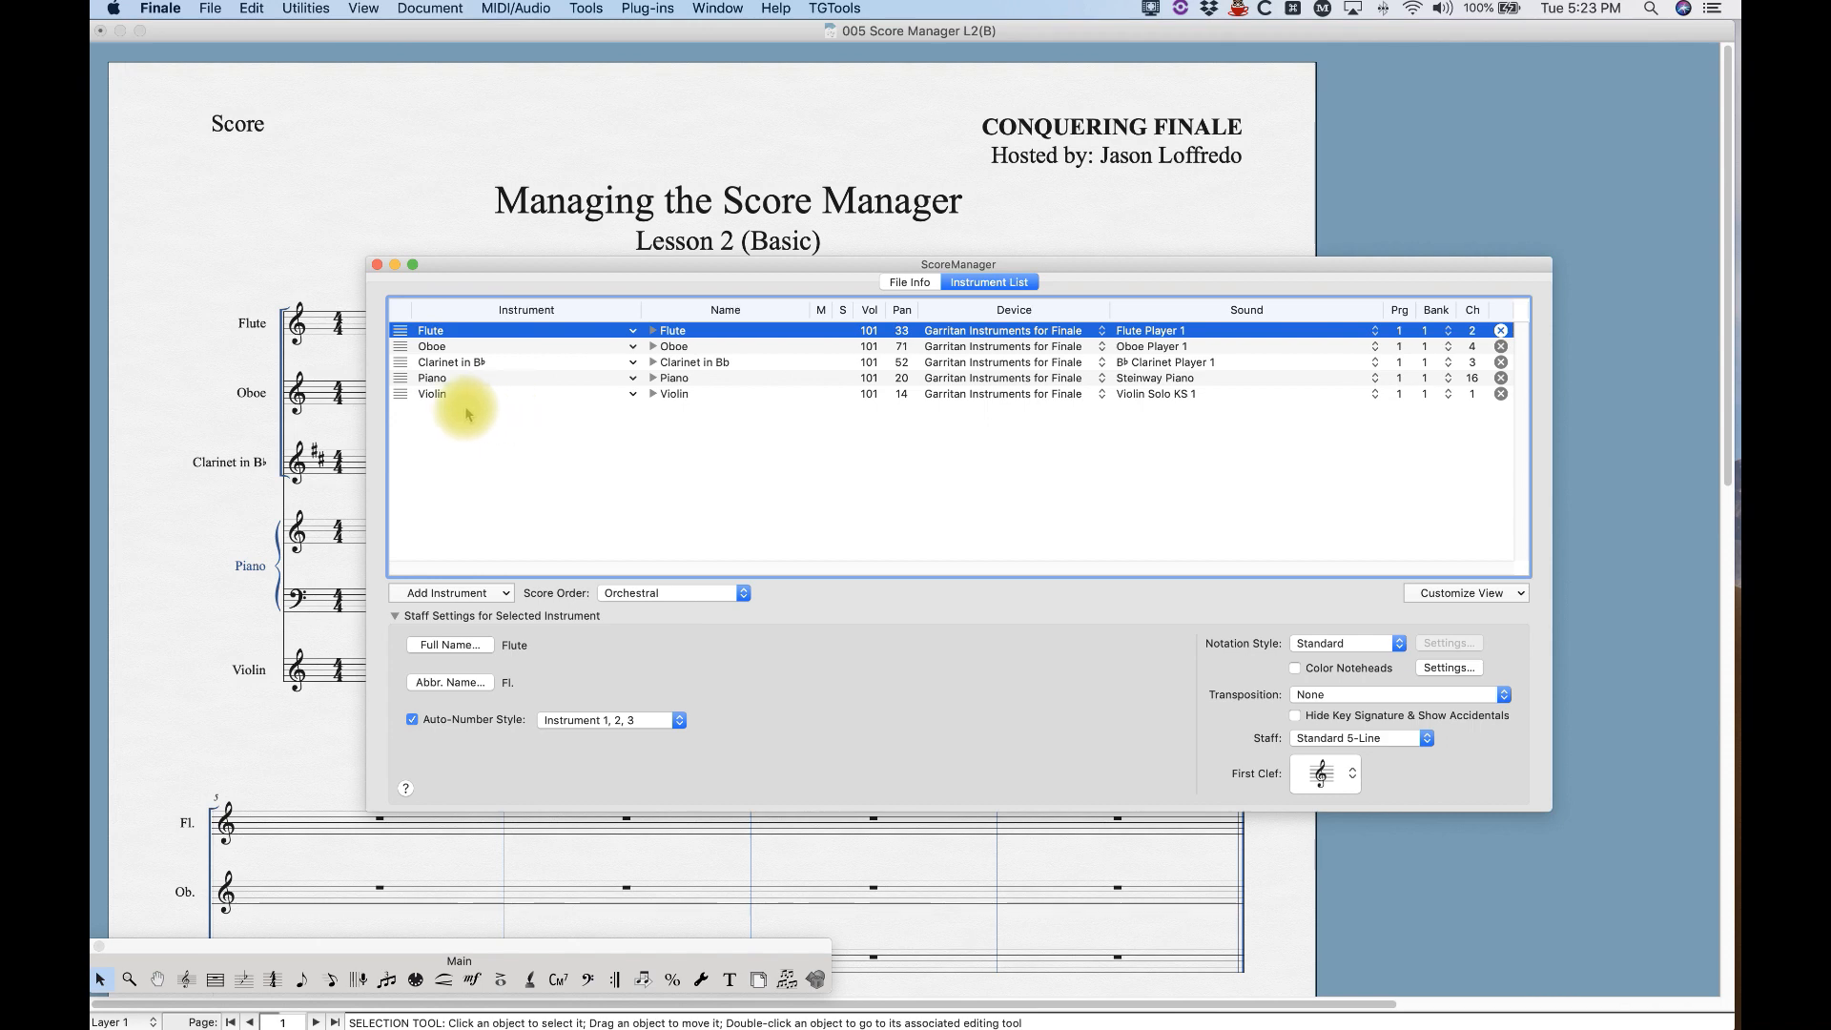
mouse_move(464, 401)
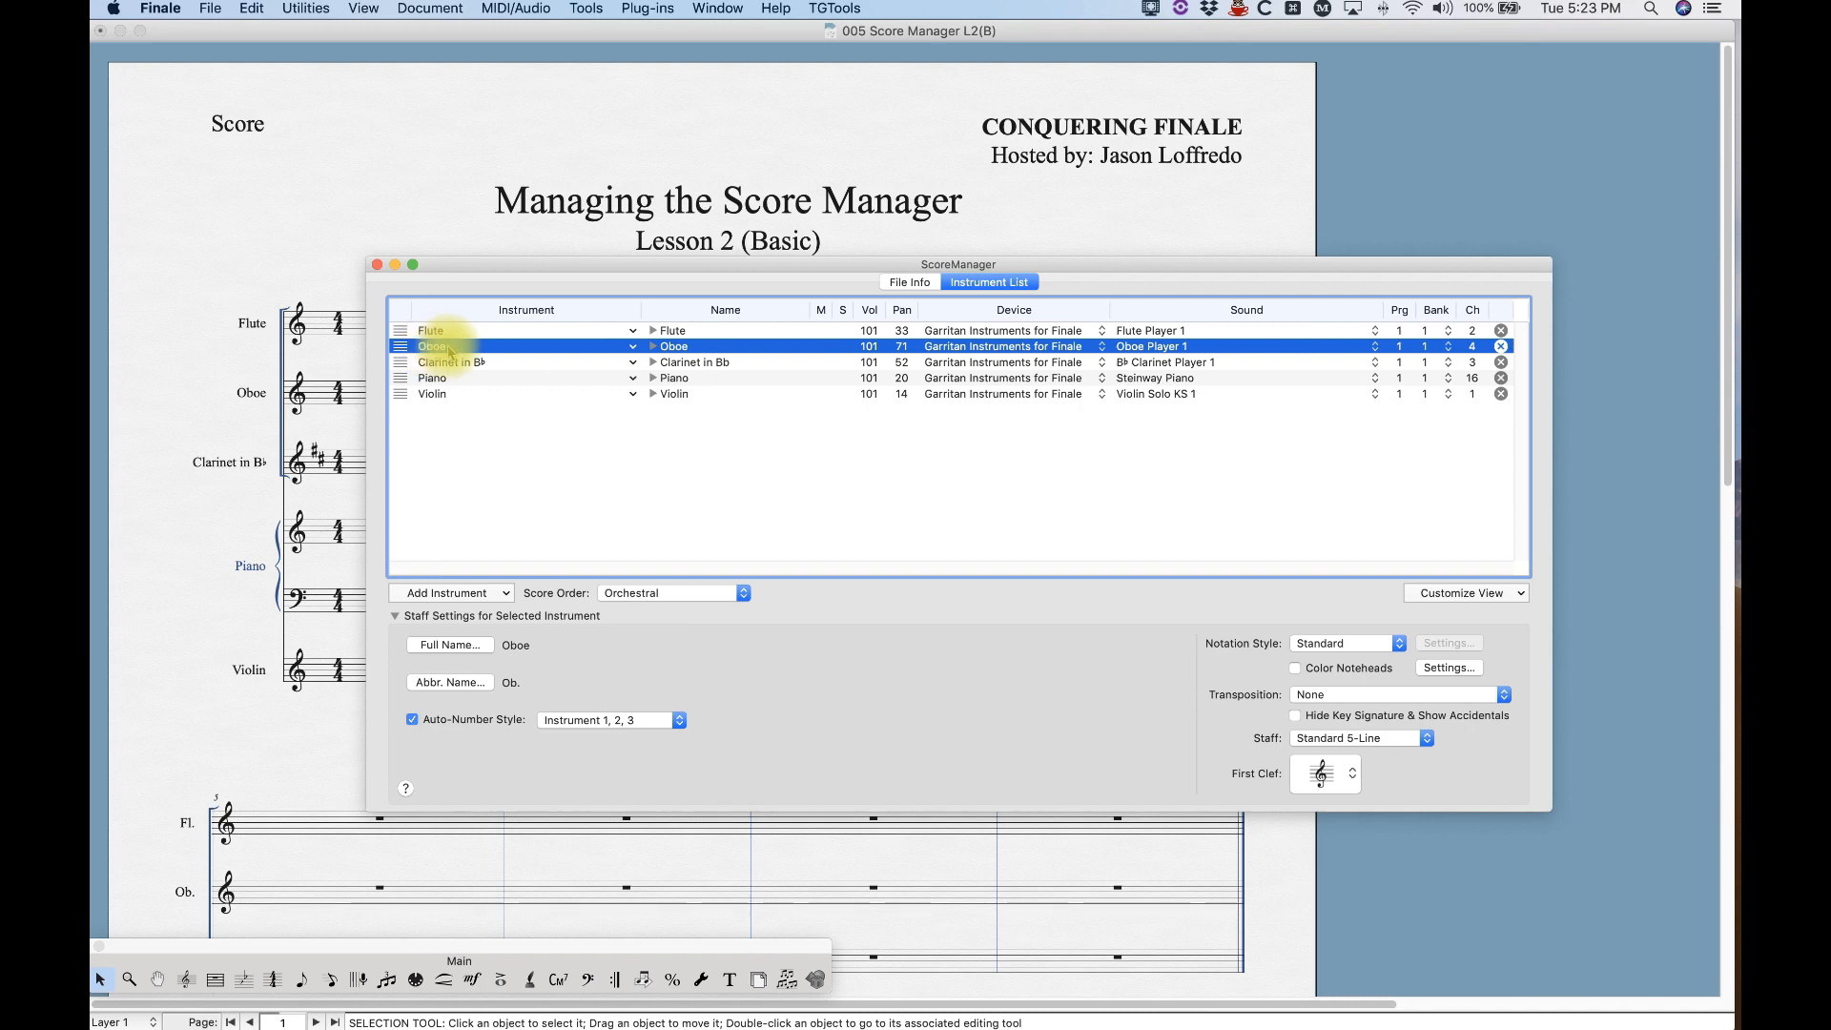
Replace the Oboe staff with an English Horn from the Woodwinds instruments.
click(634, 329)
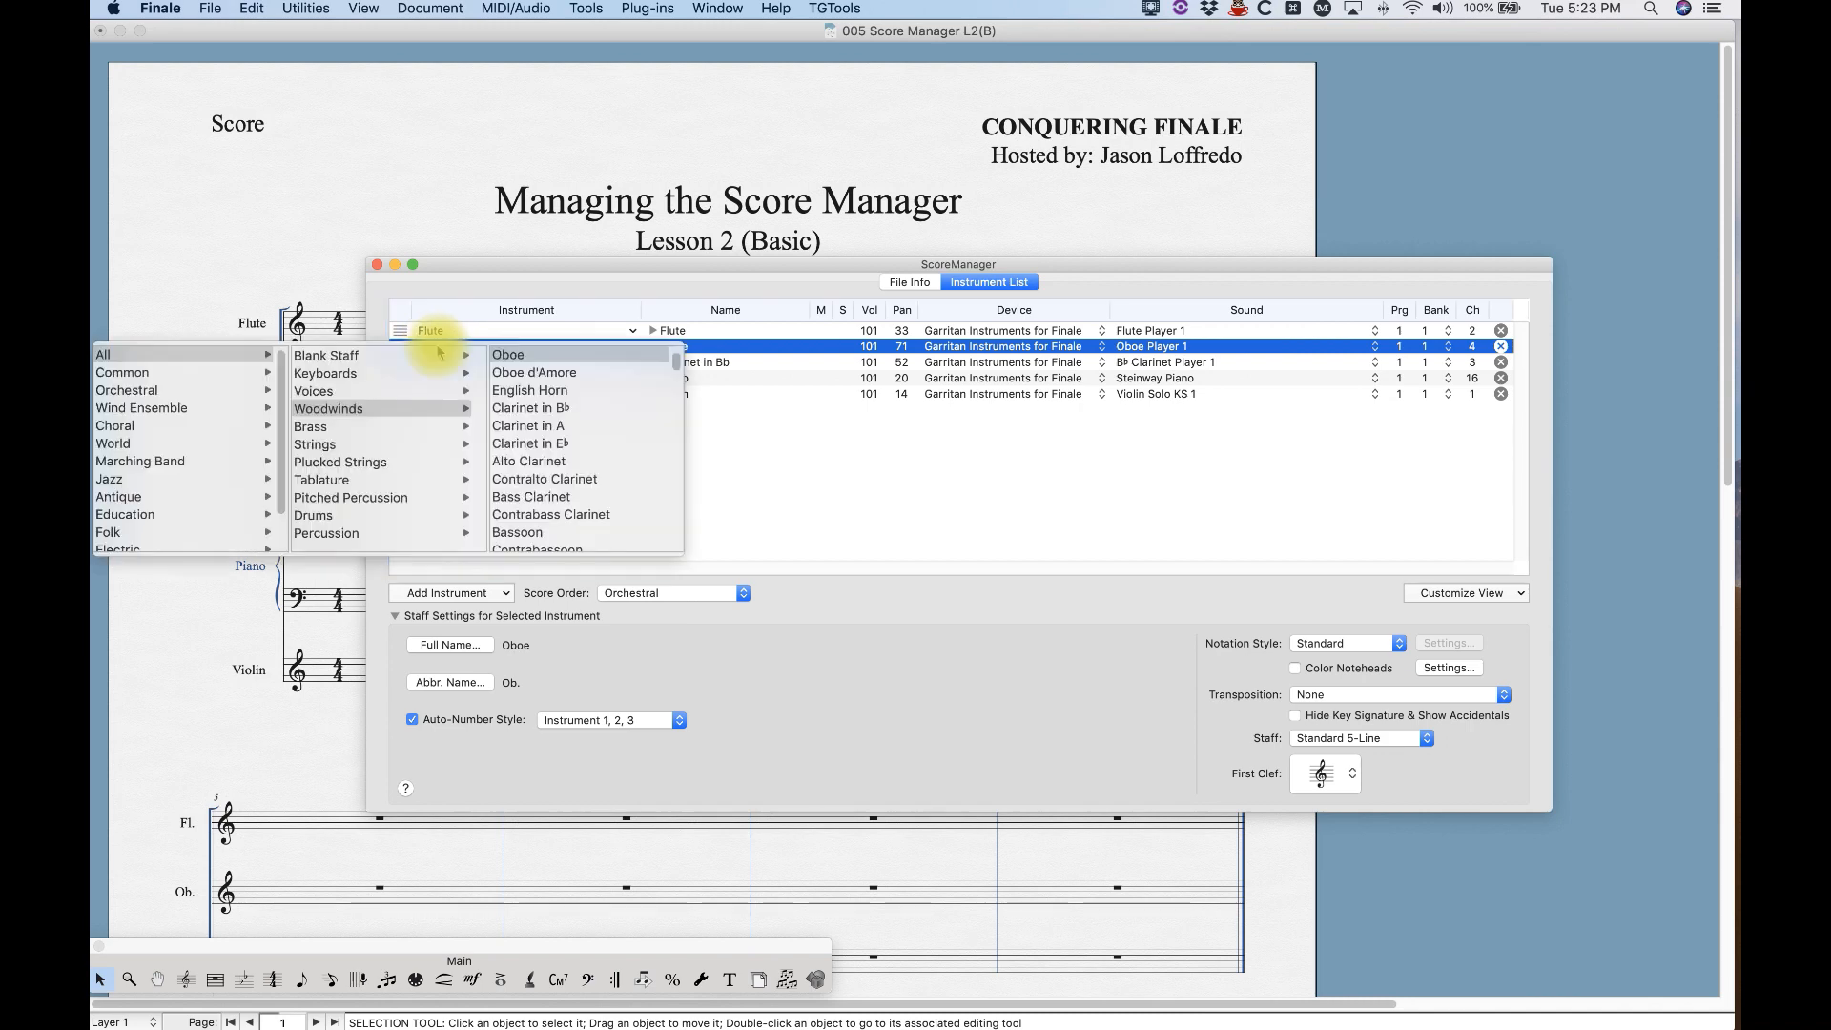
click(506, 355)
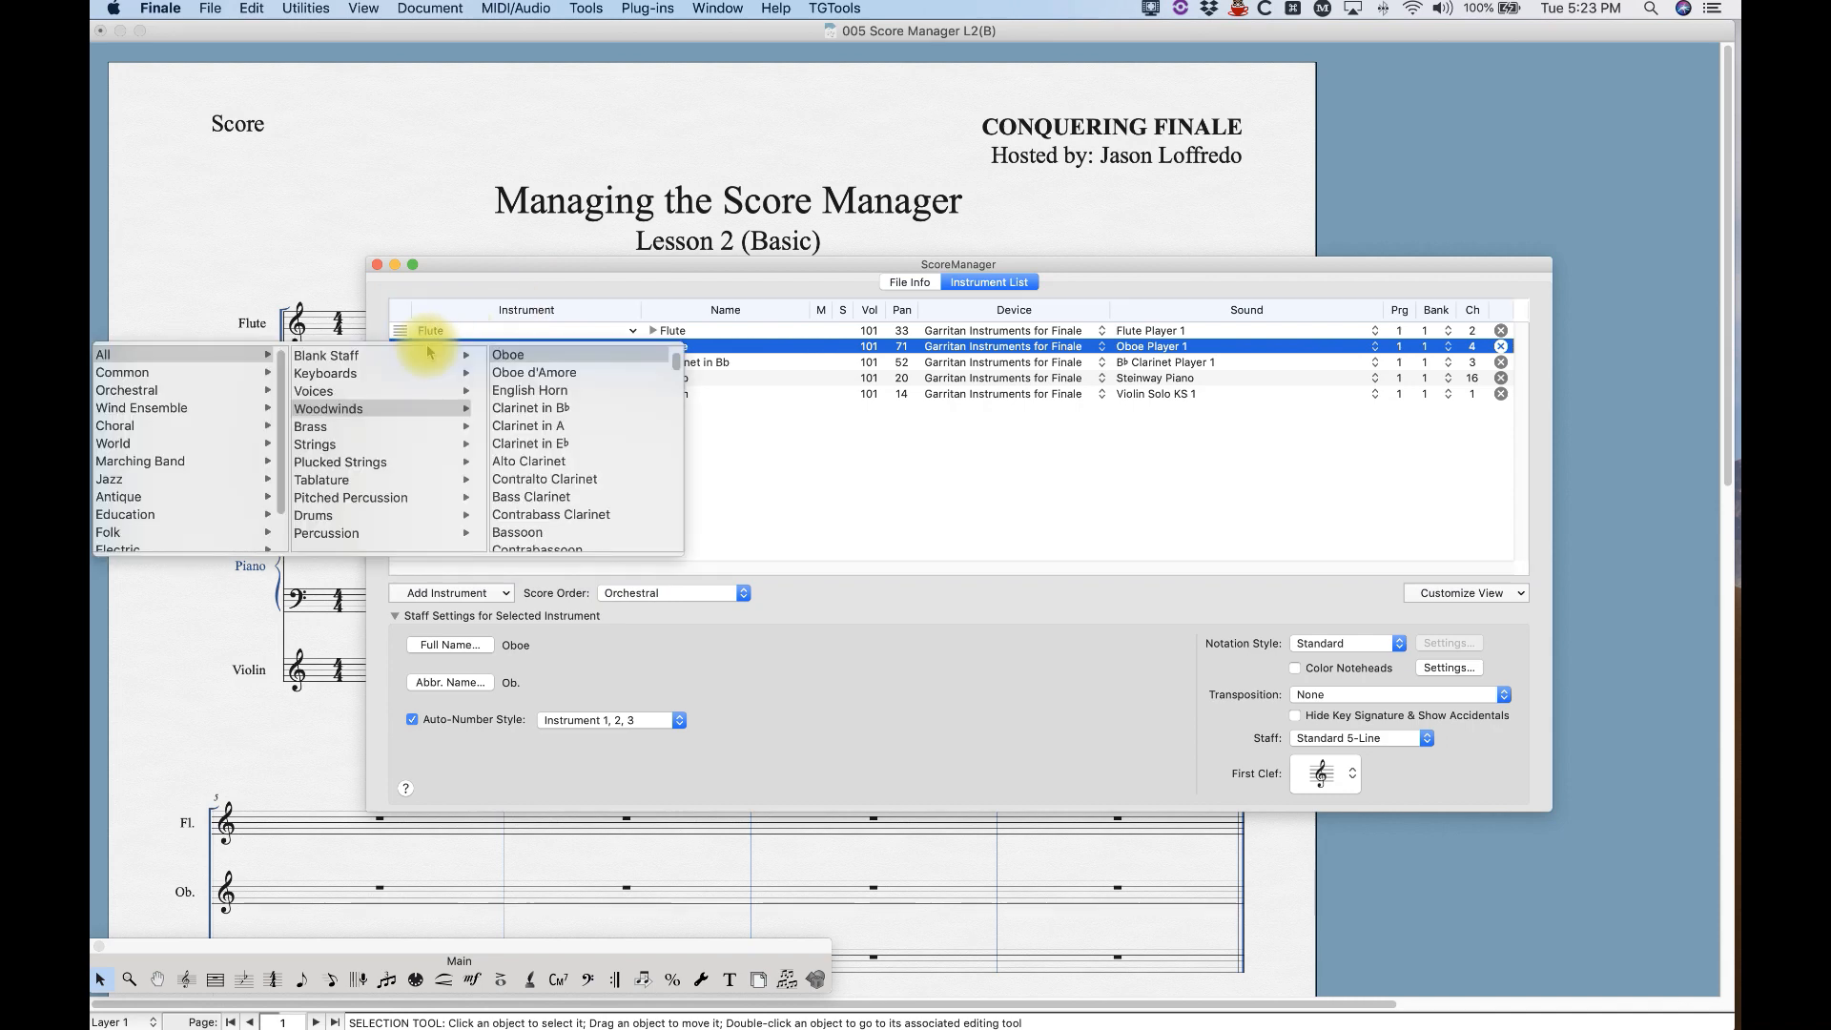
mouse_move(529, 396)
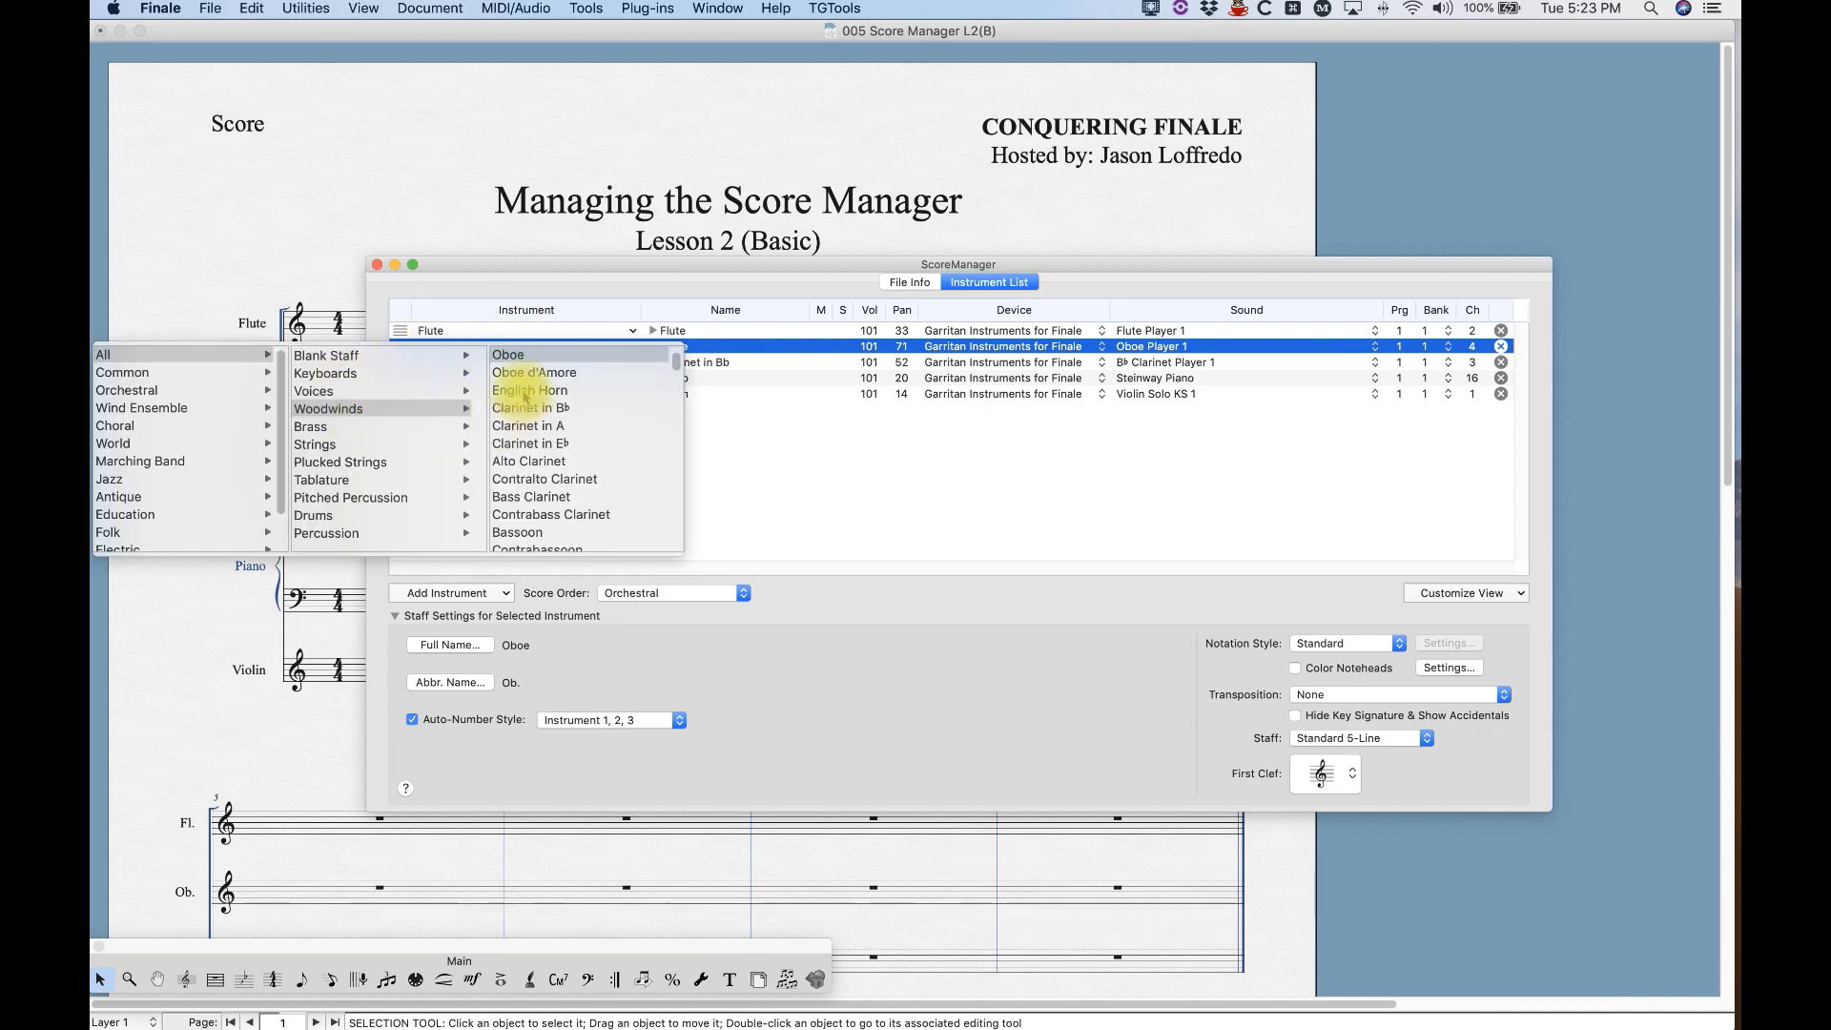
click(529, 390)
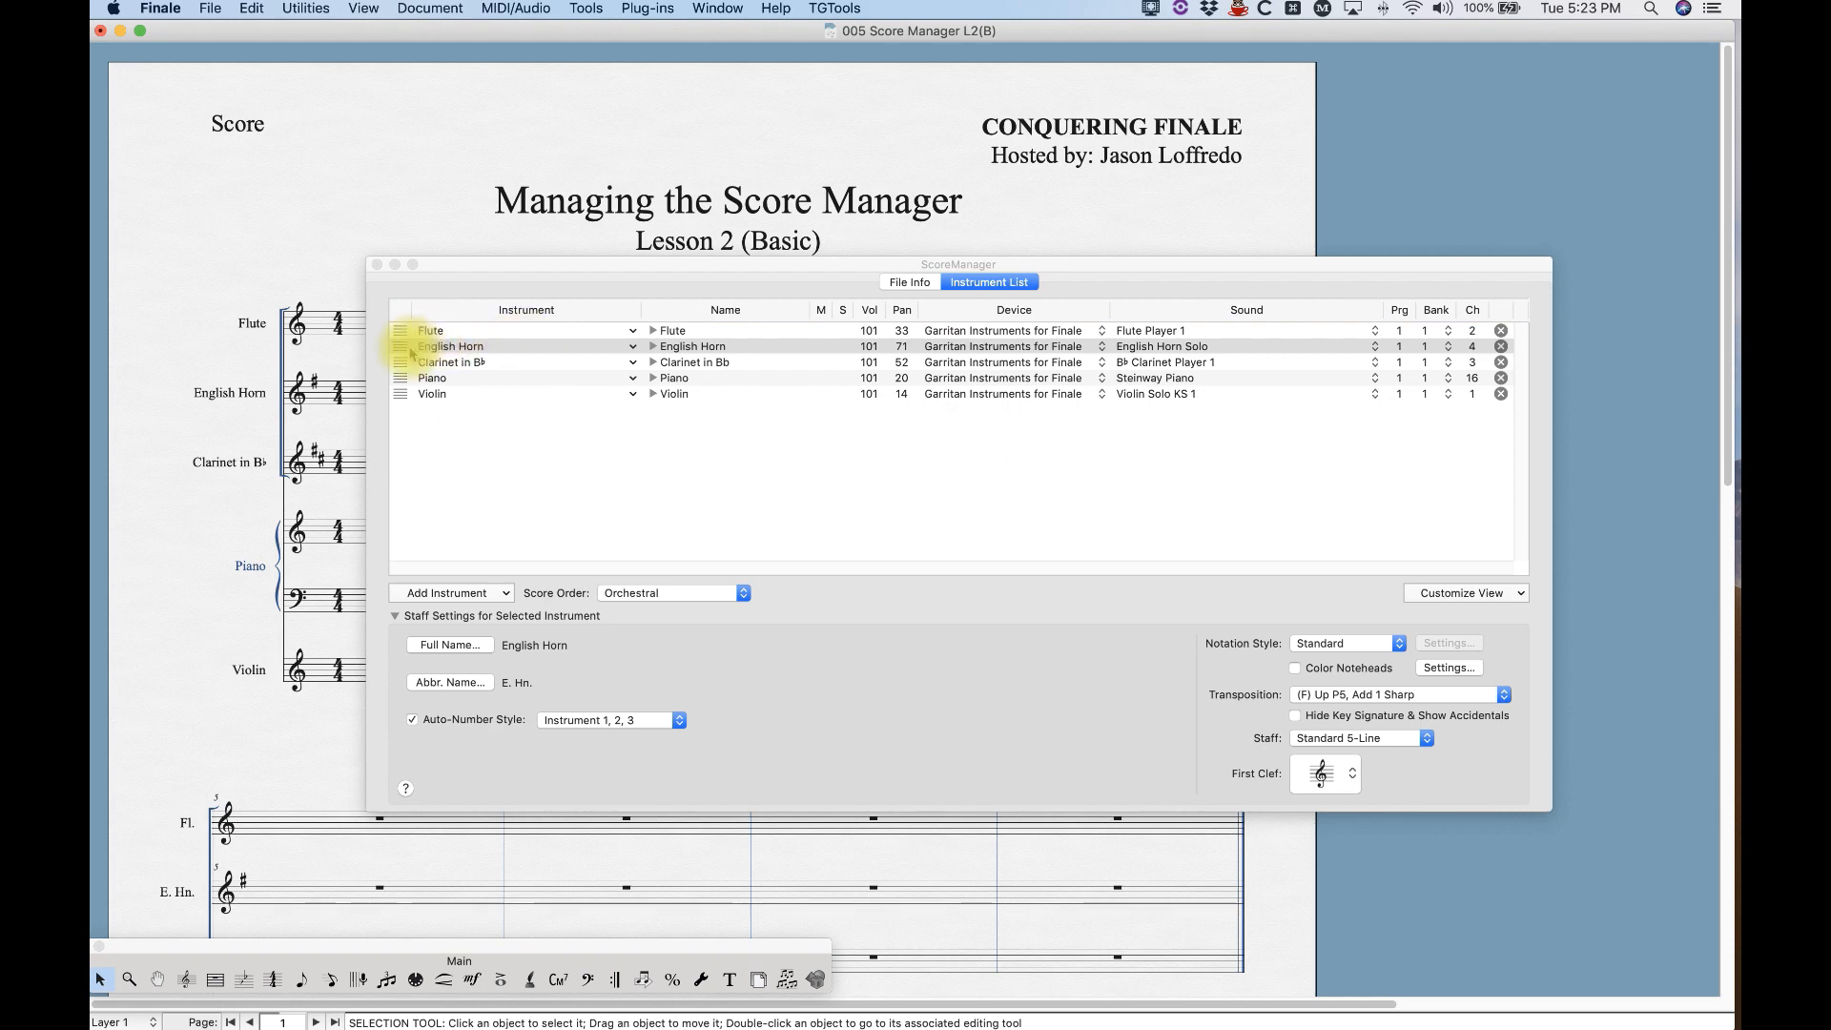
mouse_move(456, 395)
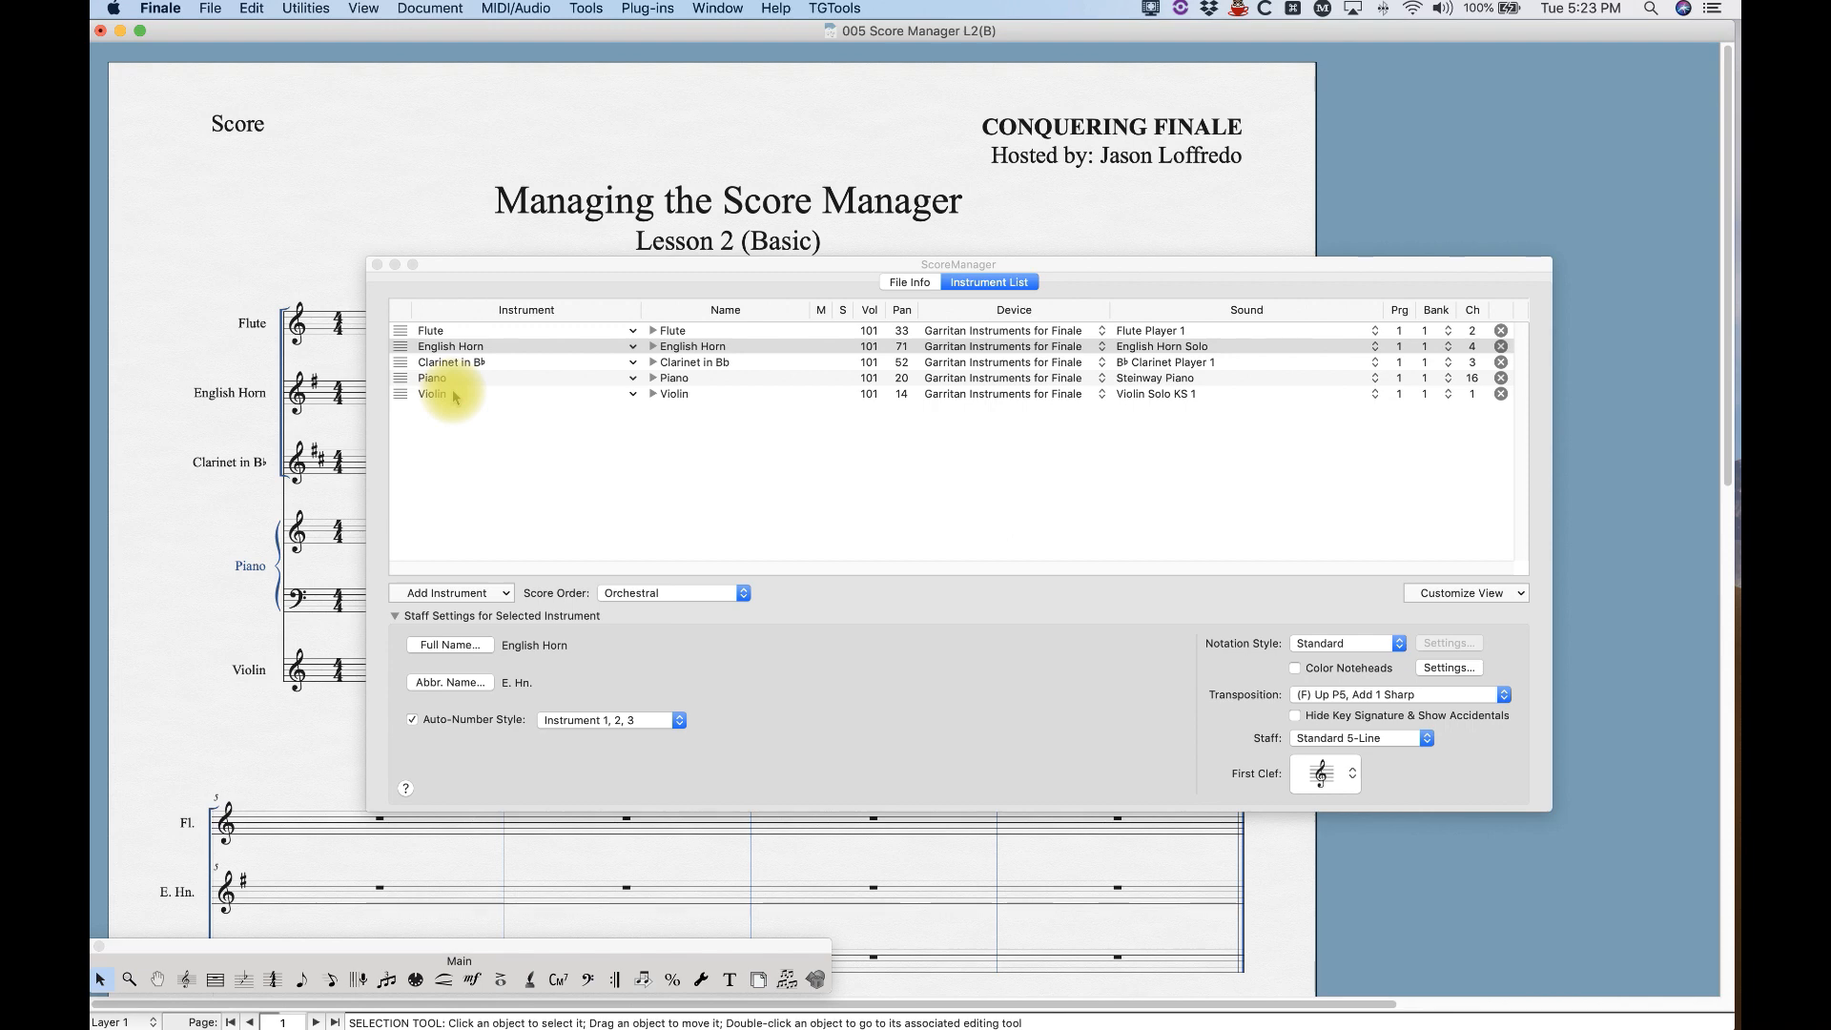
click(450, 345)
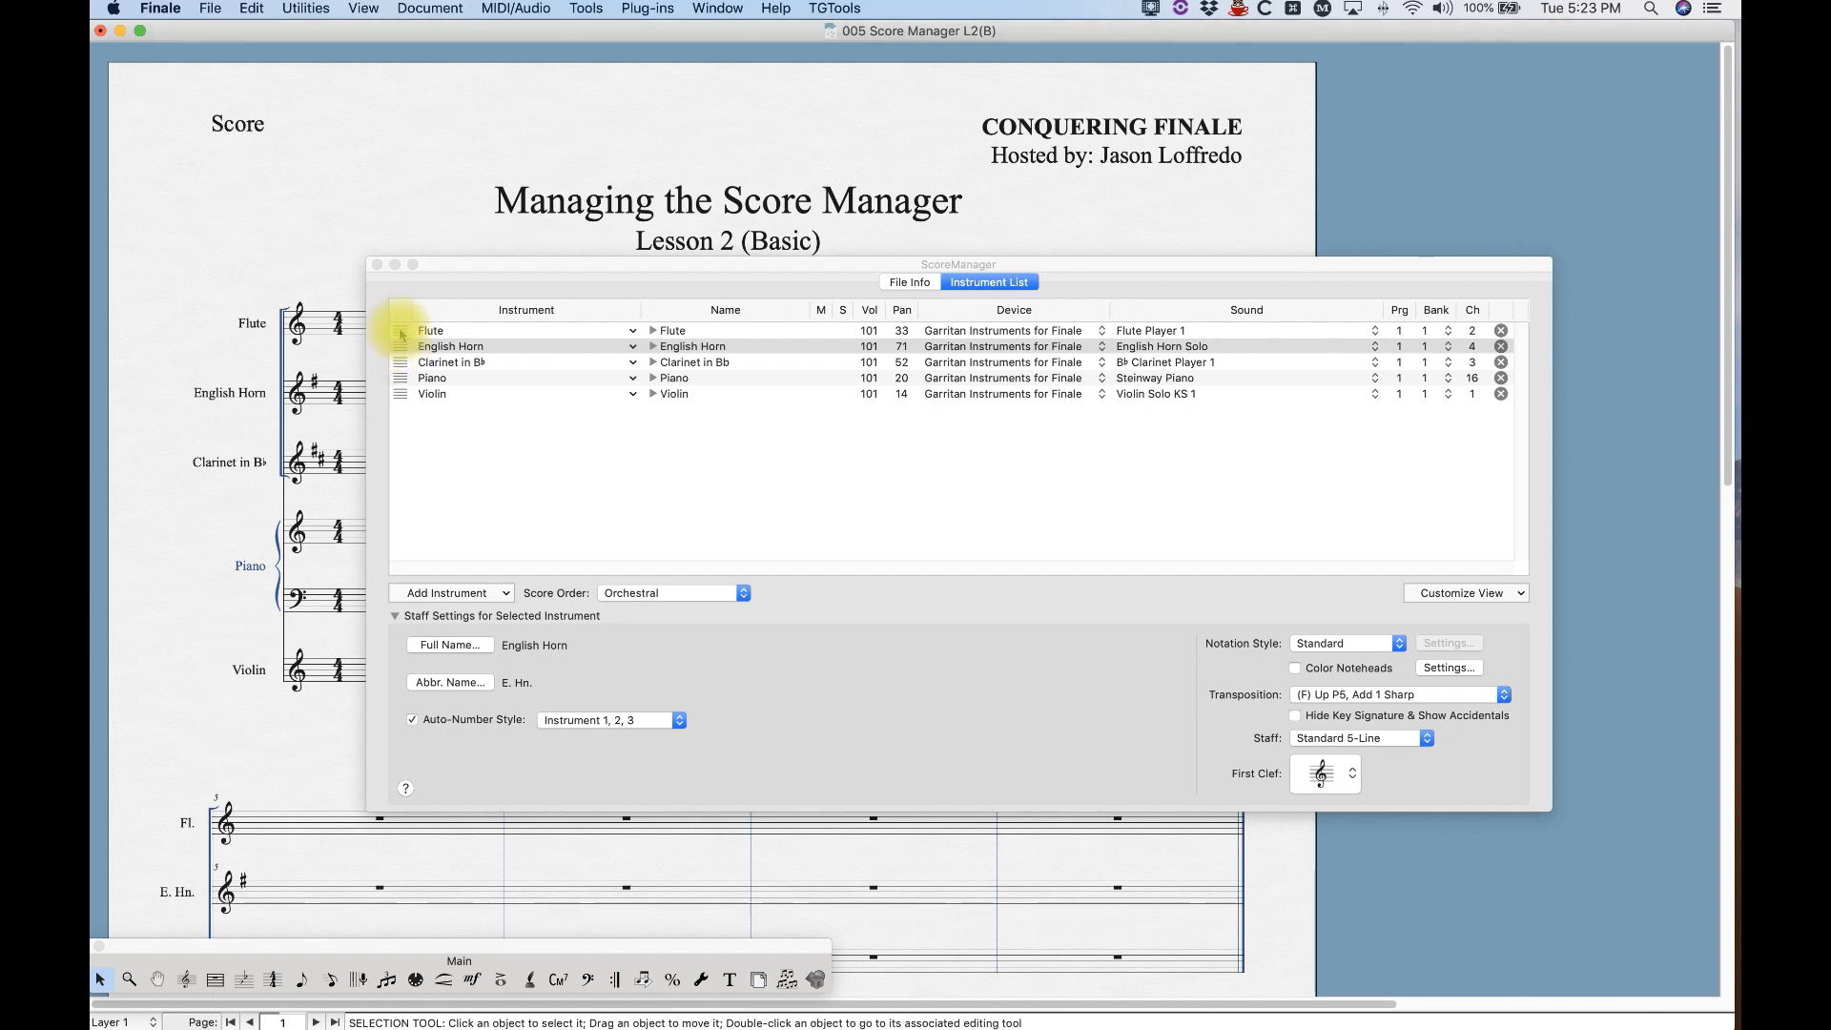
click(526, 329)
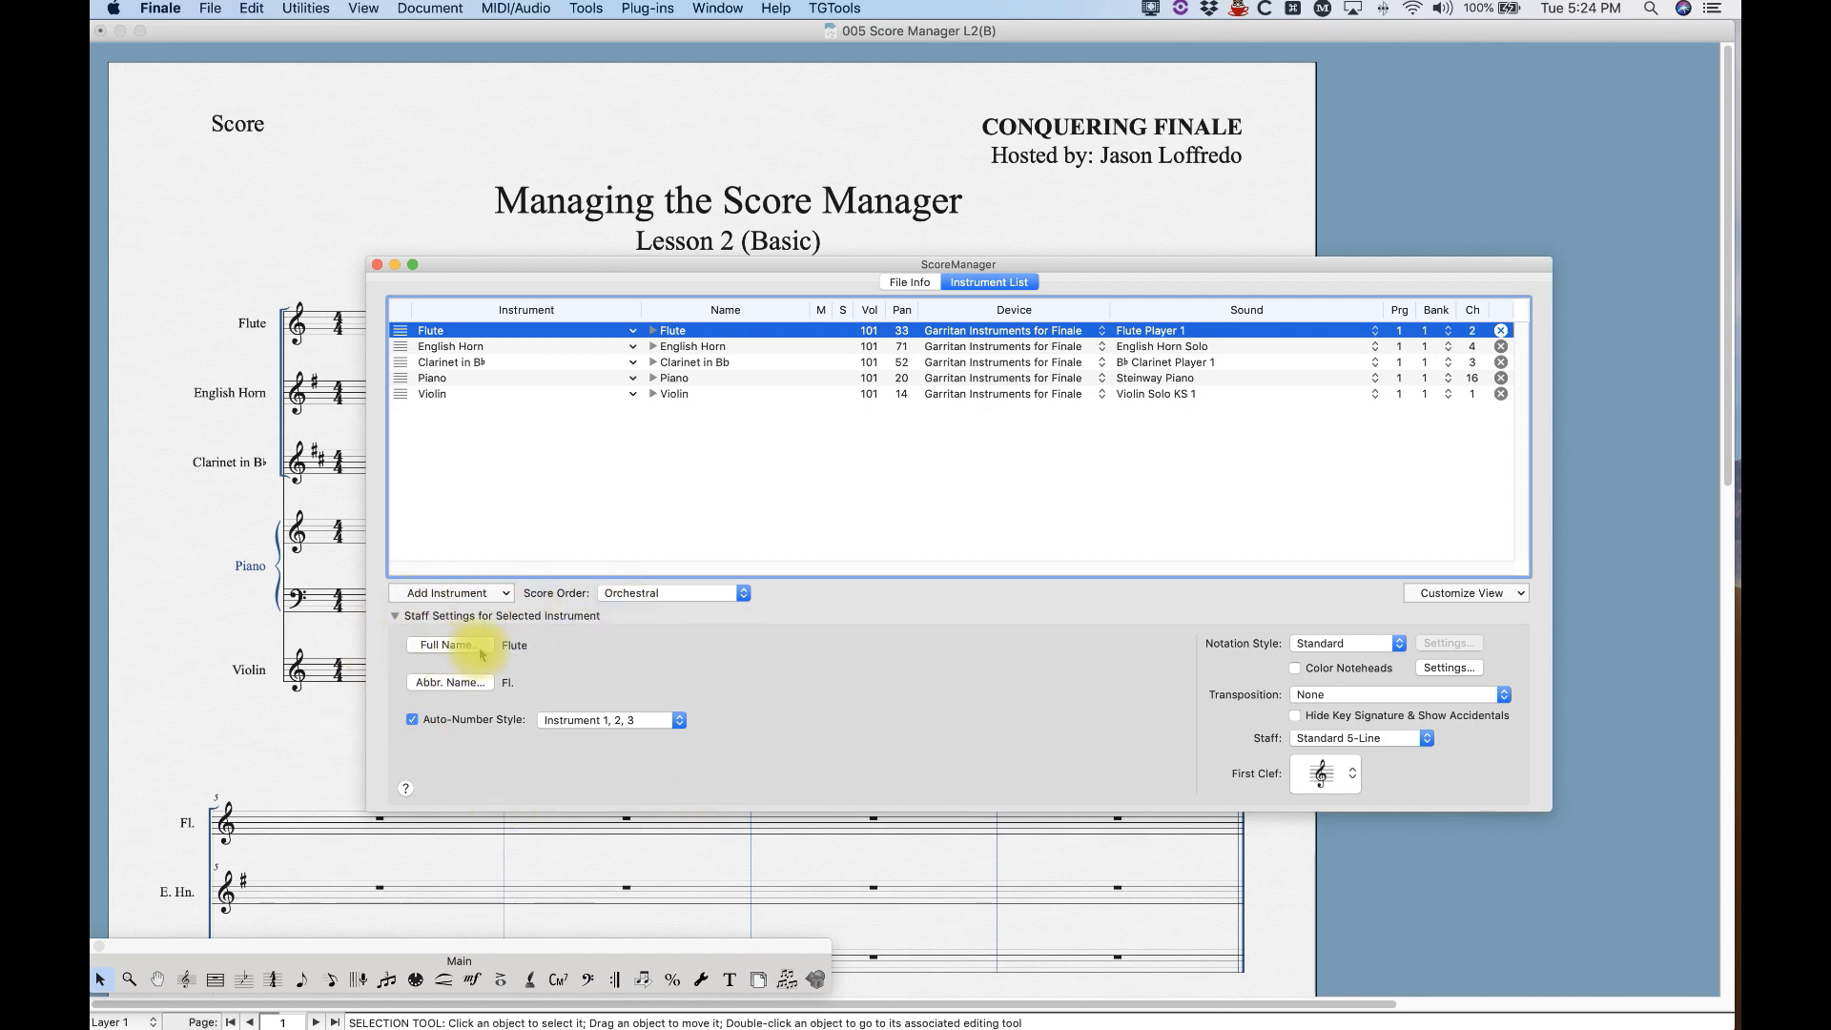
Change the flute staff's full name to Blue Flute.
click(448, 644)
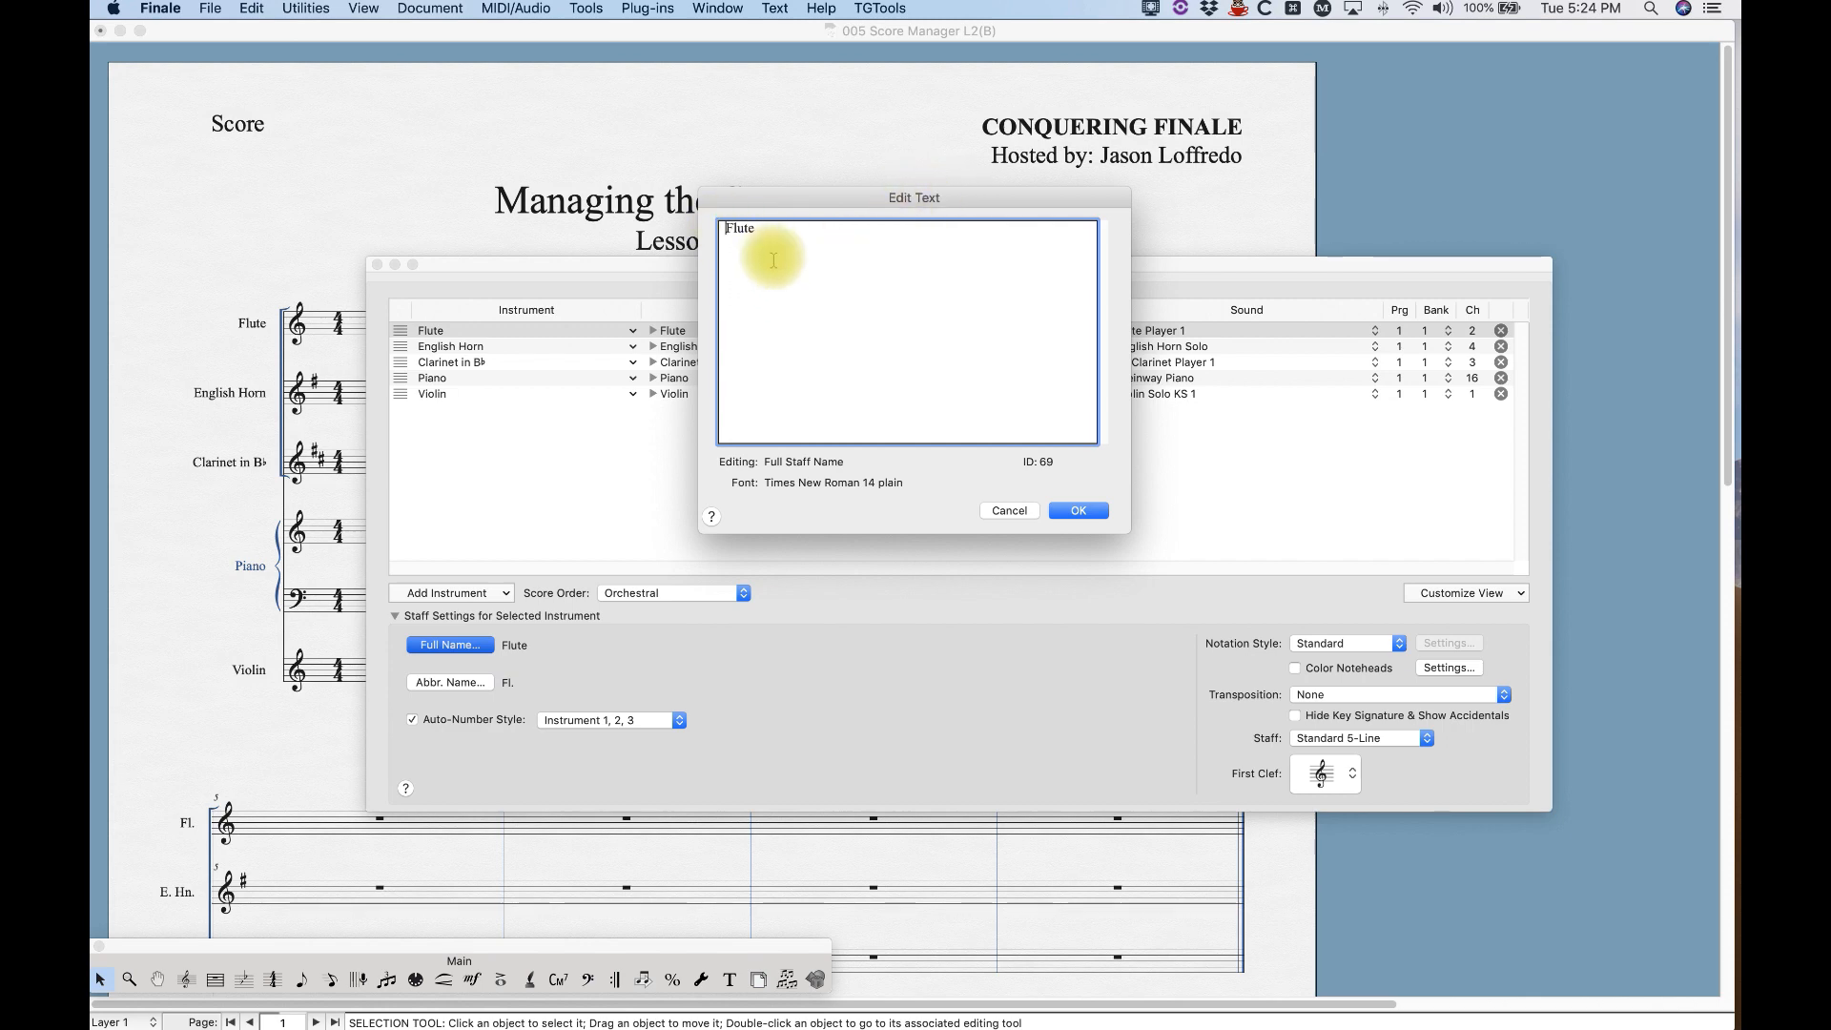
text(Blue)
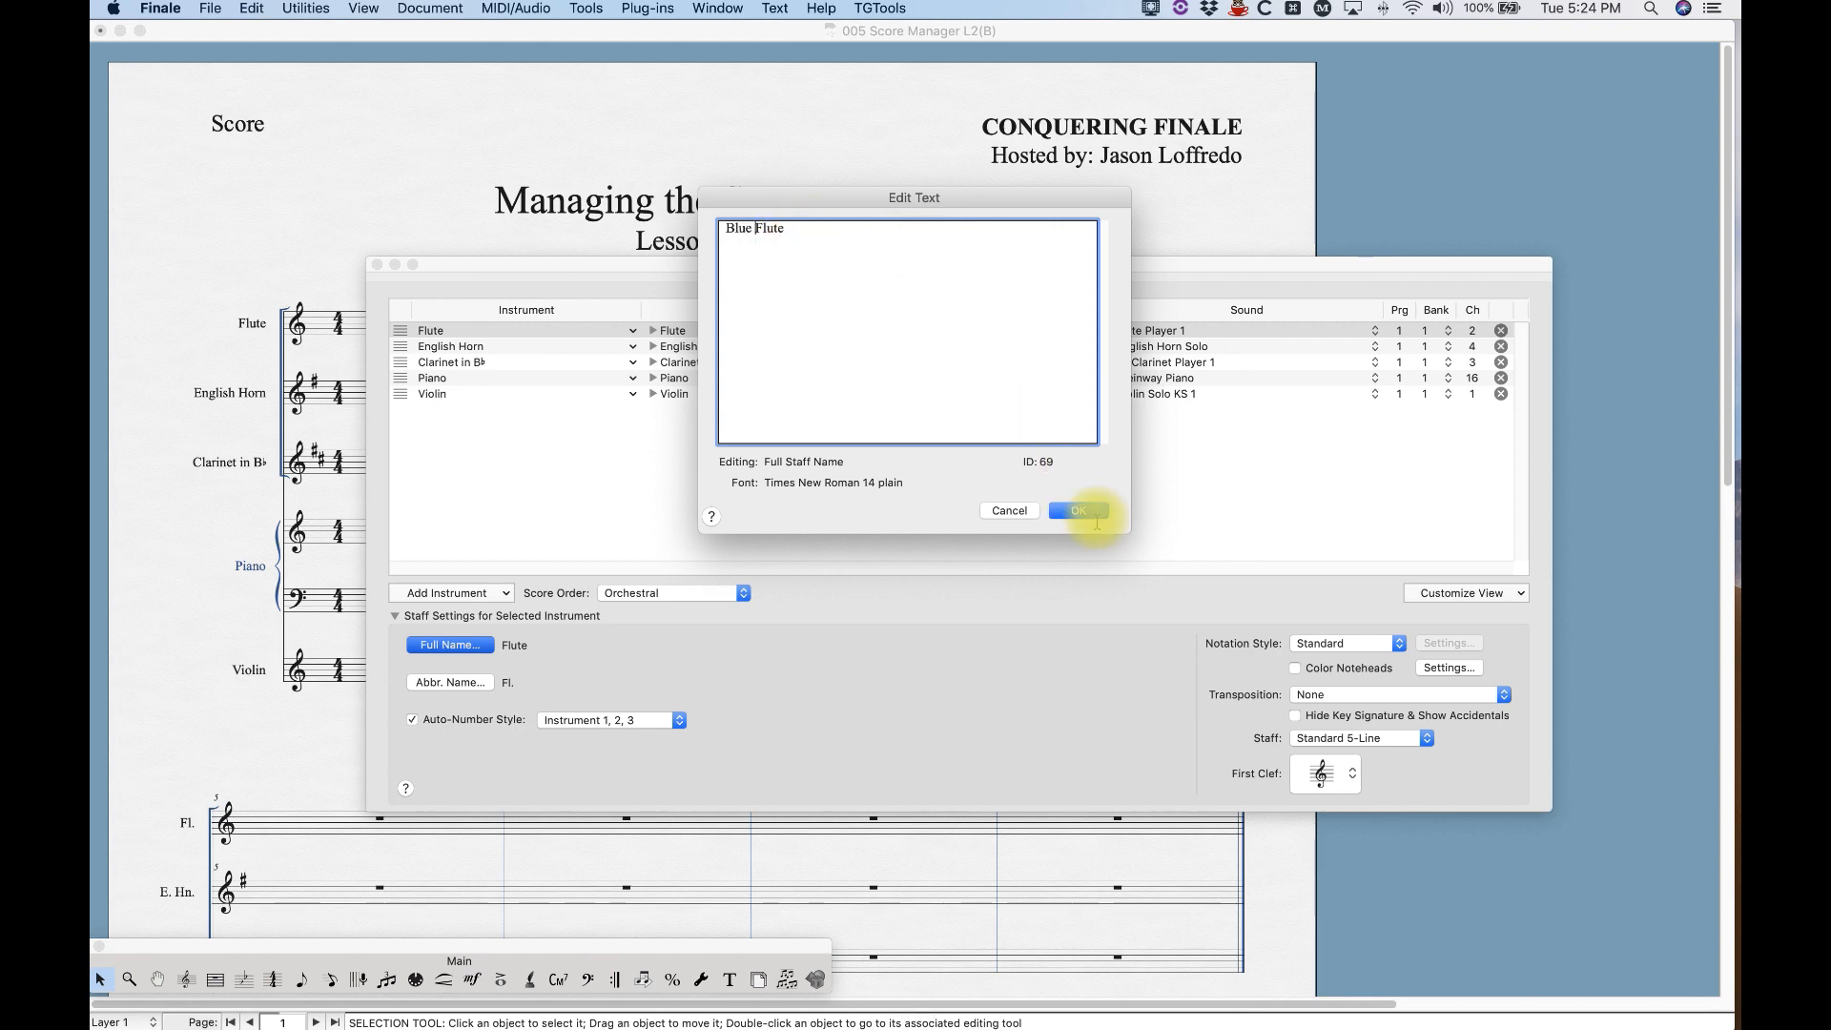
click(1073, 510)
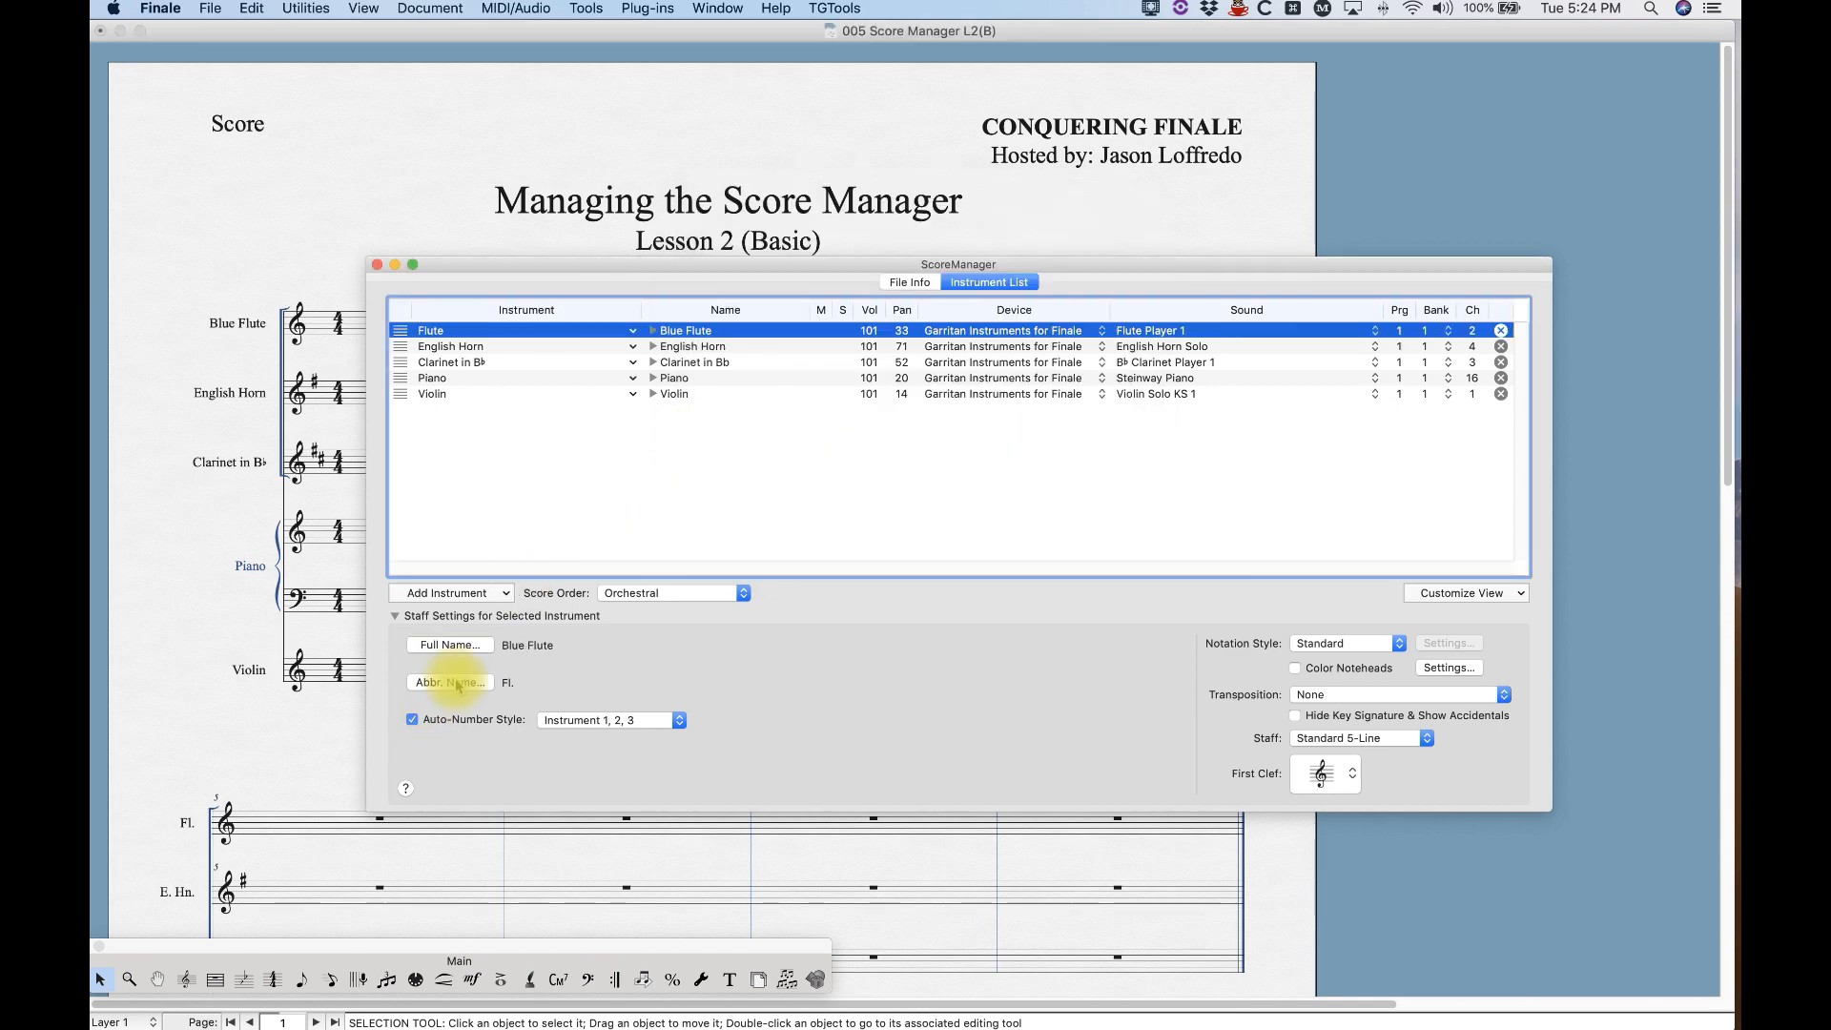
Change the flute staff's abbreviated name to Bl. Fl.
click(448, 682)
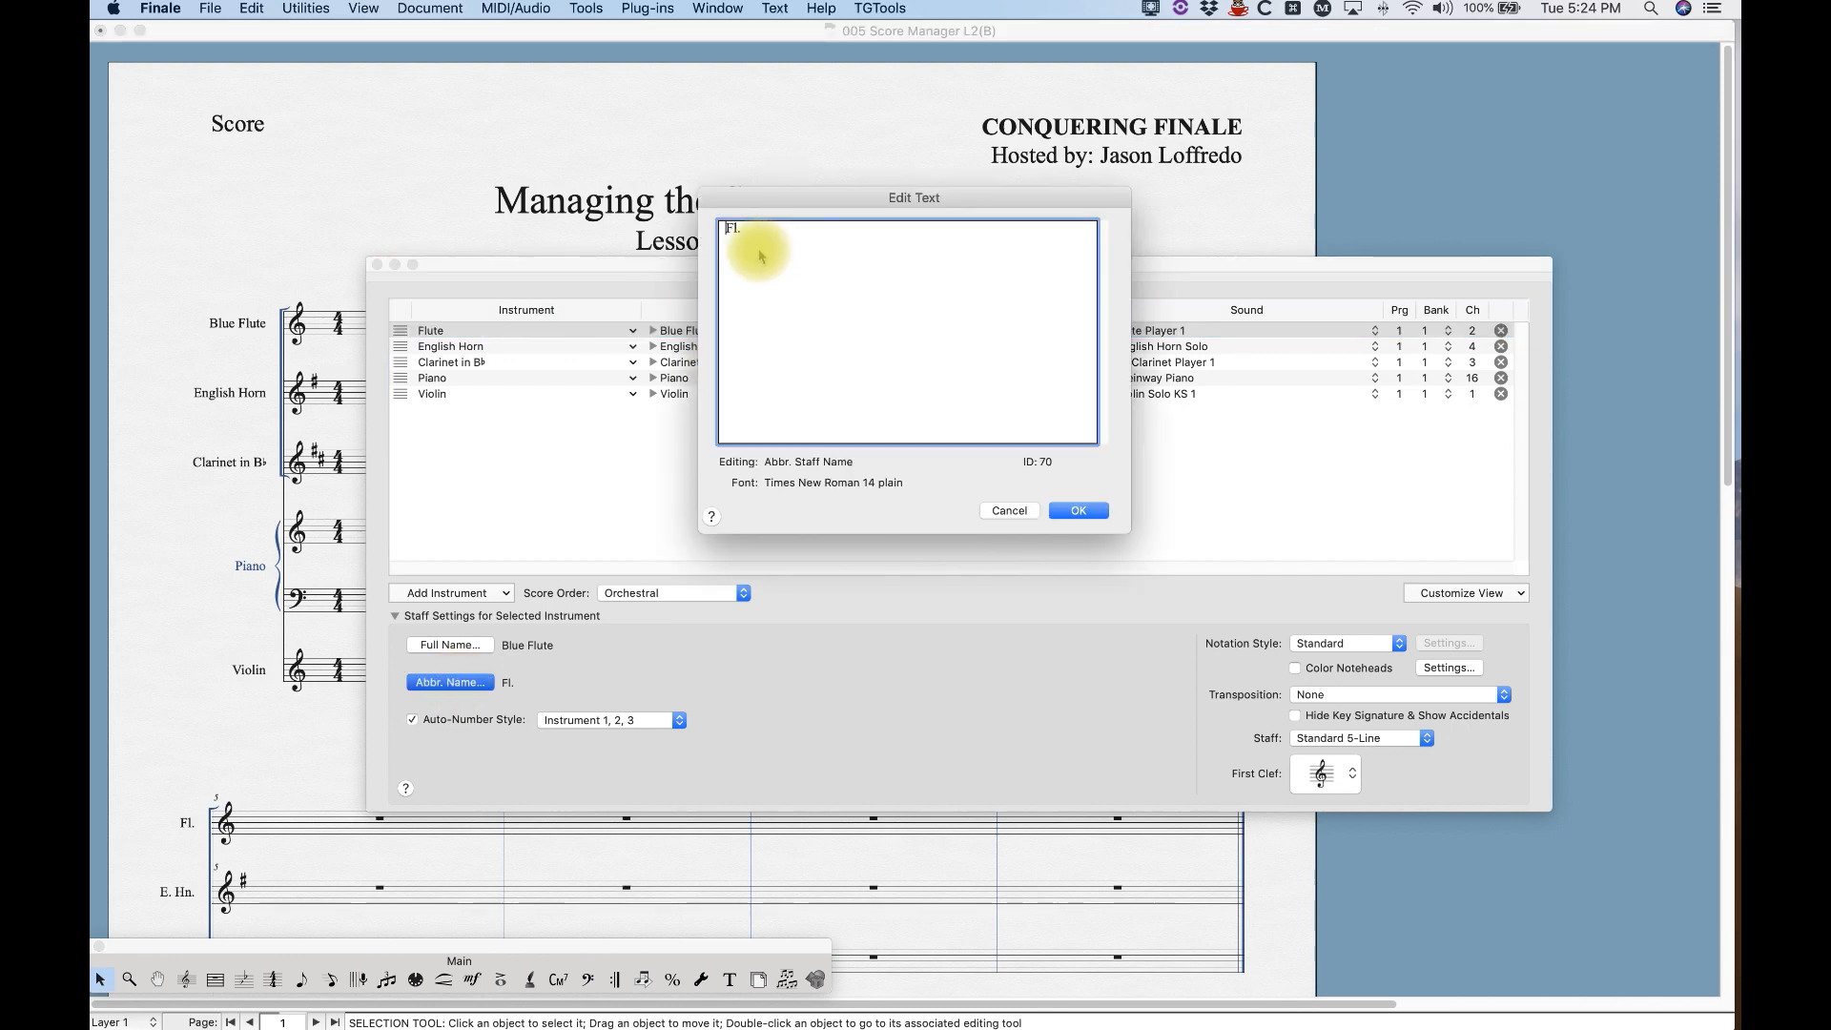
text(Bl.)
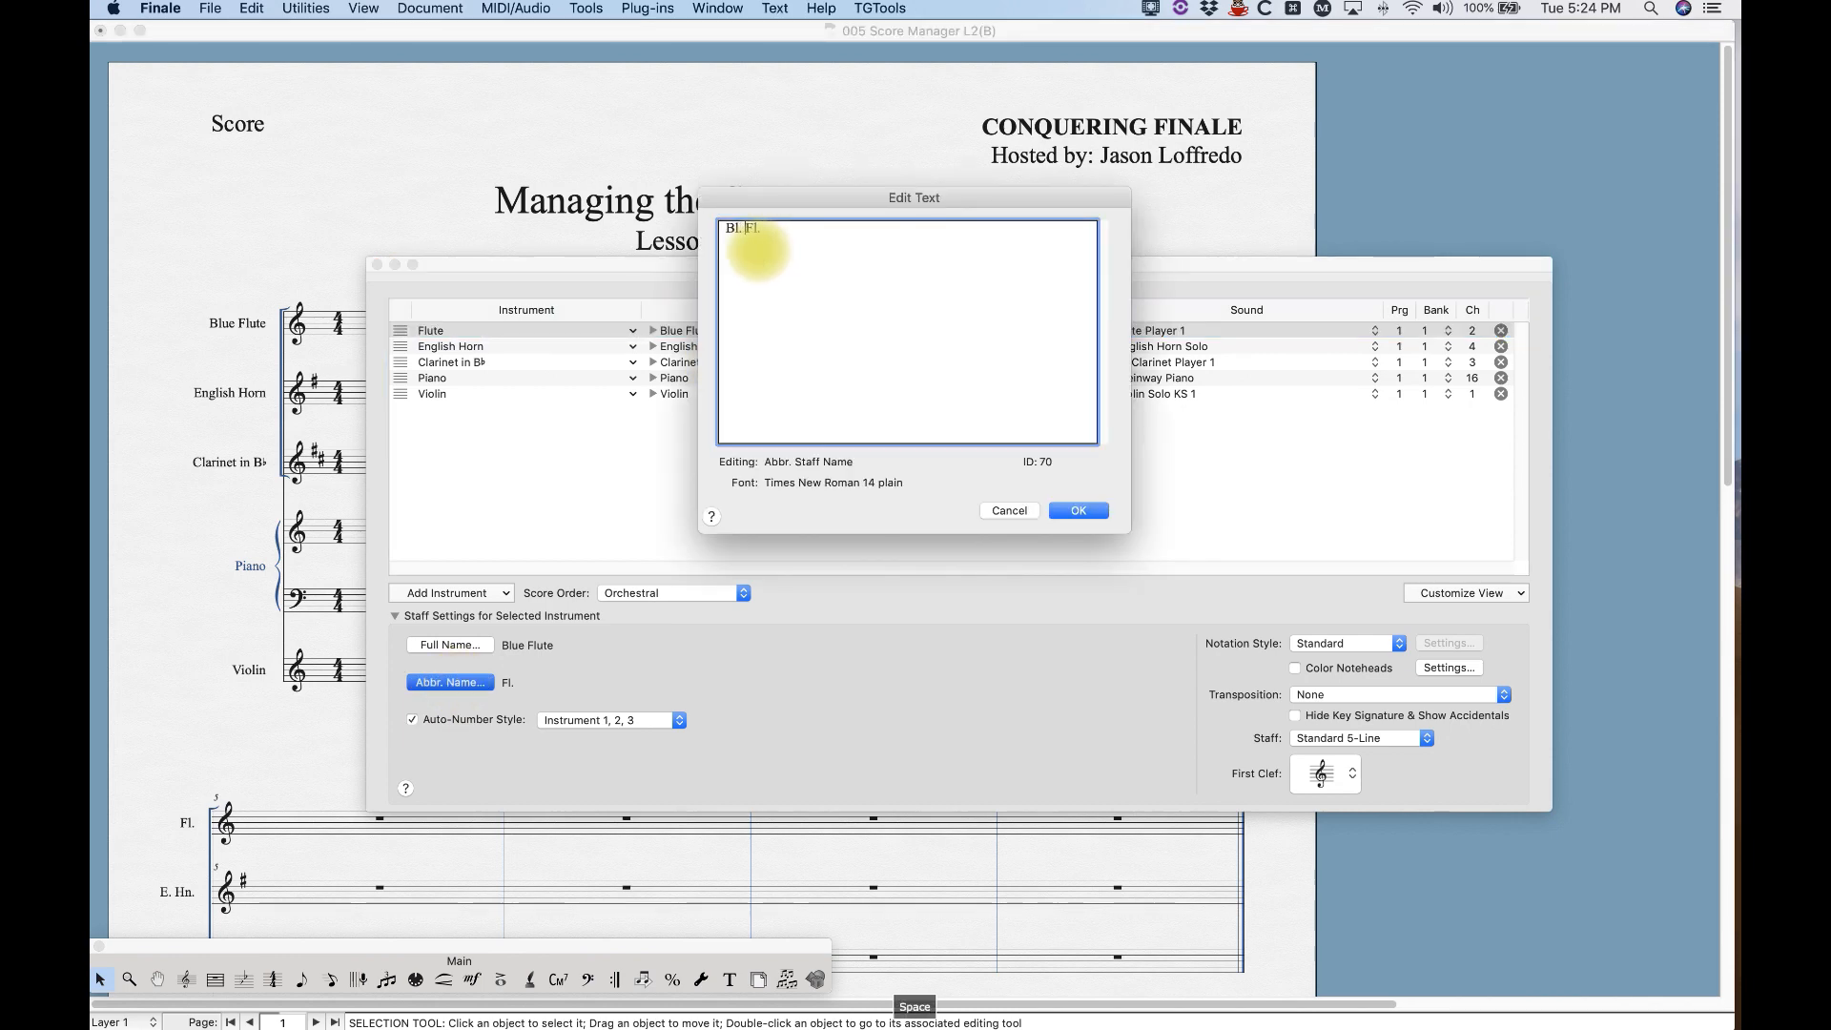
click(1076, 510)
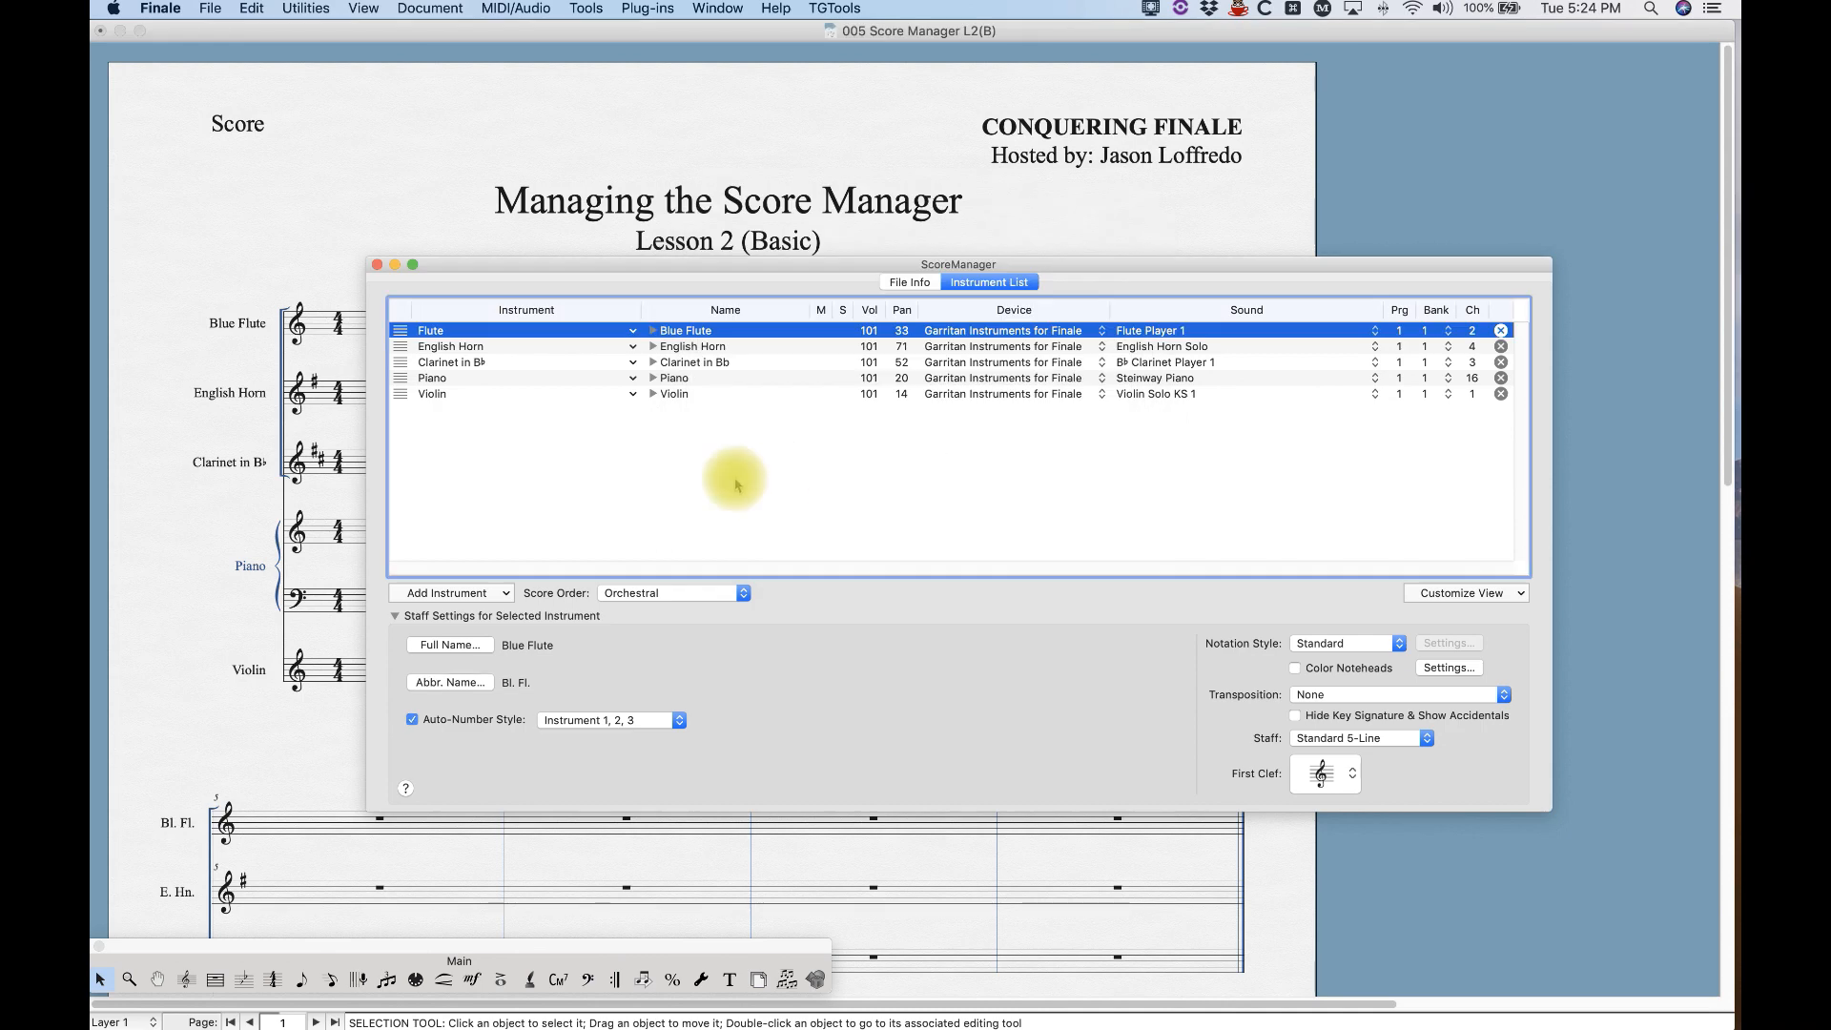
mouse_move(280, 292)
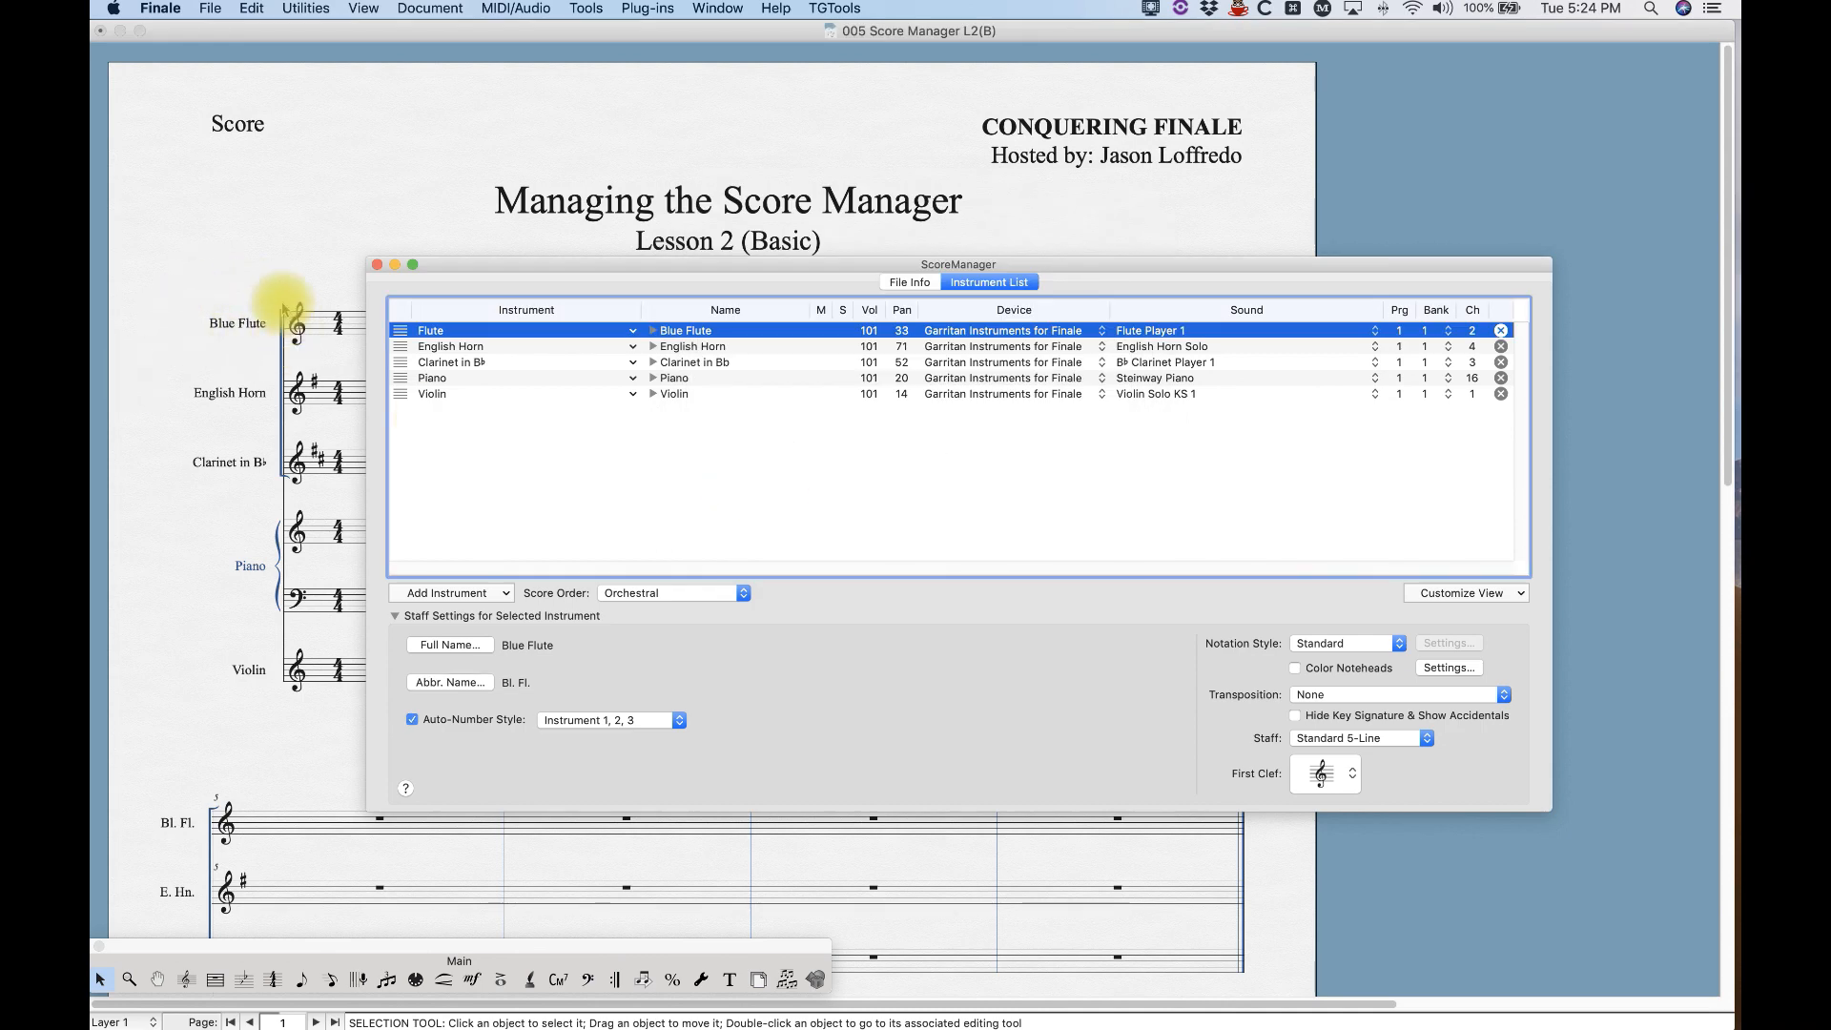
mouse_move(197, 800)
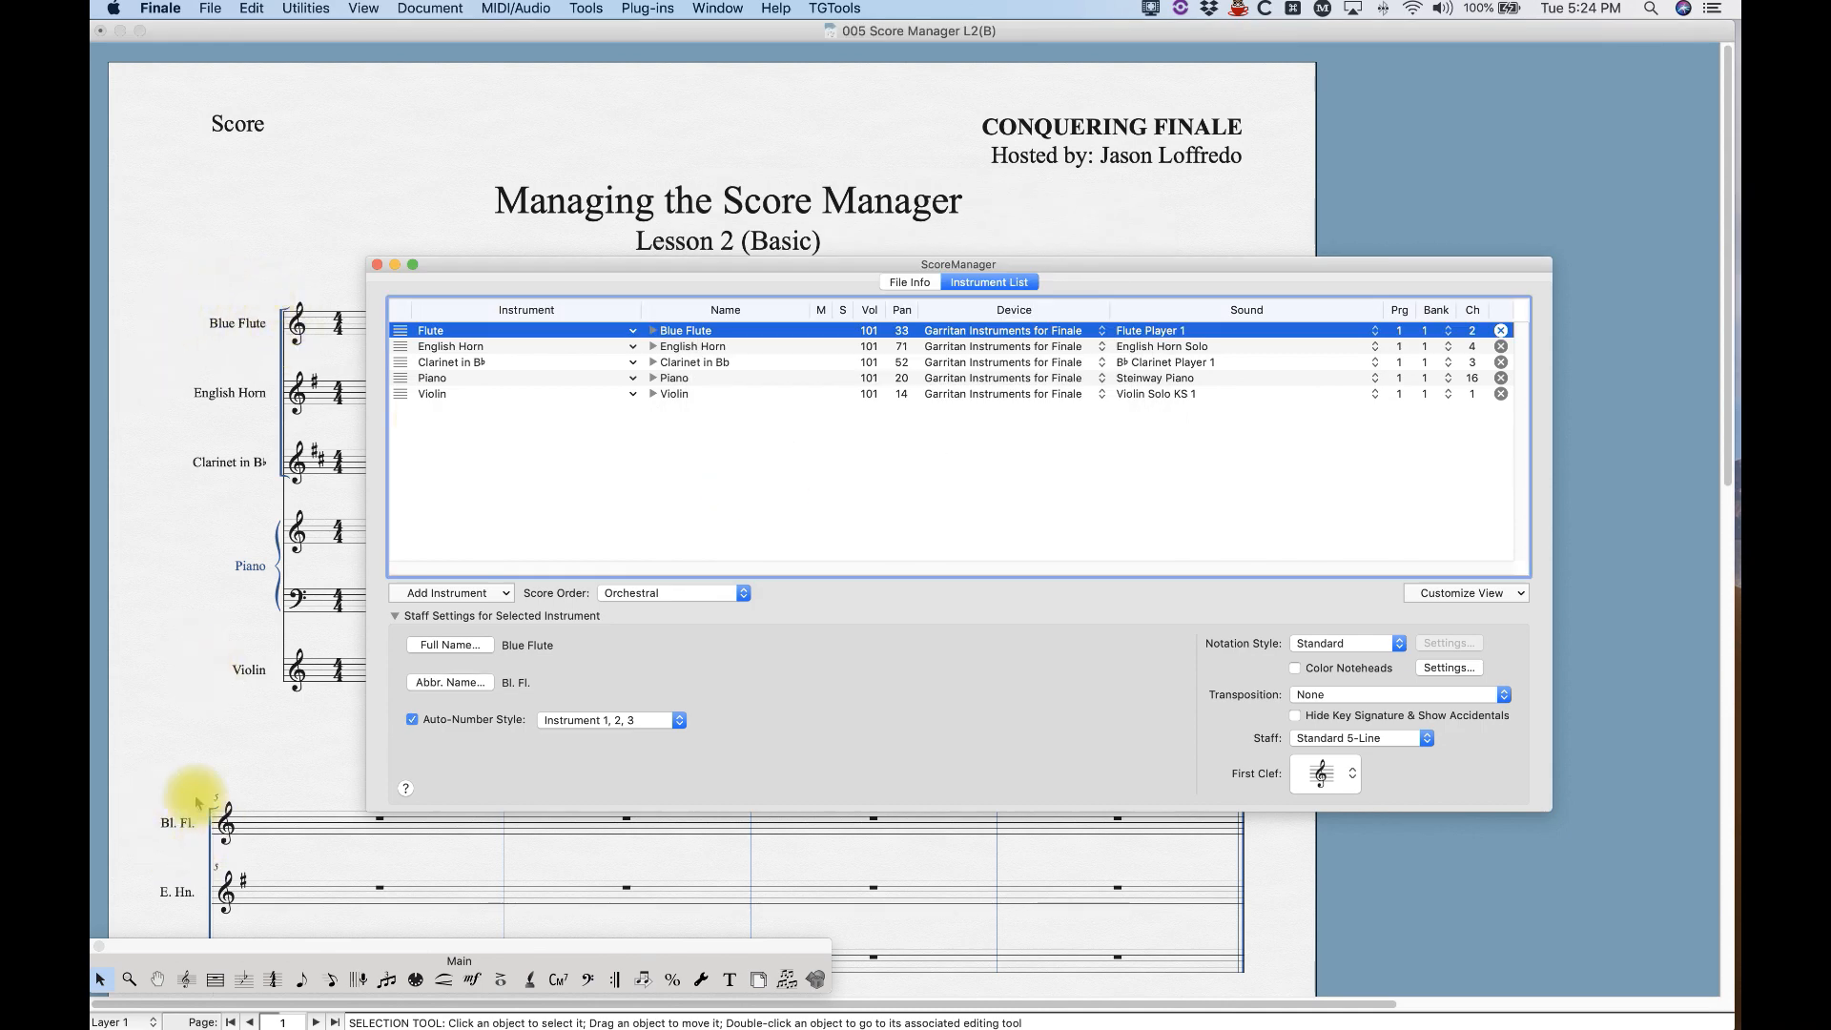
mouse_move(478, 495)
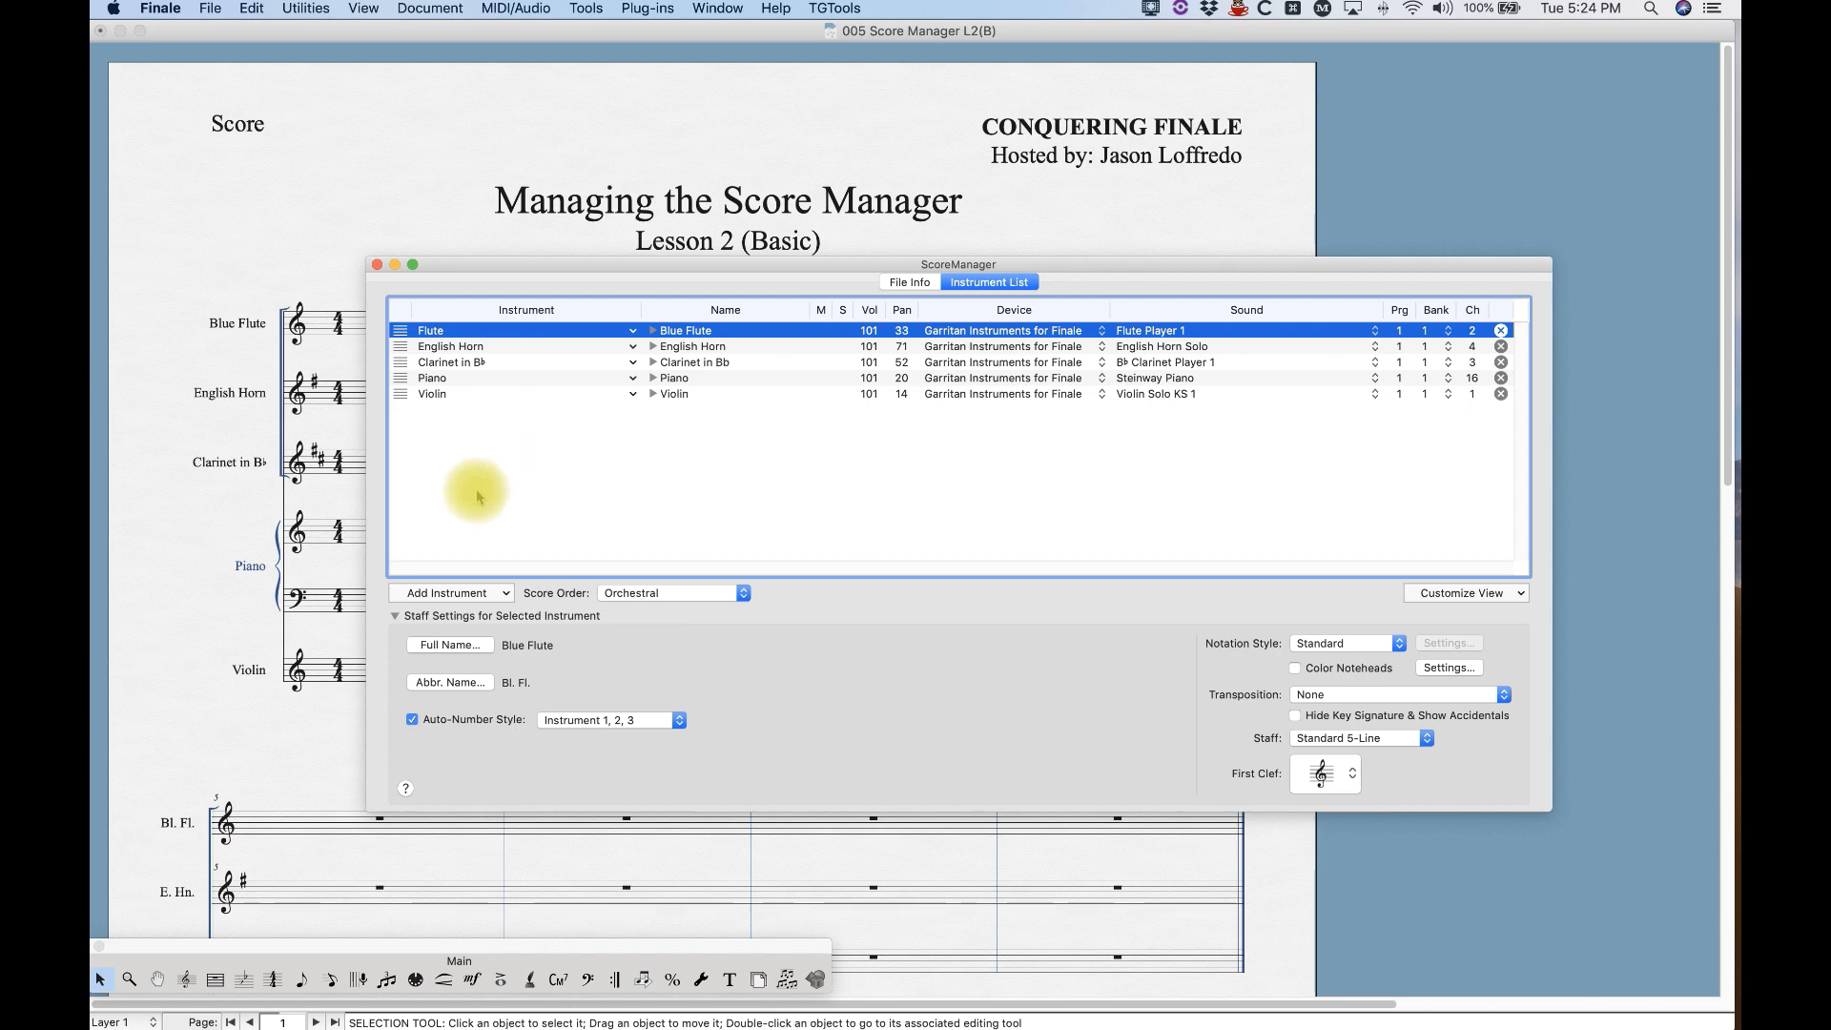
Format the Blue Flute full name with Blue in italics and Flute in bold.
click(449, 645)
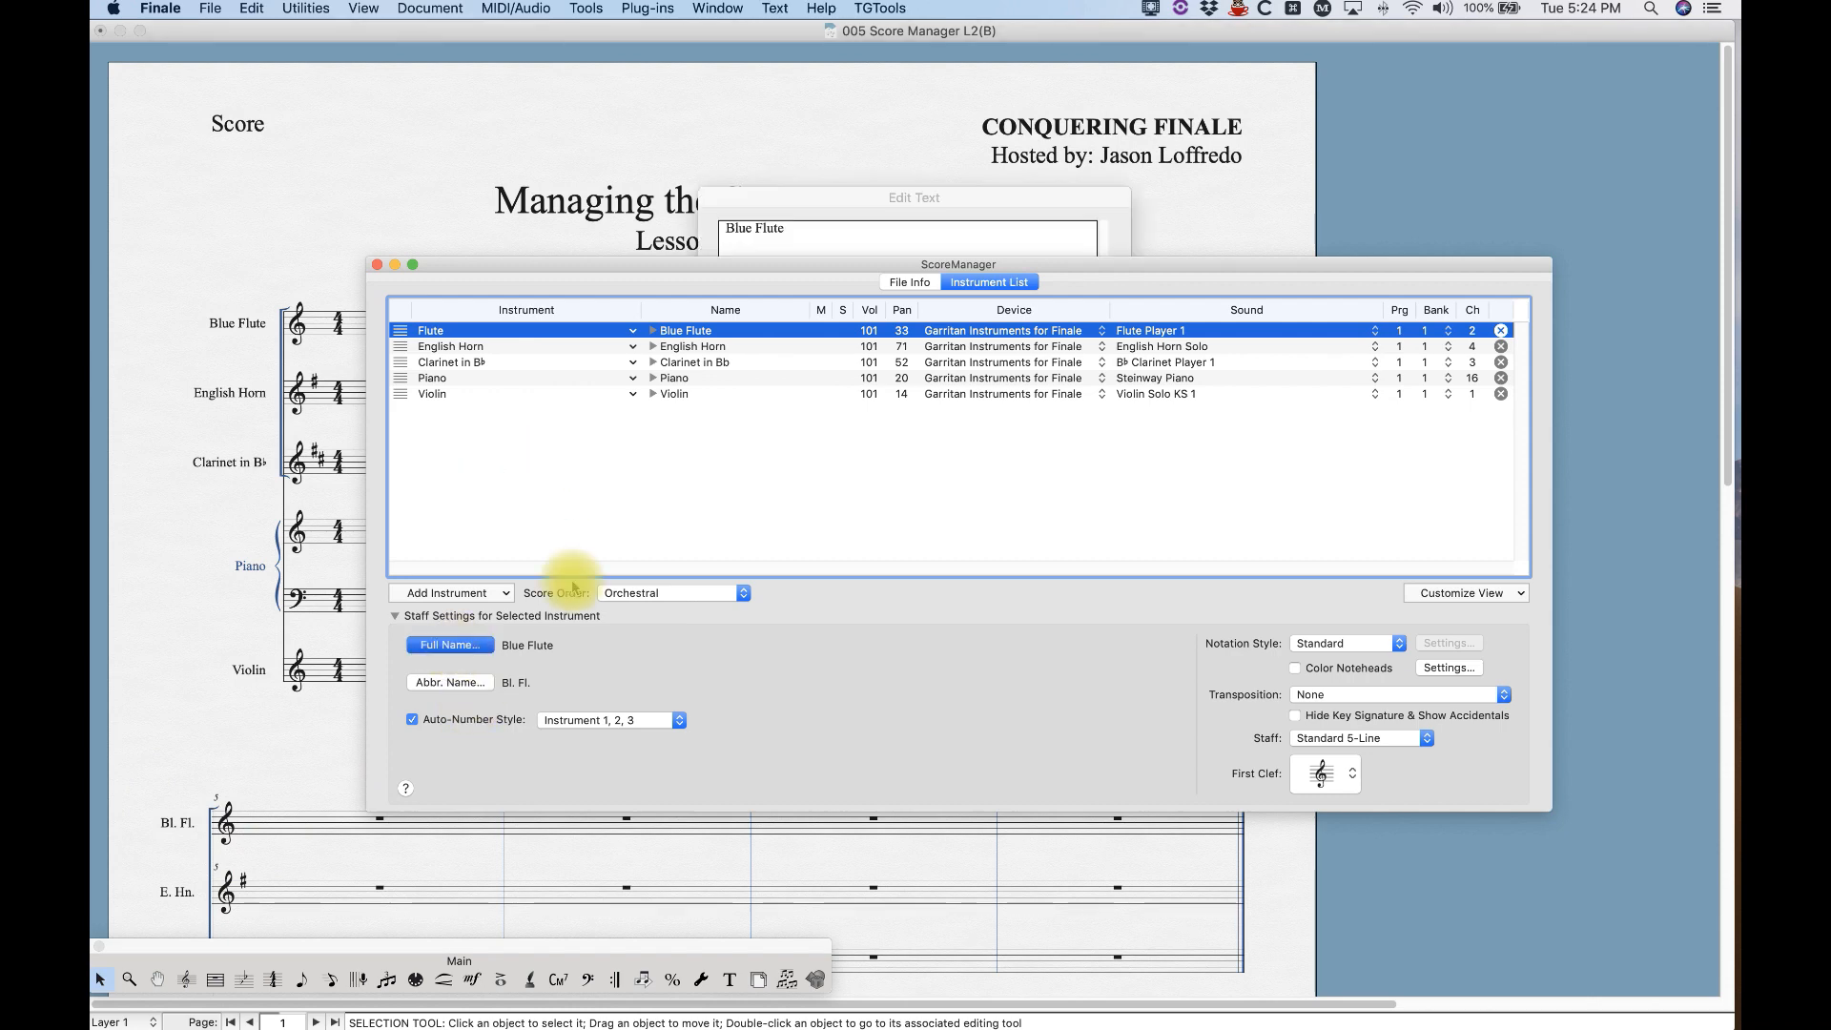
click(448, 644)
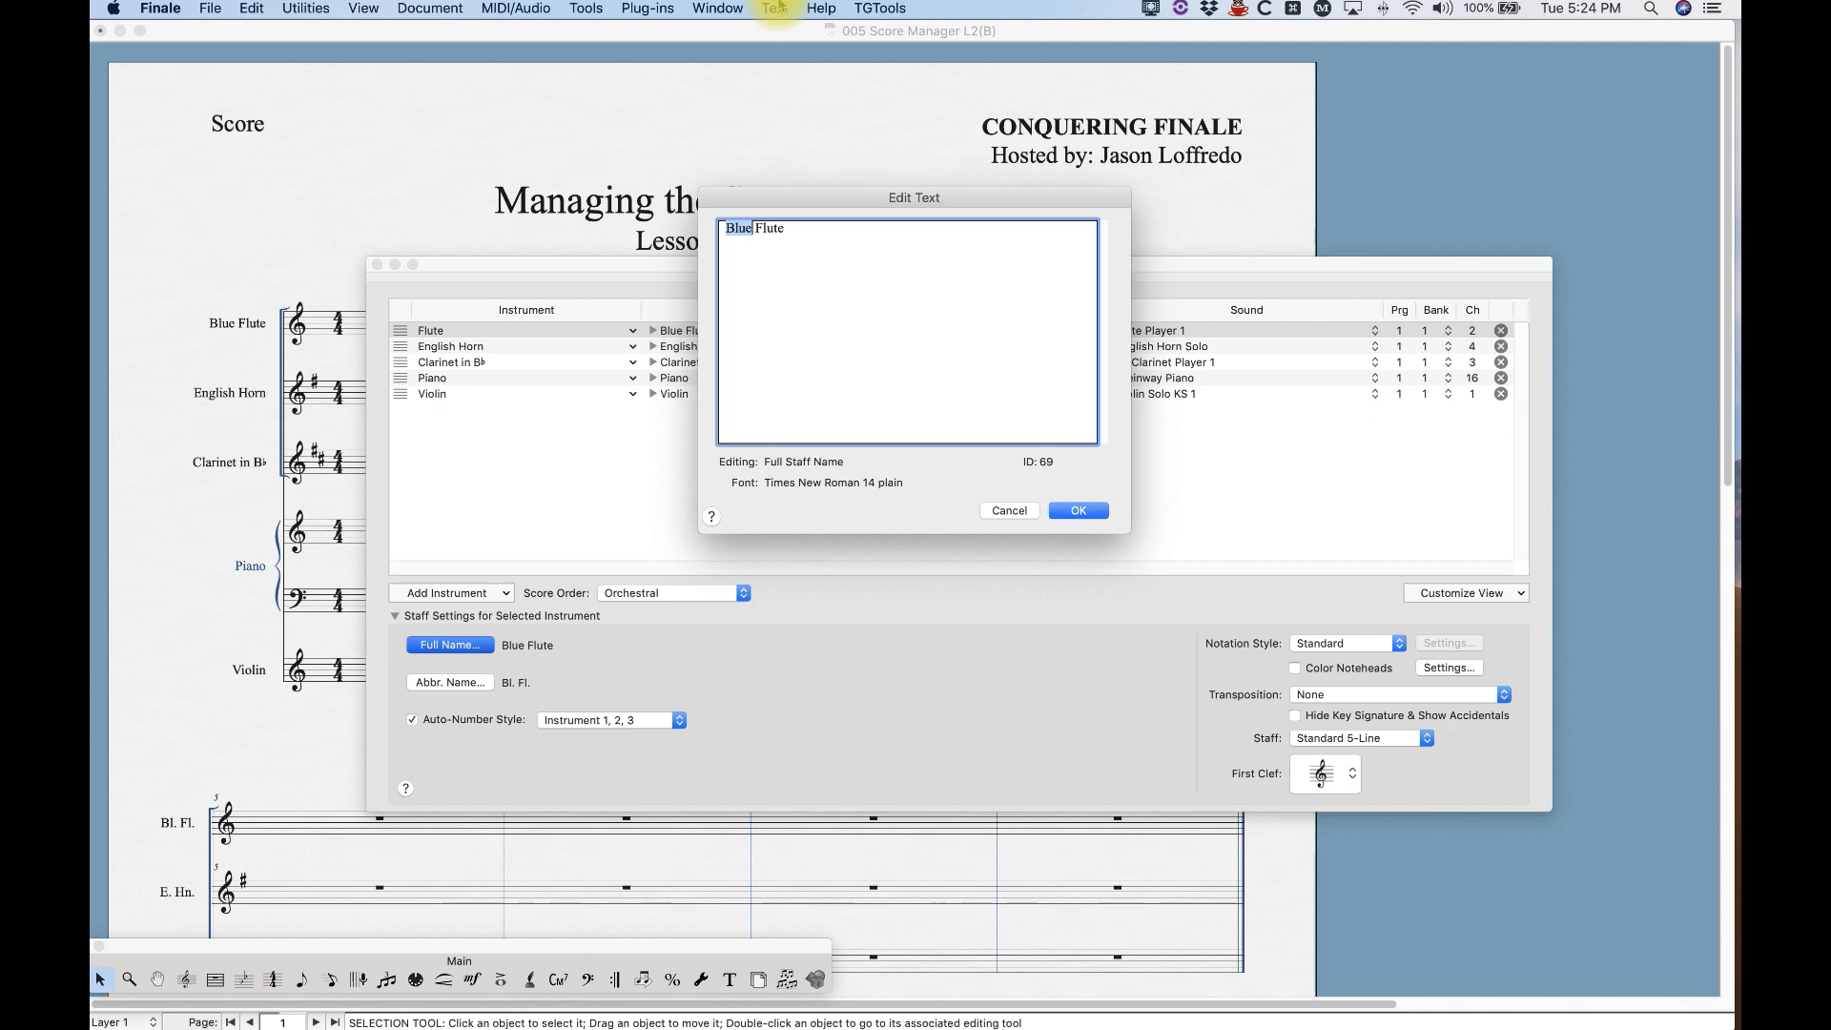
click(774, 9)
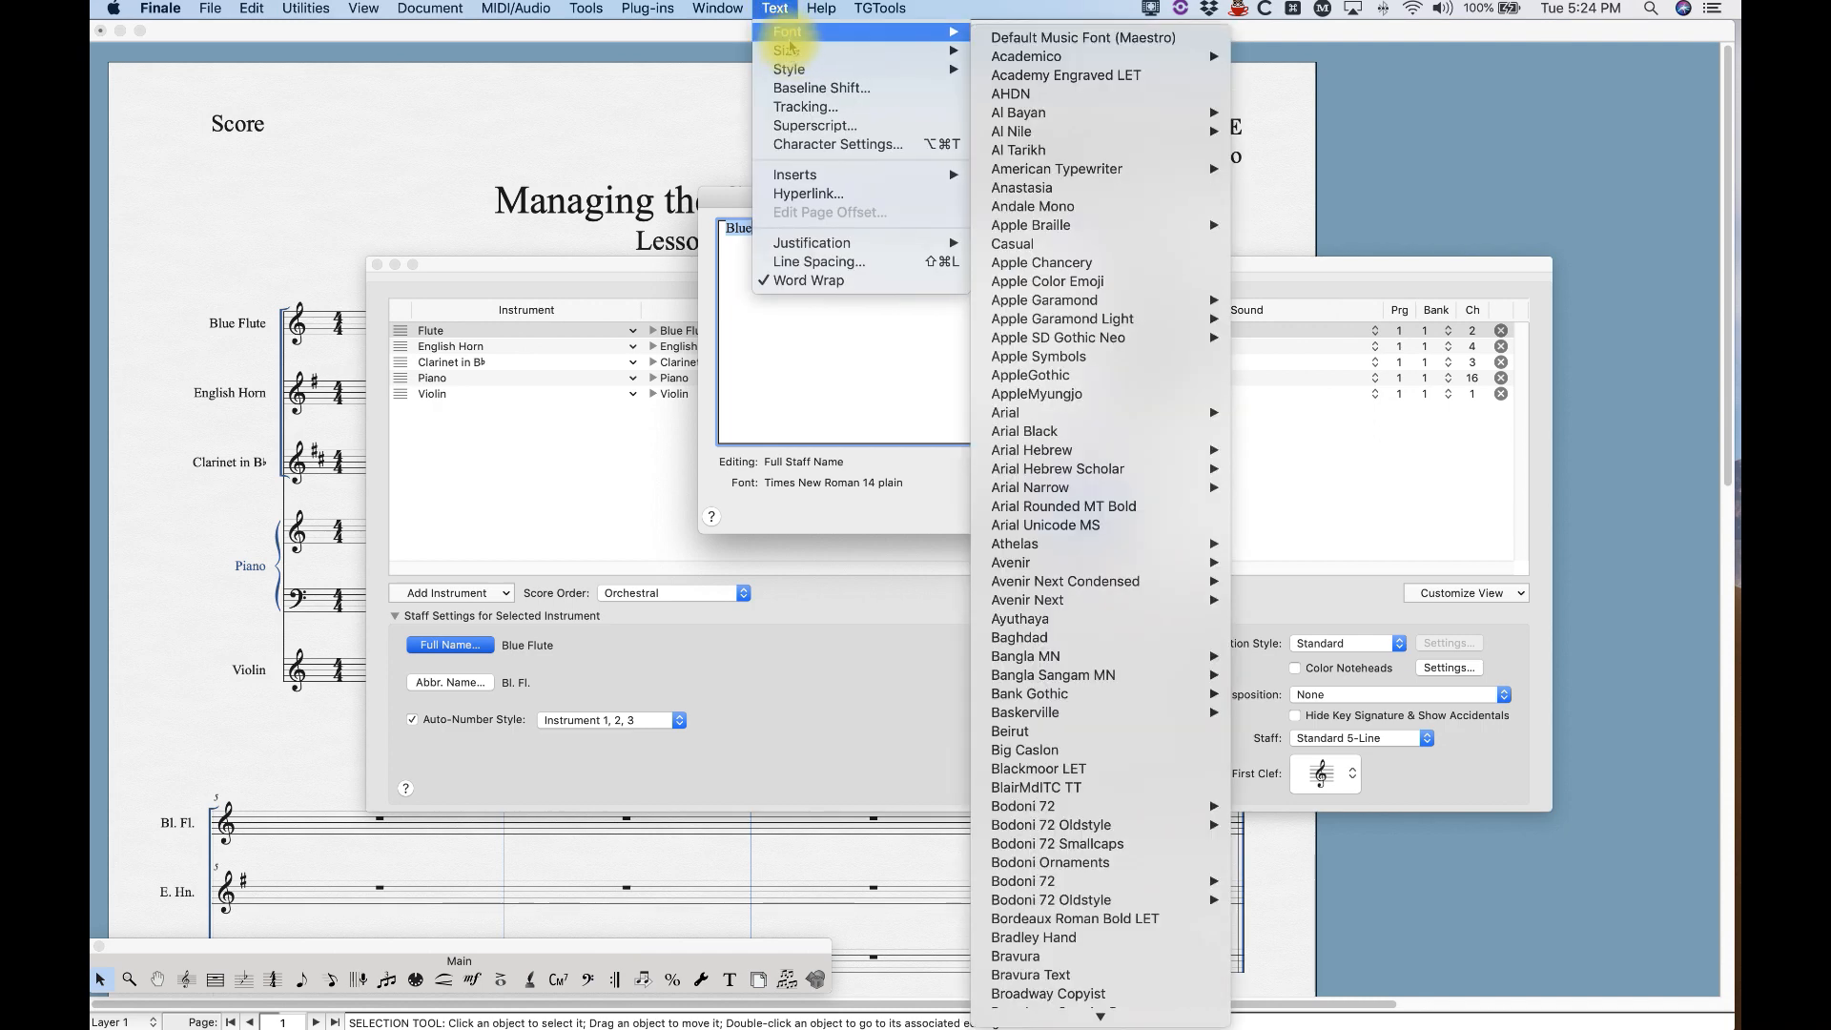
mouse_move(790, 69)
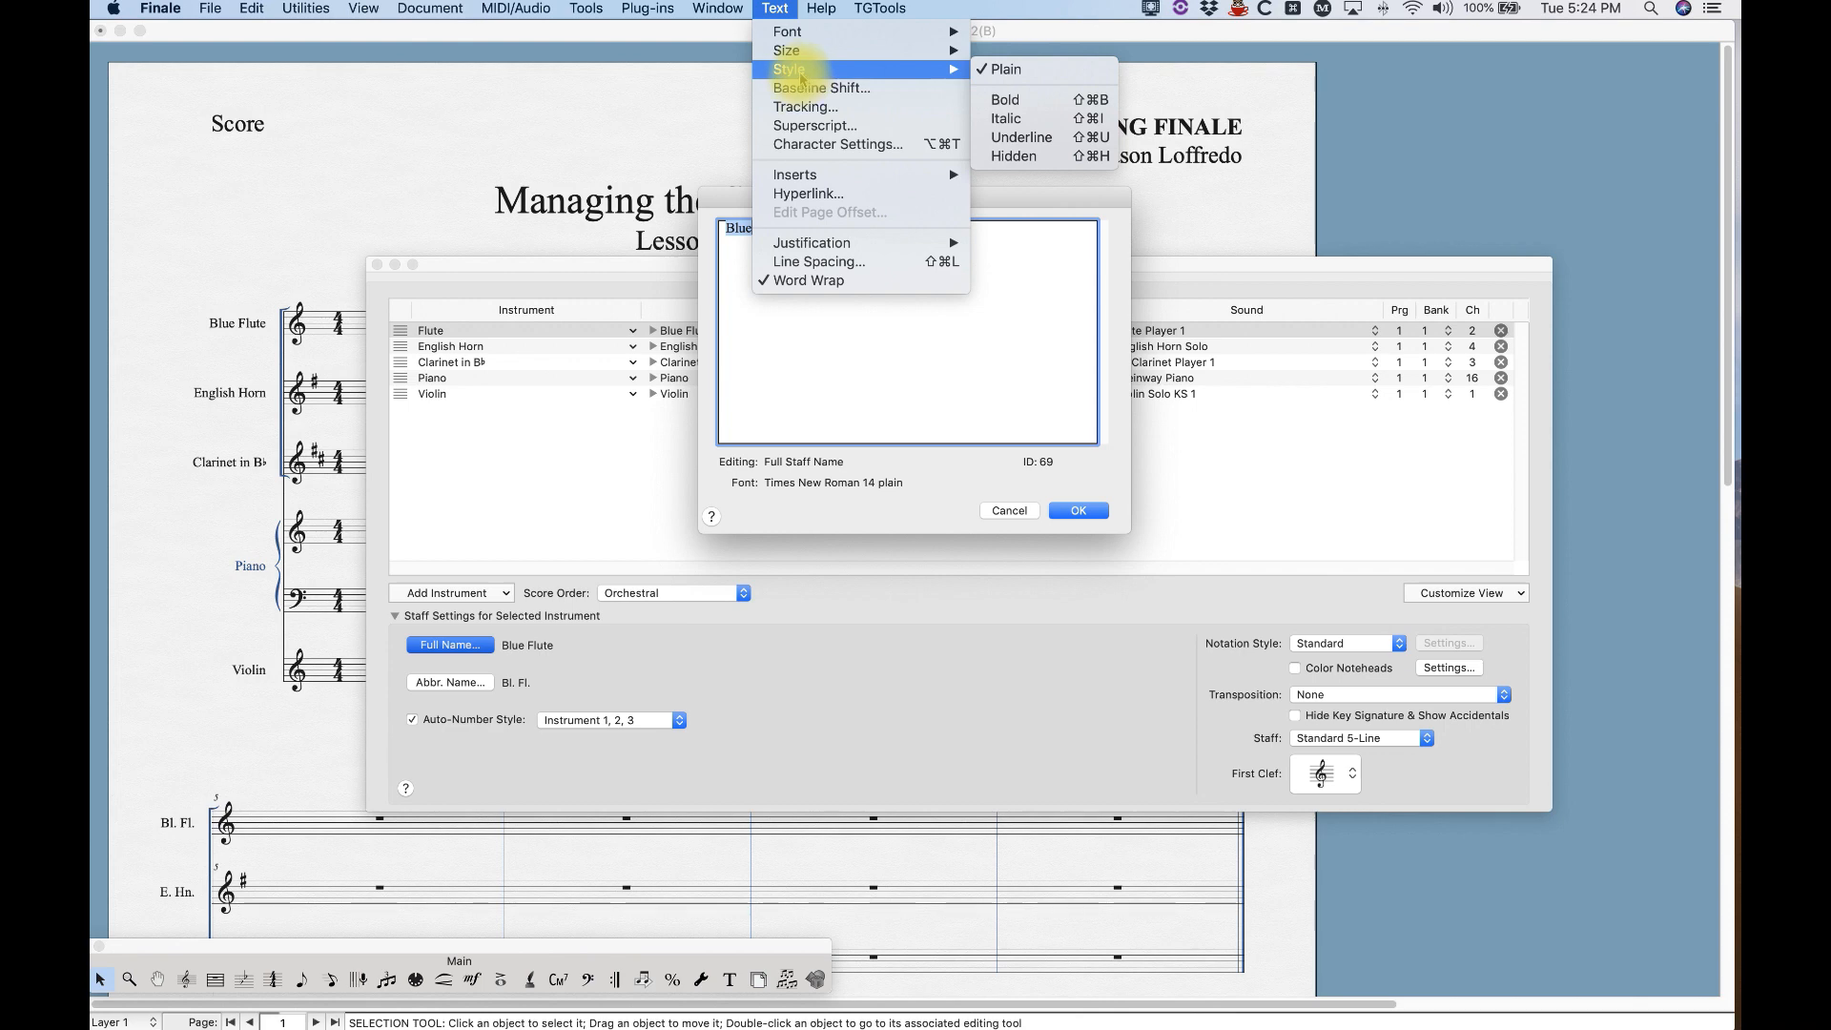
mouse_move(835, 144)
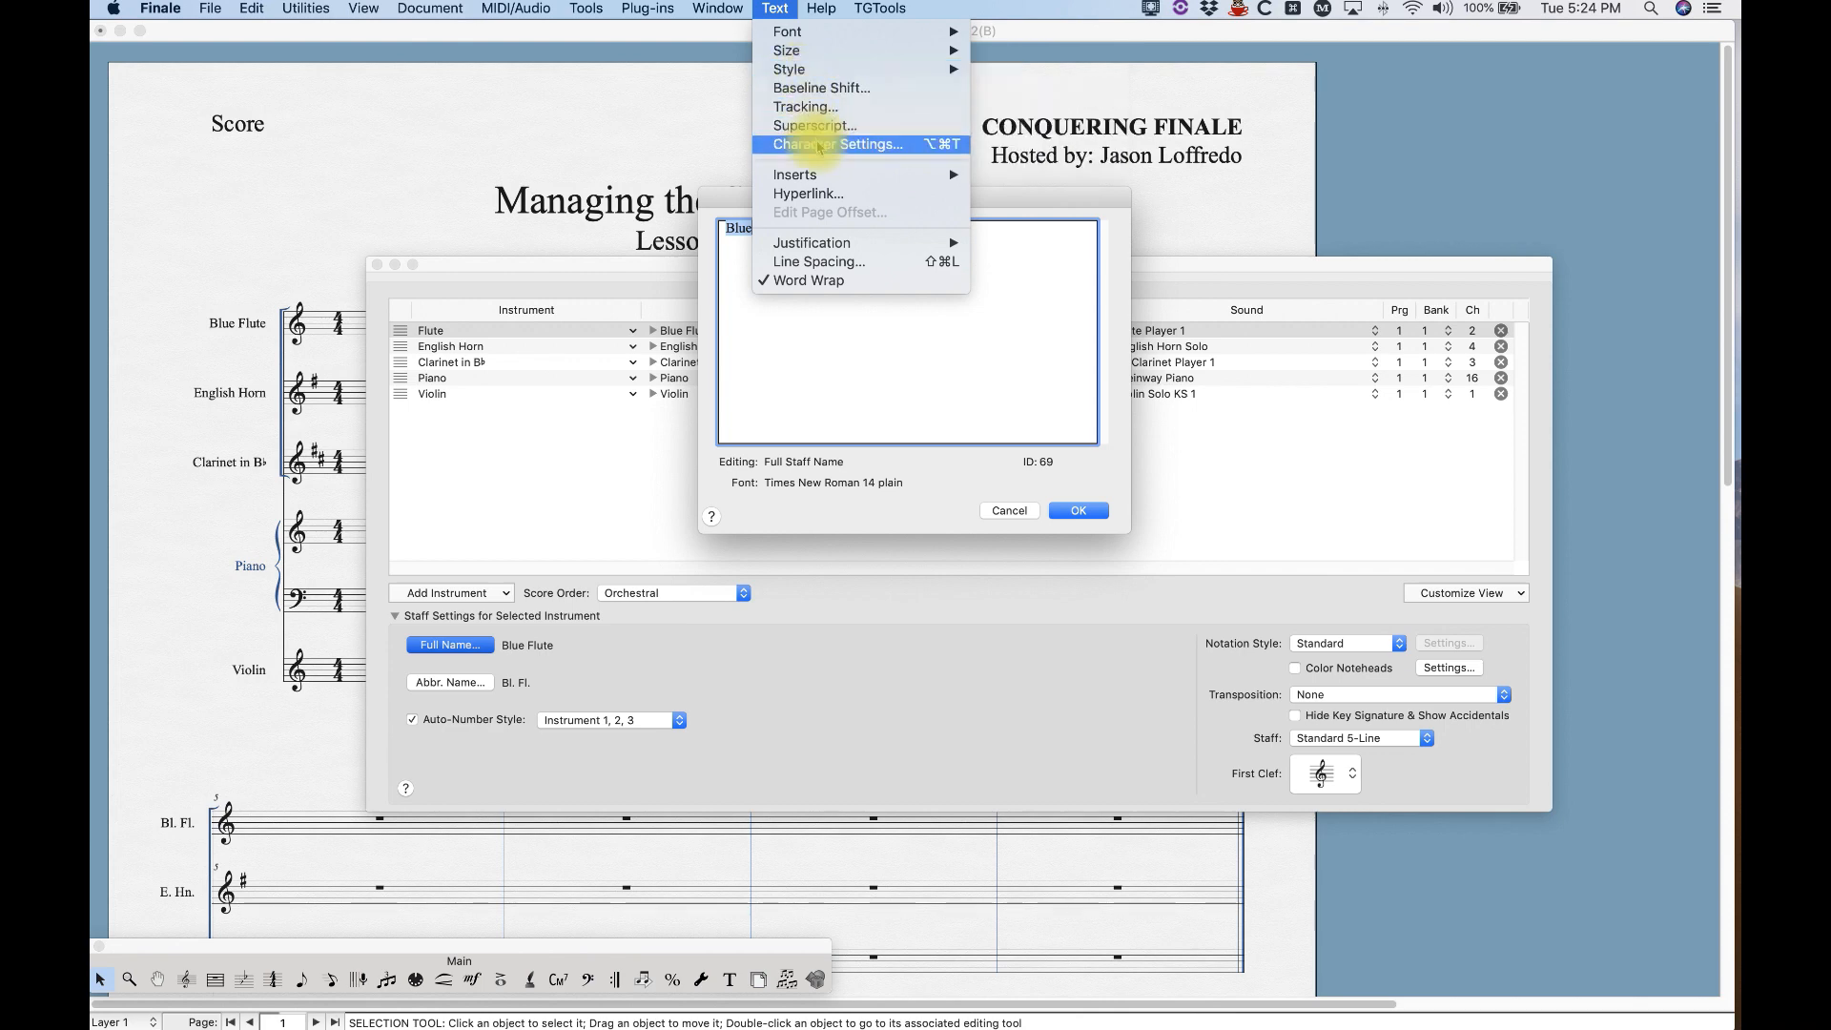
click(789, 30)
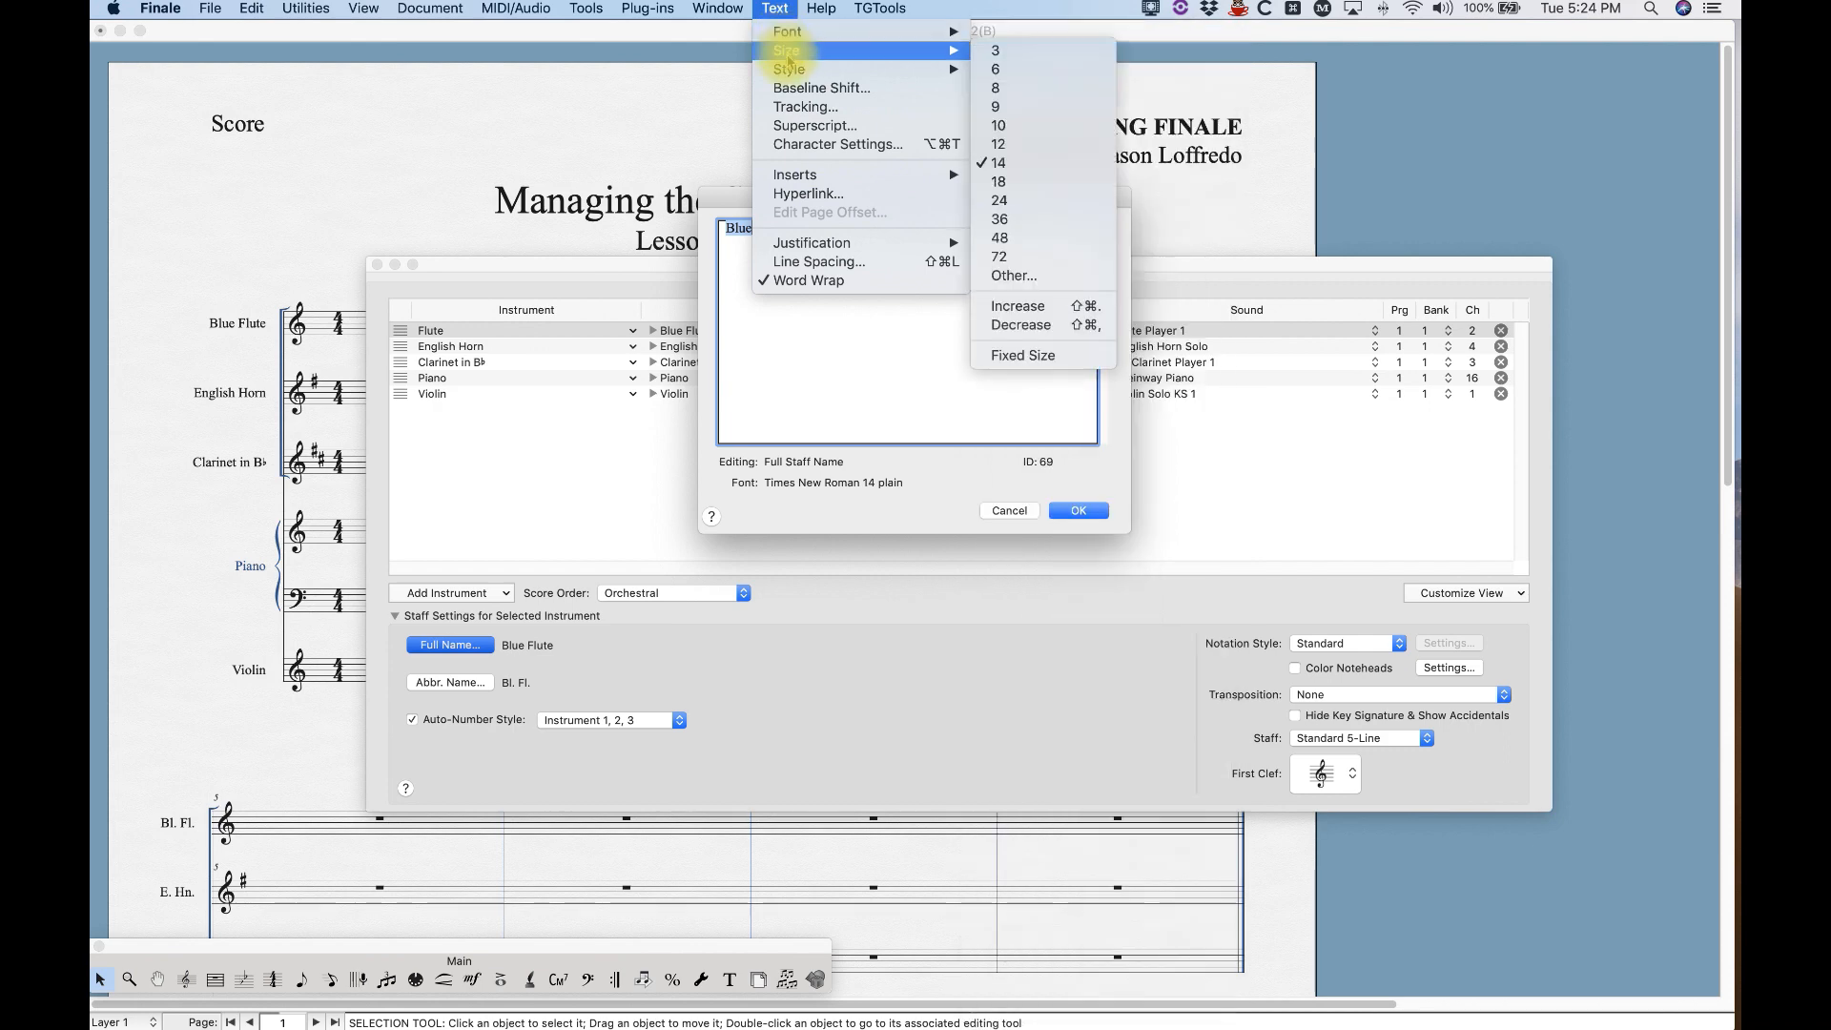
mouse_move(790, 69)
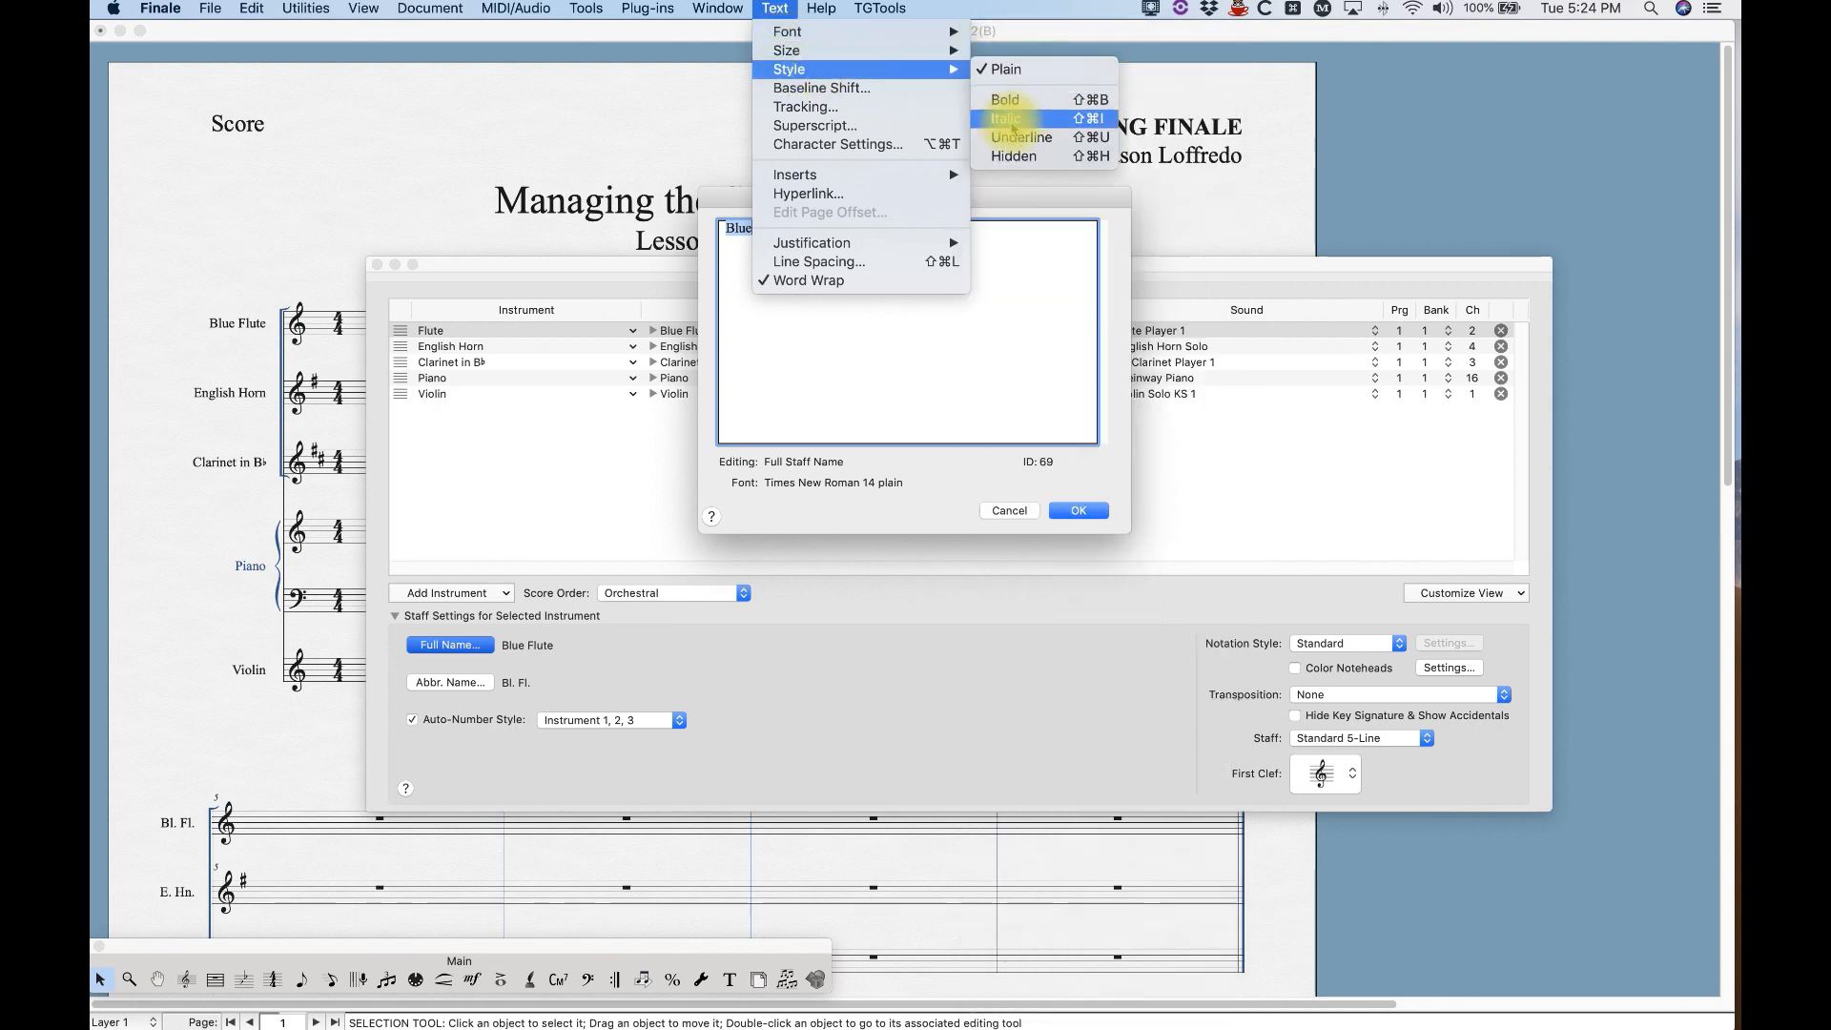
click(1005, 118)
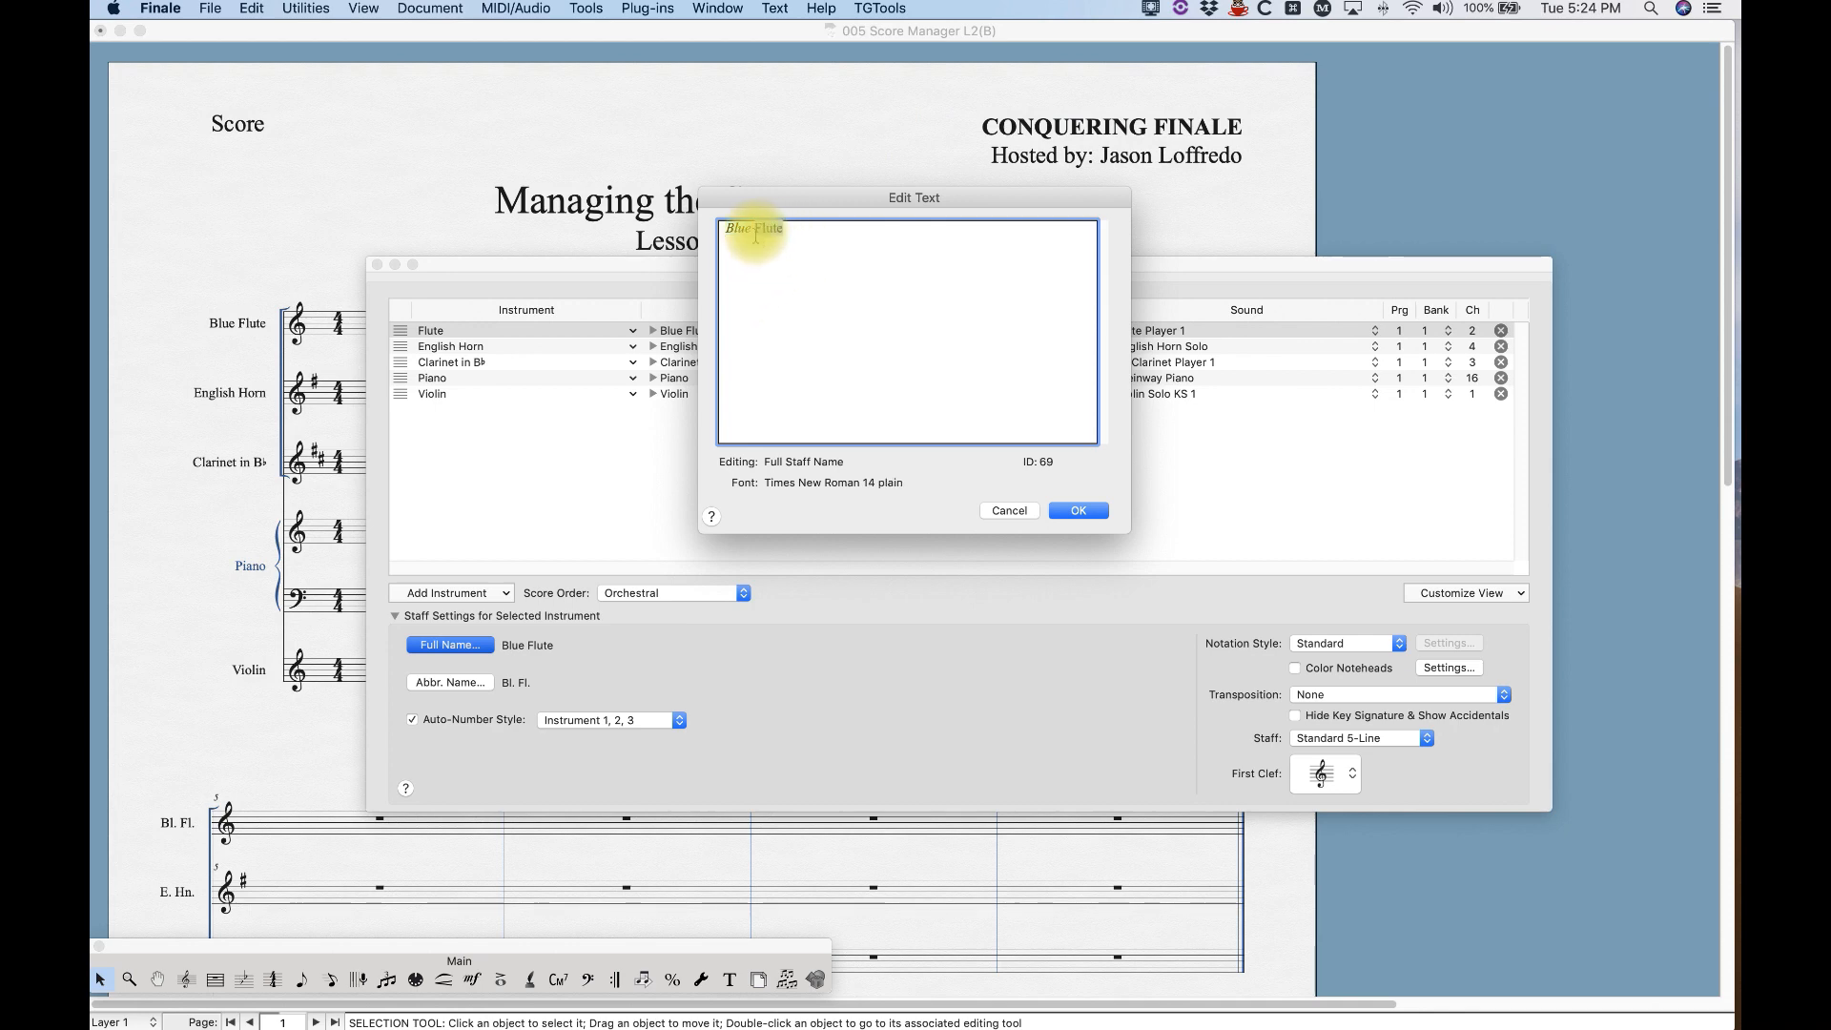
click(774, 9)
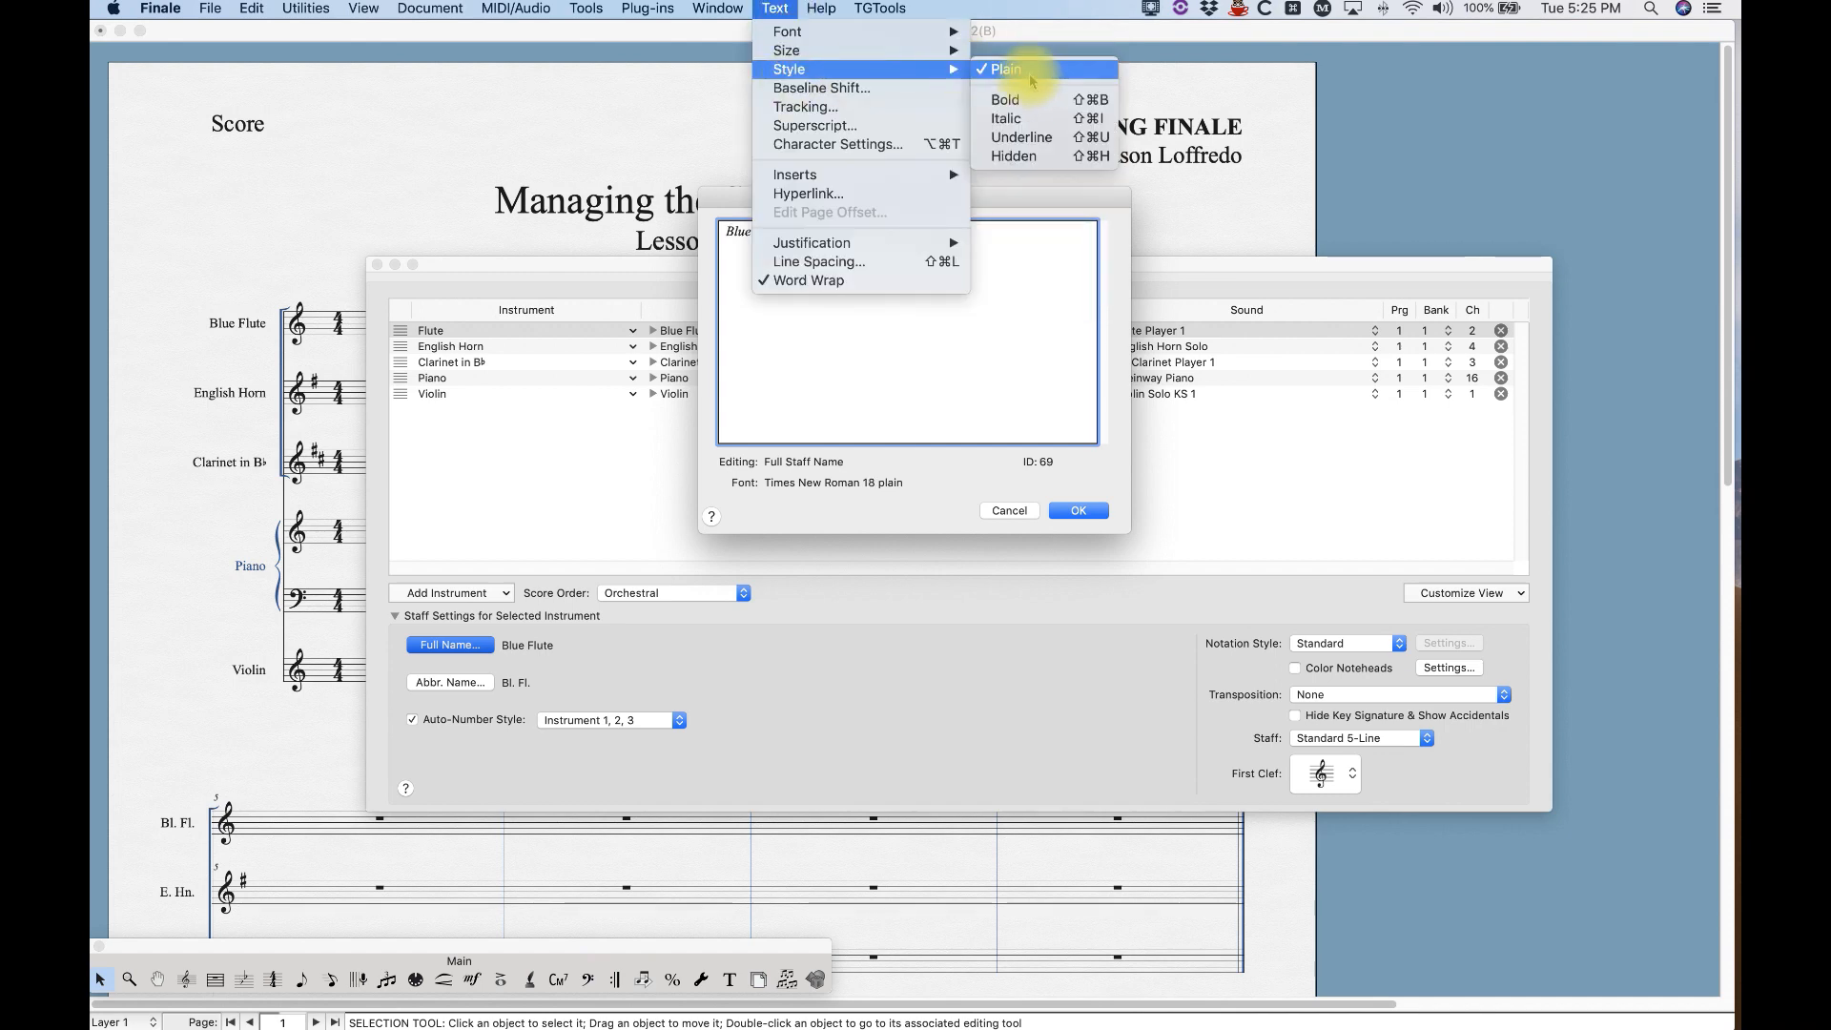
click(1005, 99)
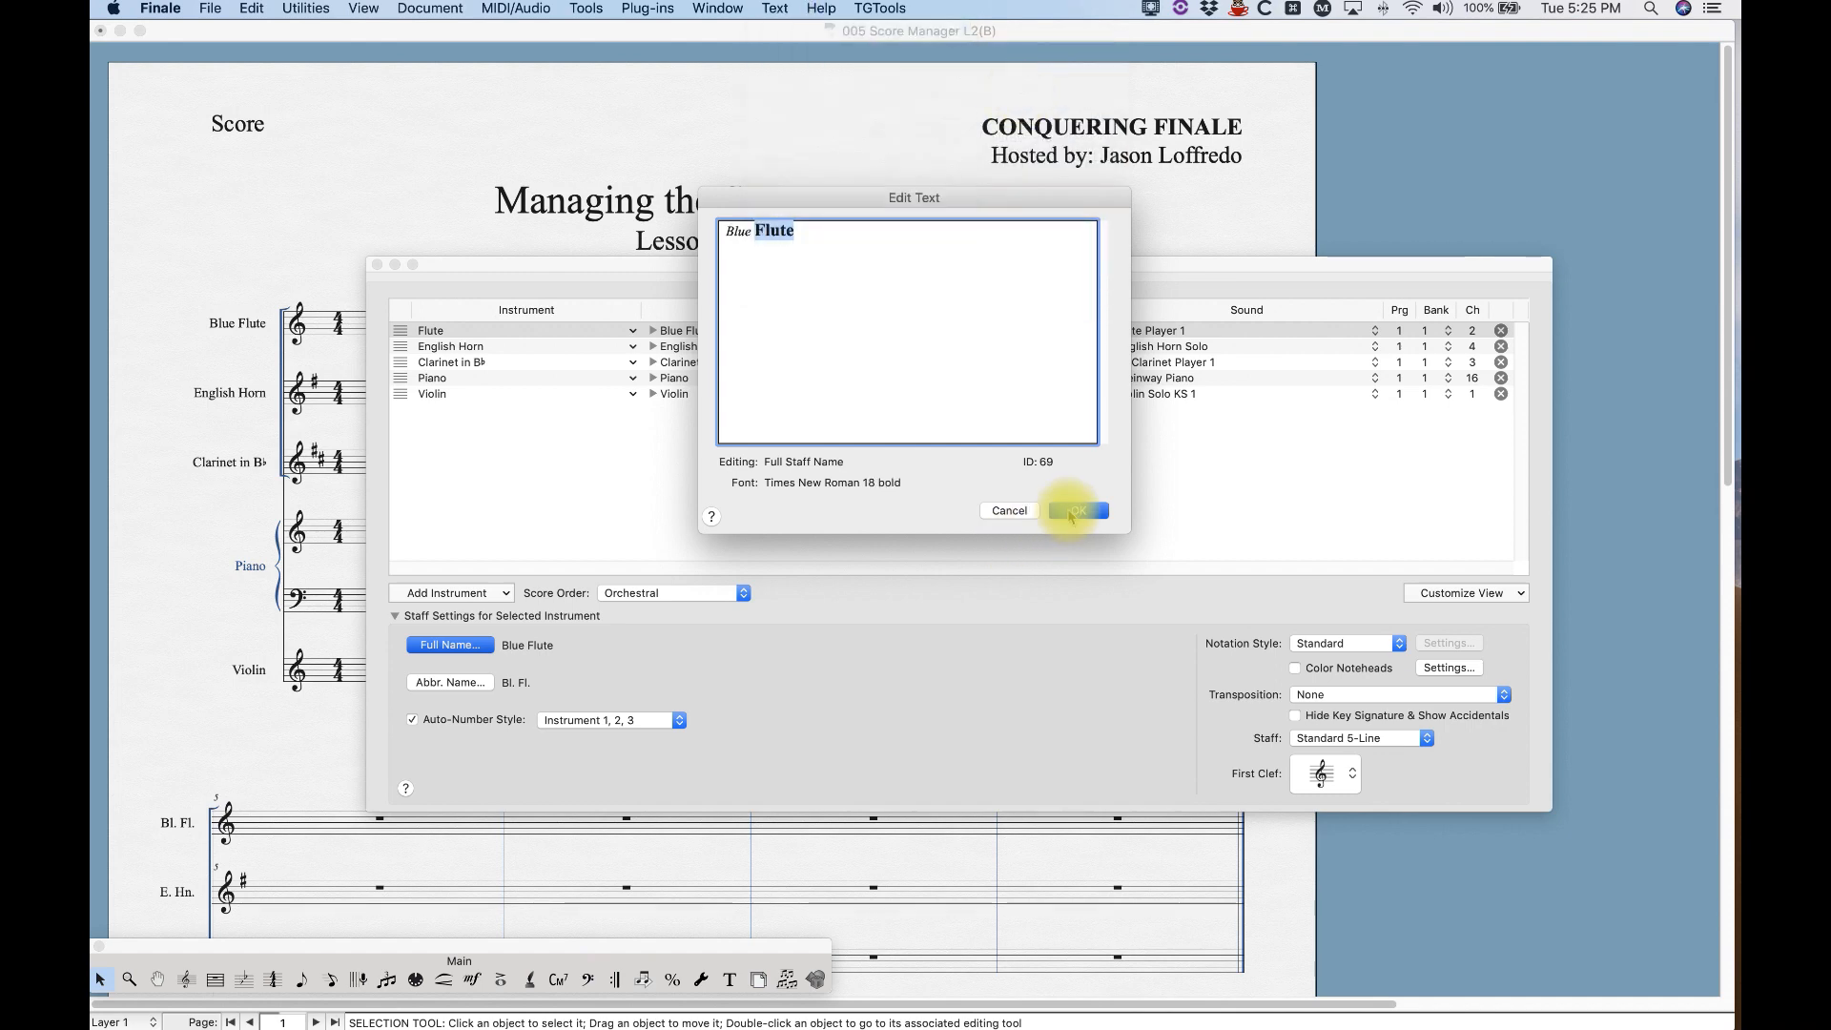
click(1073, 510)
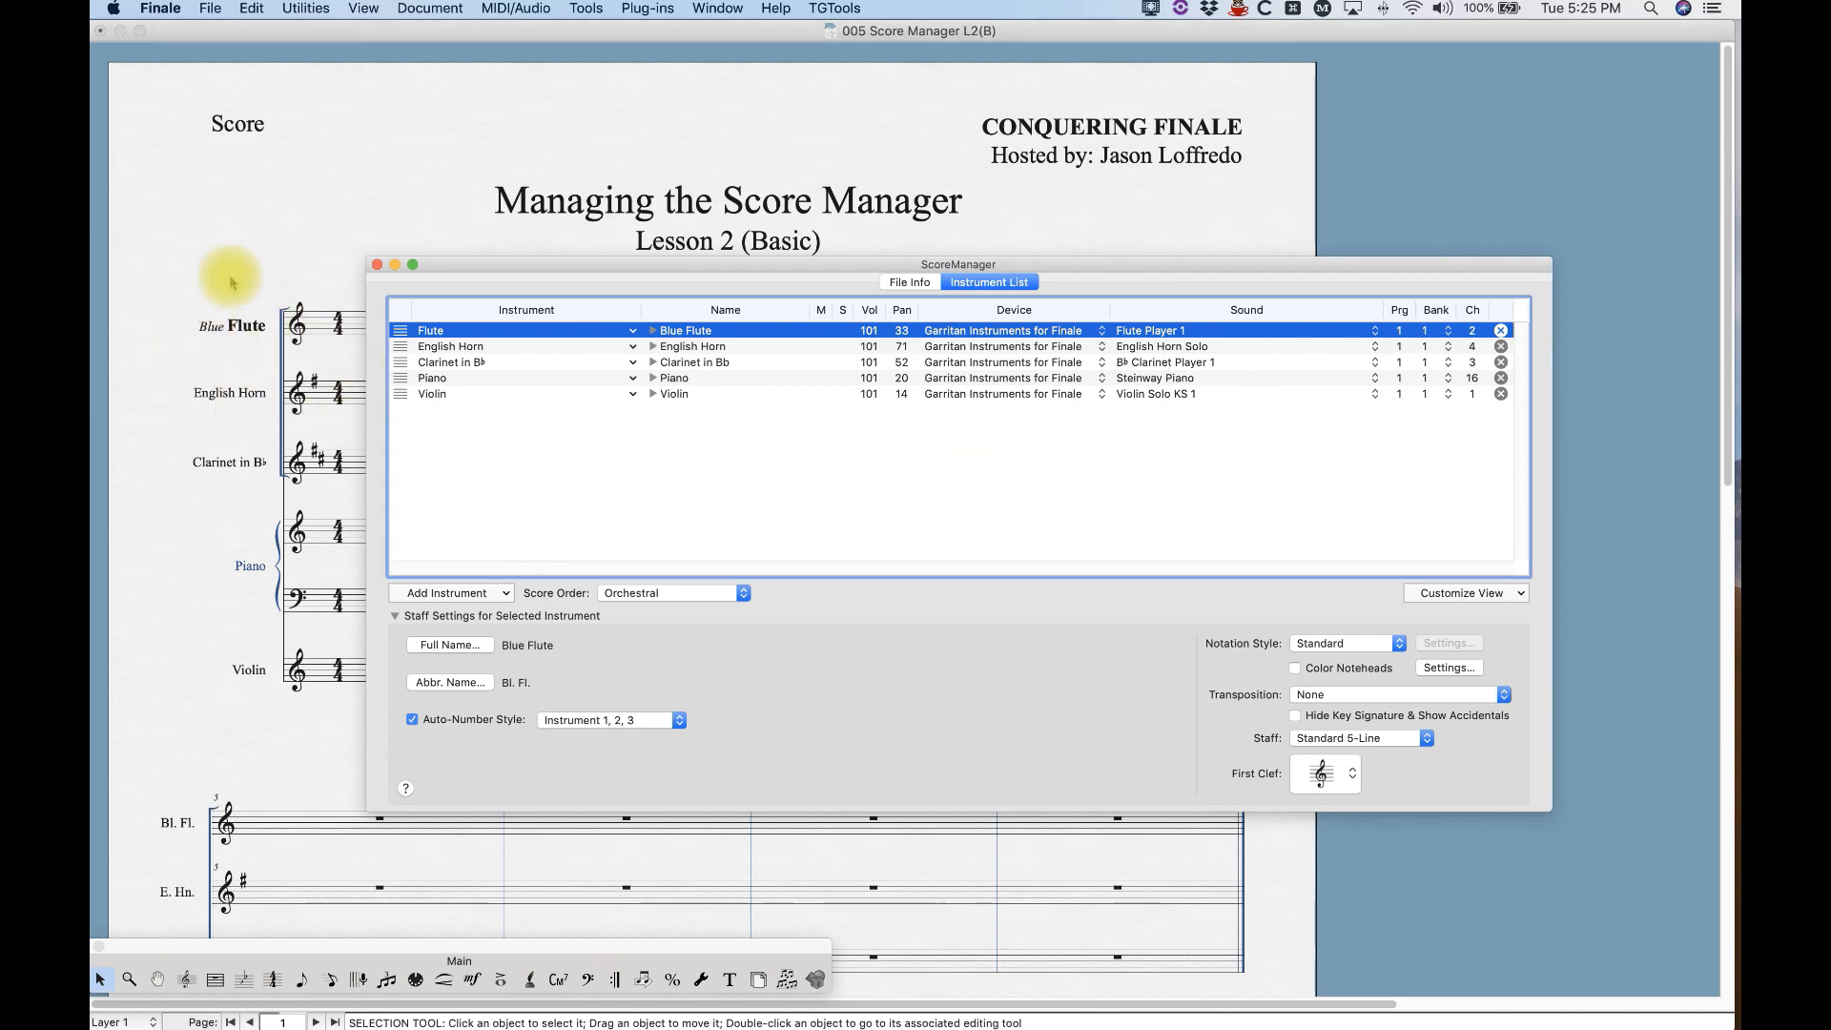
mouse_move(530, 417)
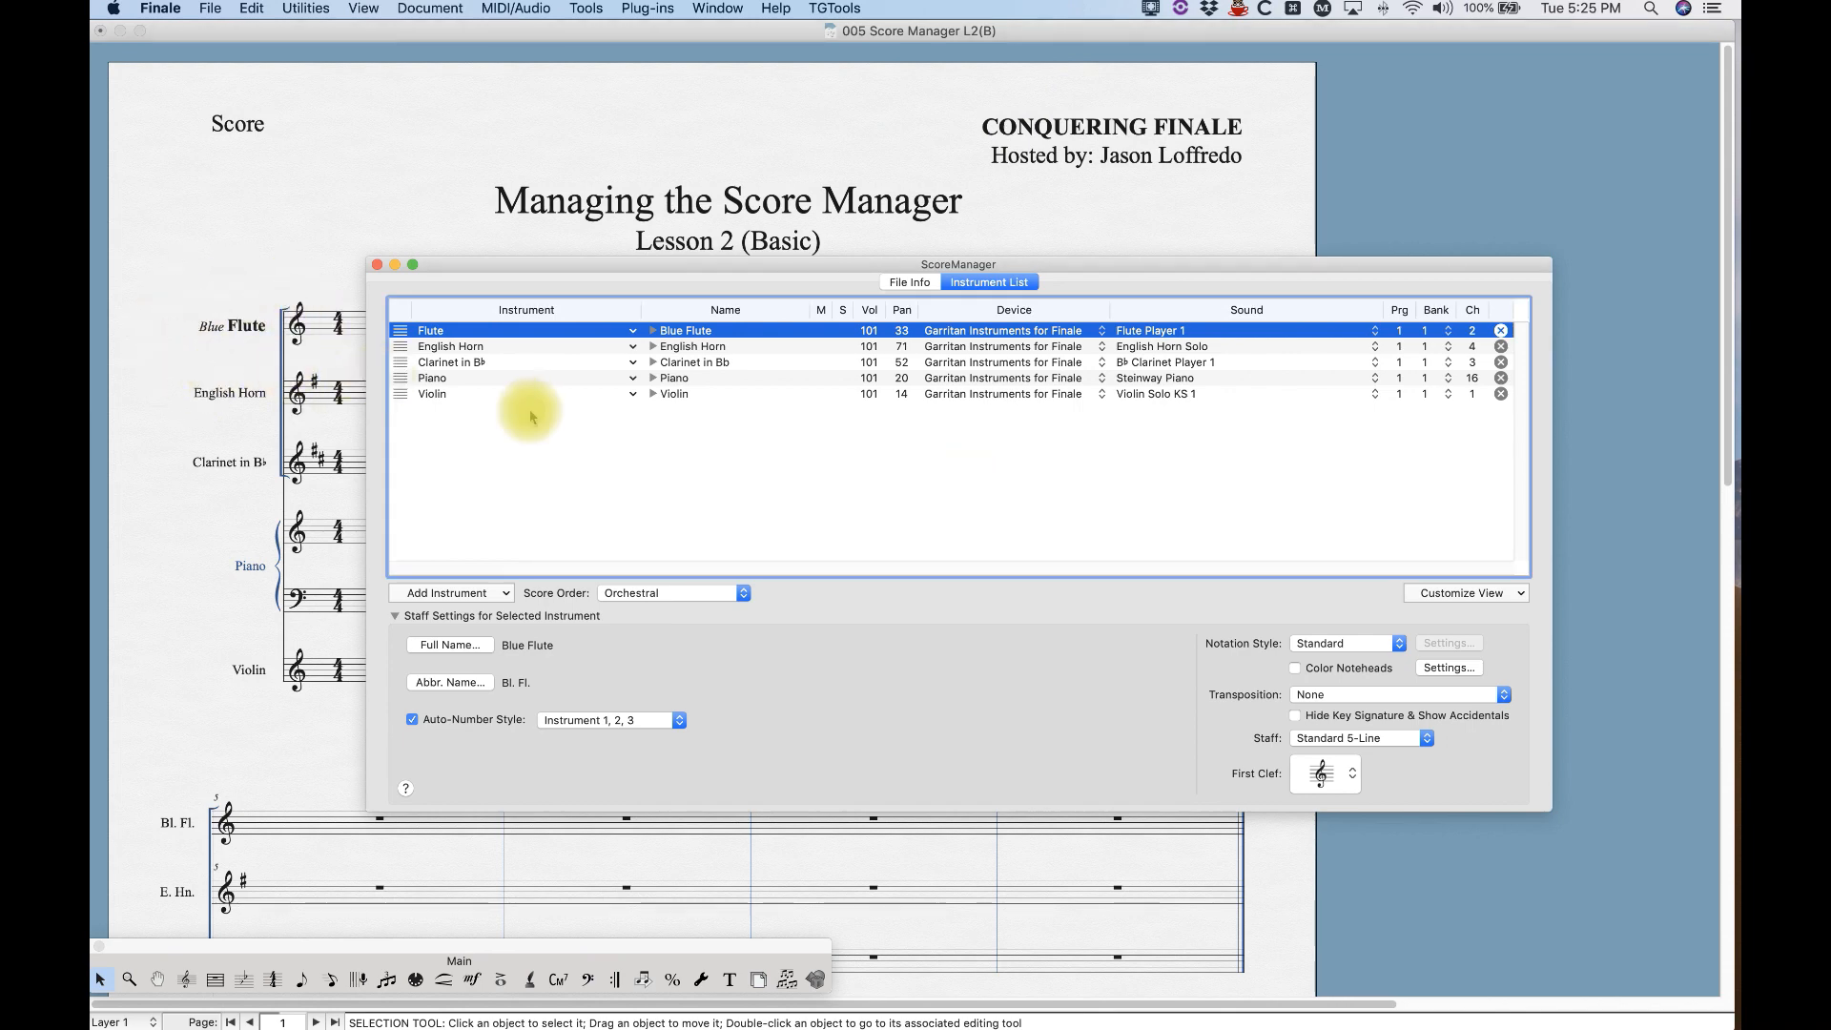
mouse_move(553, 446)
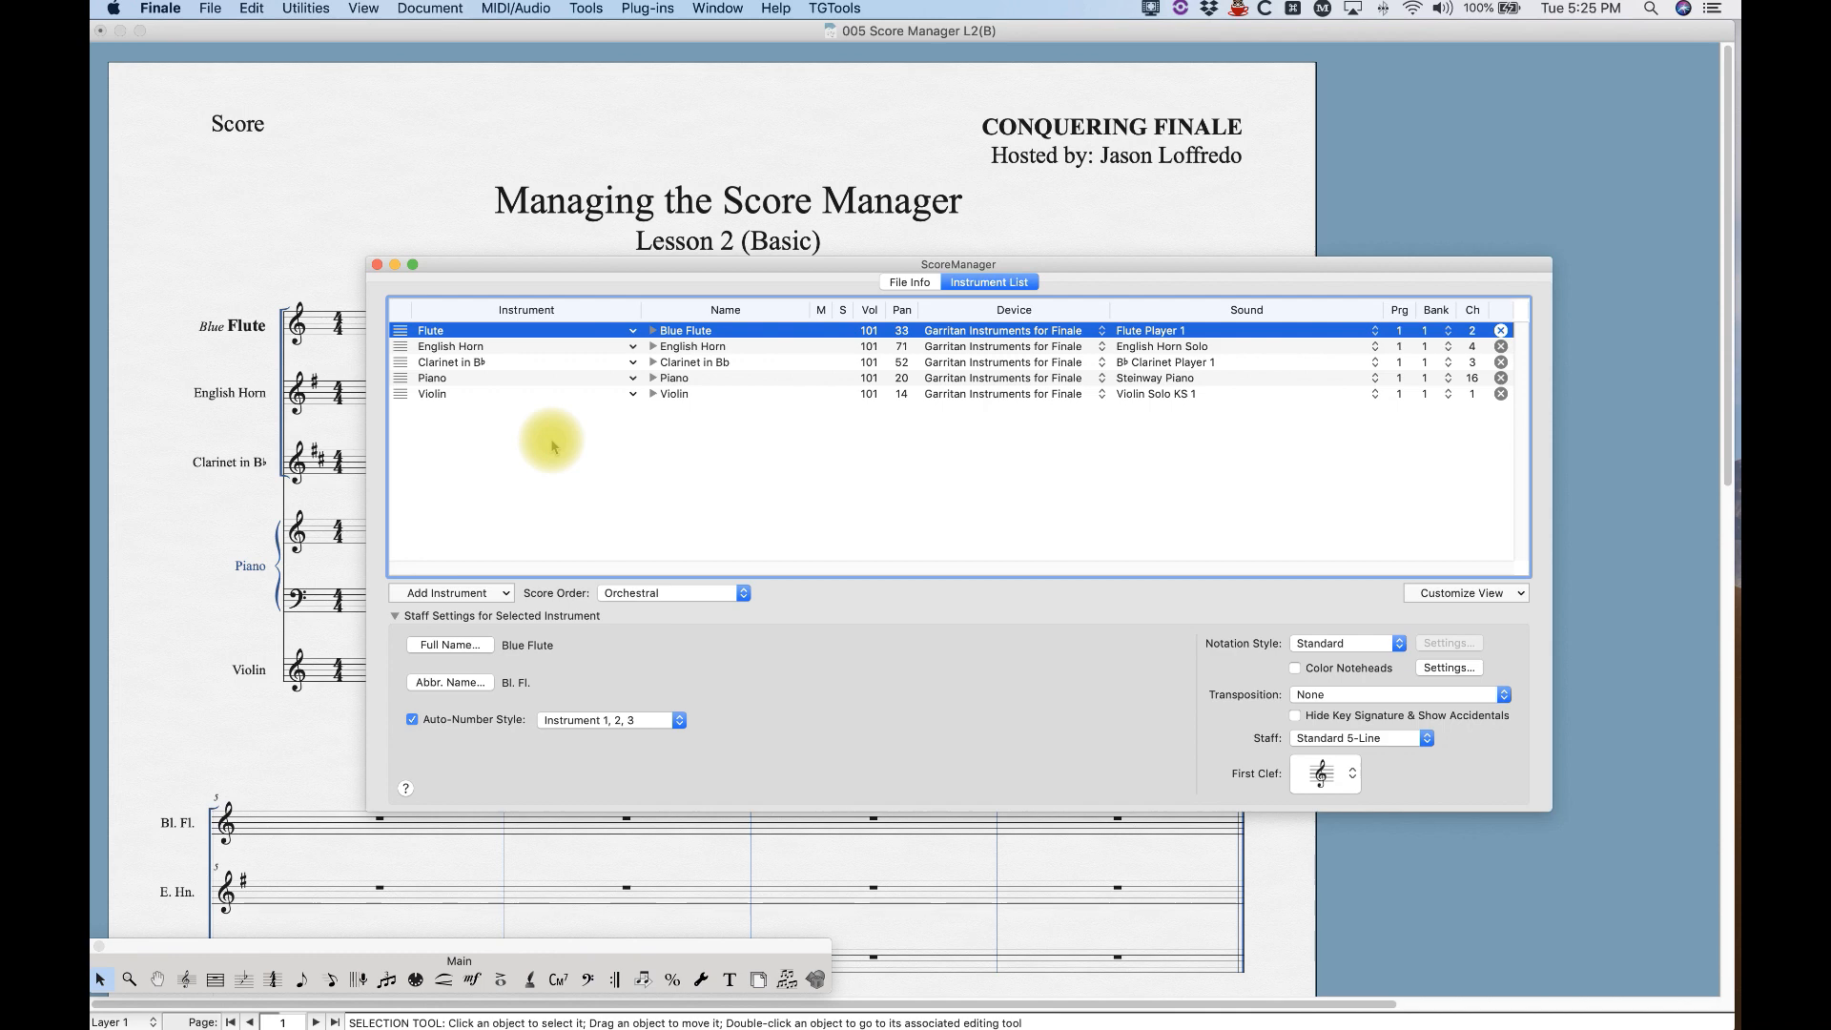
mouse_move(514, 432)
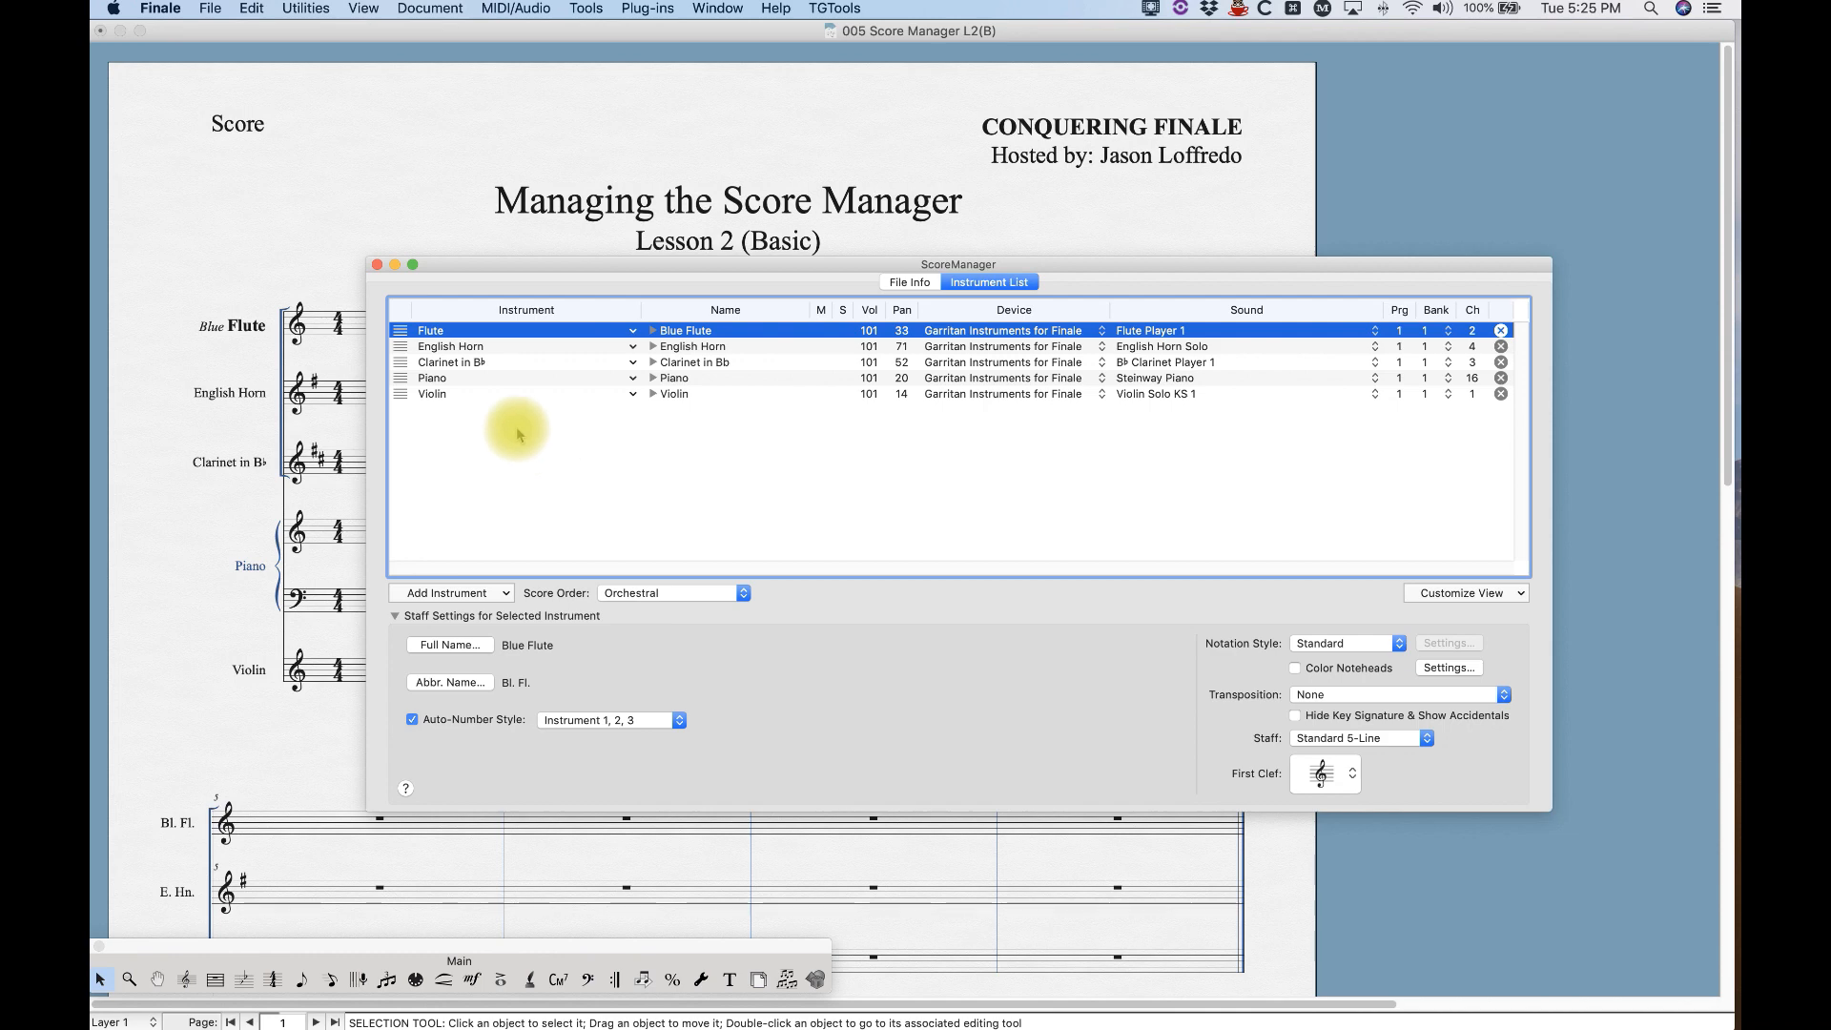
Edit the Clarinet in Bb full name to read Clarinet in B♯ via Text Inserts.
click(451, 363)
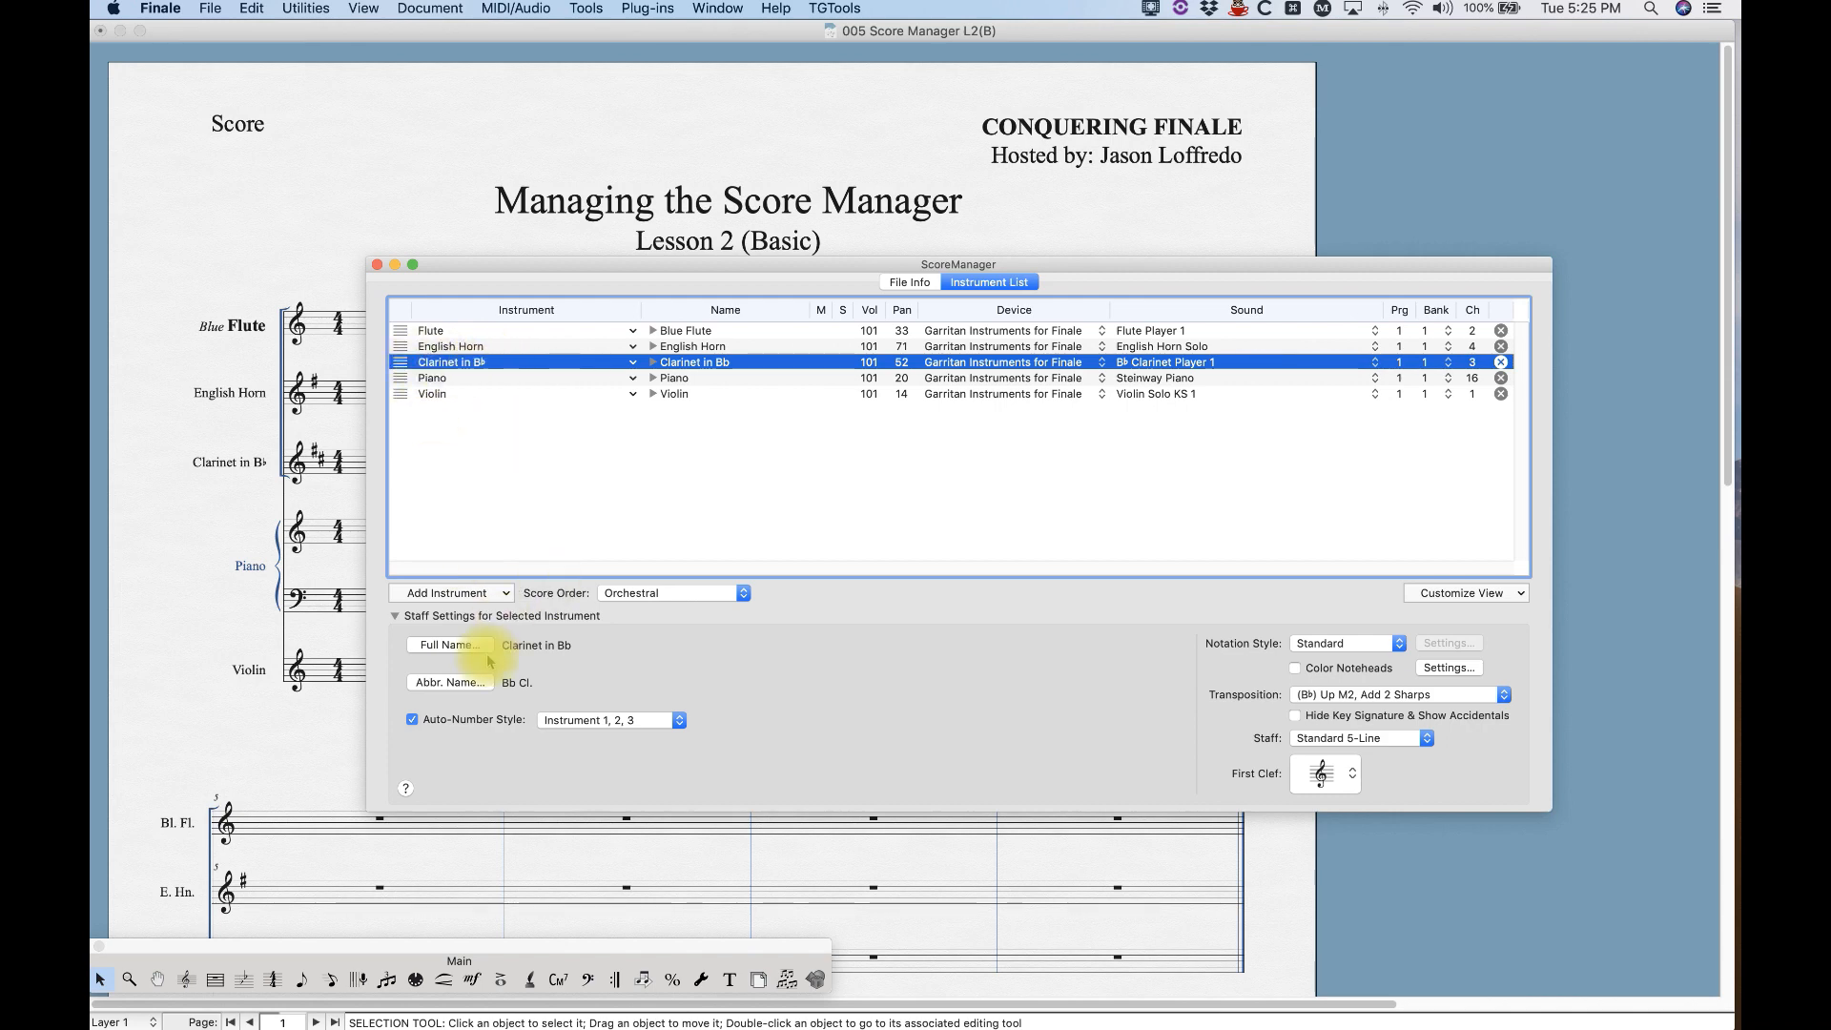
click(448, 645)
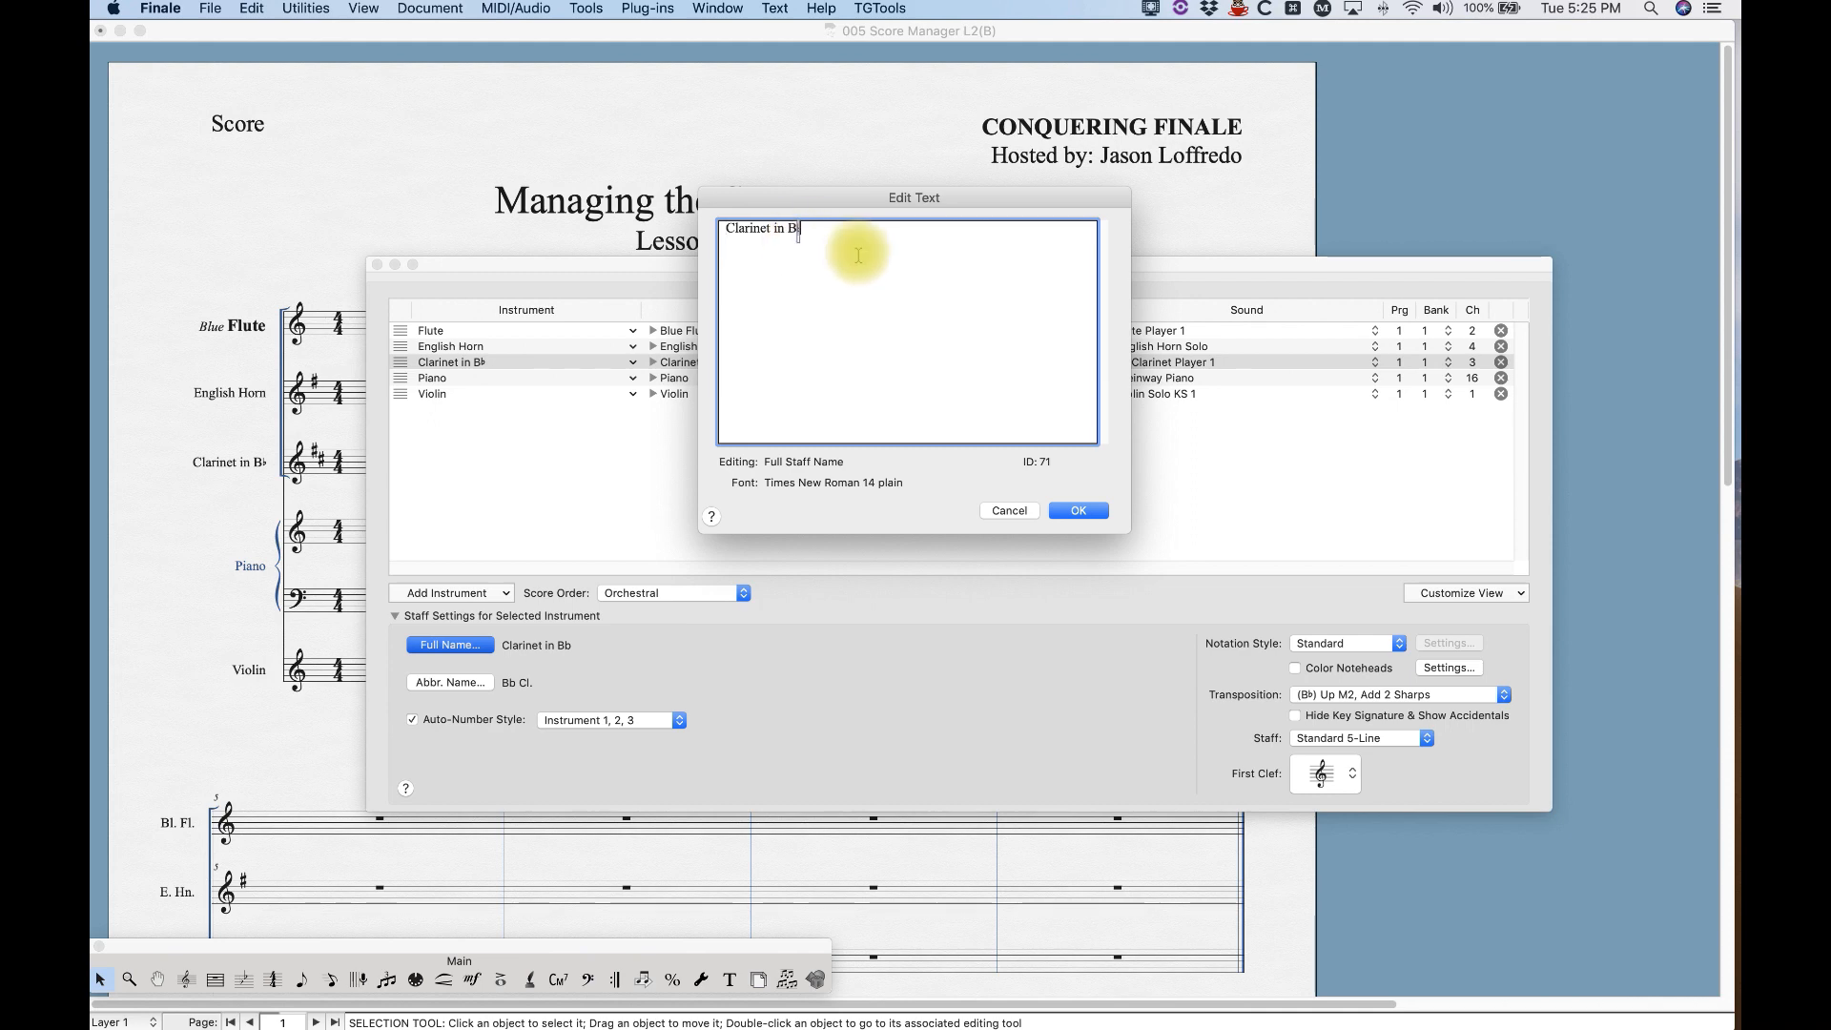
mouse_move(841, 259)
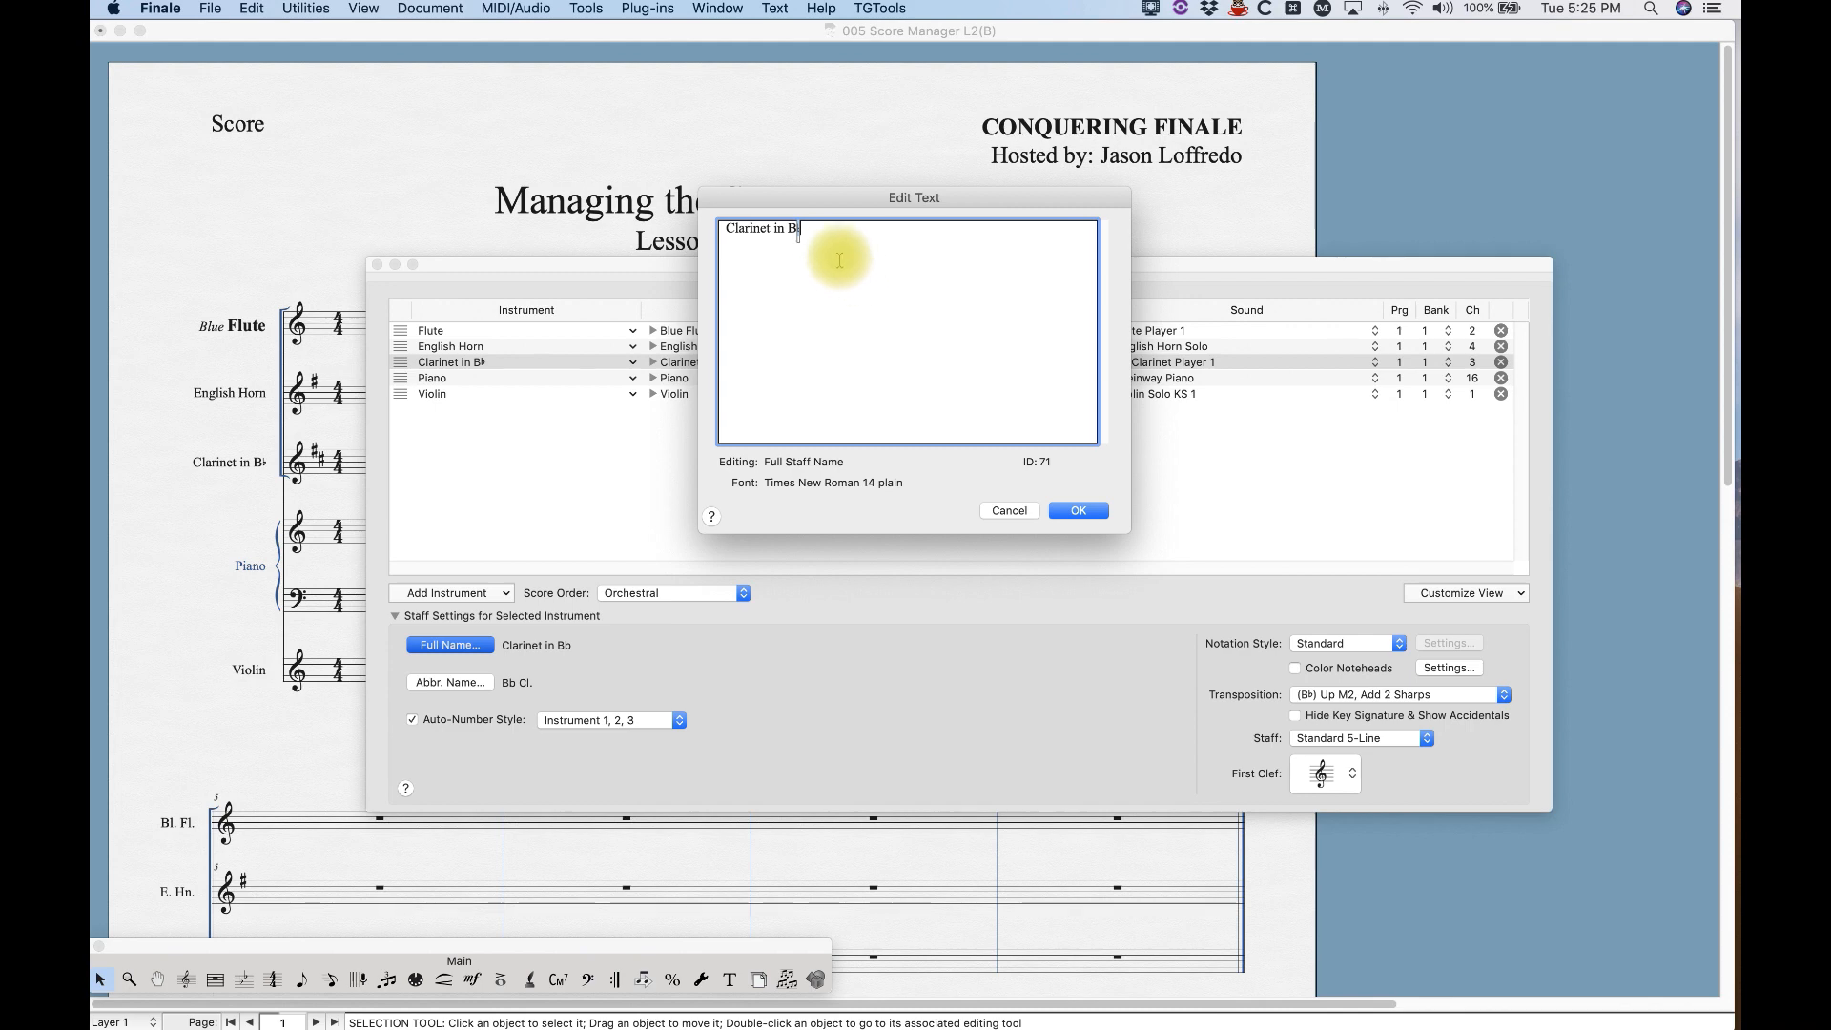
mouse_move(775, 9)
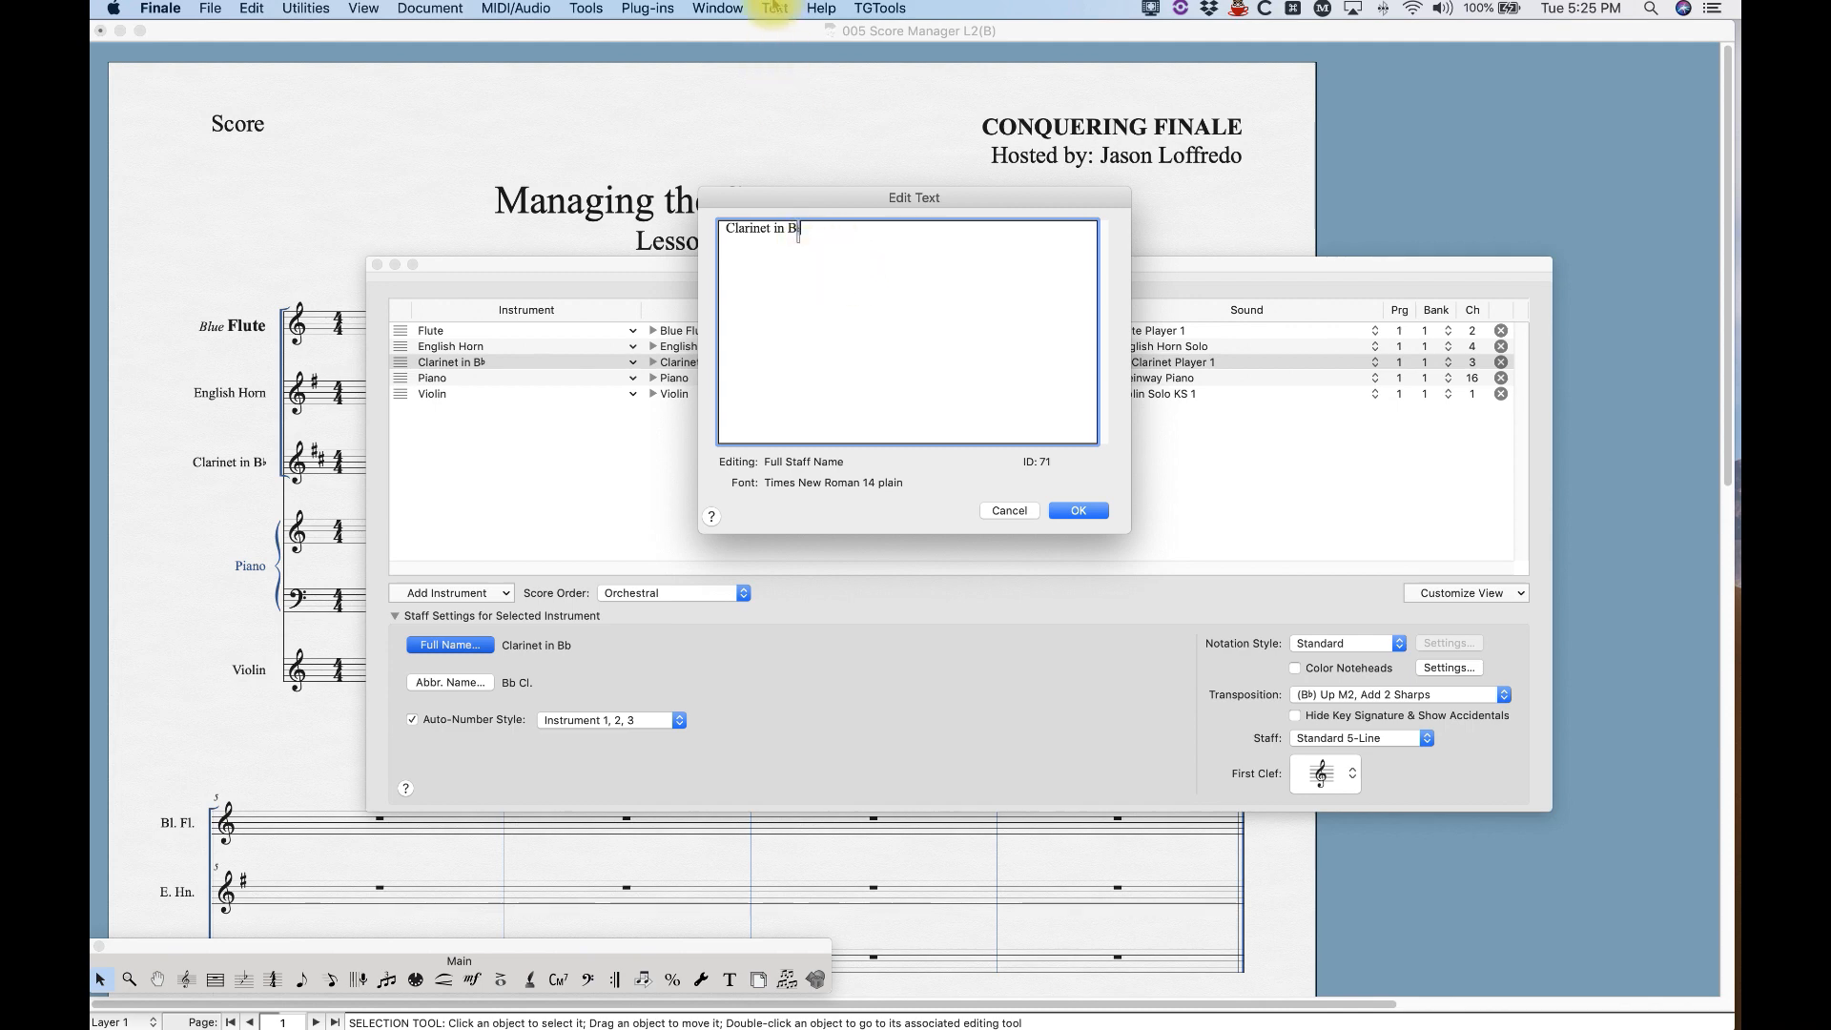
click(775, 9)
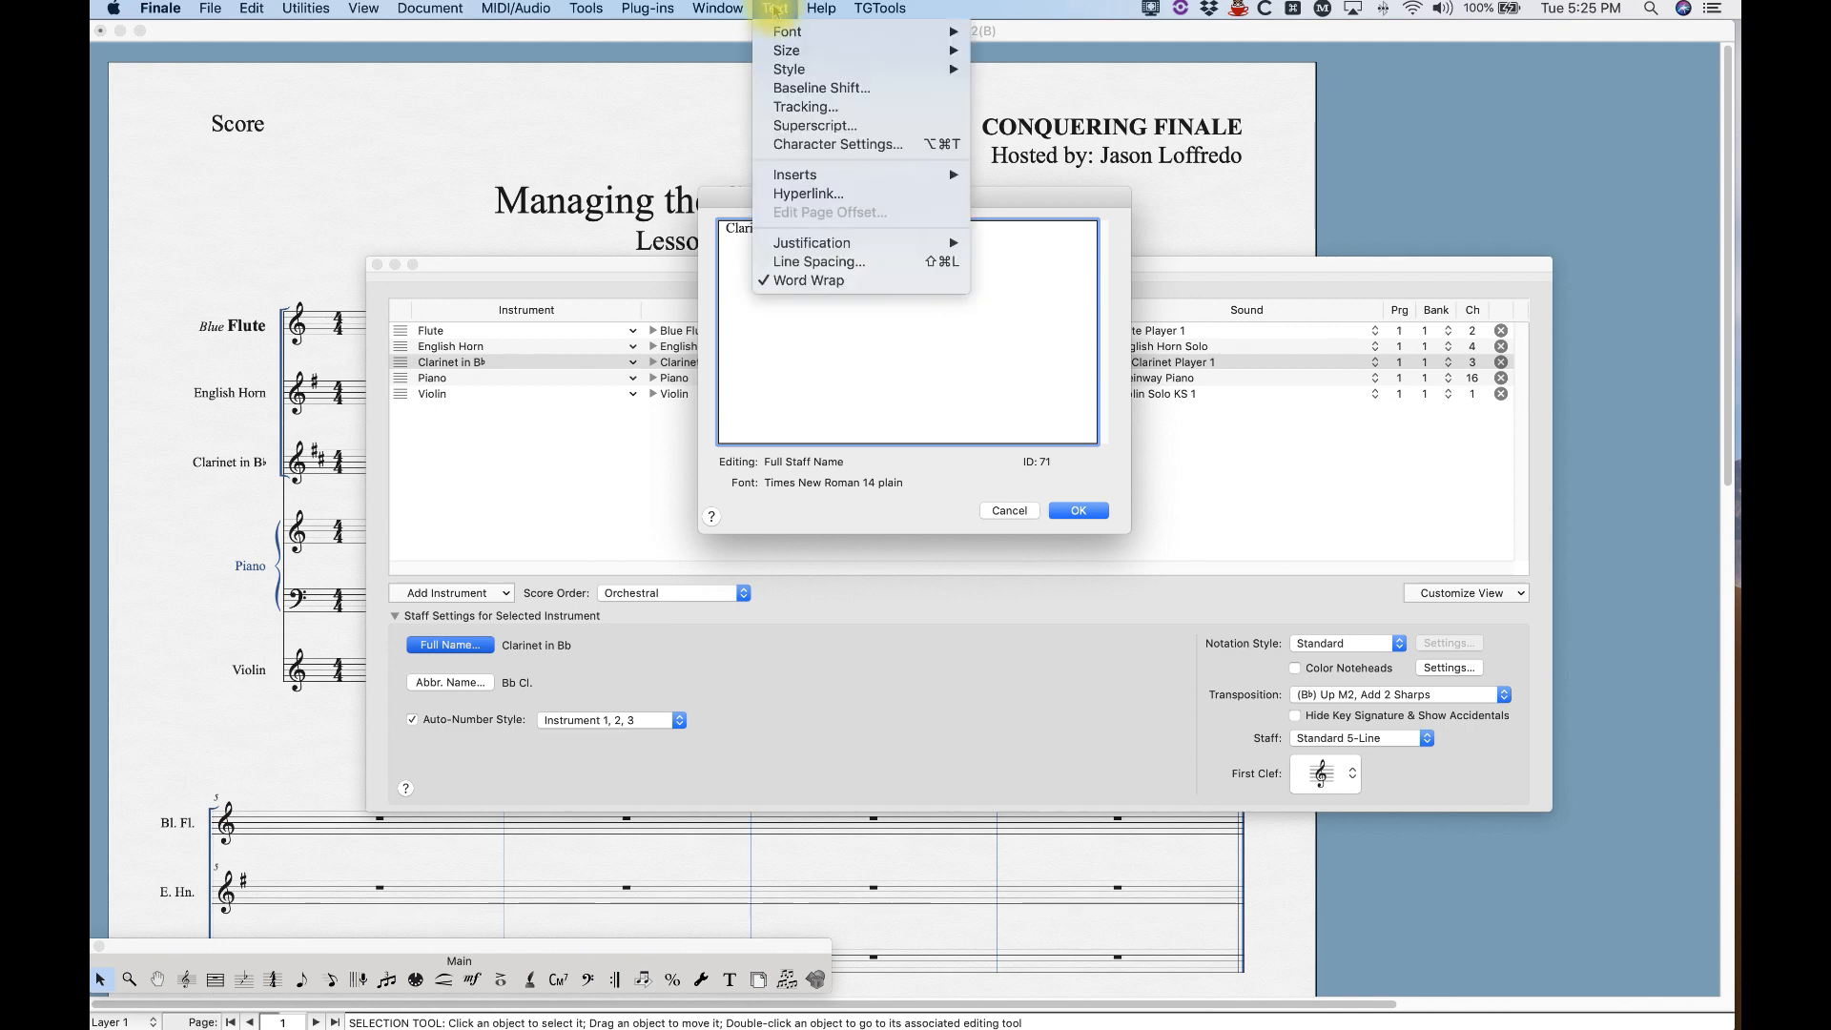
mouse_move(796, 173)
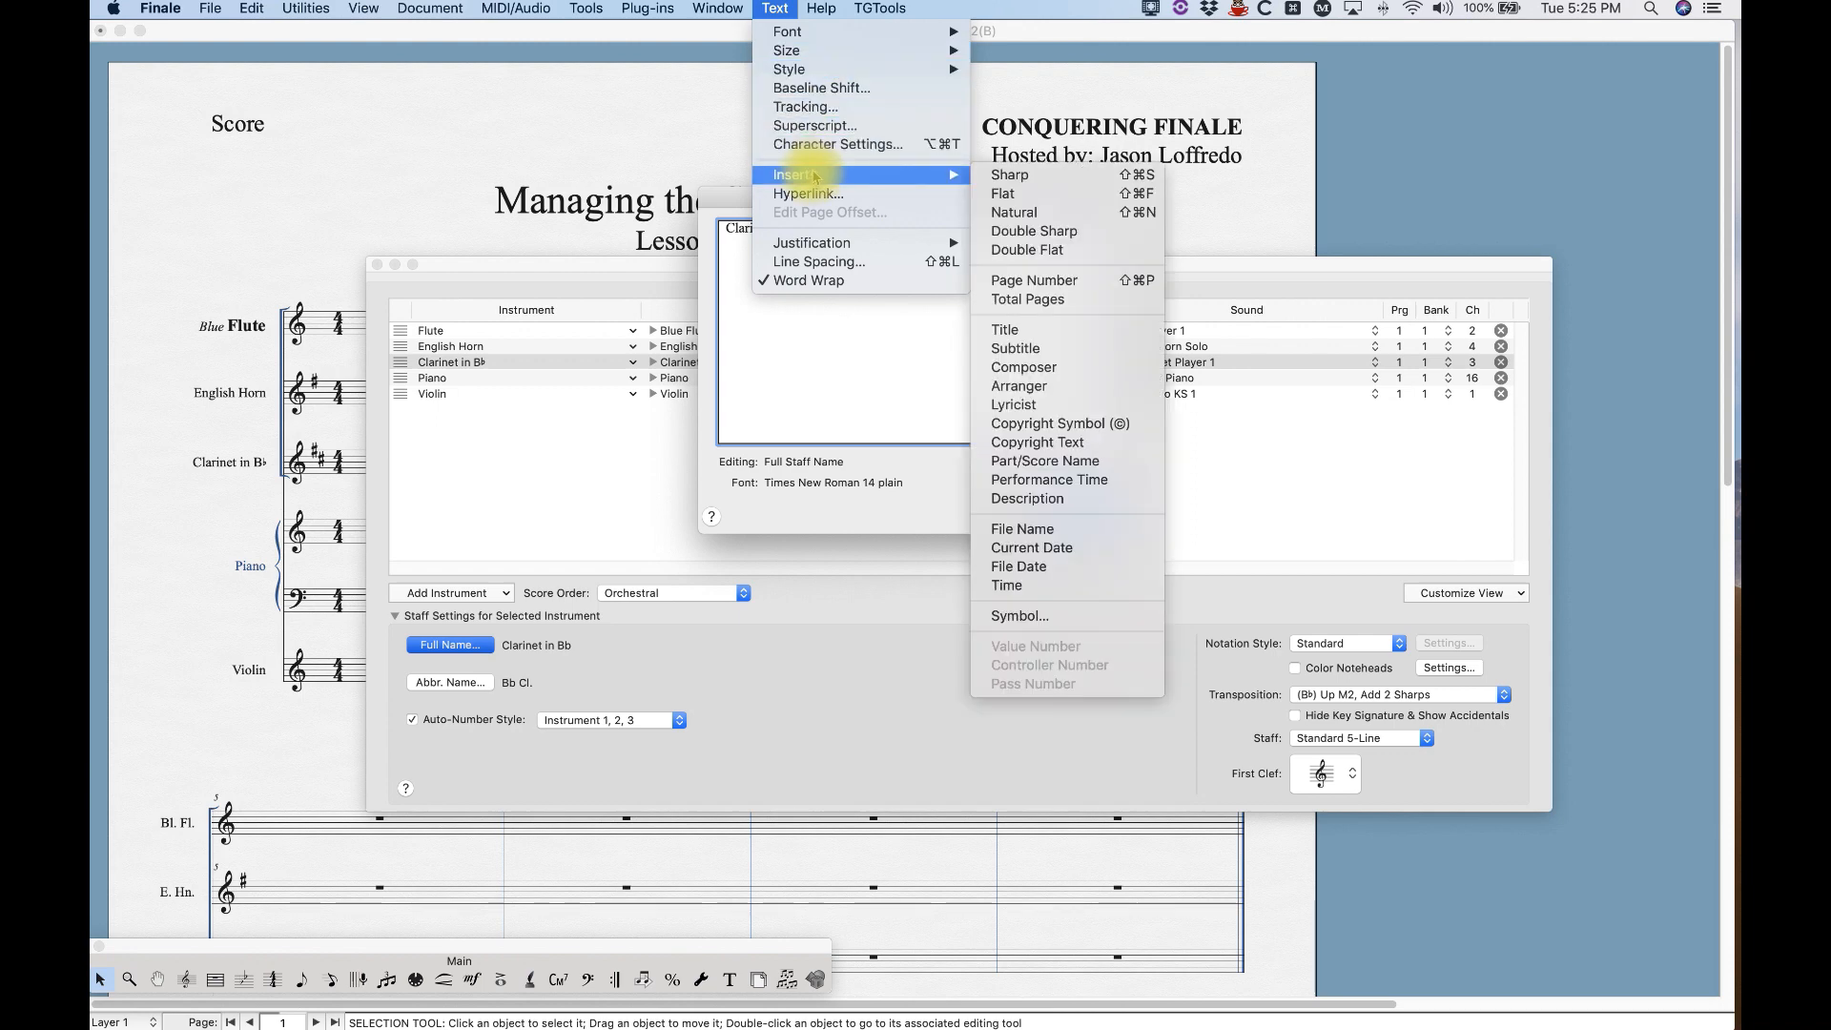
mouse_move(1008, 175)
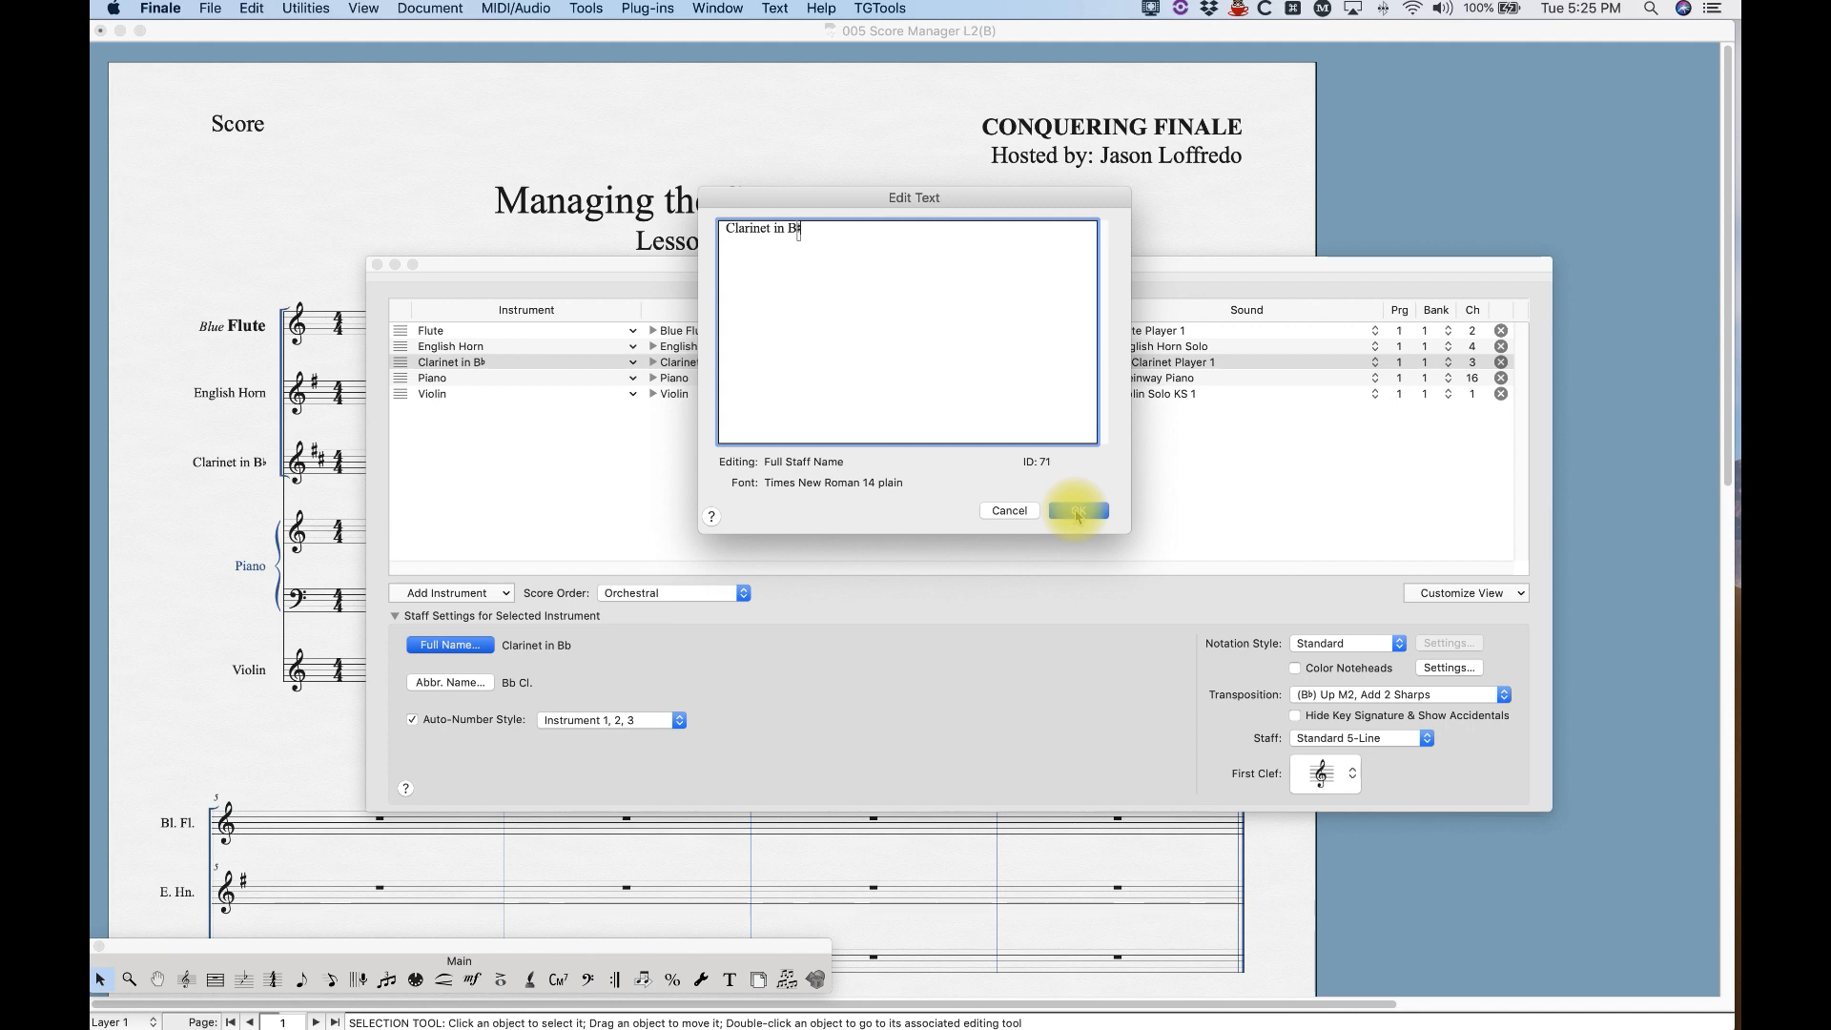
click(1073, 510)
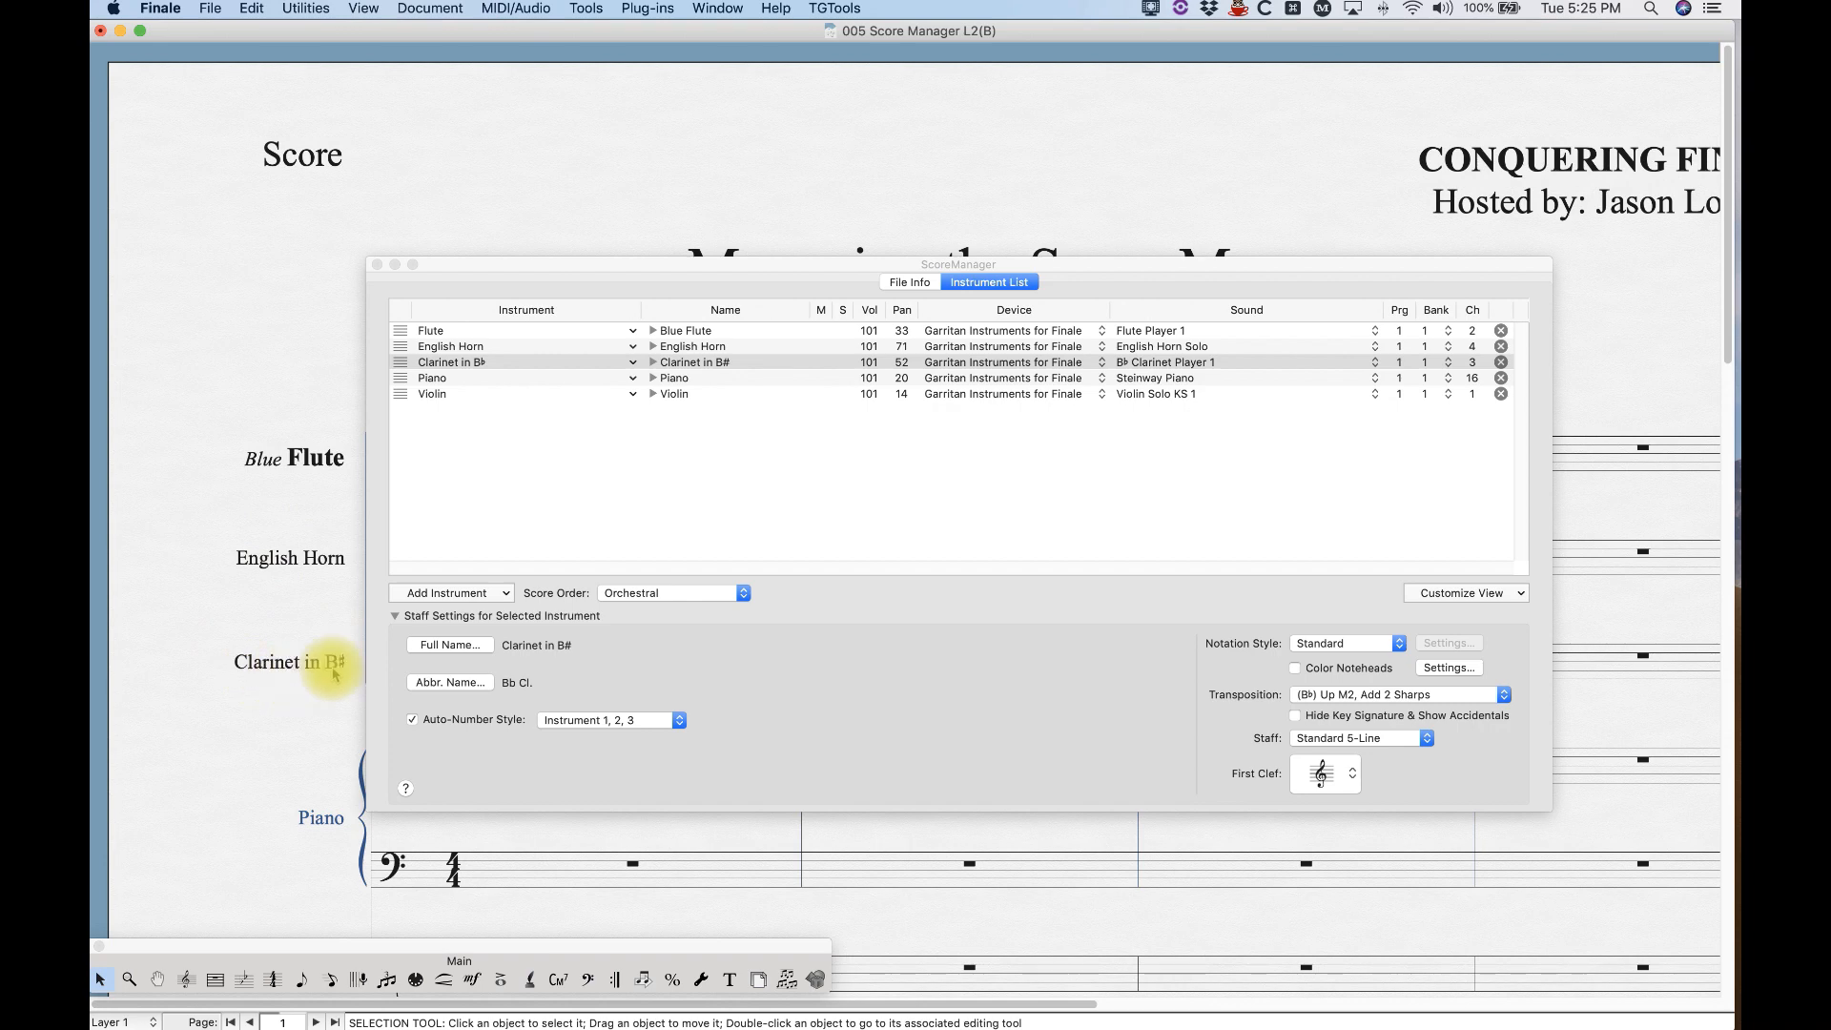
mouse_move(567, 499)
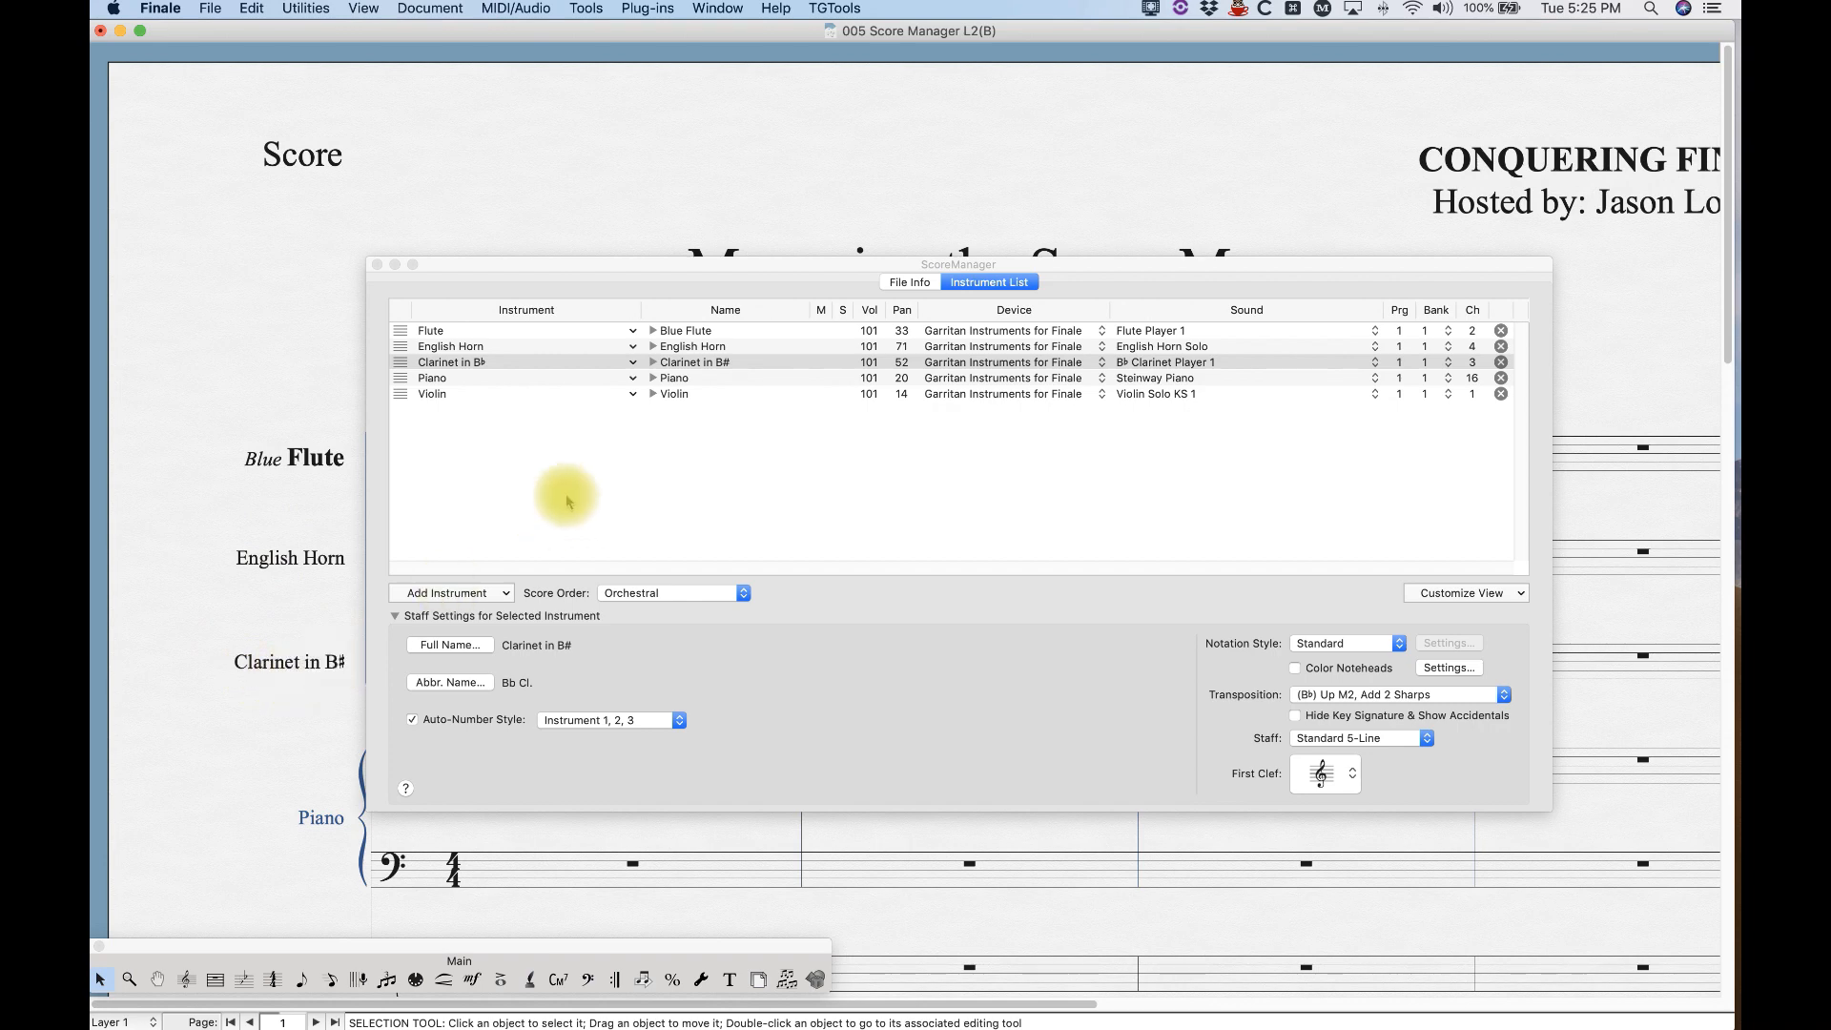
mouse_move(301, 495)
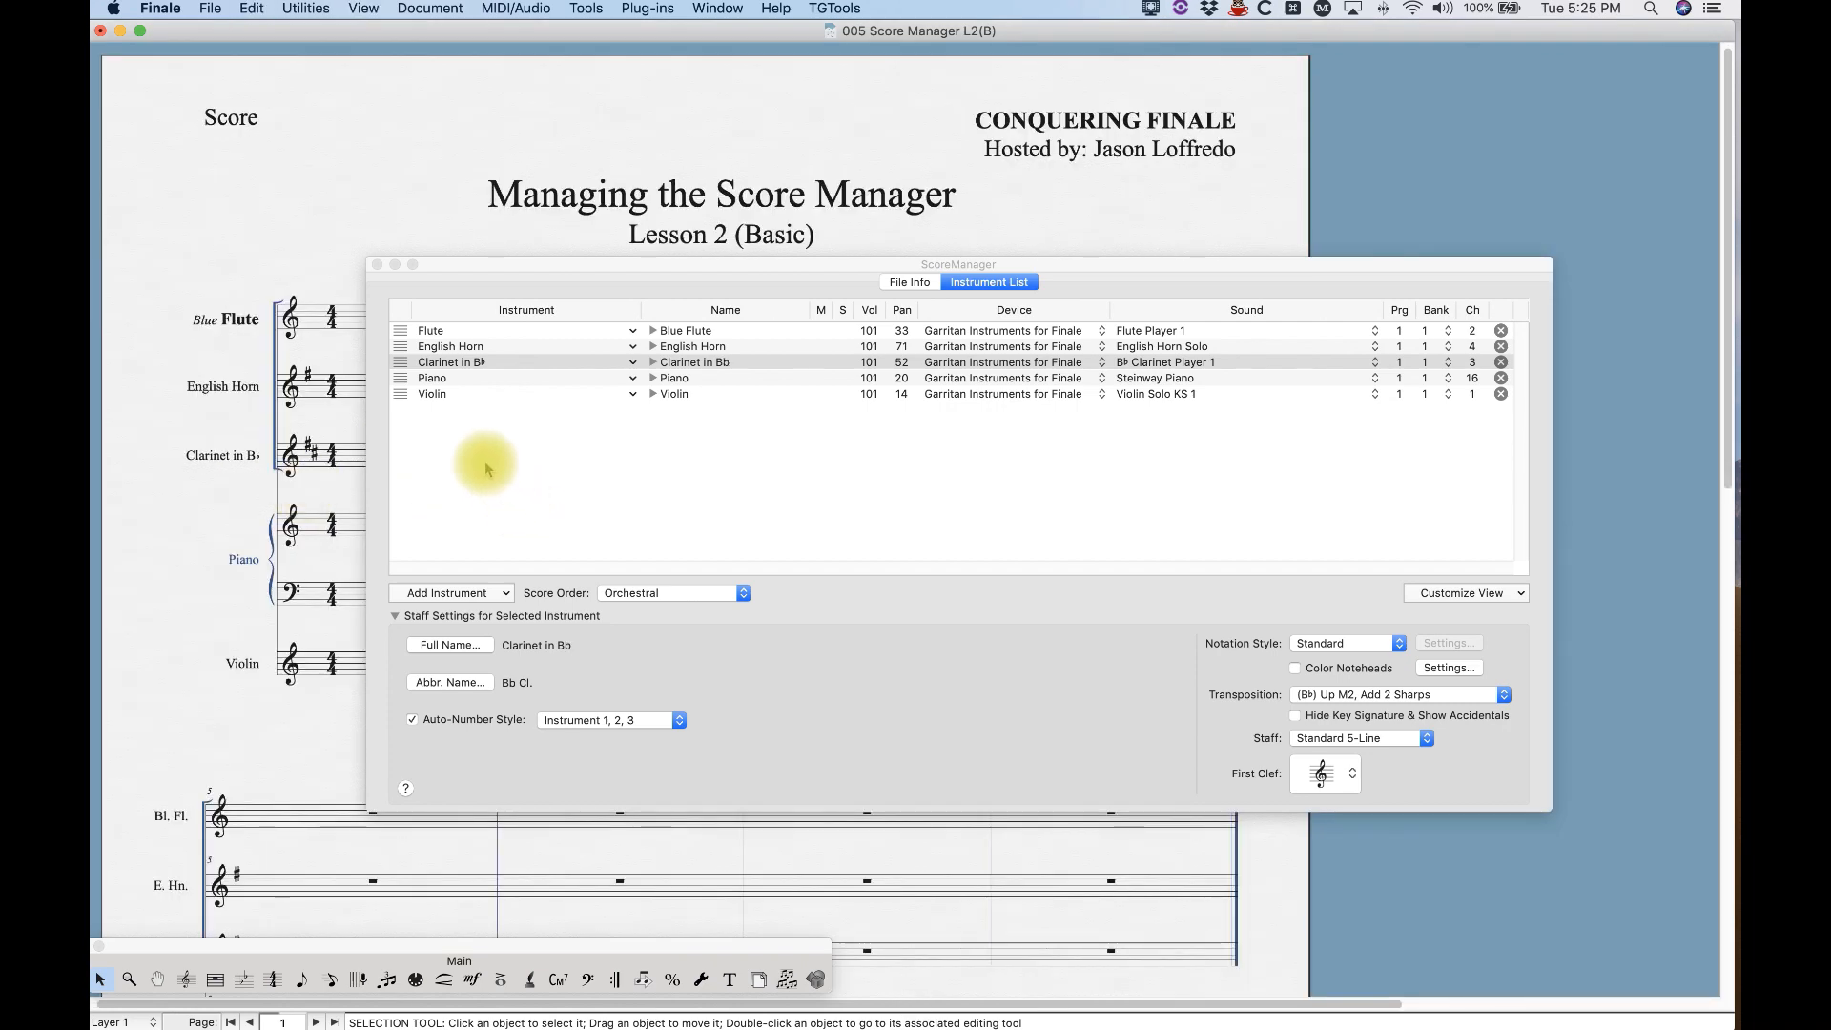
mouse_move(459, 477)
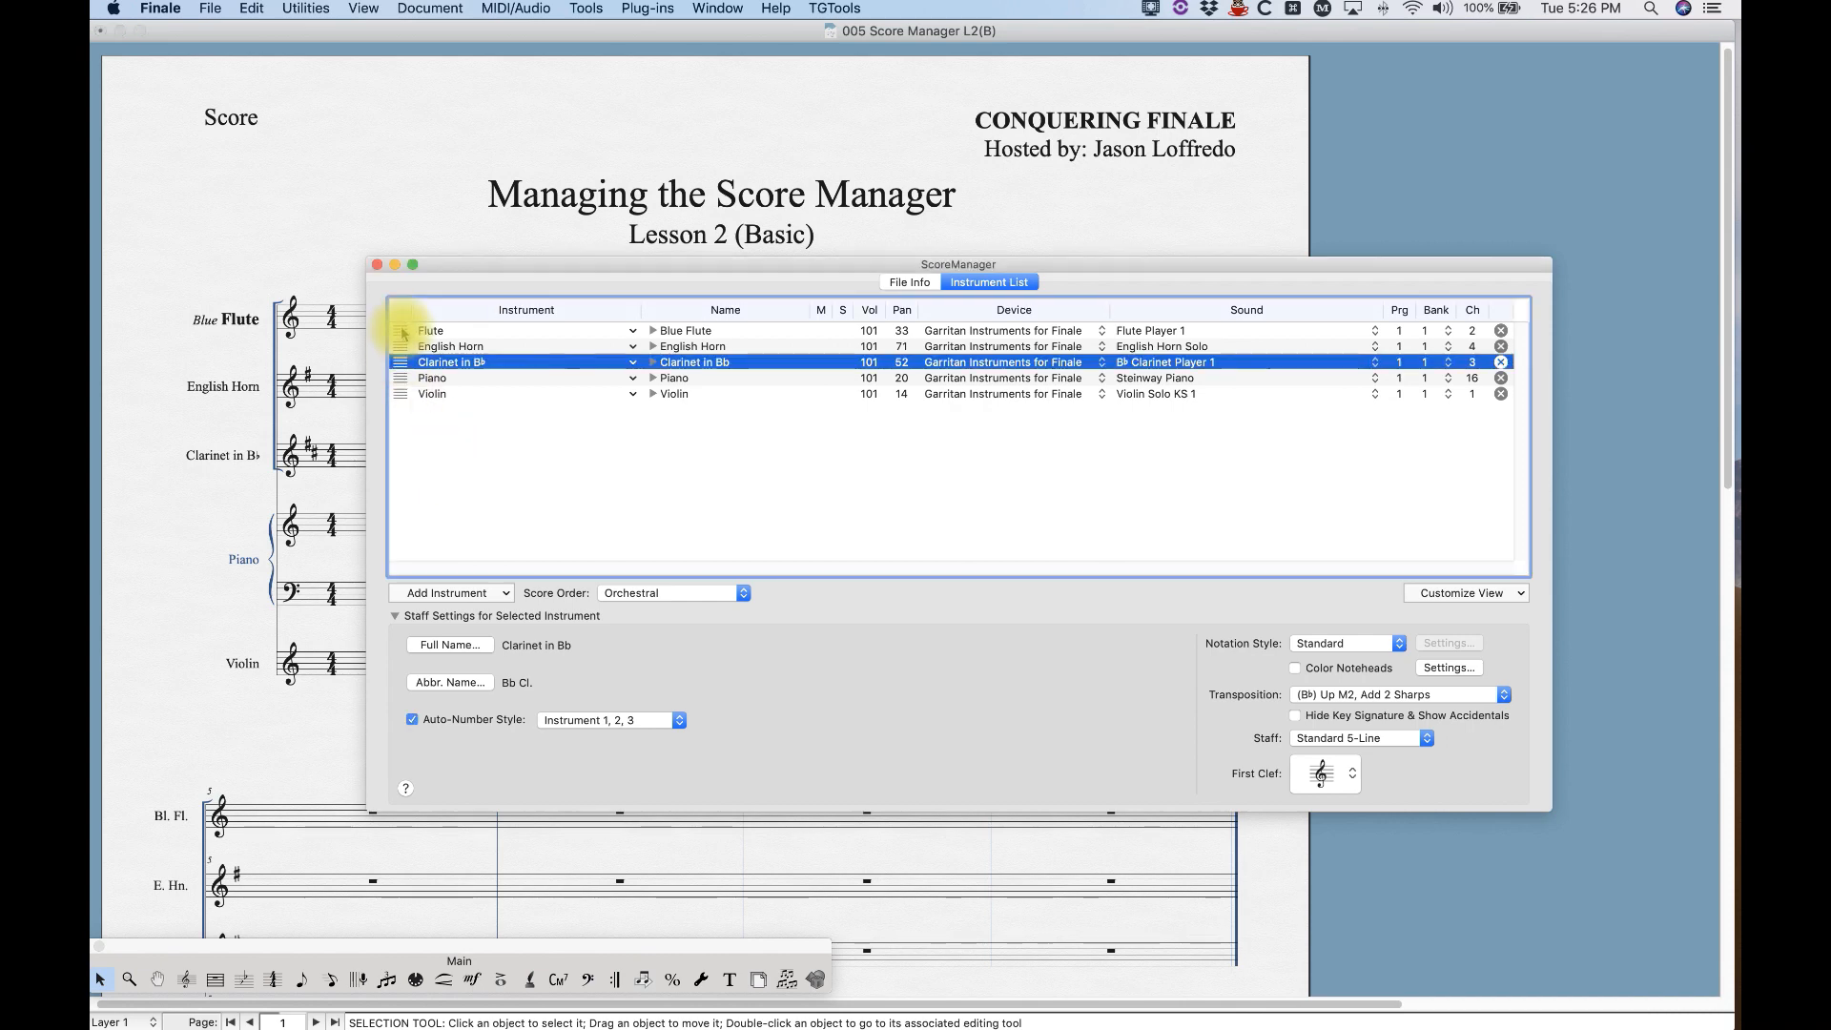
mouse_move(478, 446)
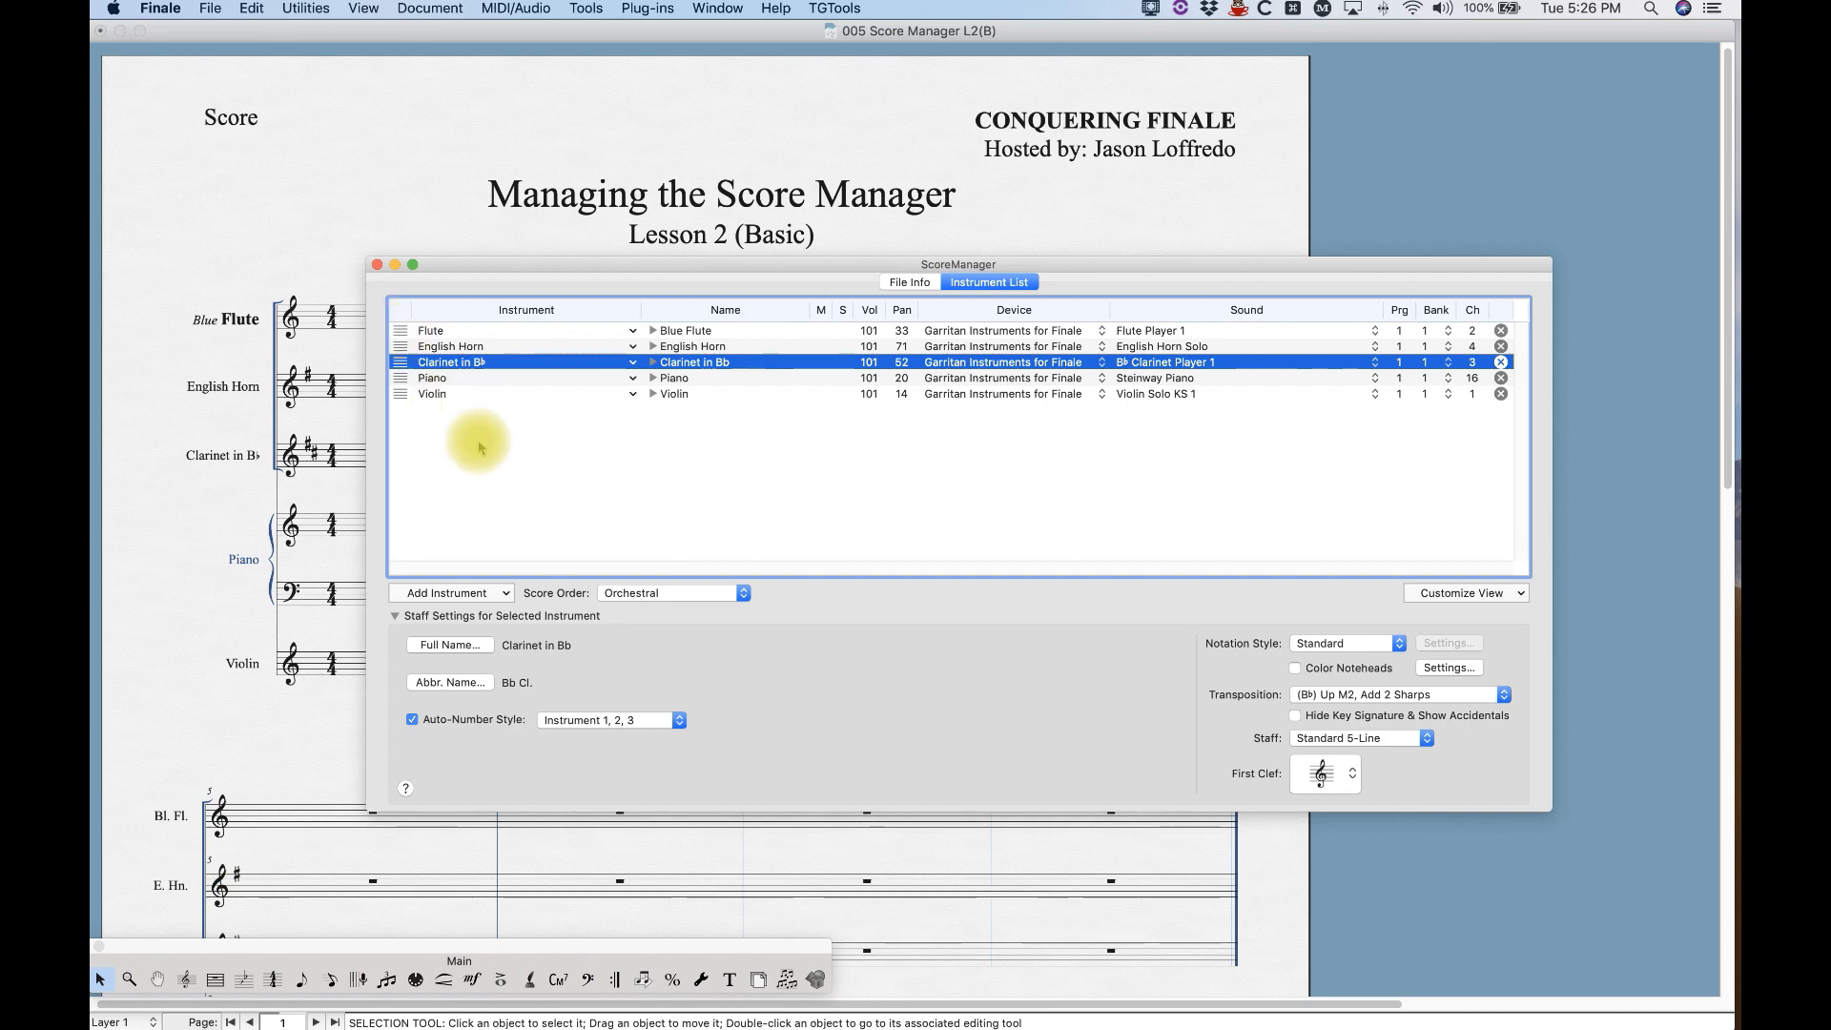
mouse_move(464, 455)
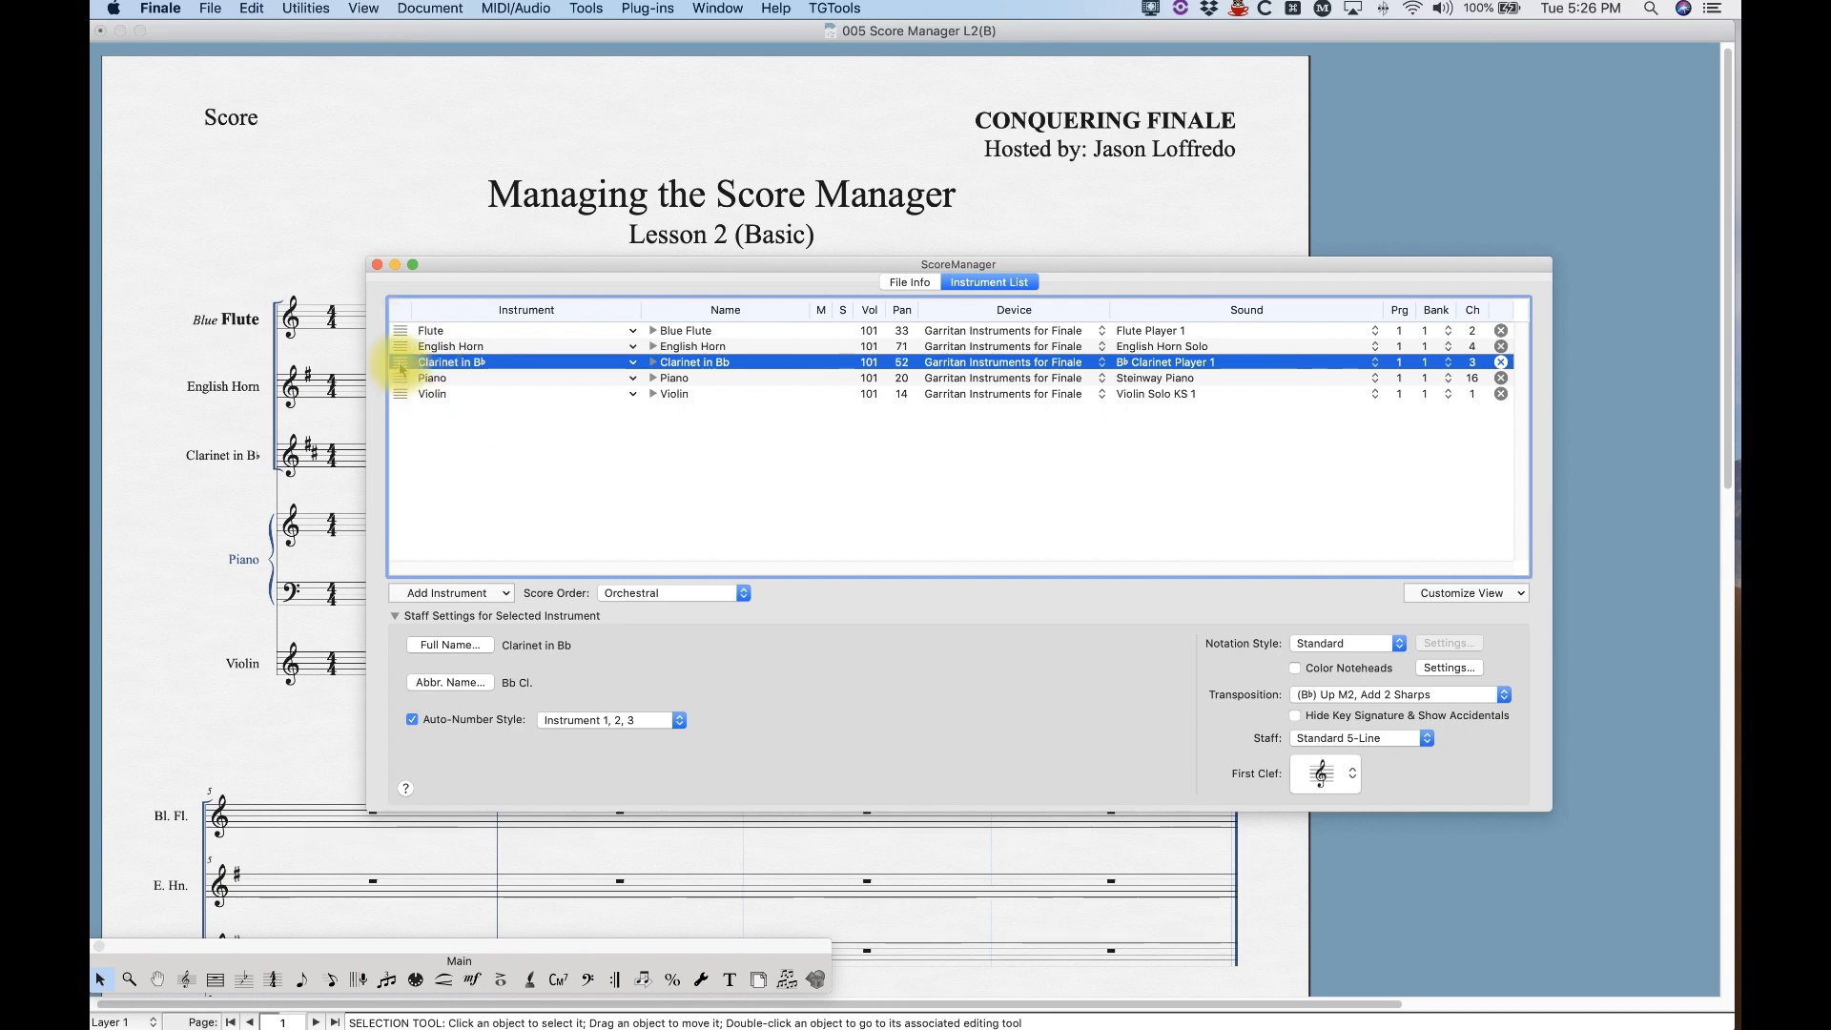
Add another Clarinet in Bb from the Woodwinds instrument list.
click(449, 592)
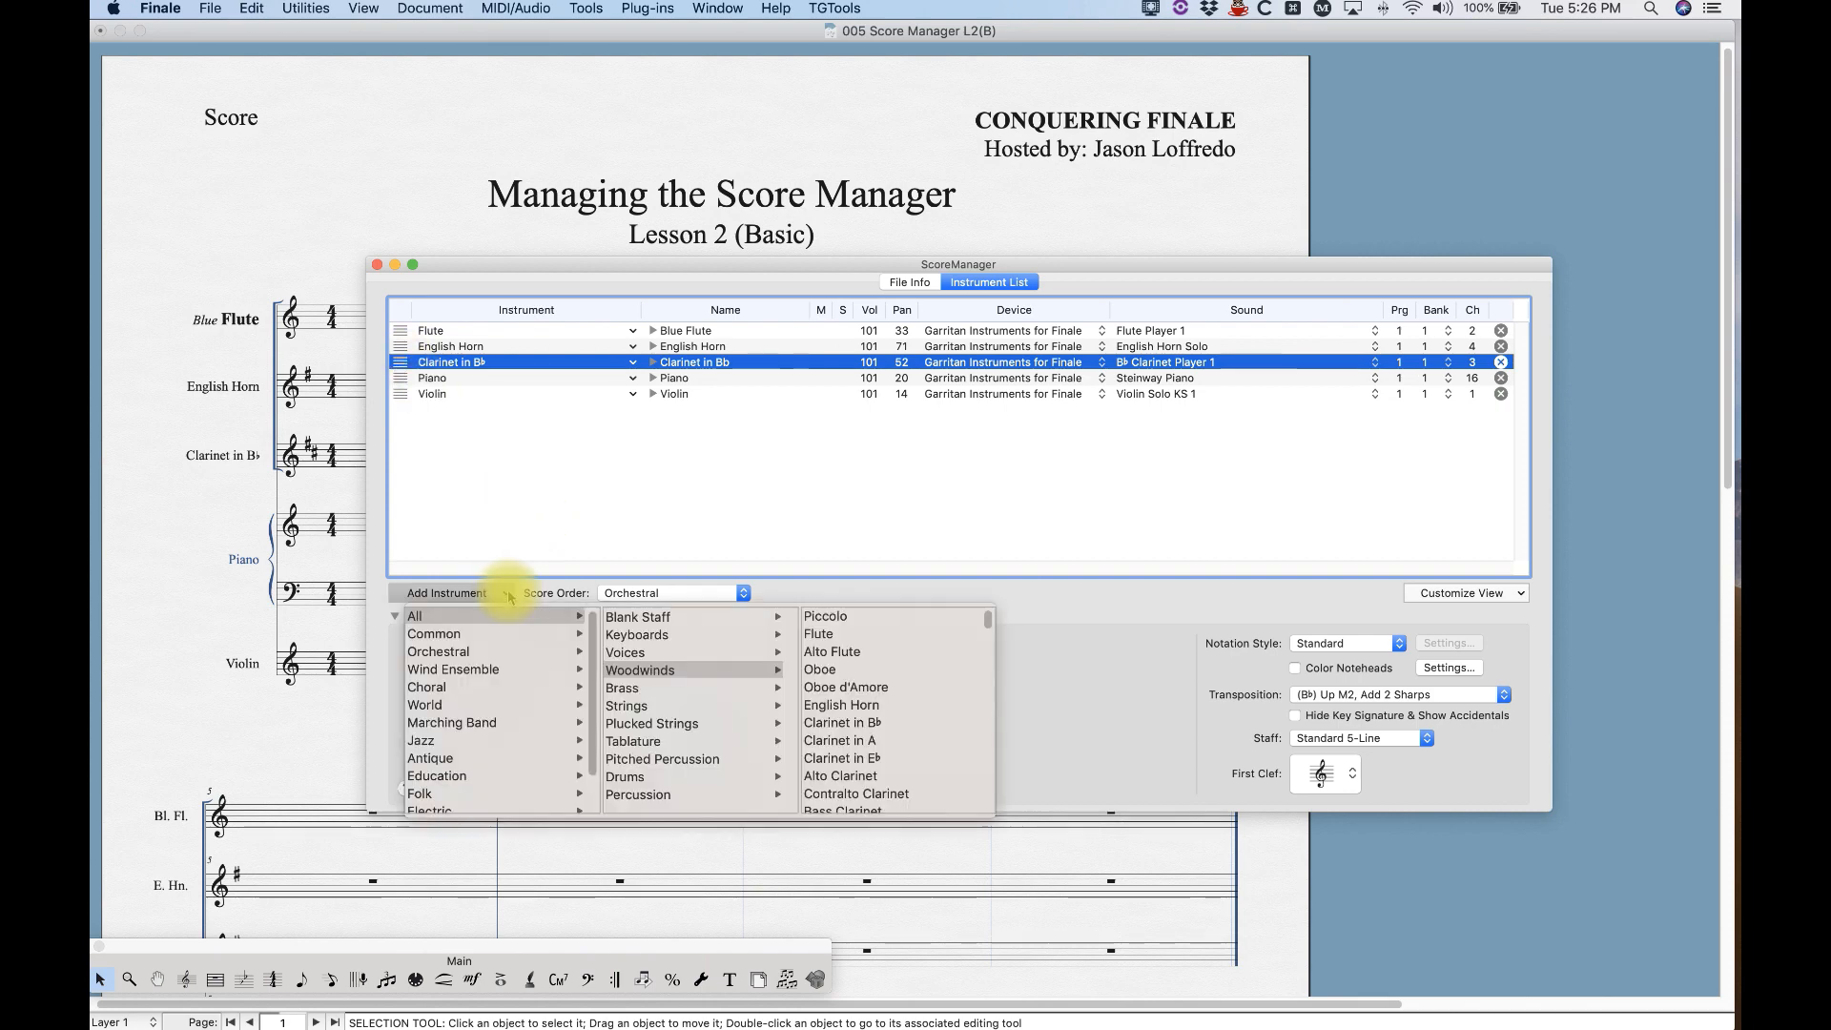
mouse_move(839, 722)
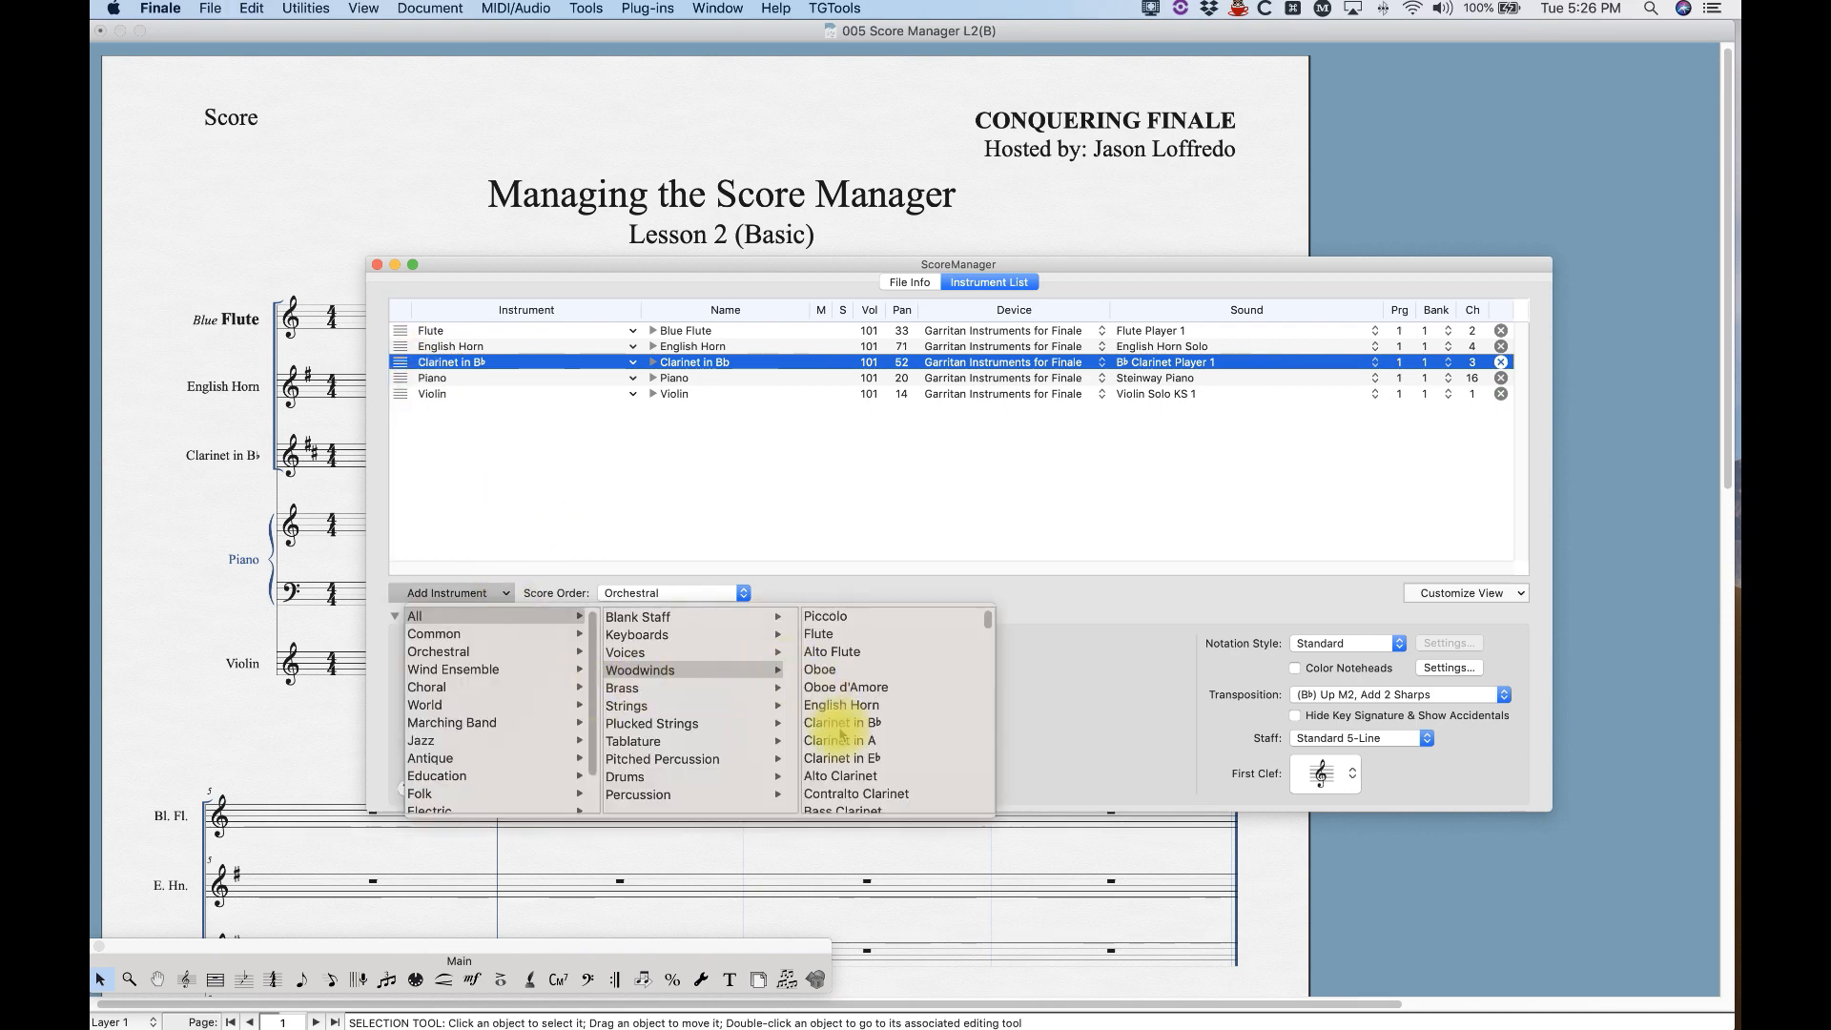
click(835, 722)
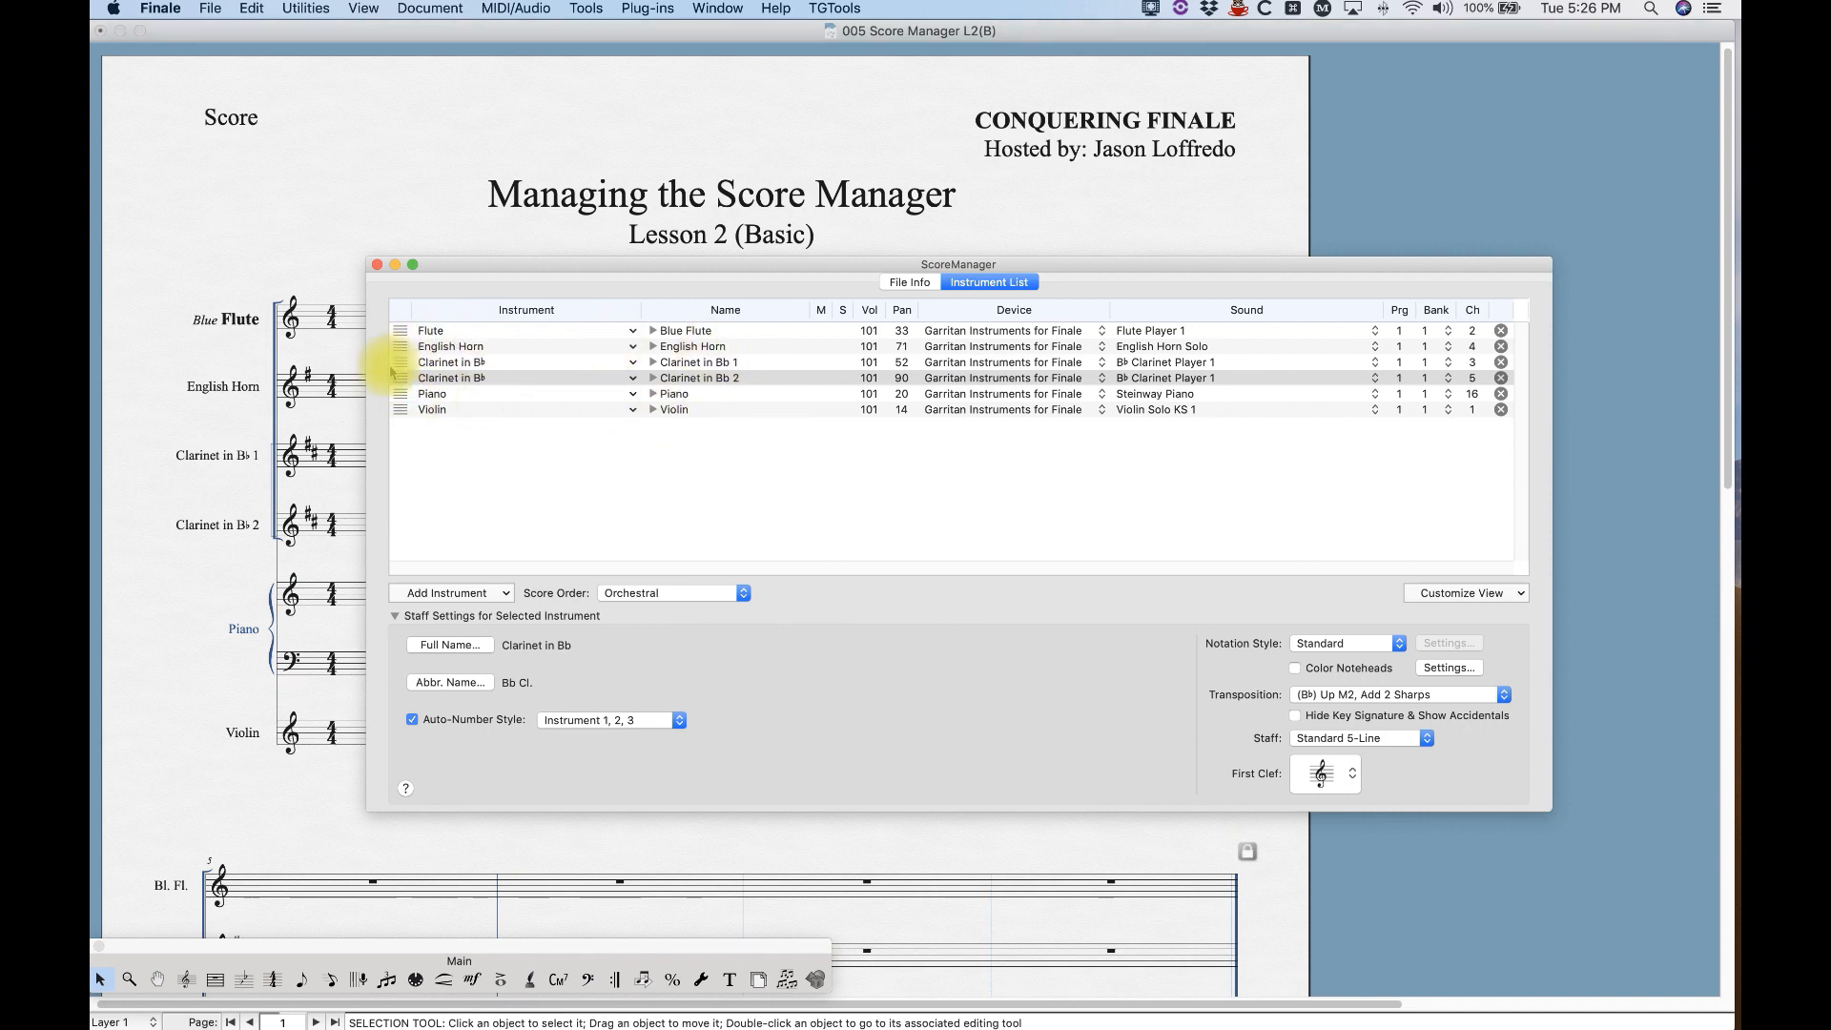
mouse_move(187, 427)
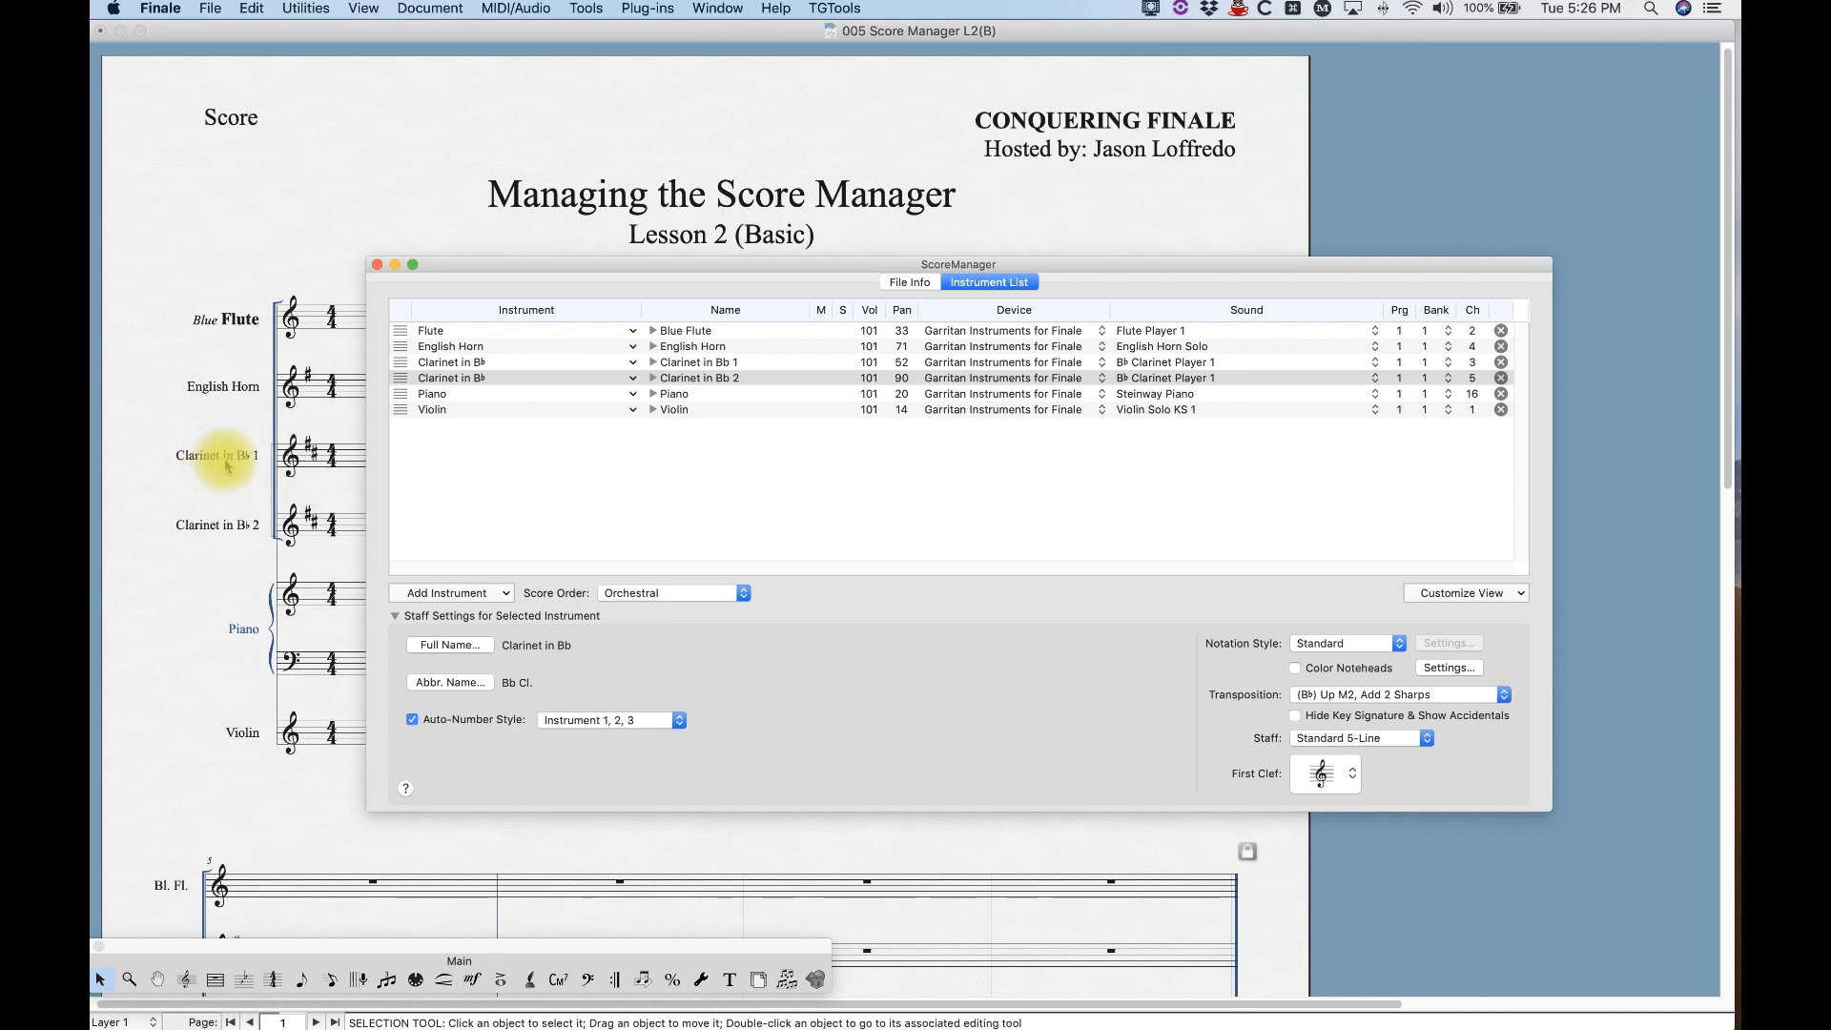
mouse_move(333, 561)
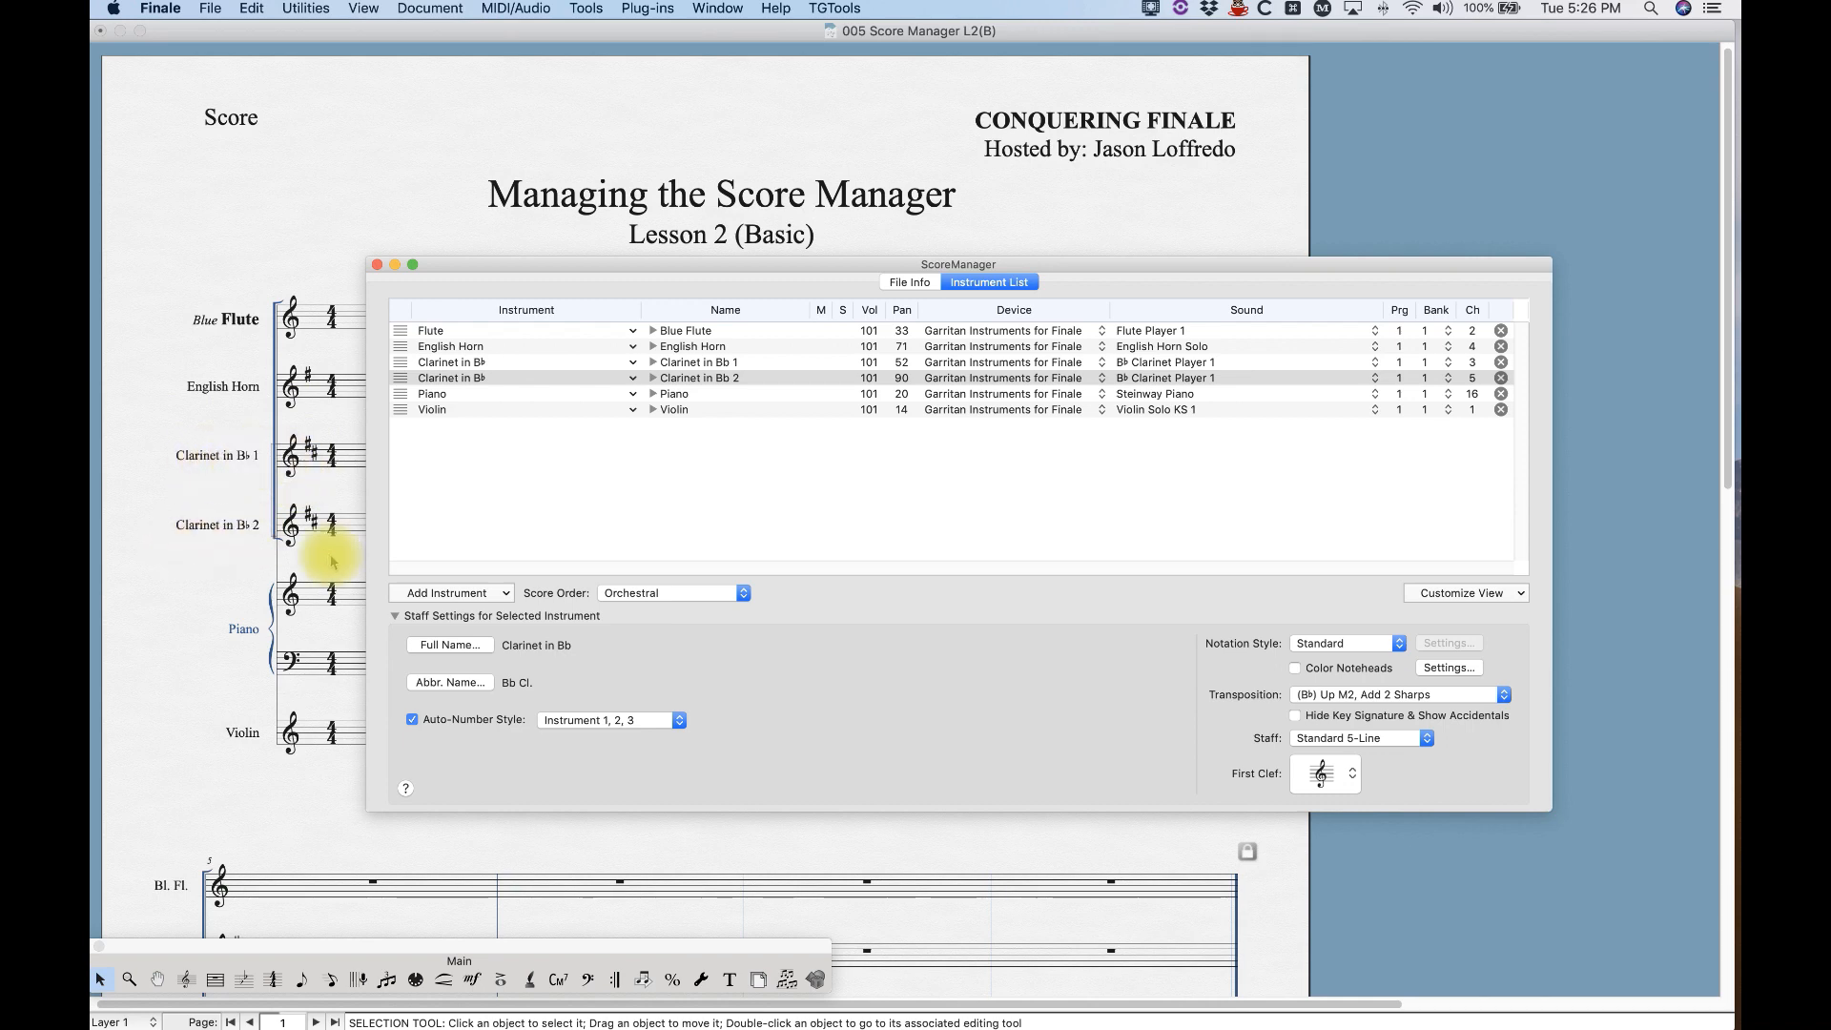
mouse_move(458, 745)
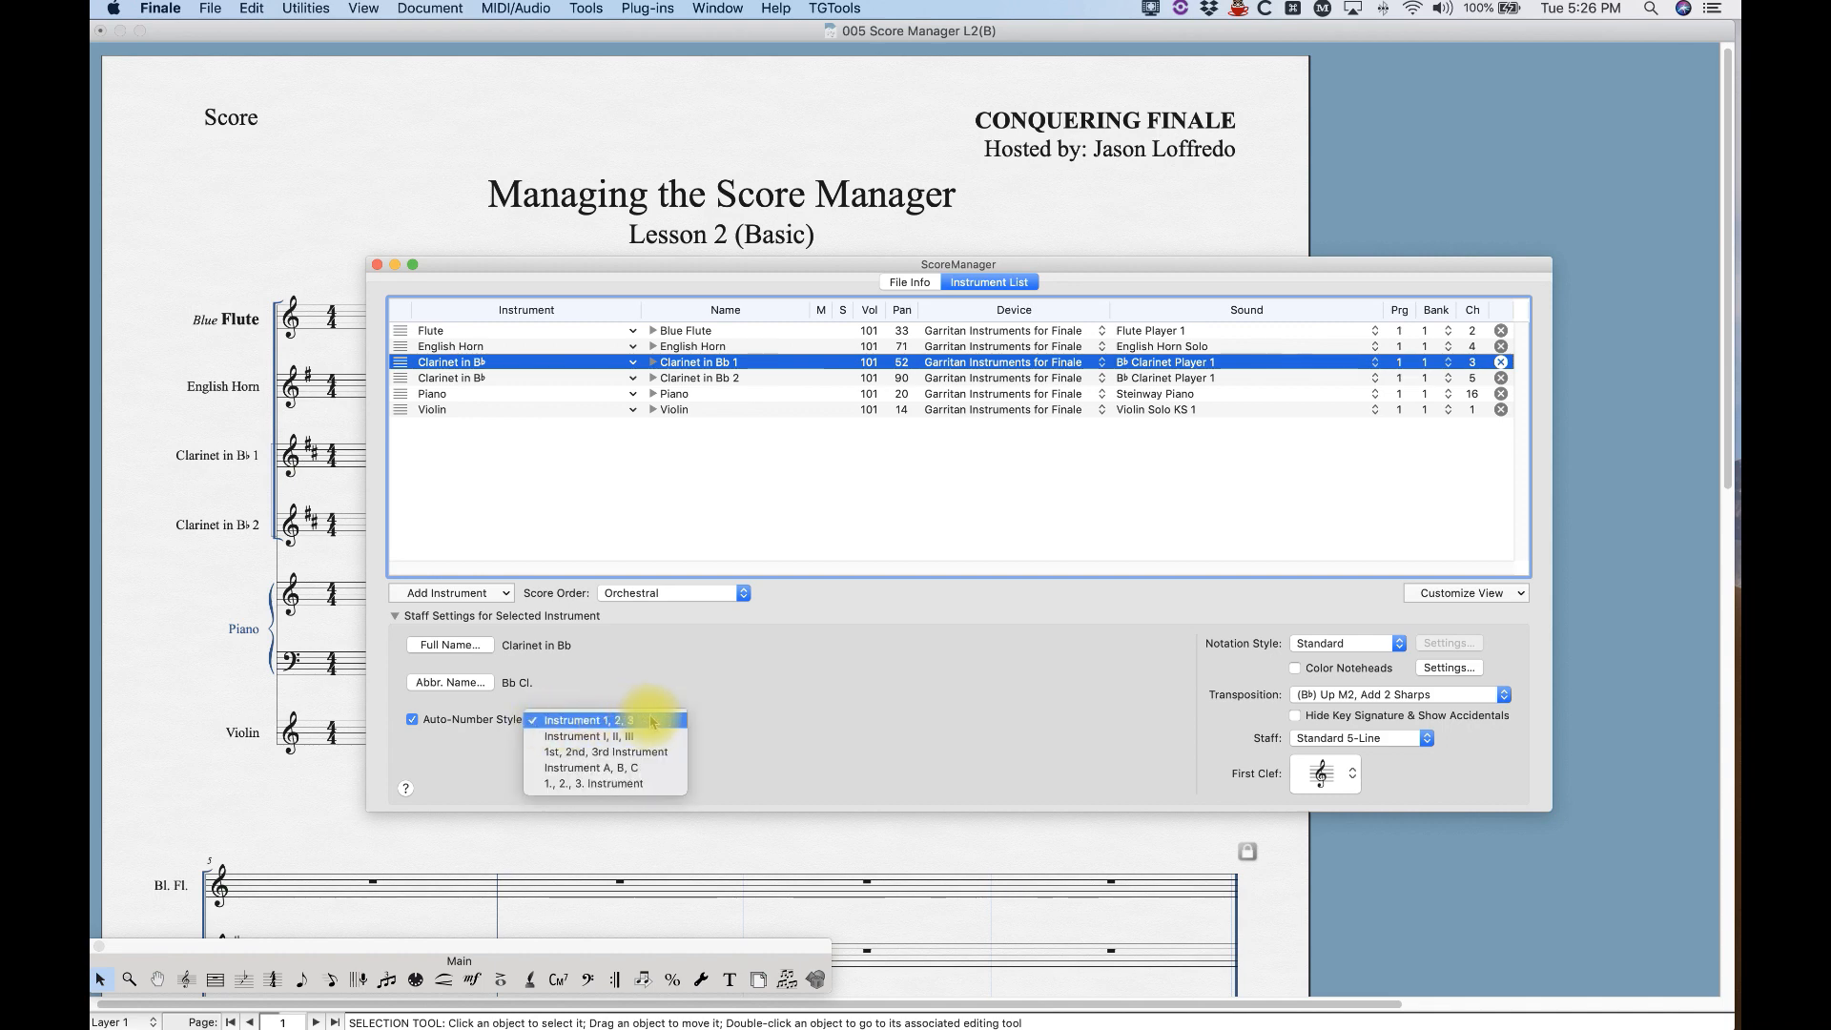
click(605, 734)
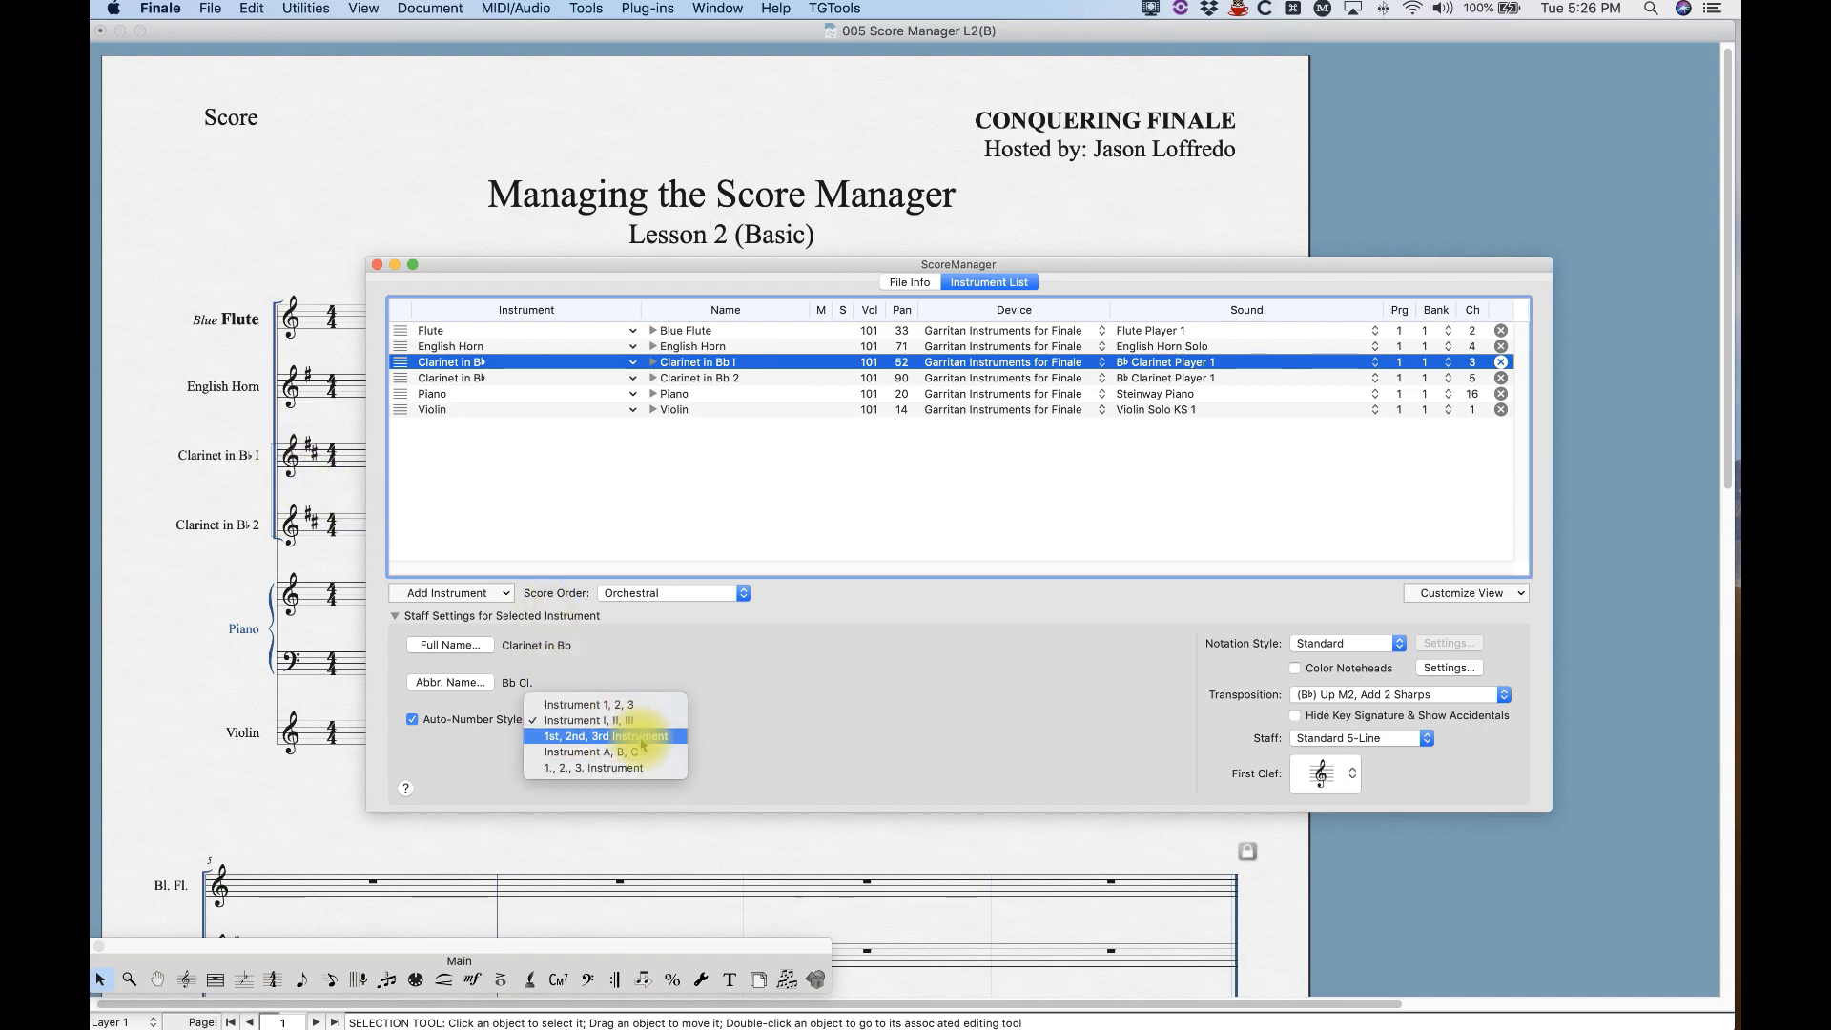
click(607, 736)
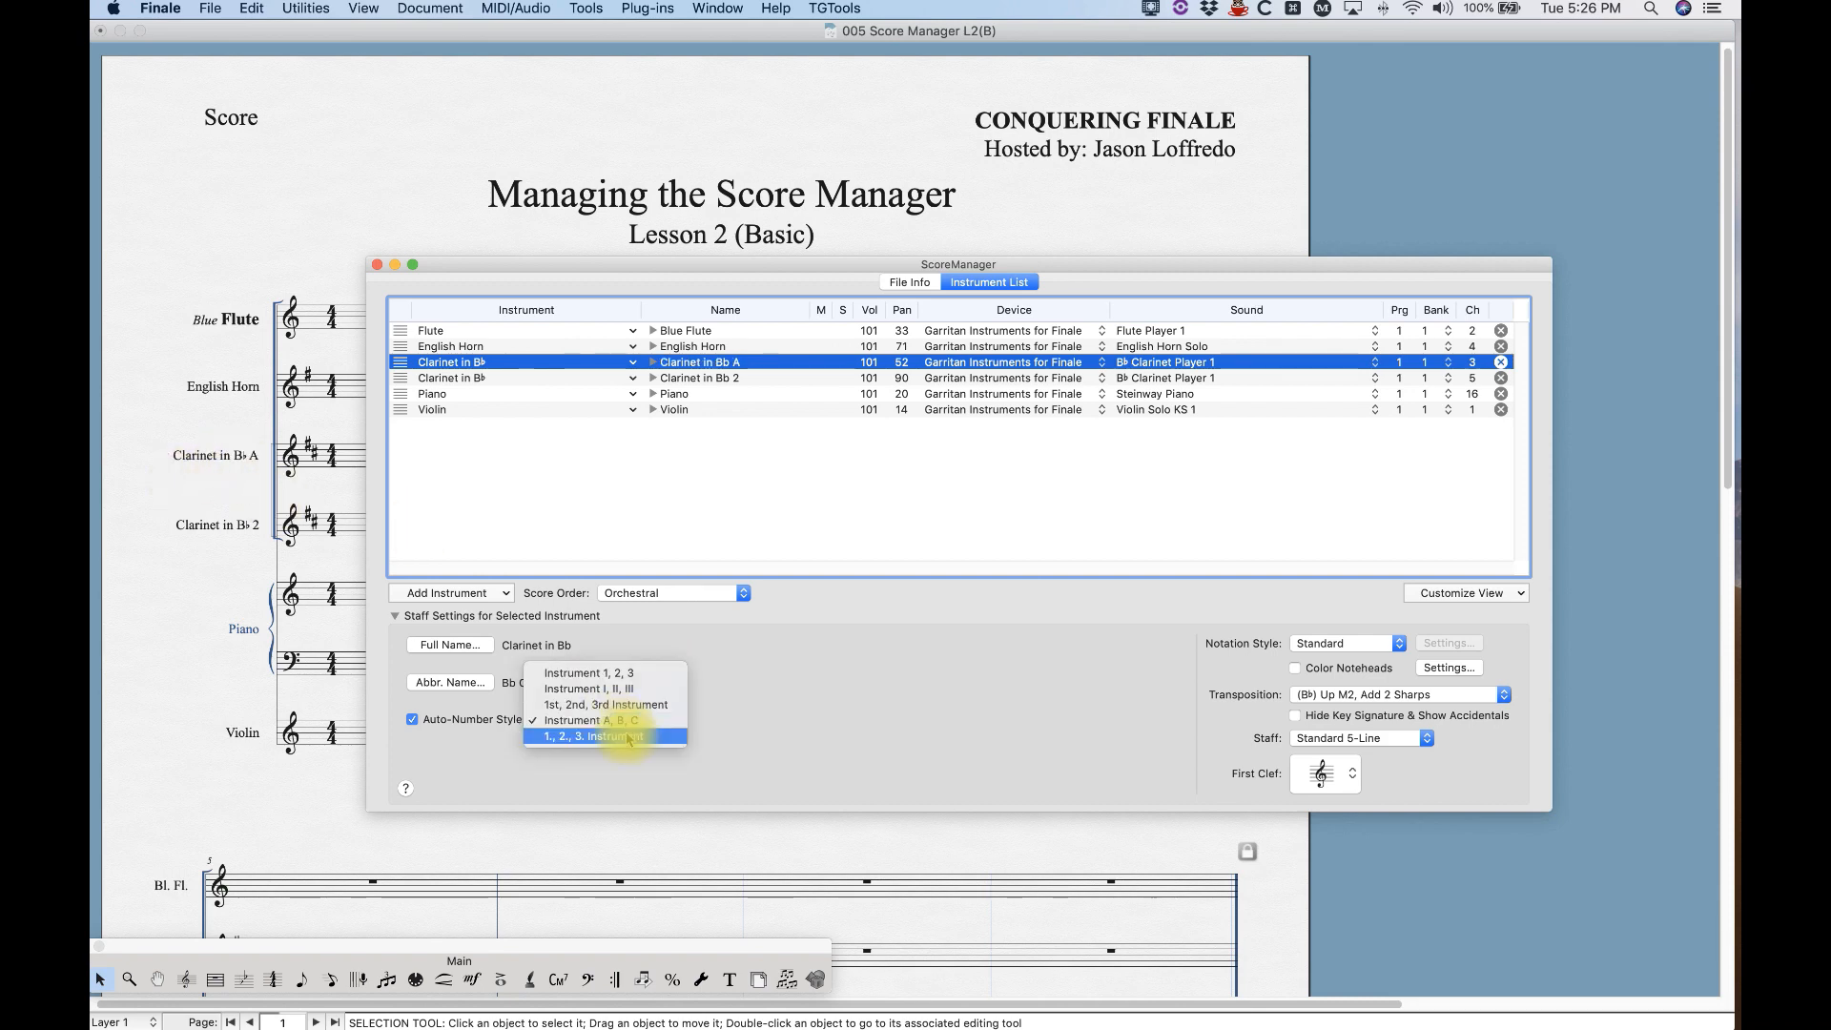
click(603, 737)
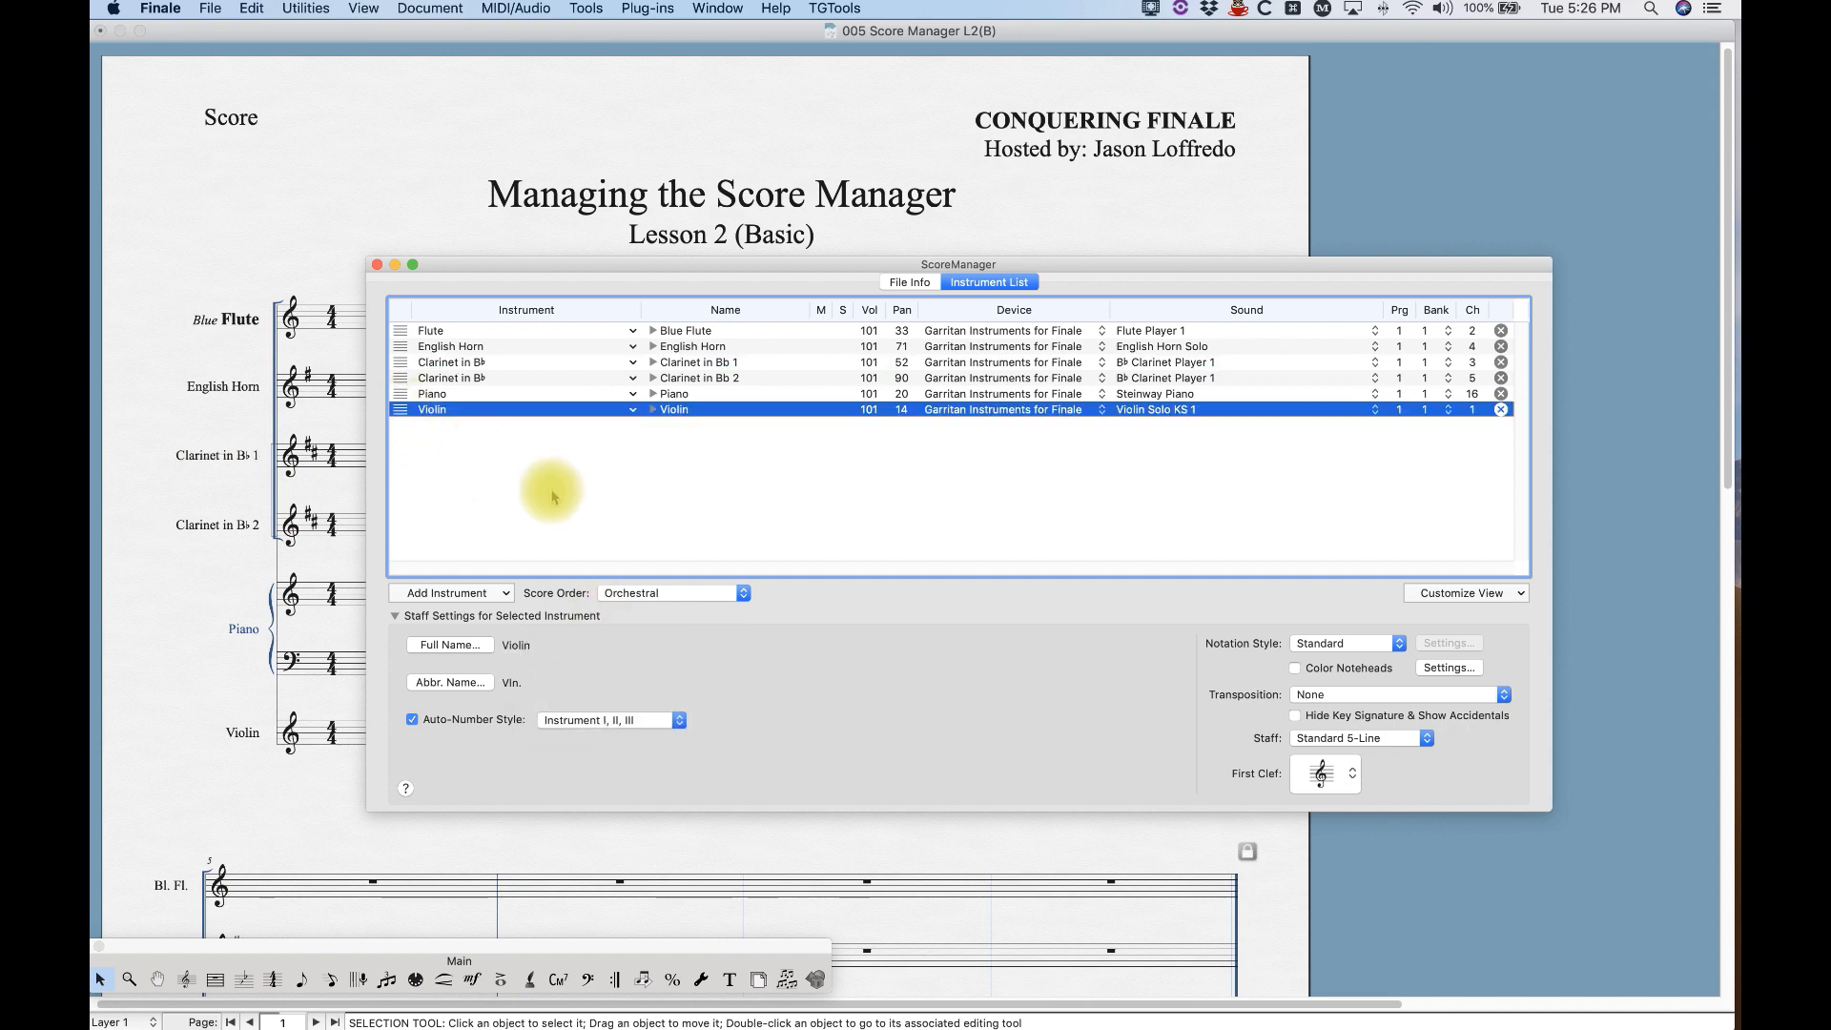
mouse_move(573, 718)
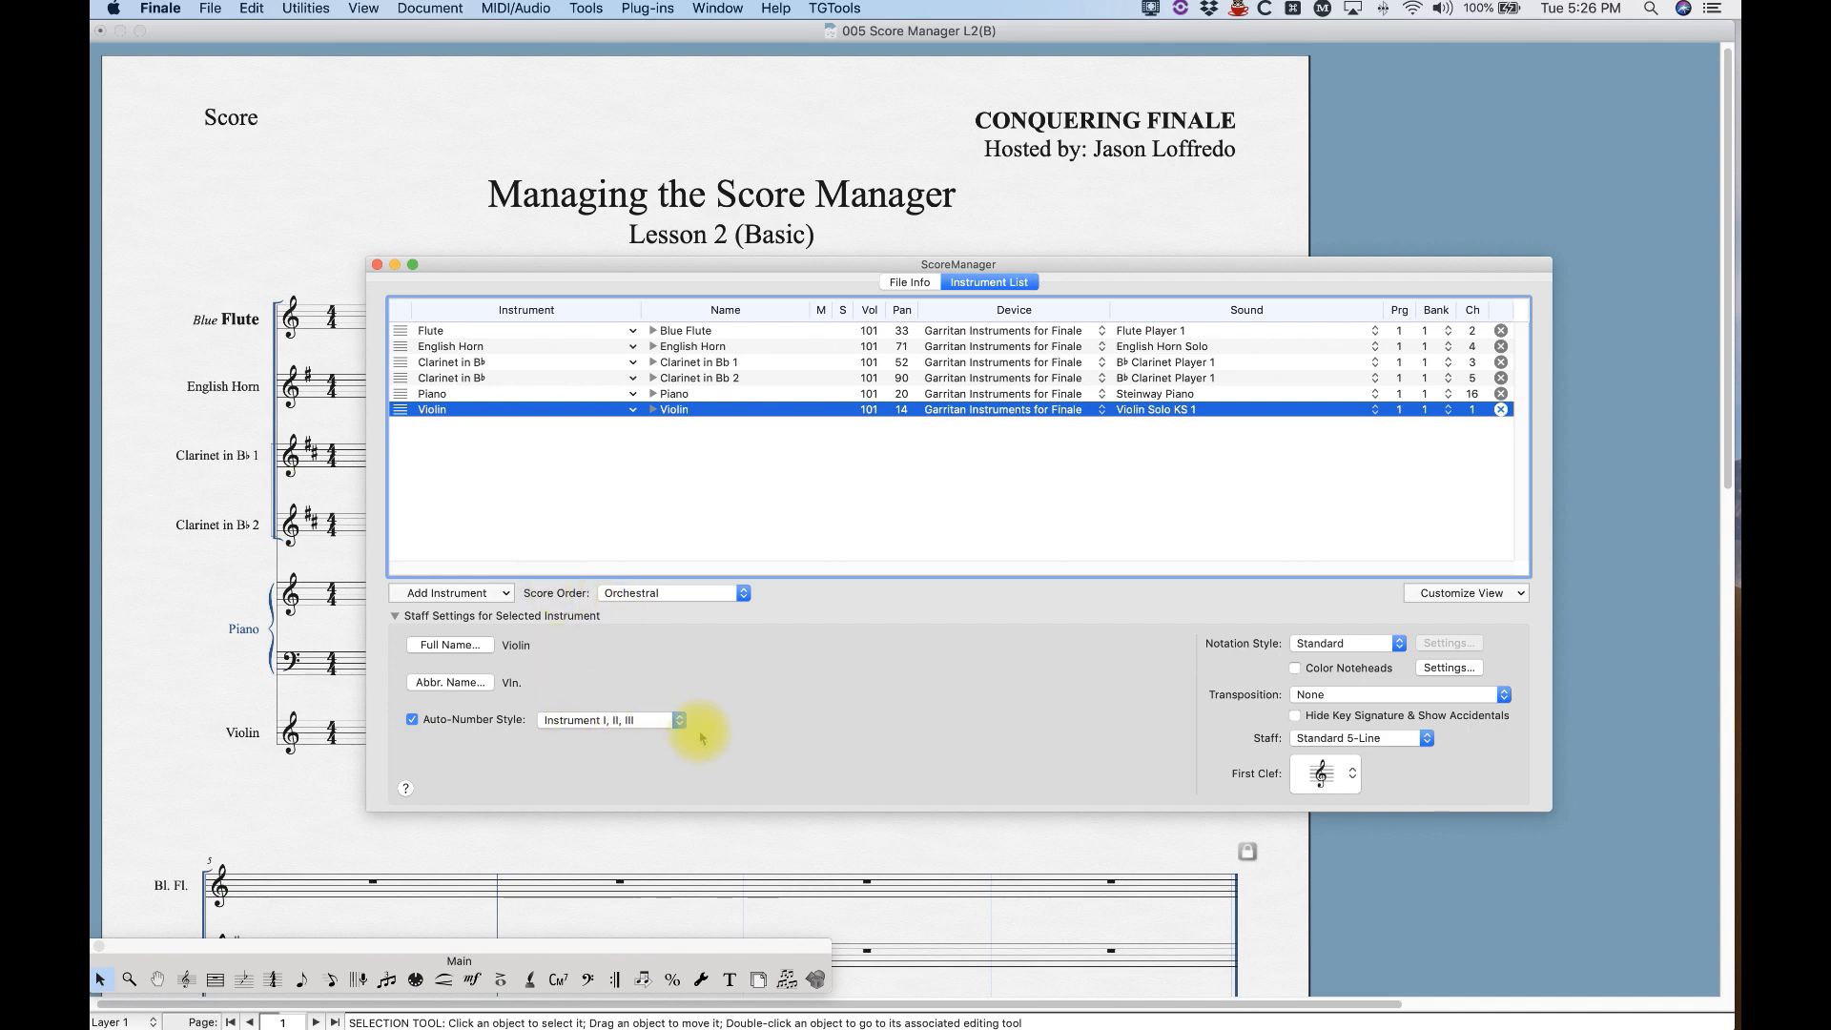
mouse_move(599, 663)
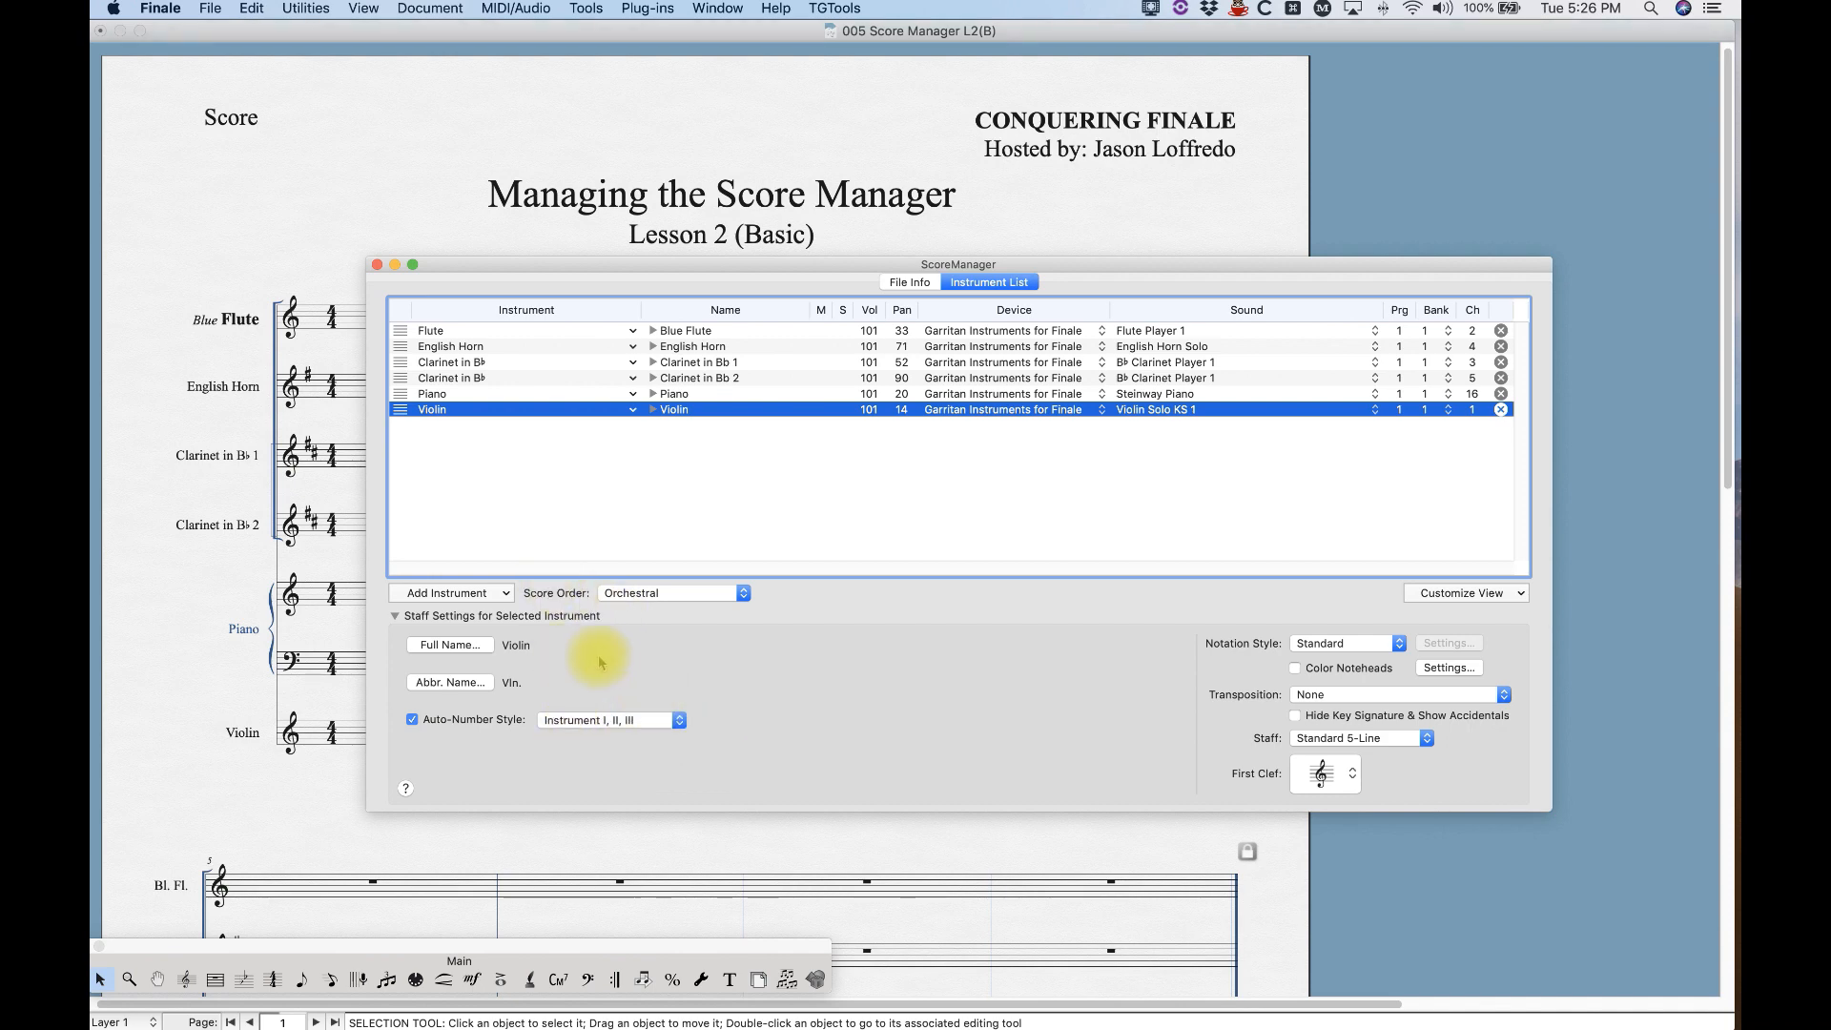
Add a second Violin and set Auto-Number Style to Instrument 1, 2, 3.
click(449, 593)
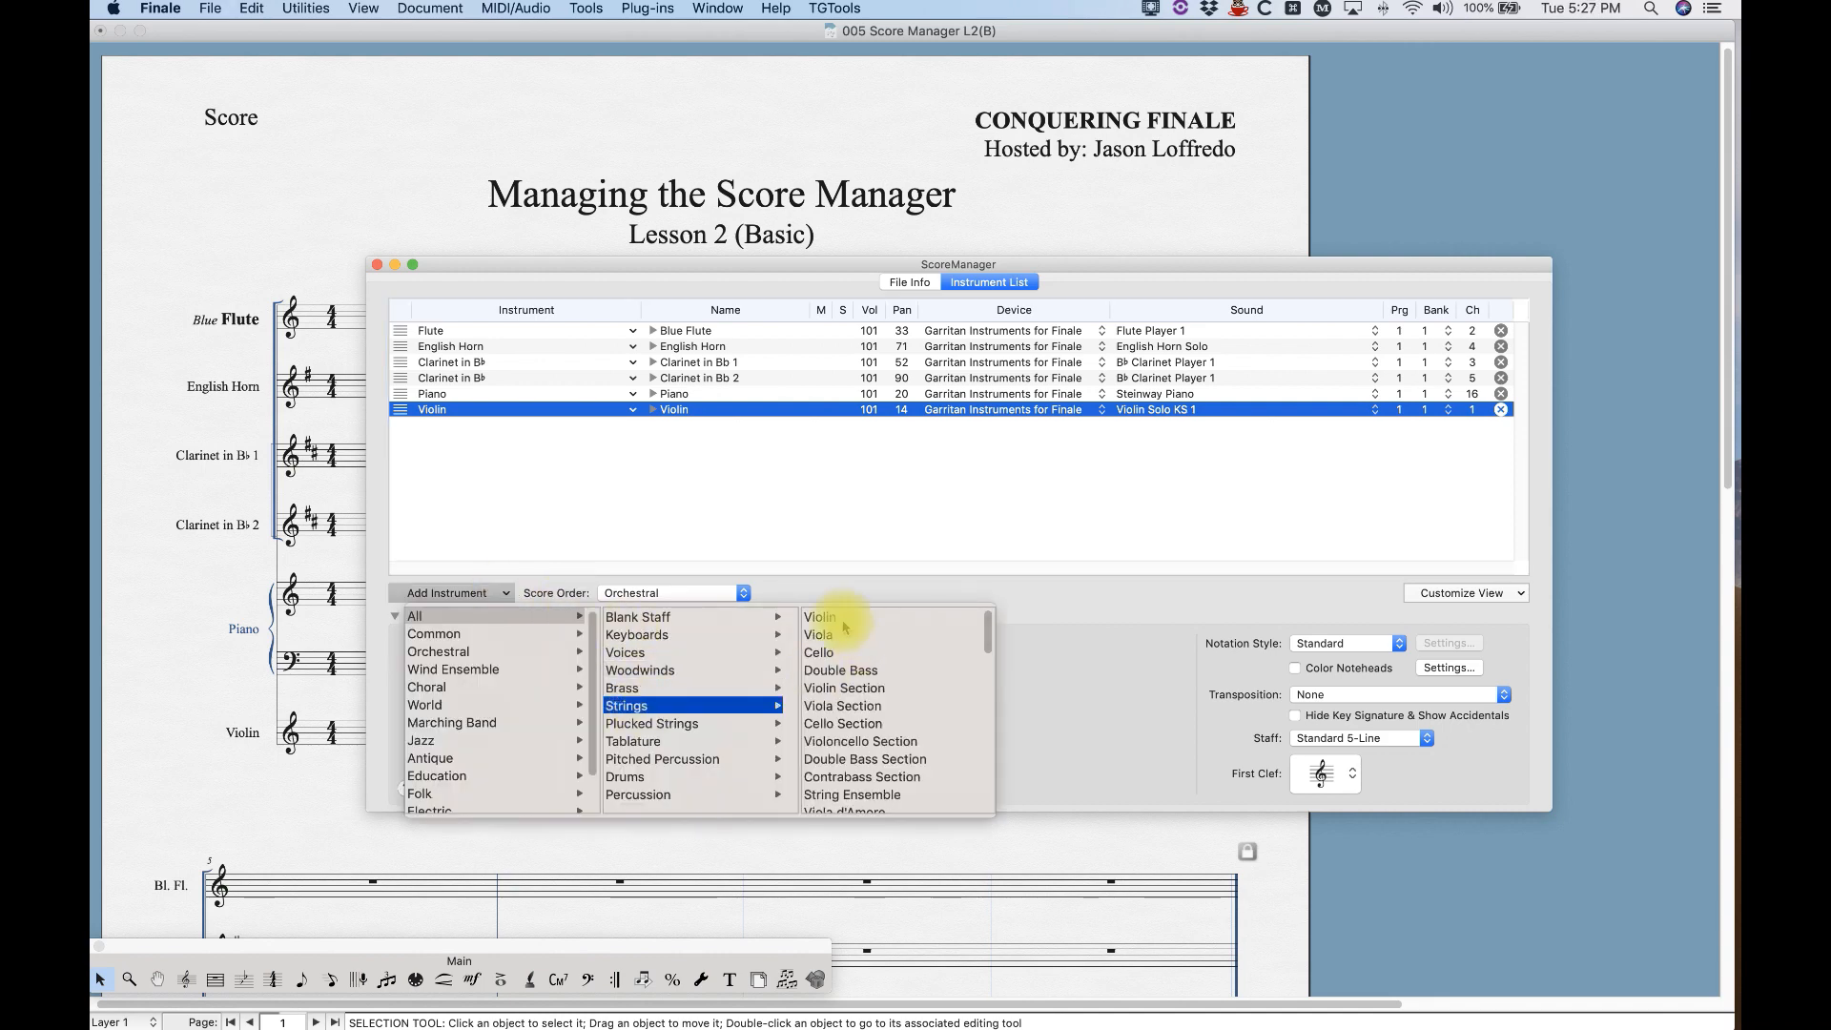
click(821, 617)
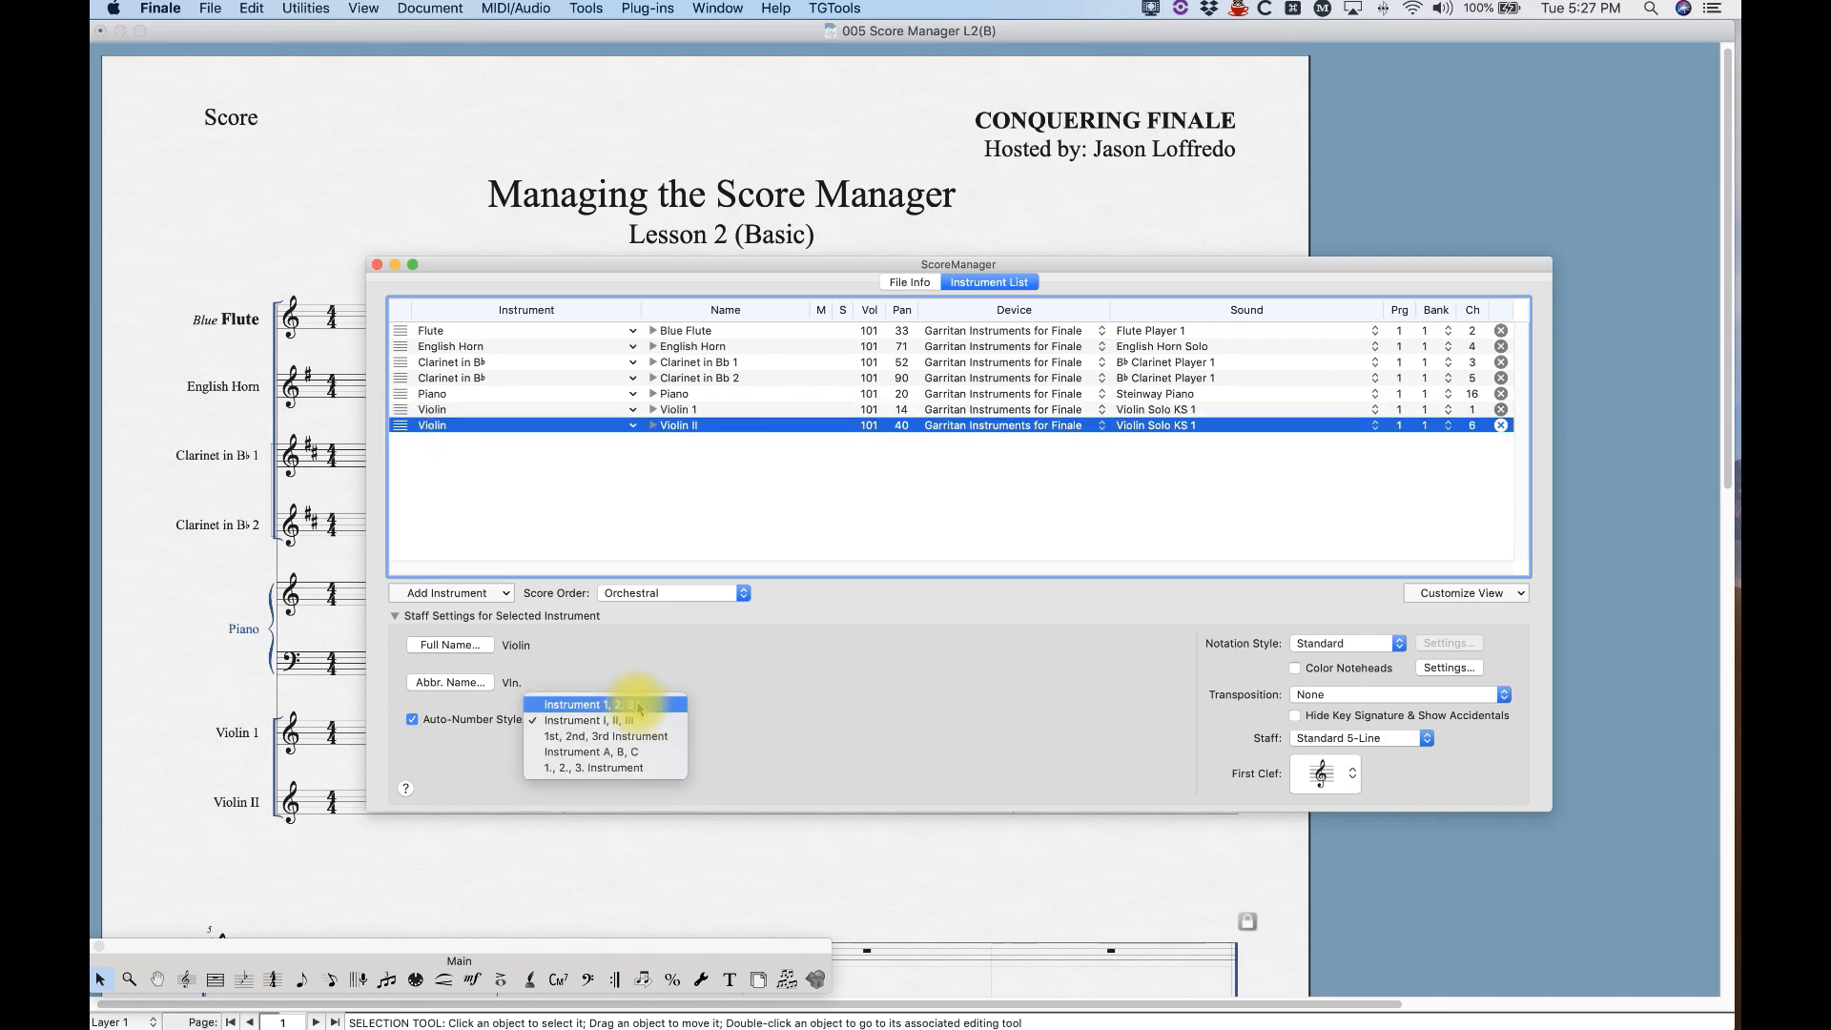
click(604, 702)
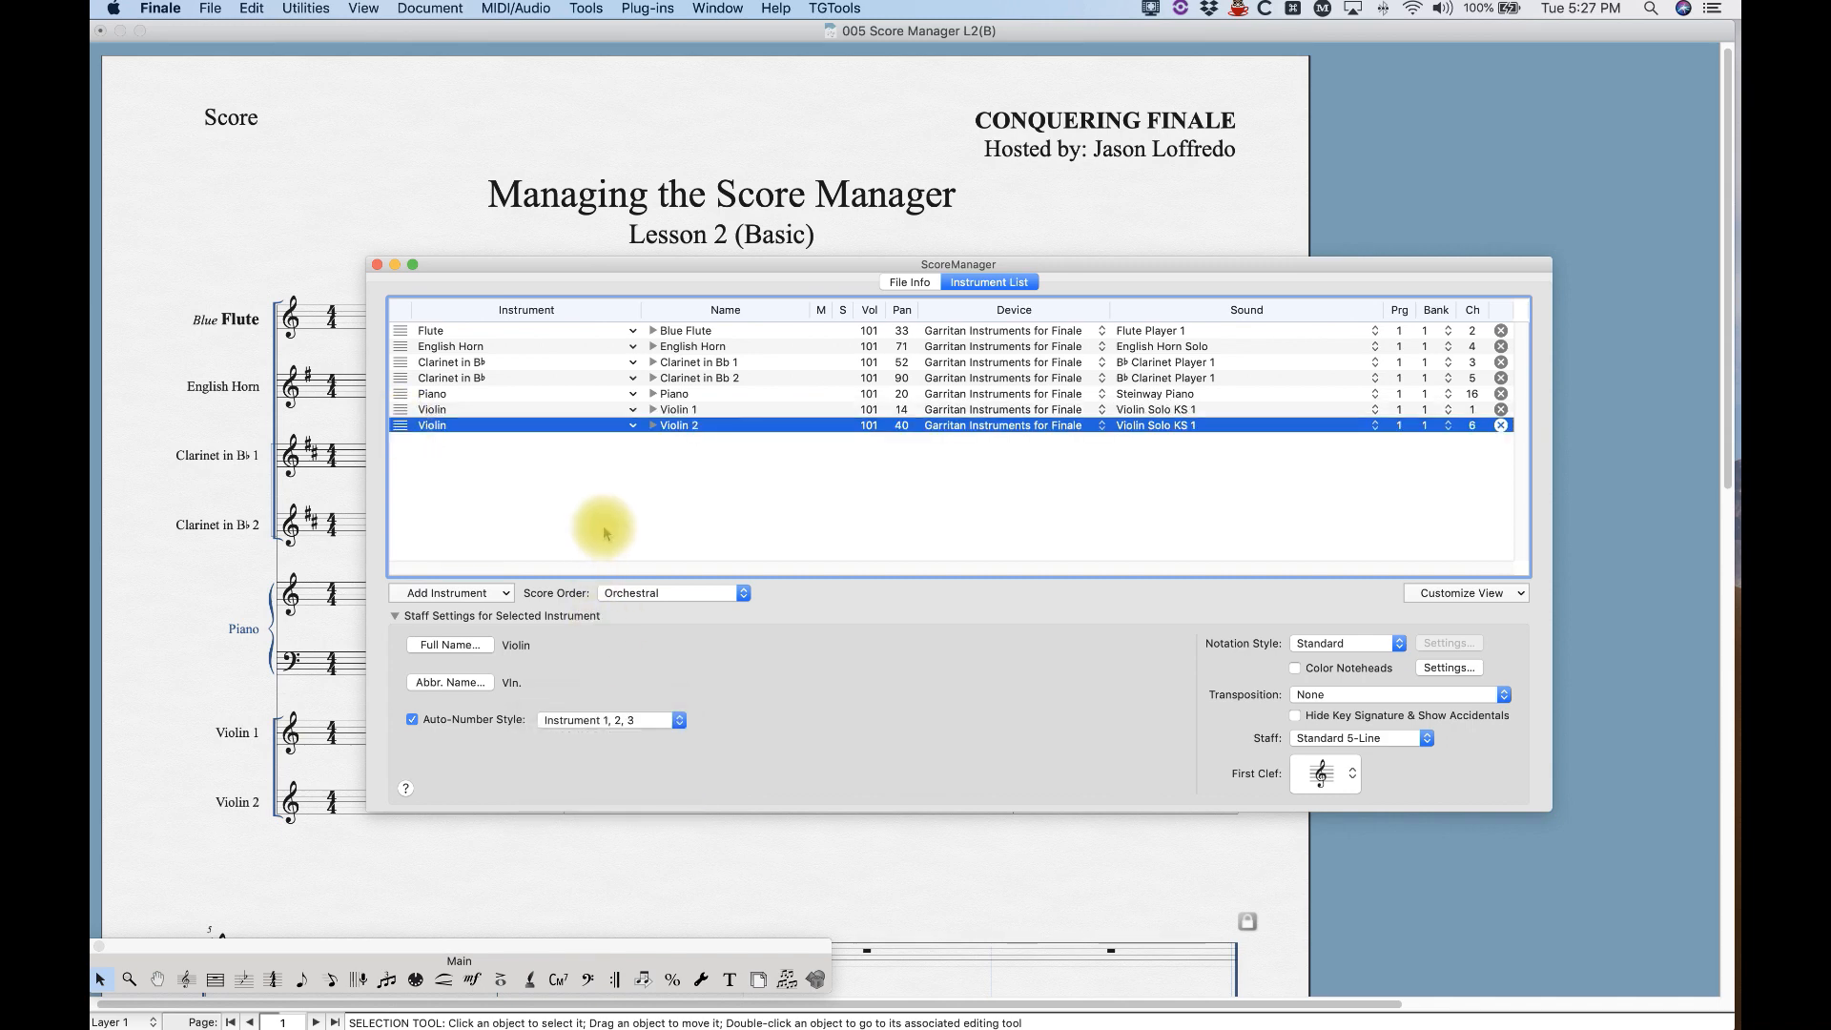
mouse_move(702, 511)
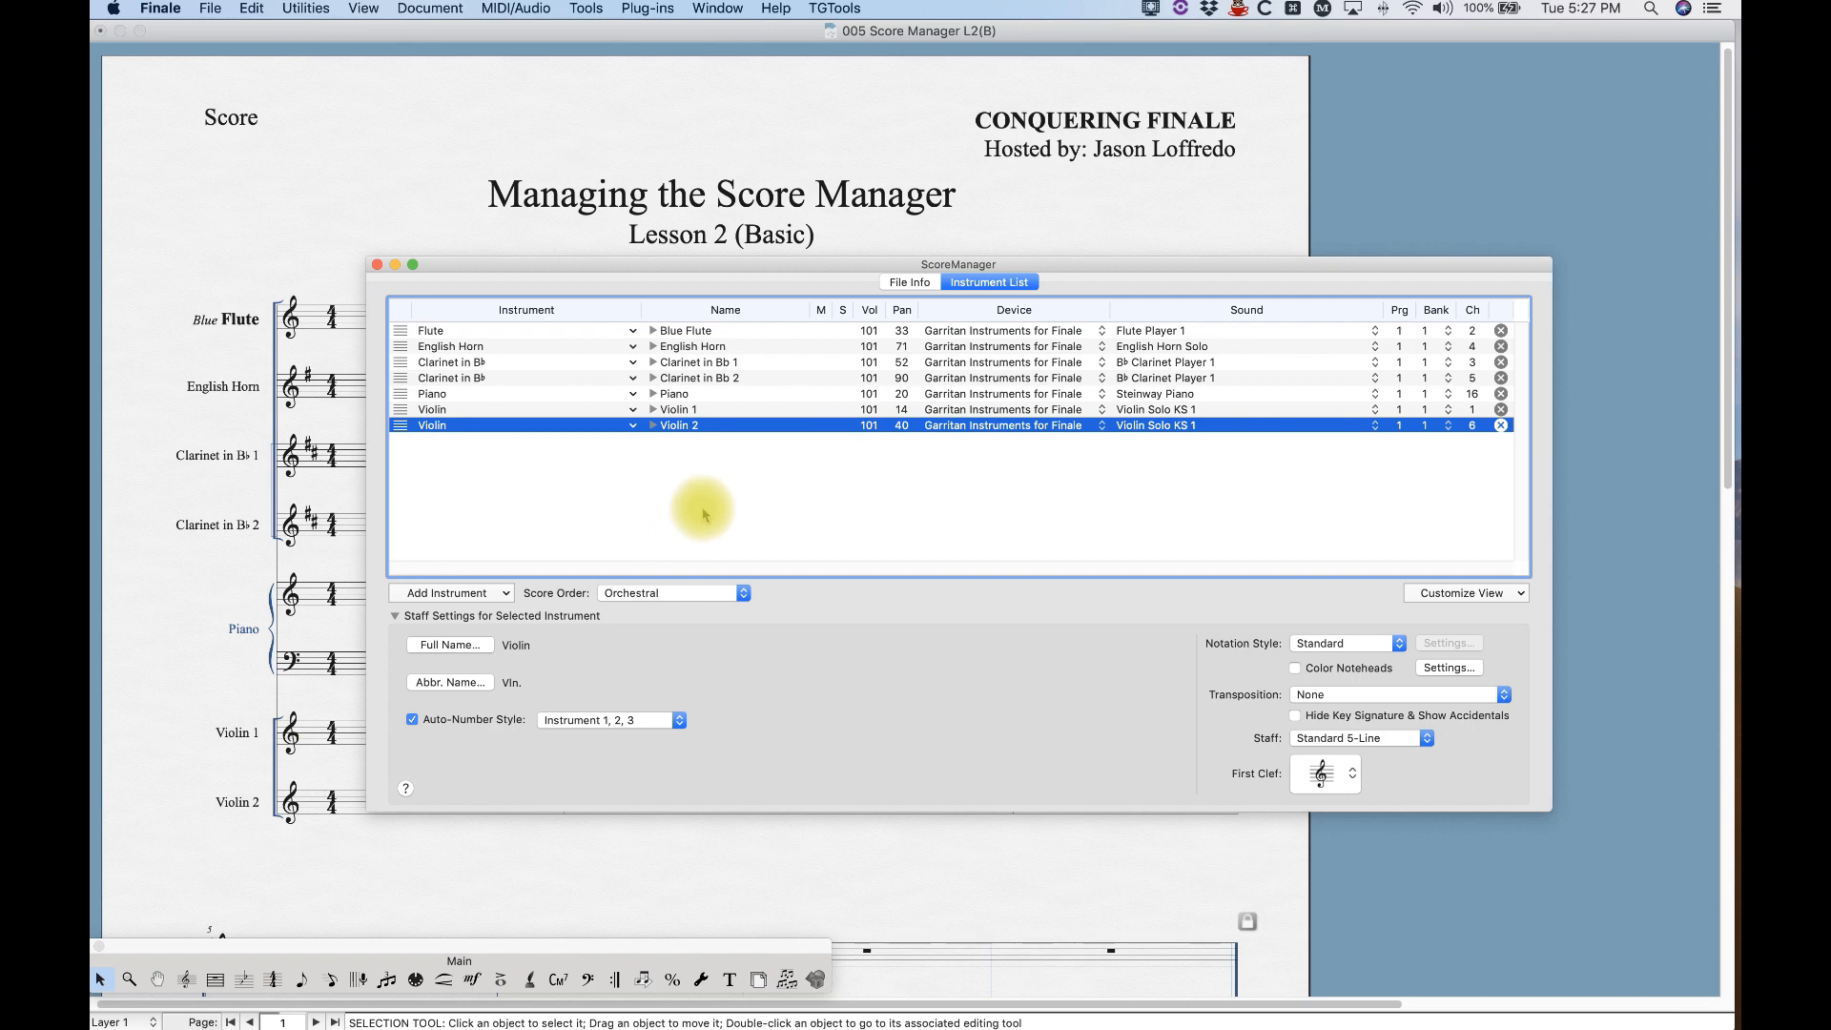
mouse_move(718, 533)
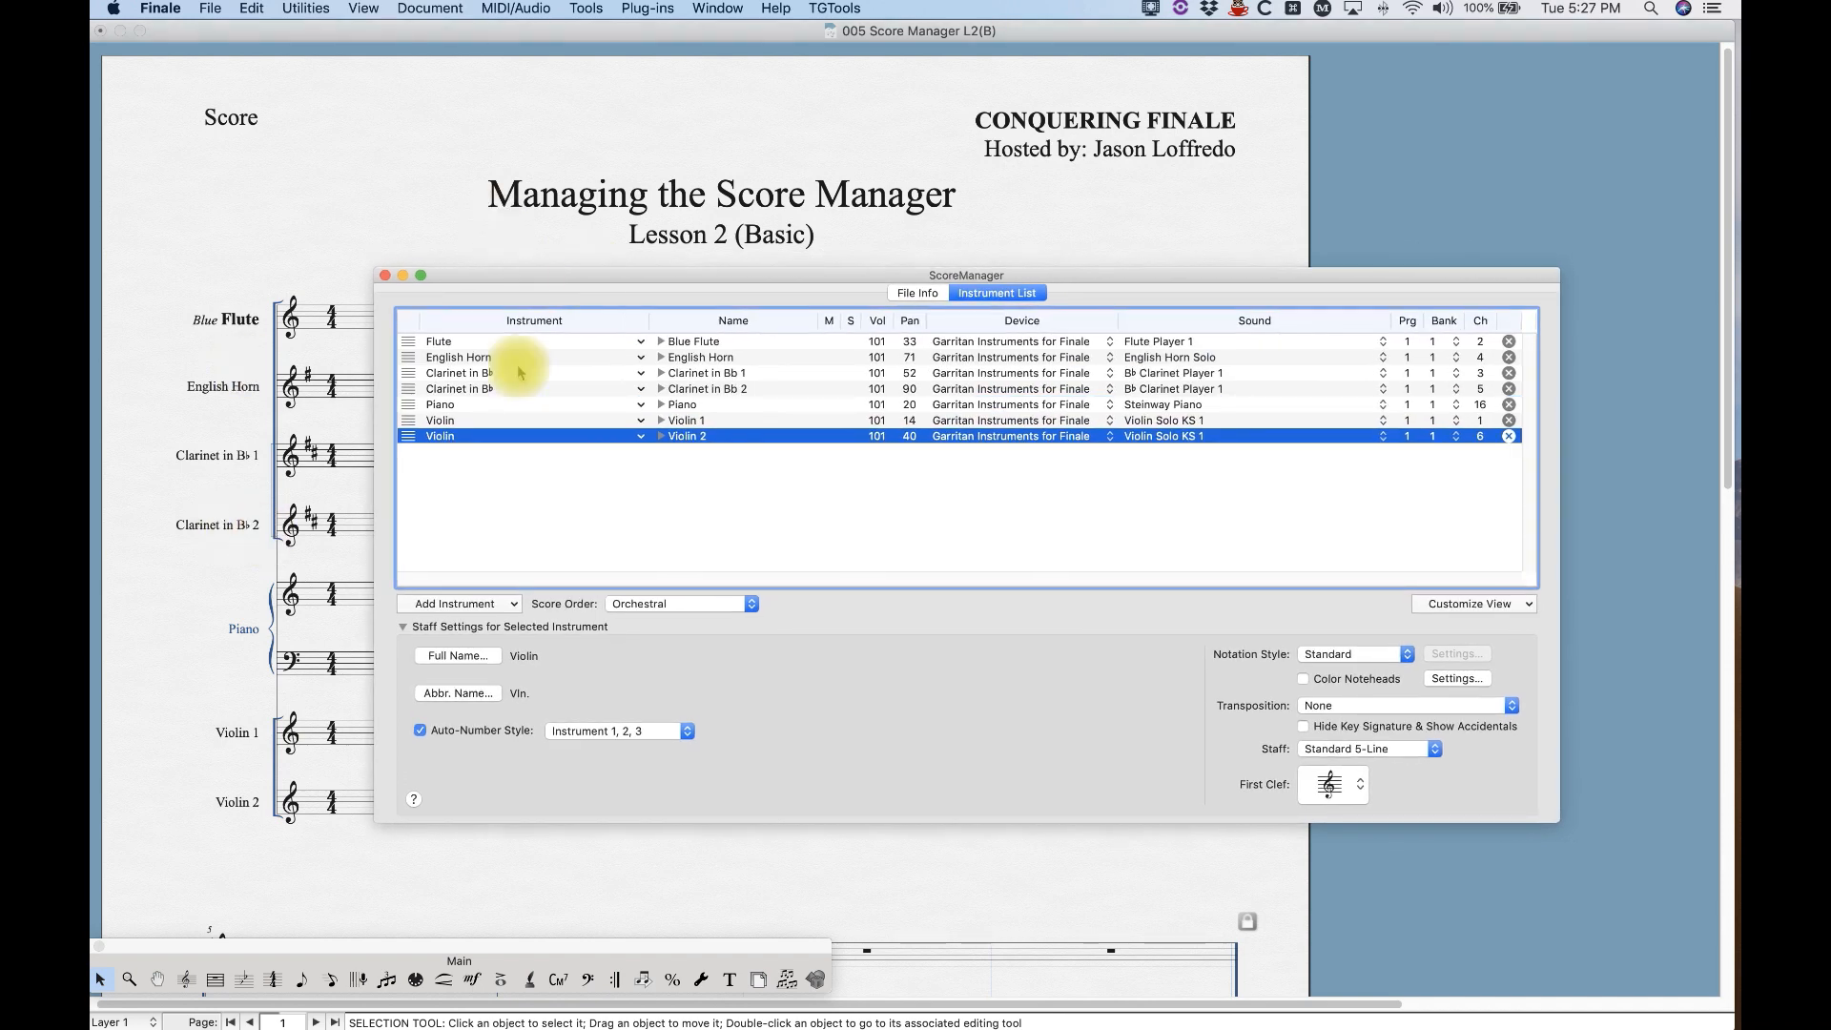
mouse_move(432, 177)
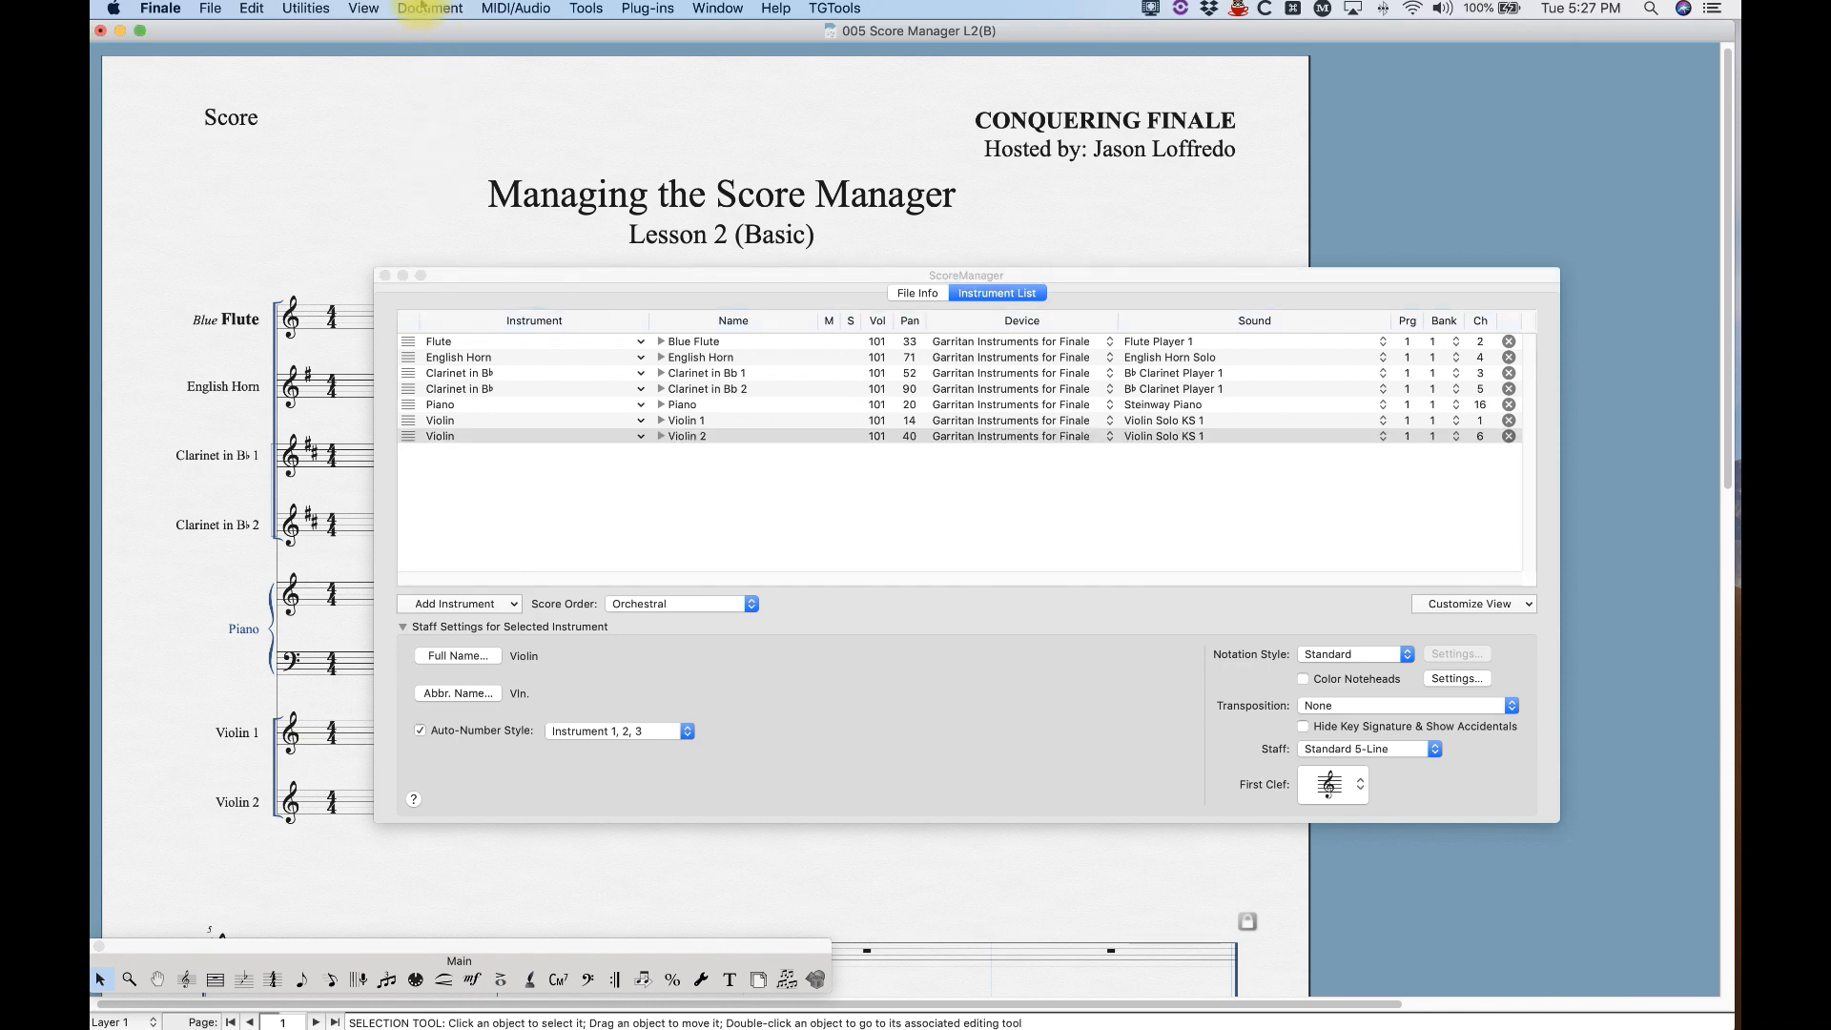
Open the Document menu's Edit Part submenu to view the linked parts.
click(431, 8)
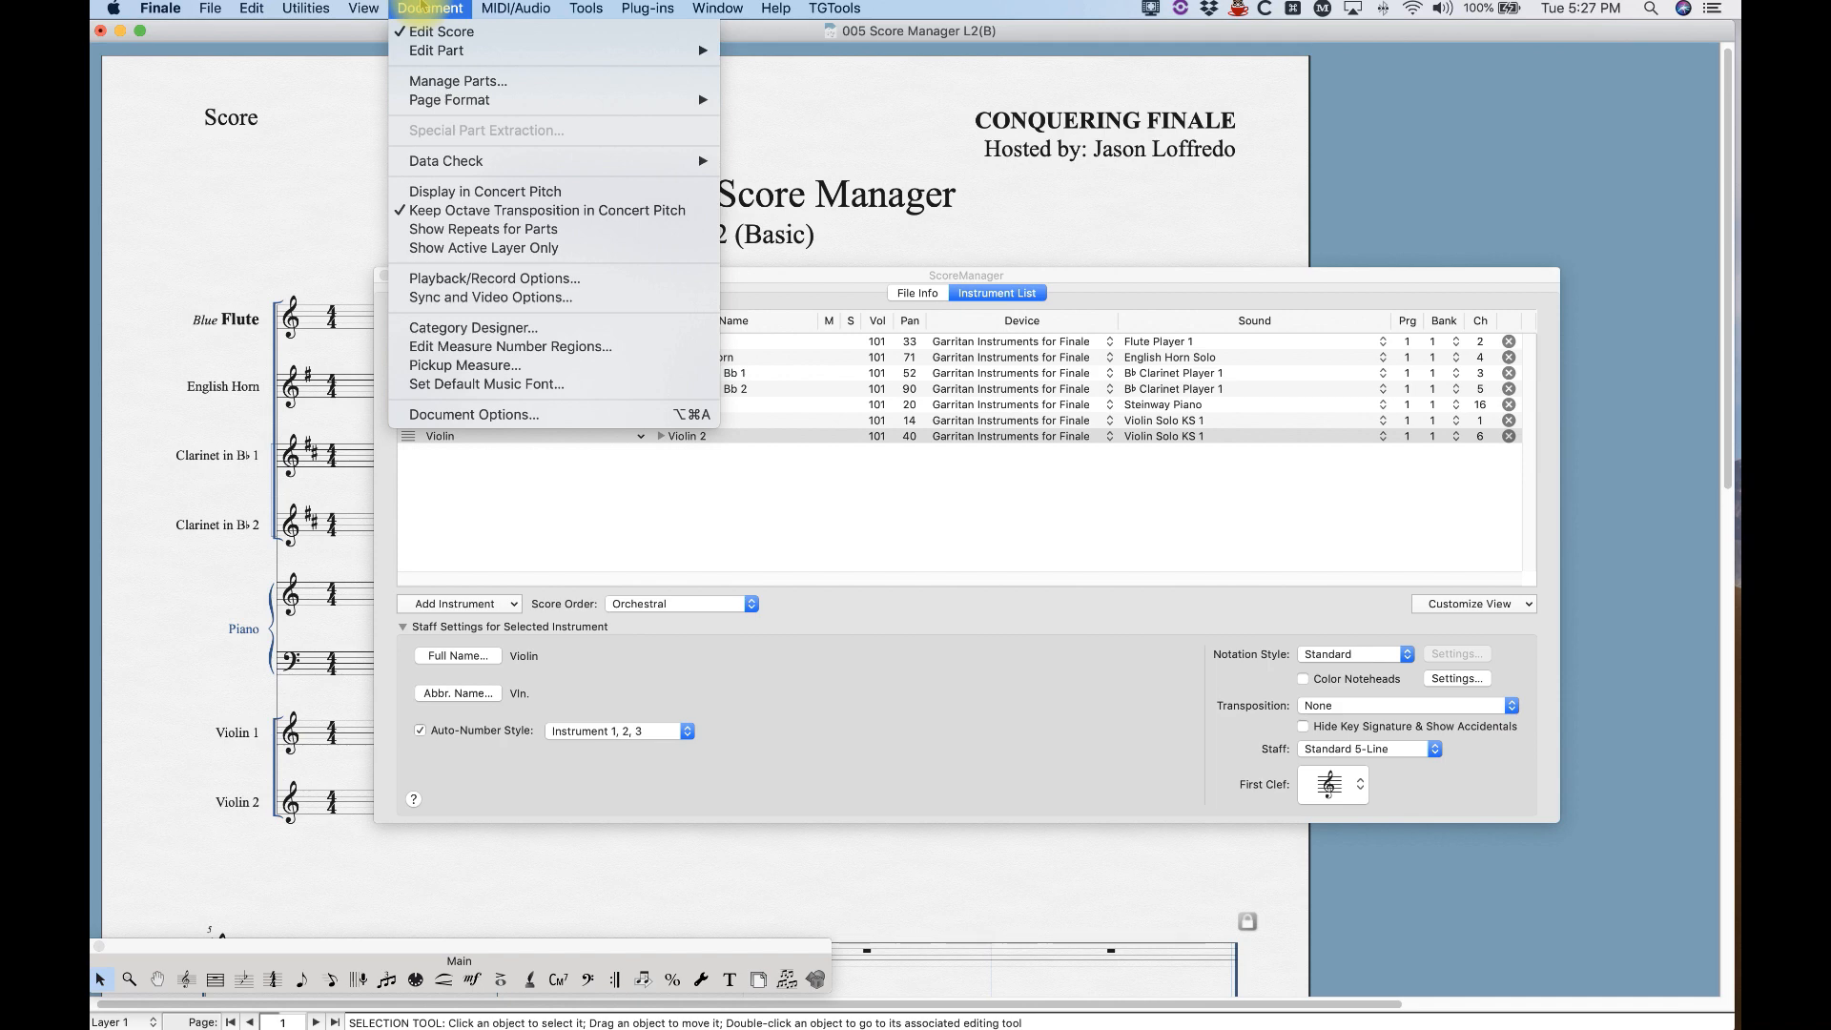
mouse_move(437, 50)
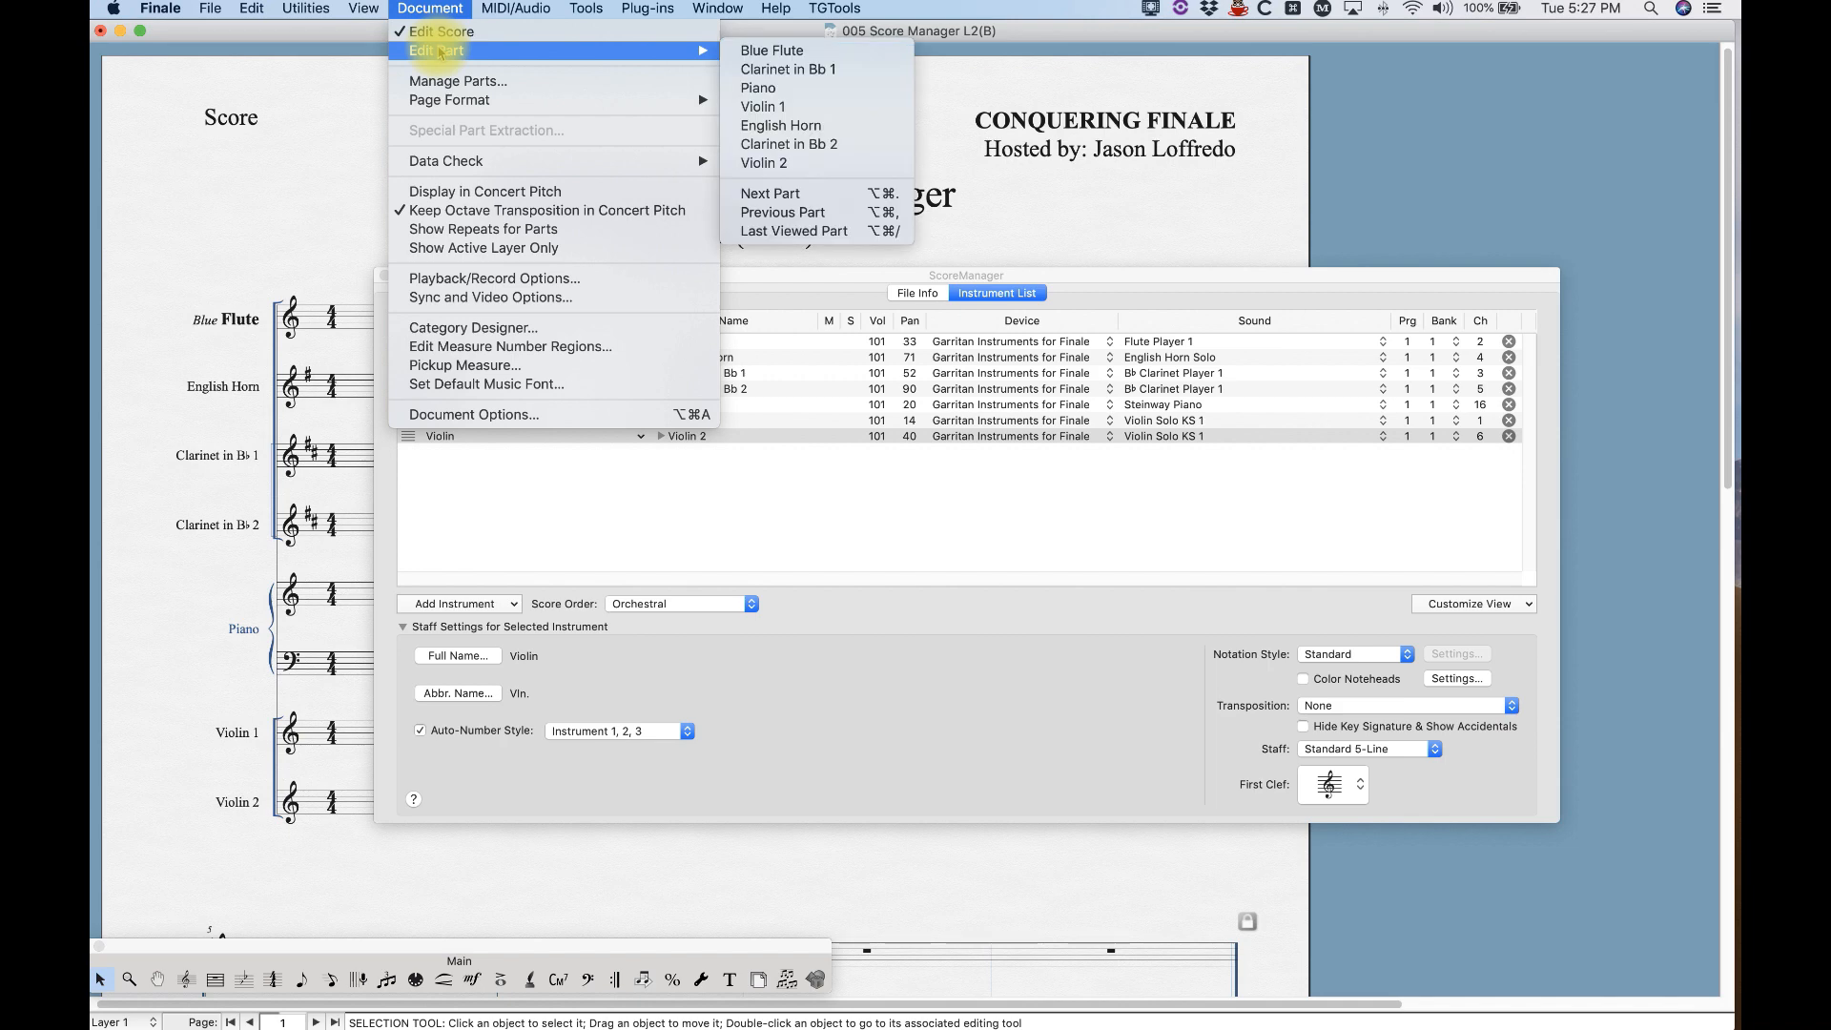
mouse_move(770, 51)
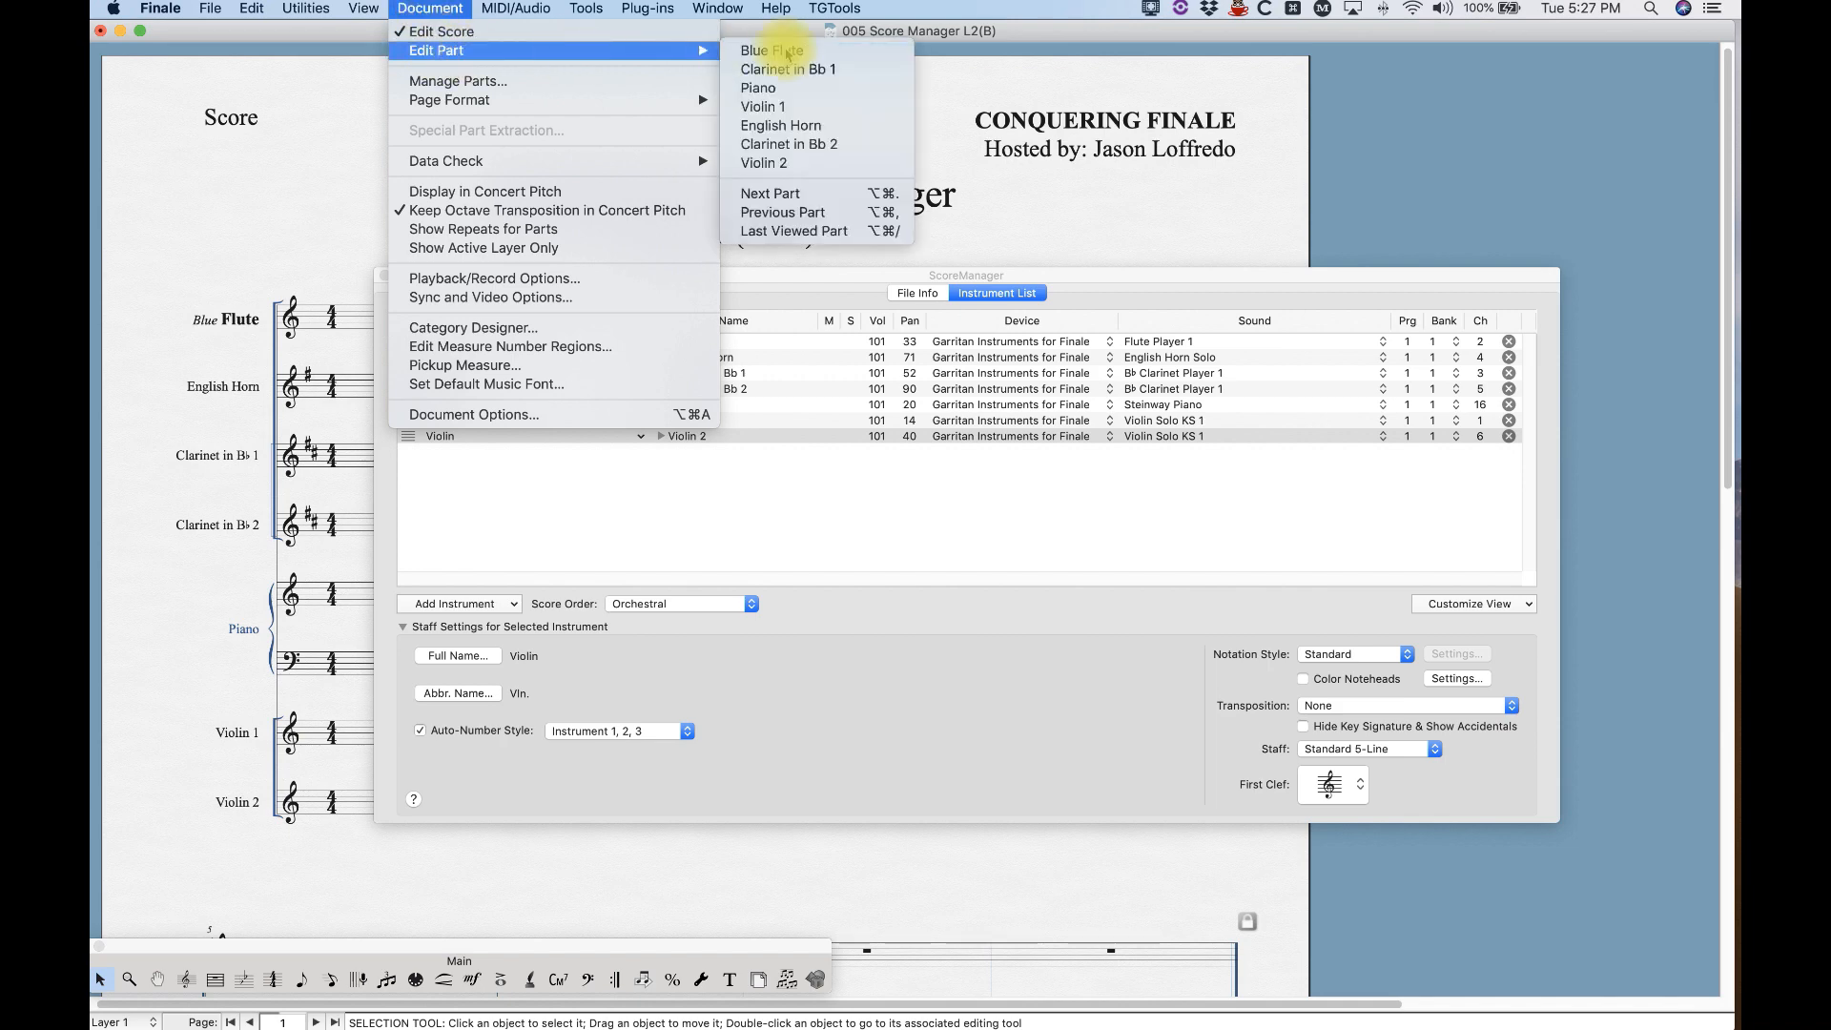
mouse_move(763, 162)
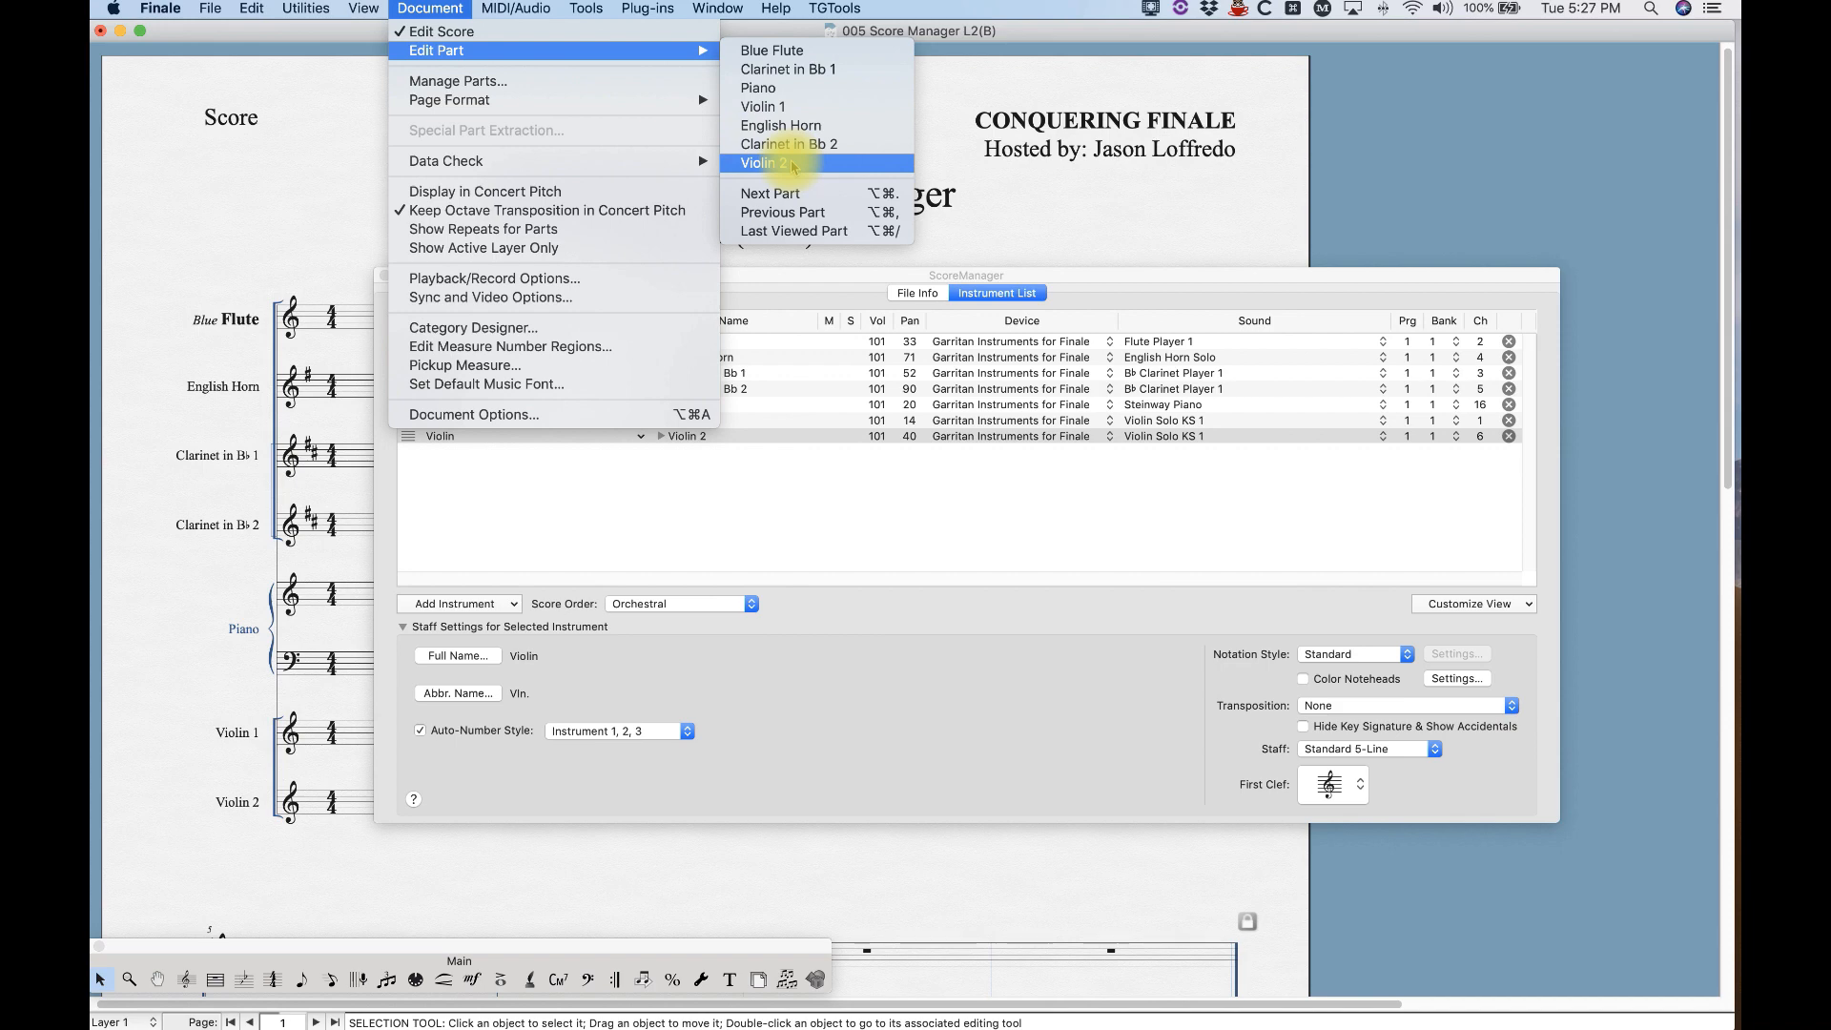
mouse_move(771, 51)
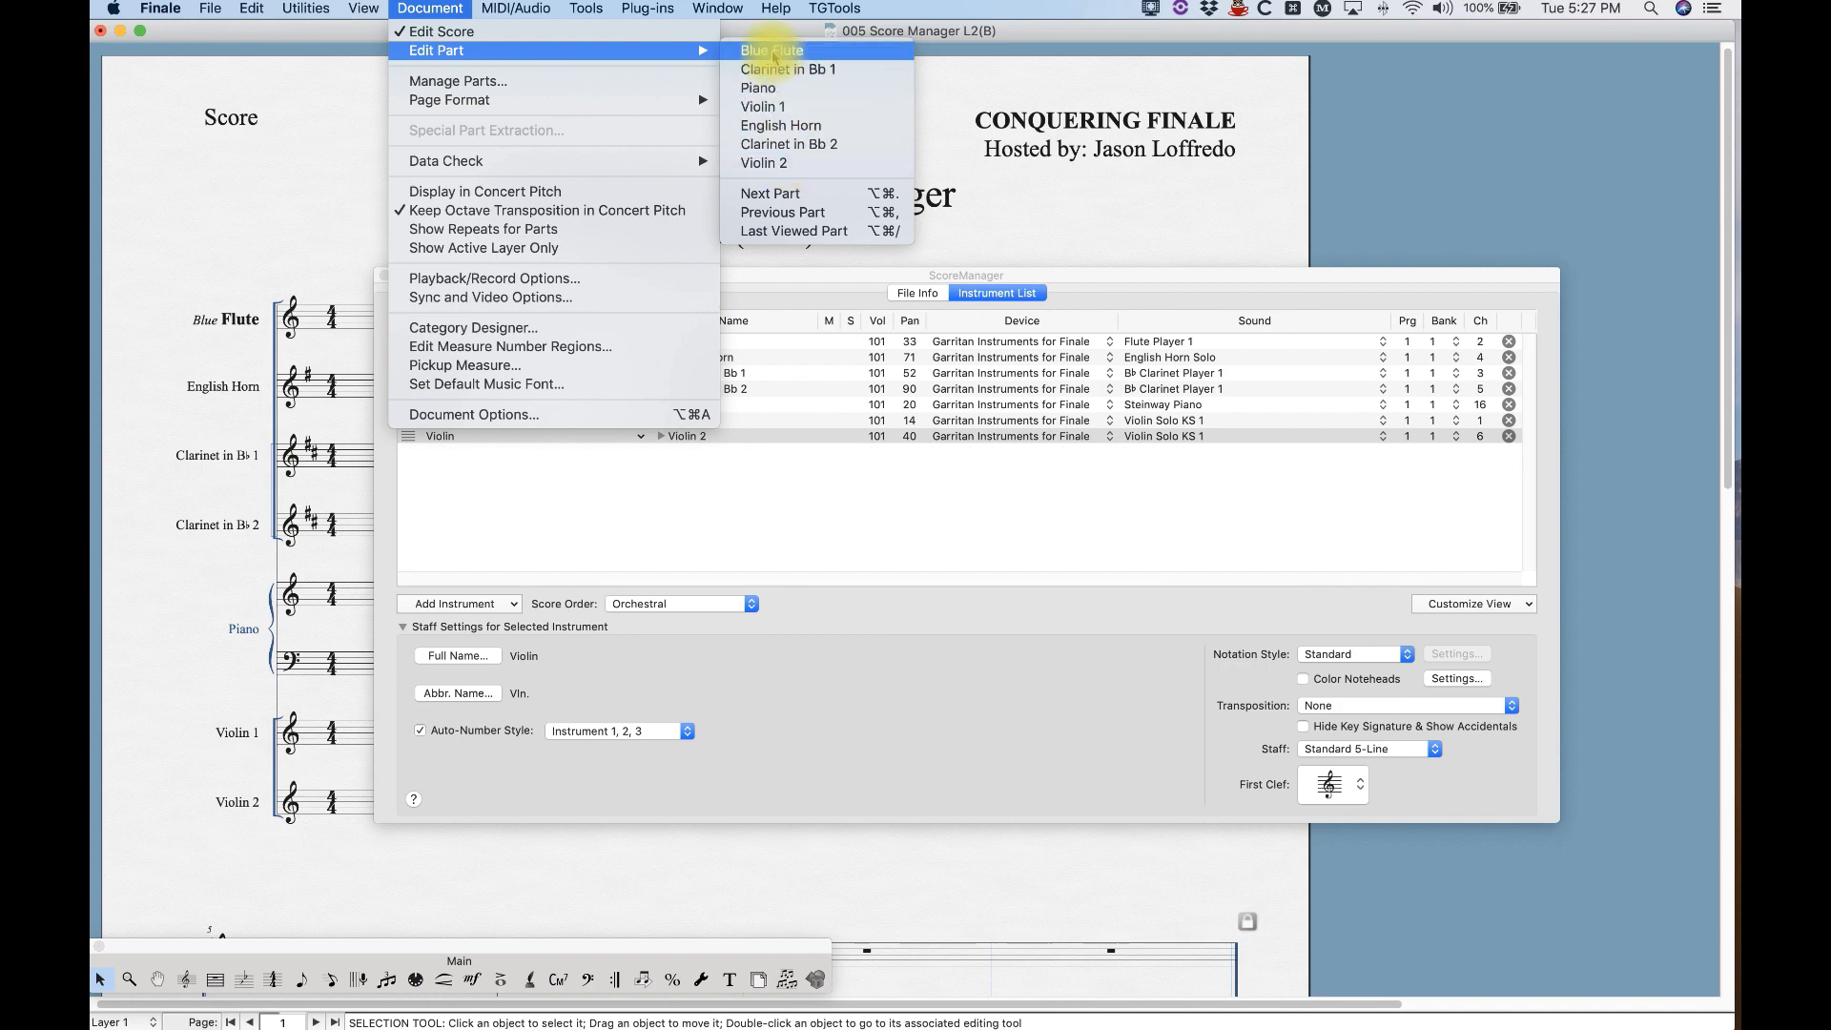
mouse_move(757, 87)
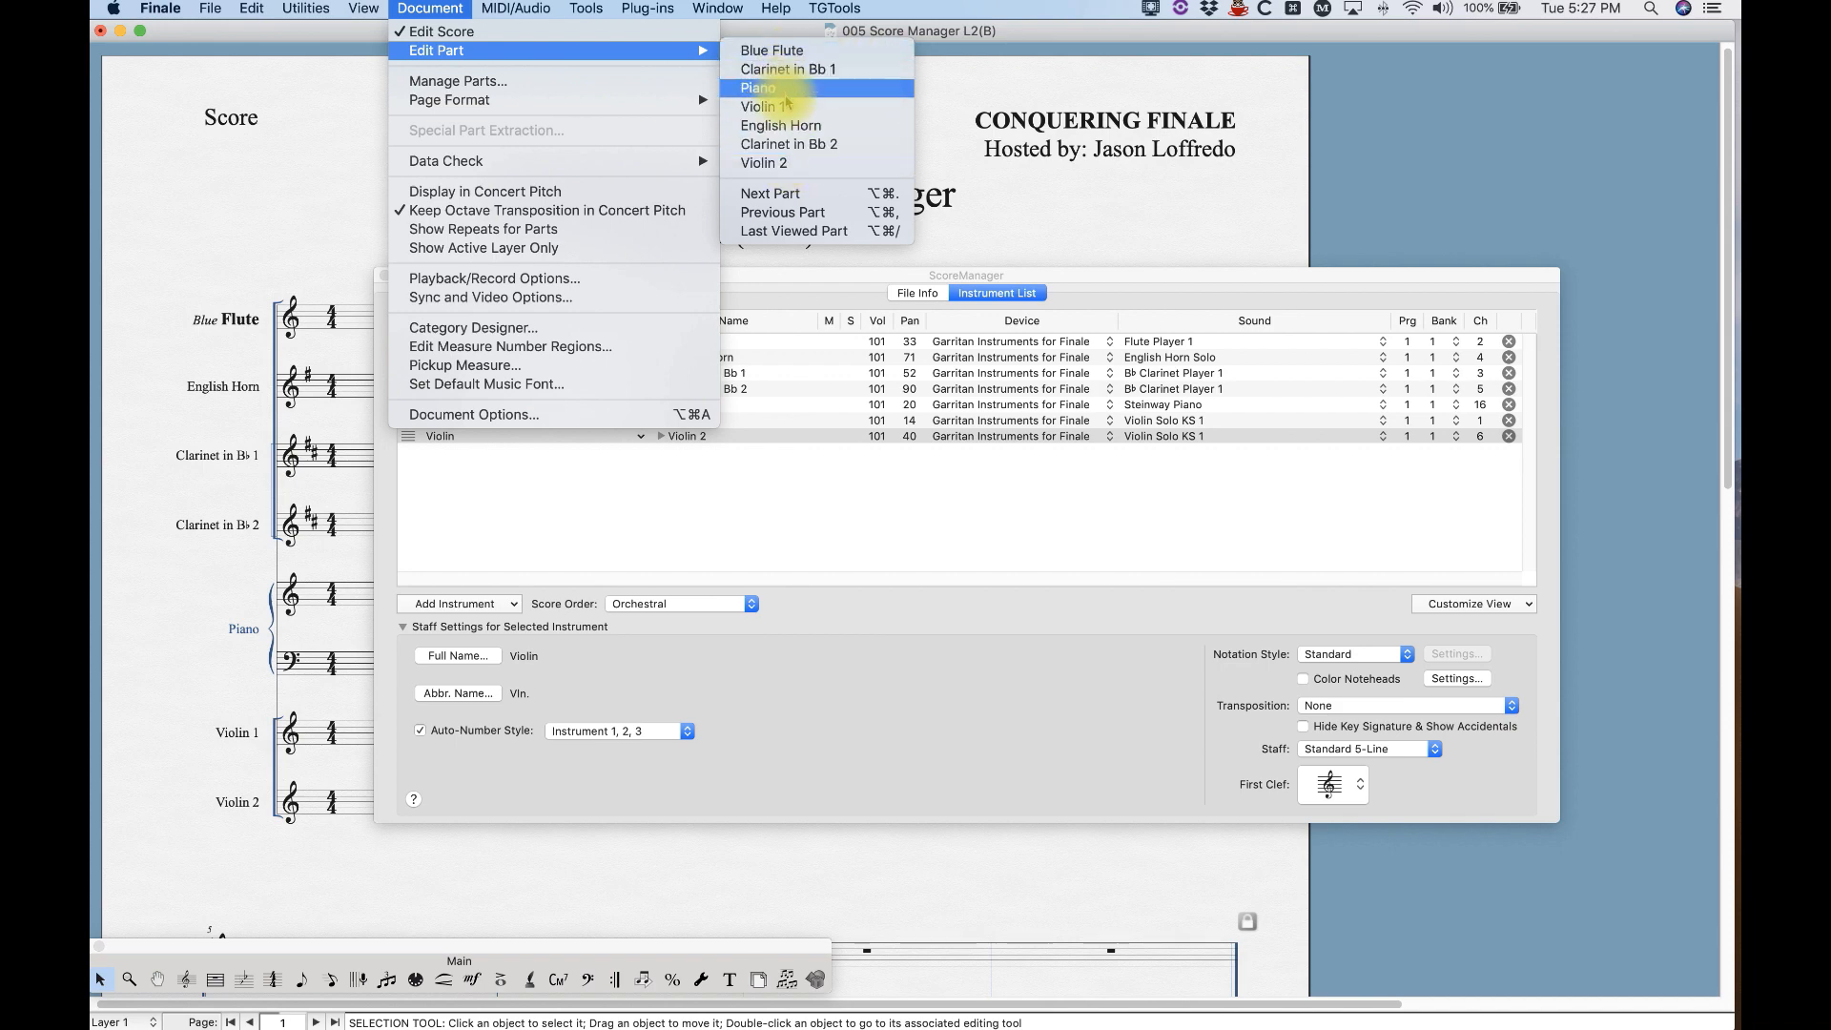
mouse_move(772, 51)
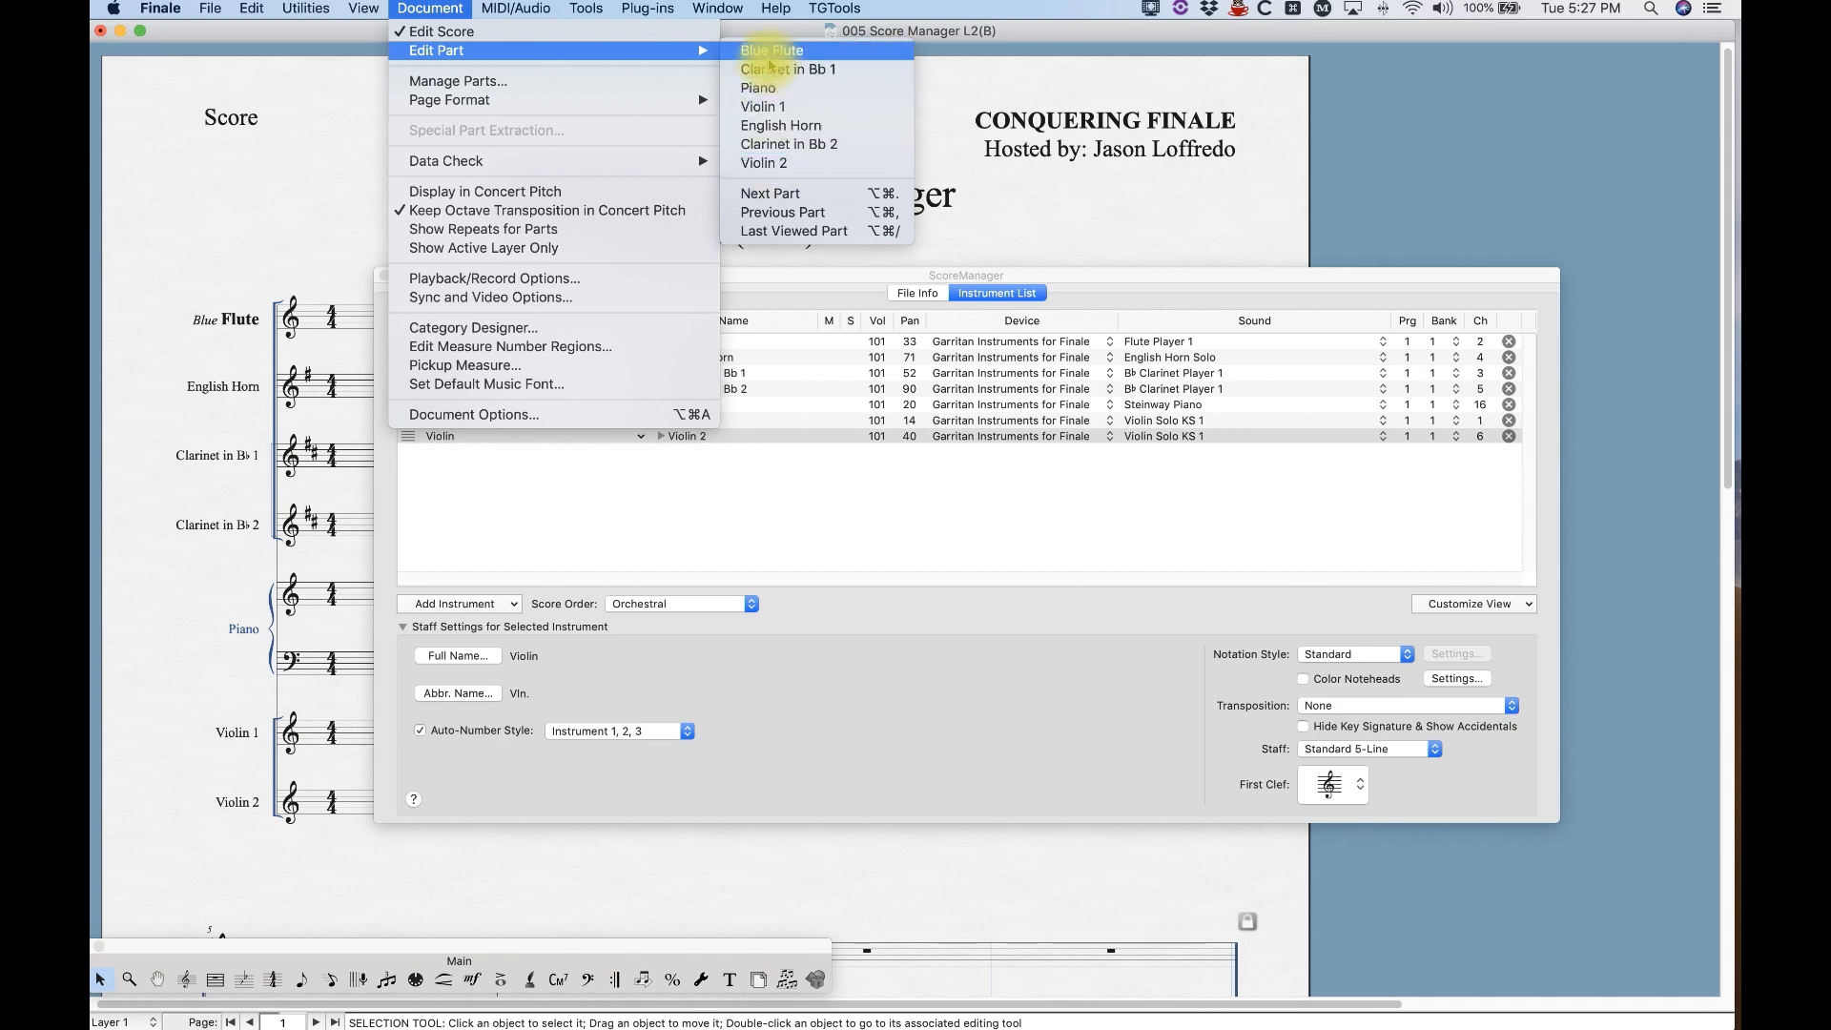
mouse_move(761, 106)
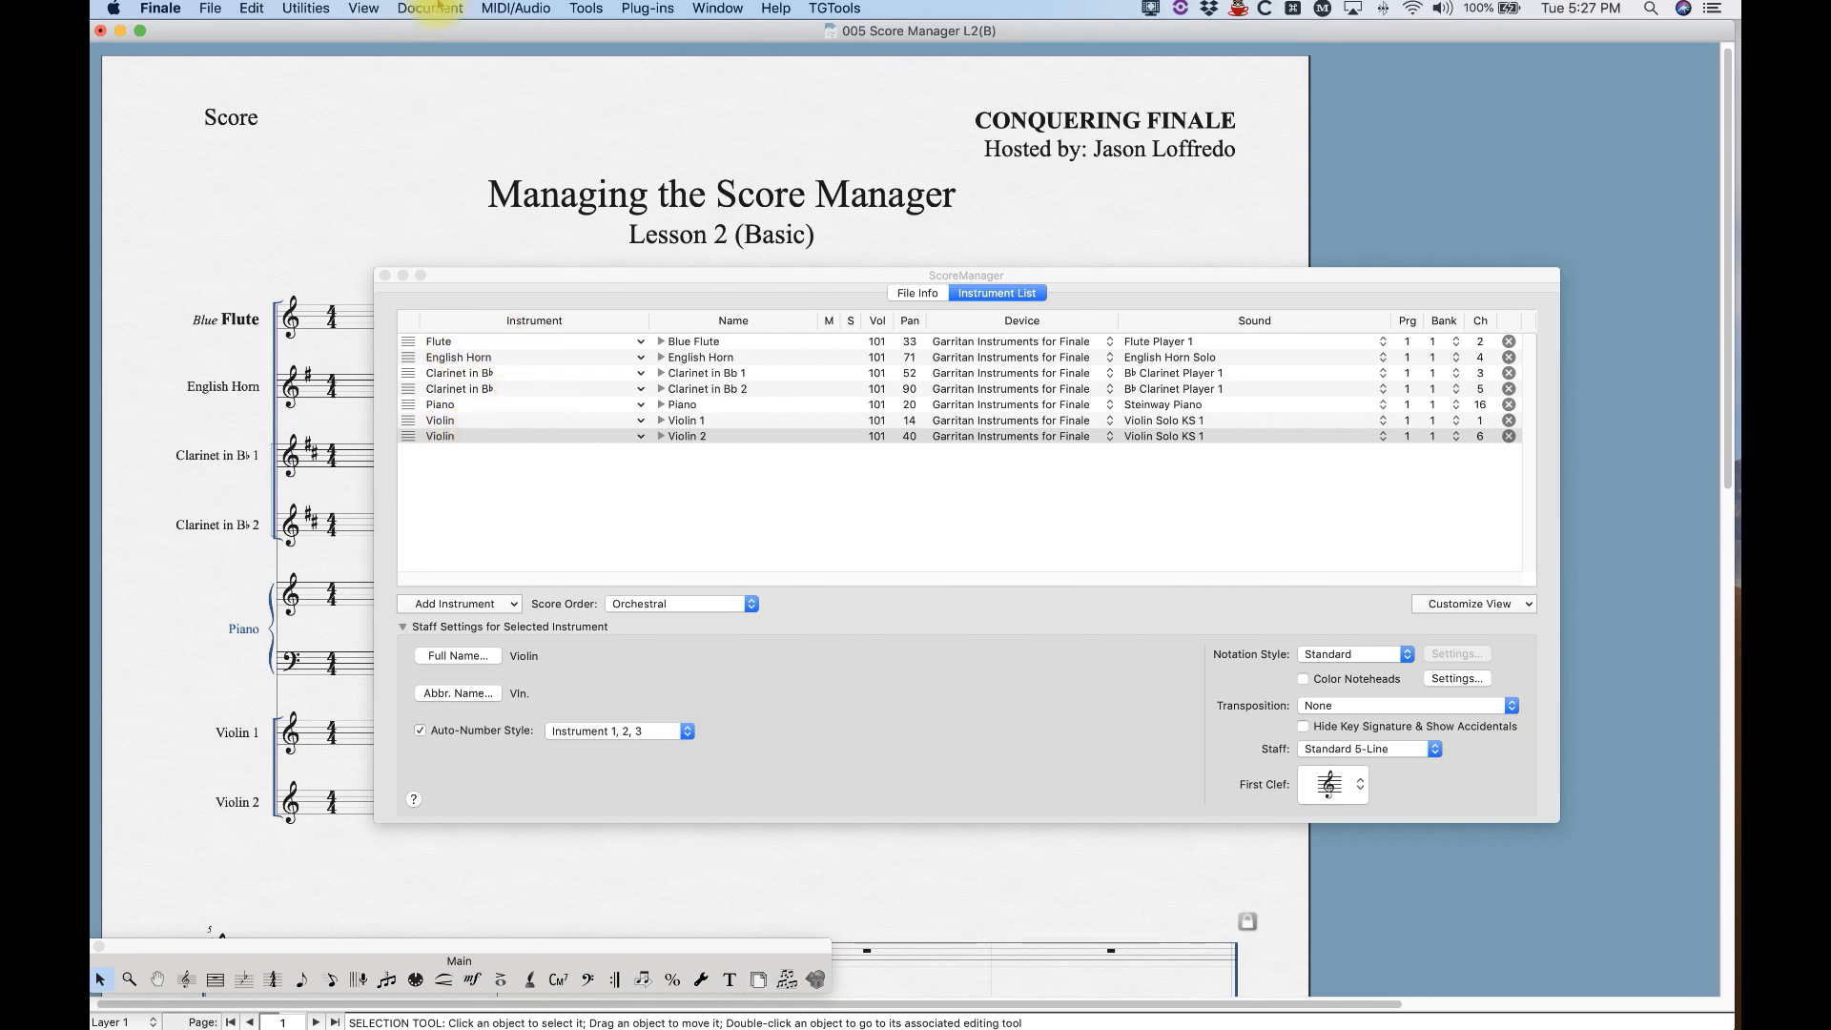
click(430, 8)
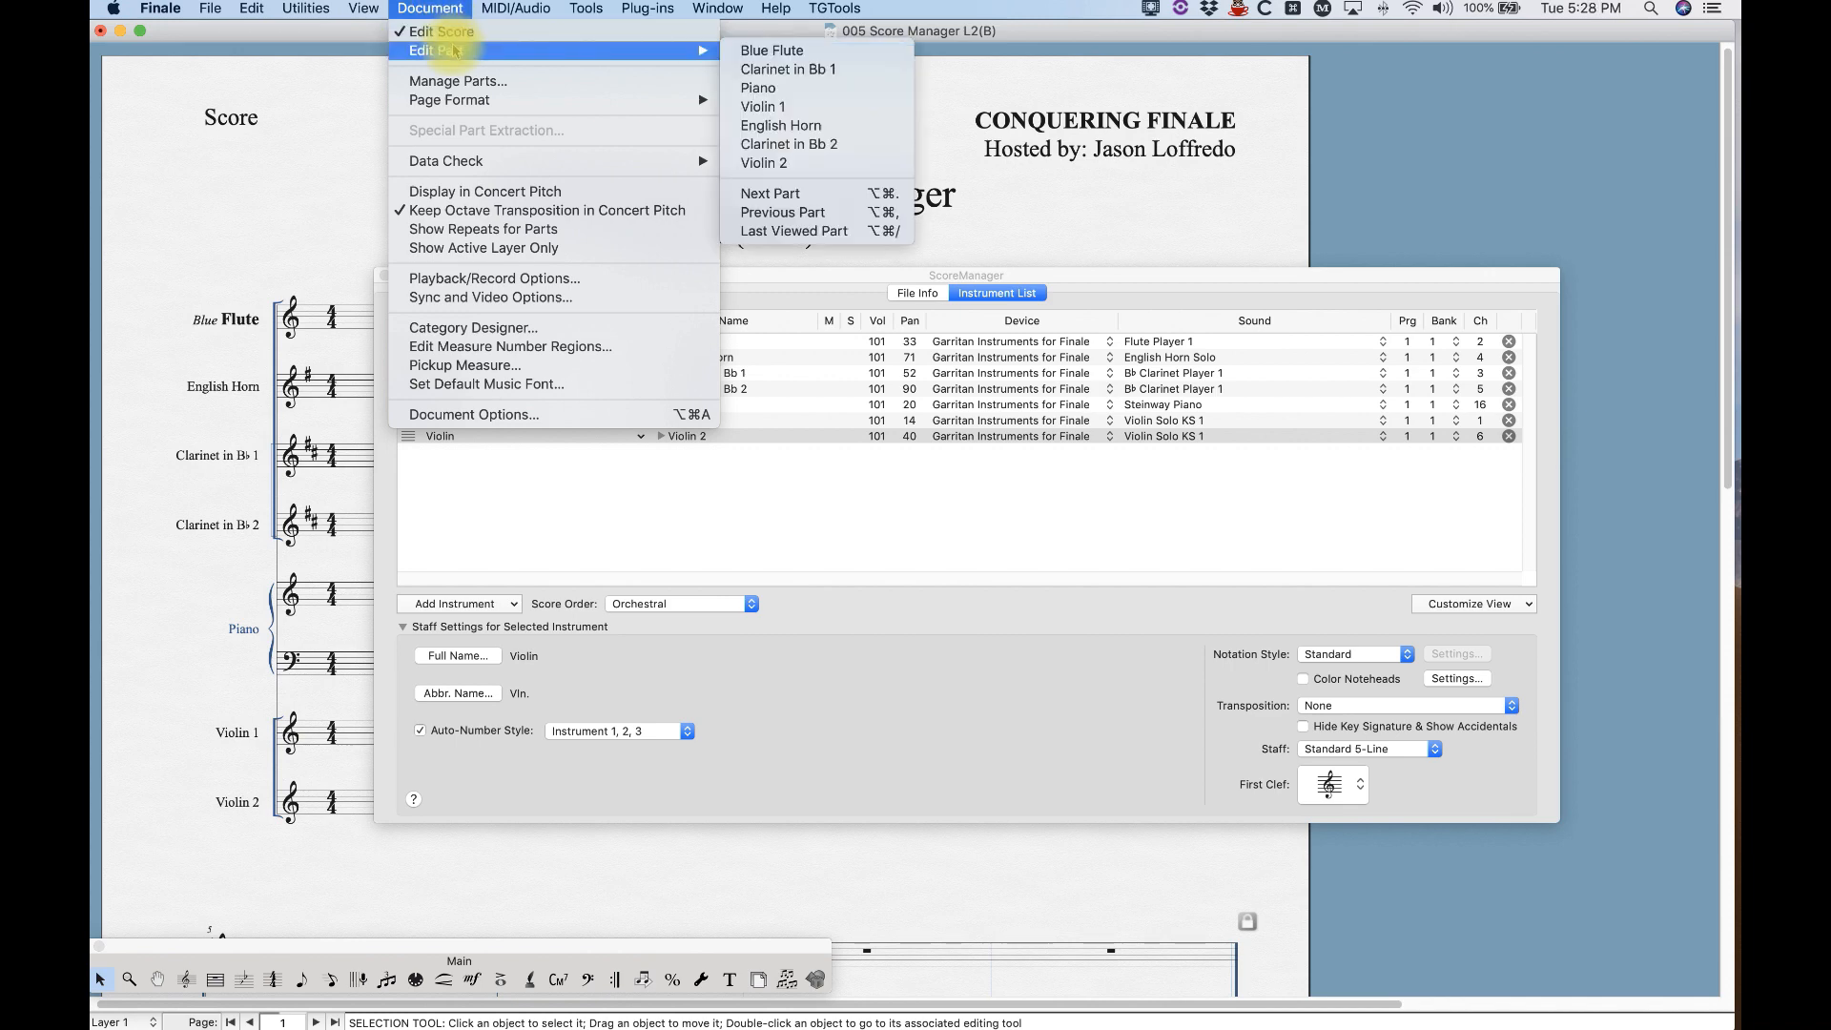
mouse_move(436, 51)
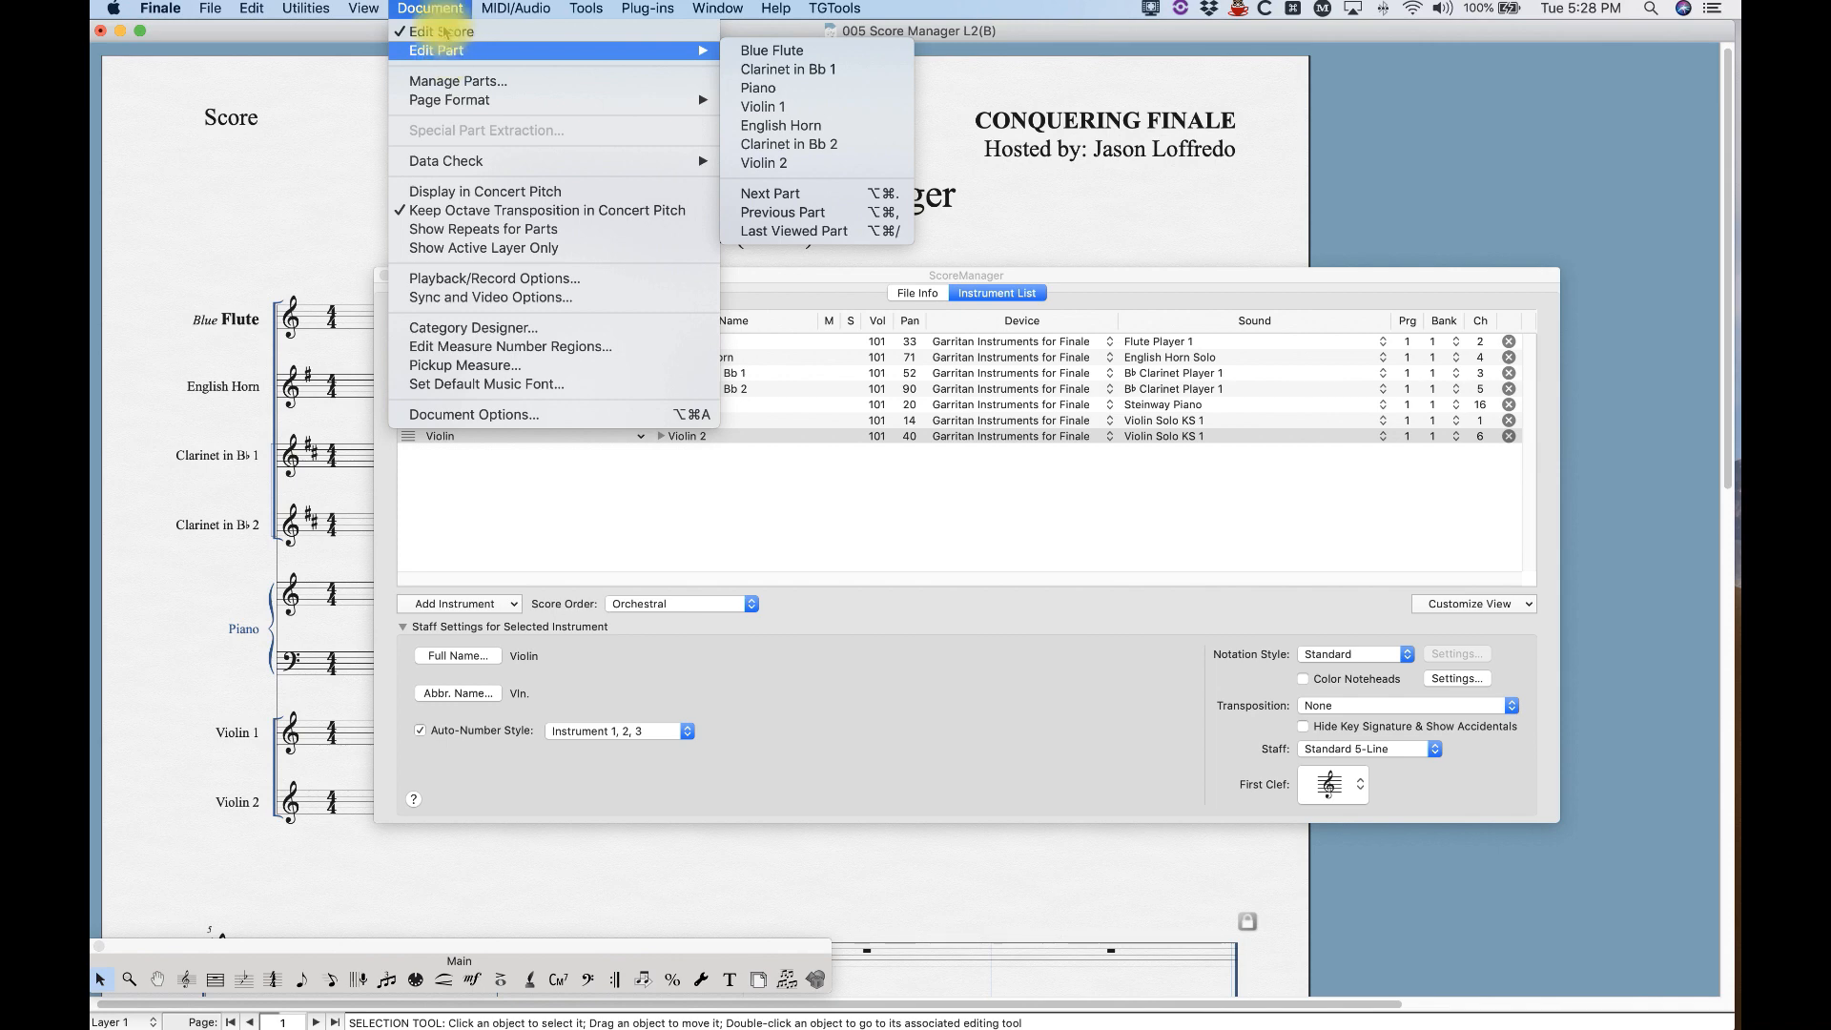
Open Manage Parts and move Clarinet in Bb 2 up in the parts order.
click(457, 80)
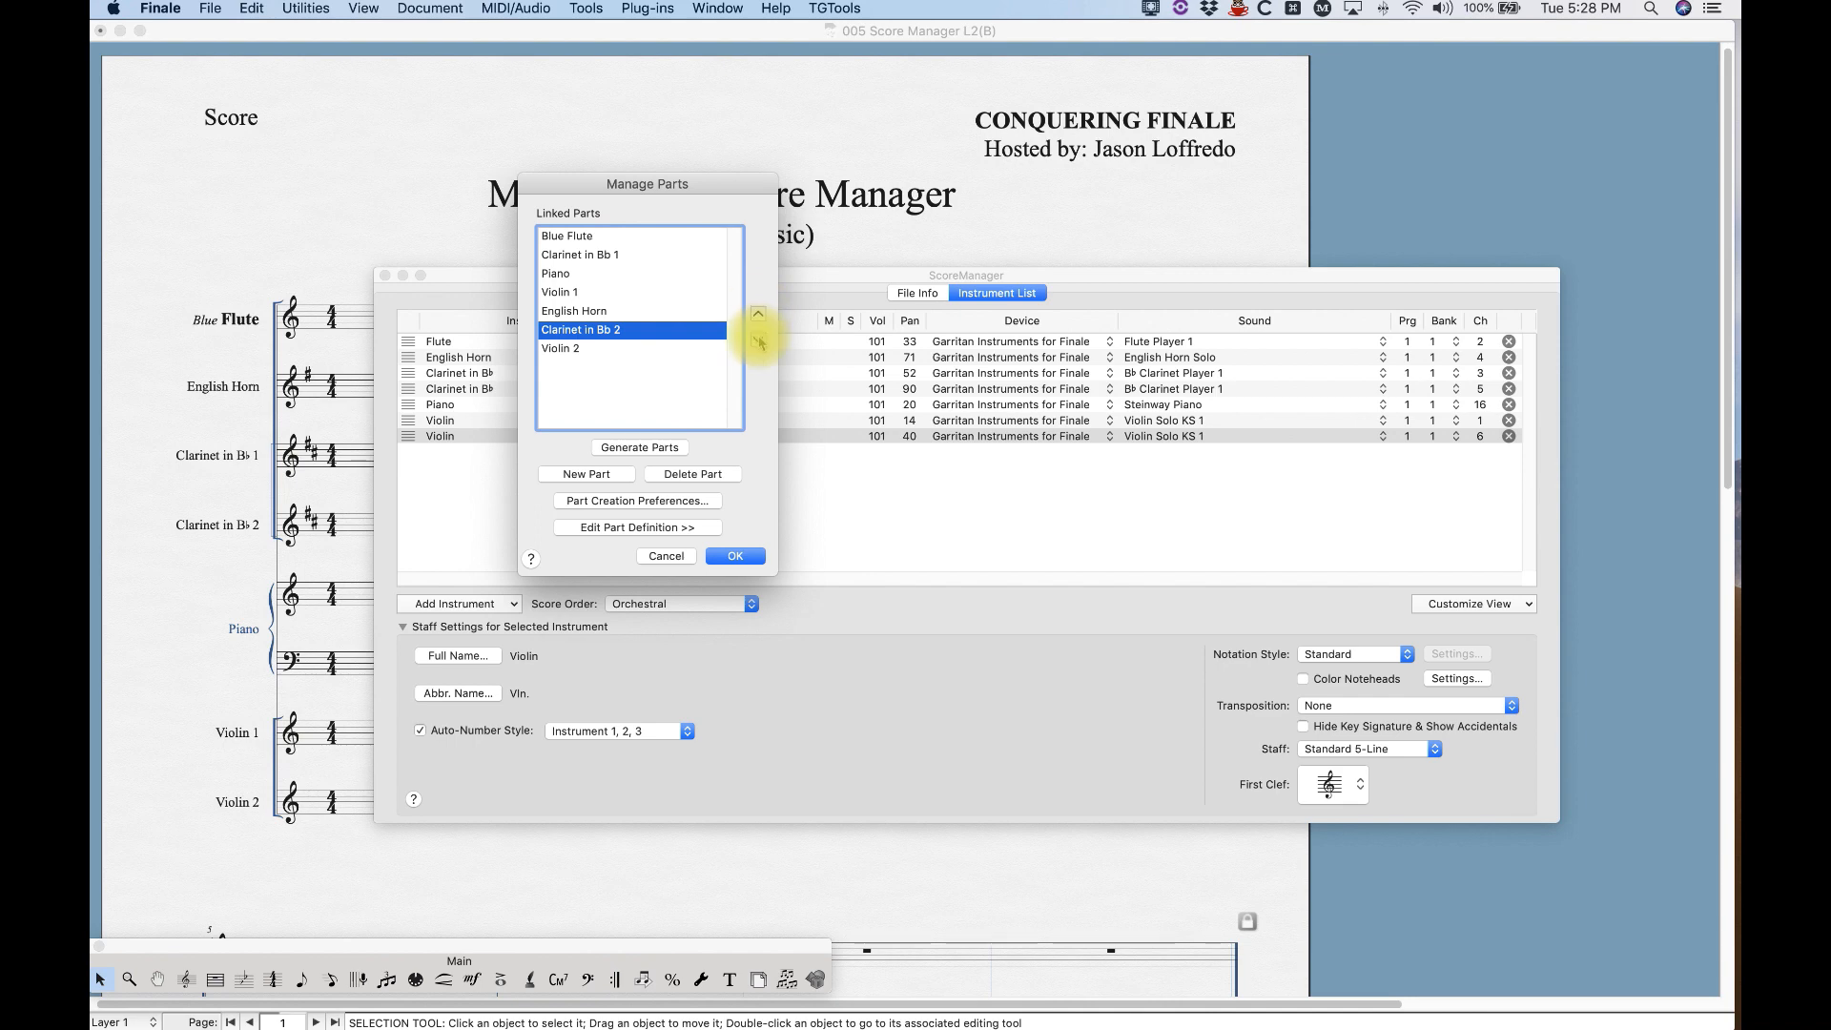
click(758, 316)
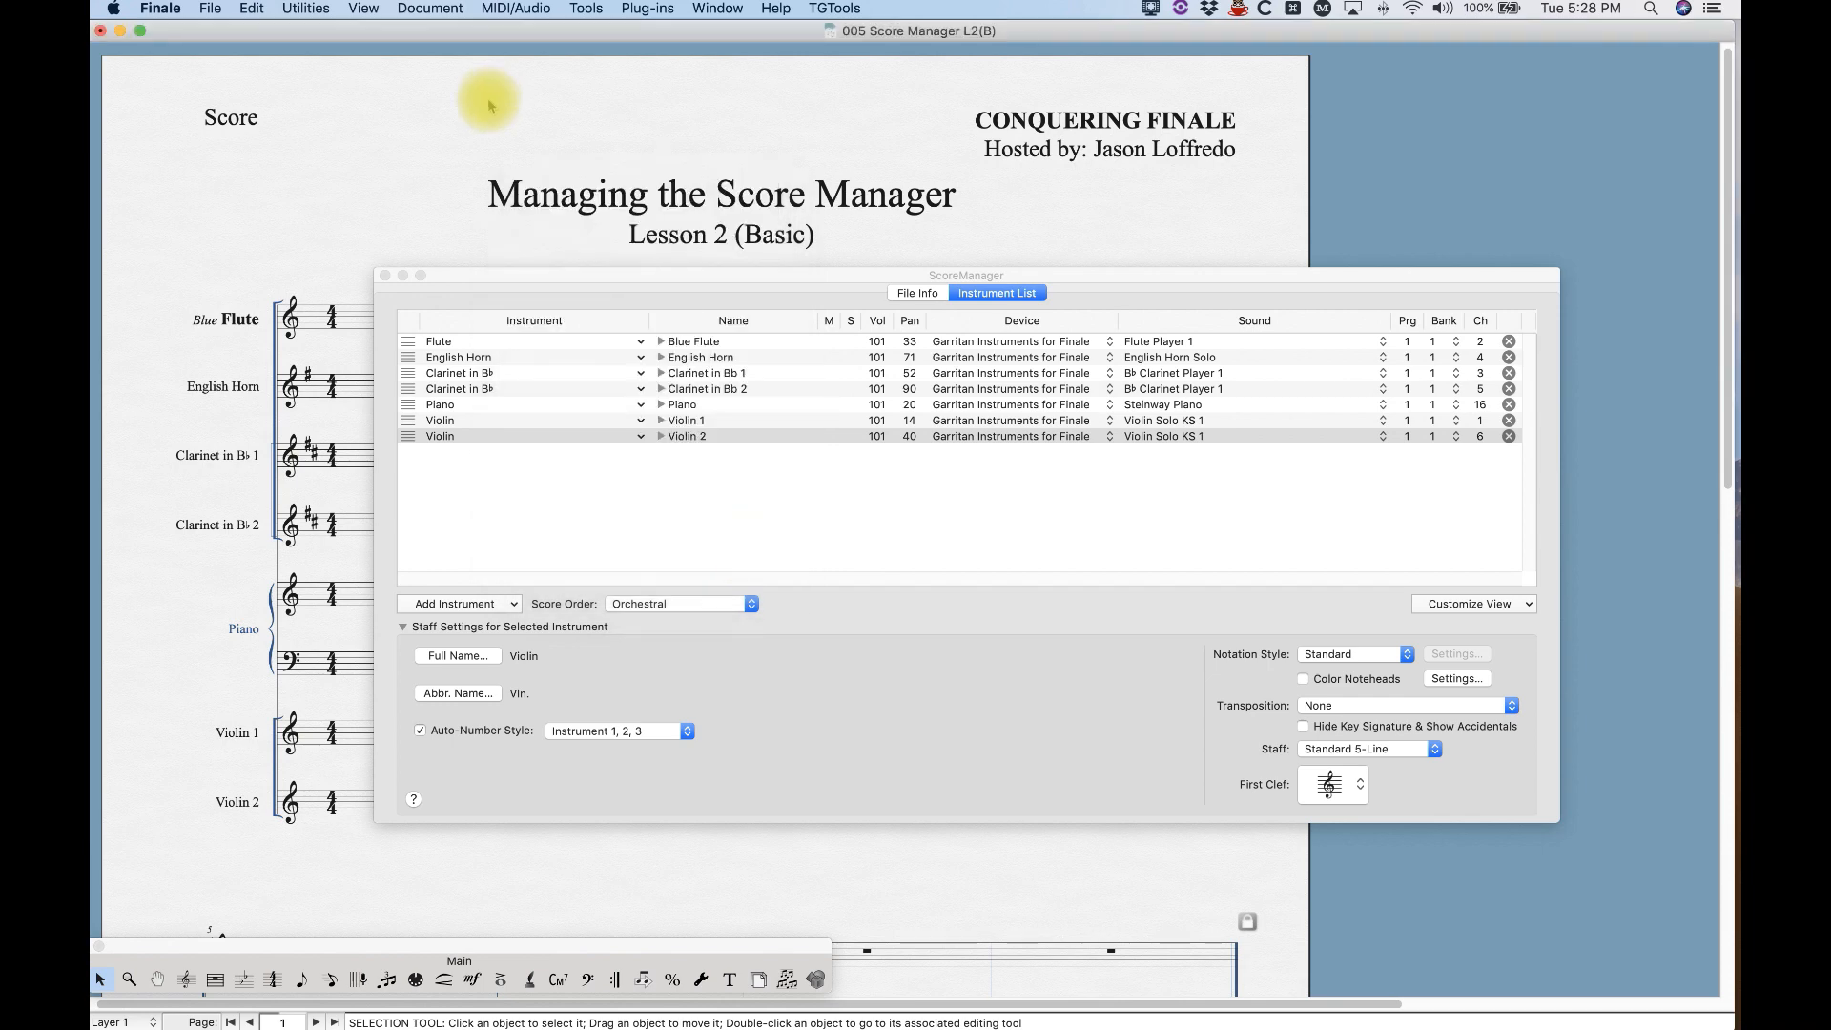
click(428, 9)
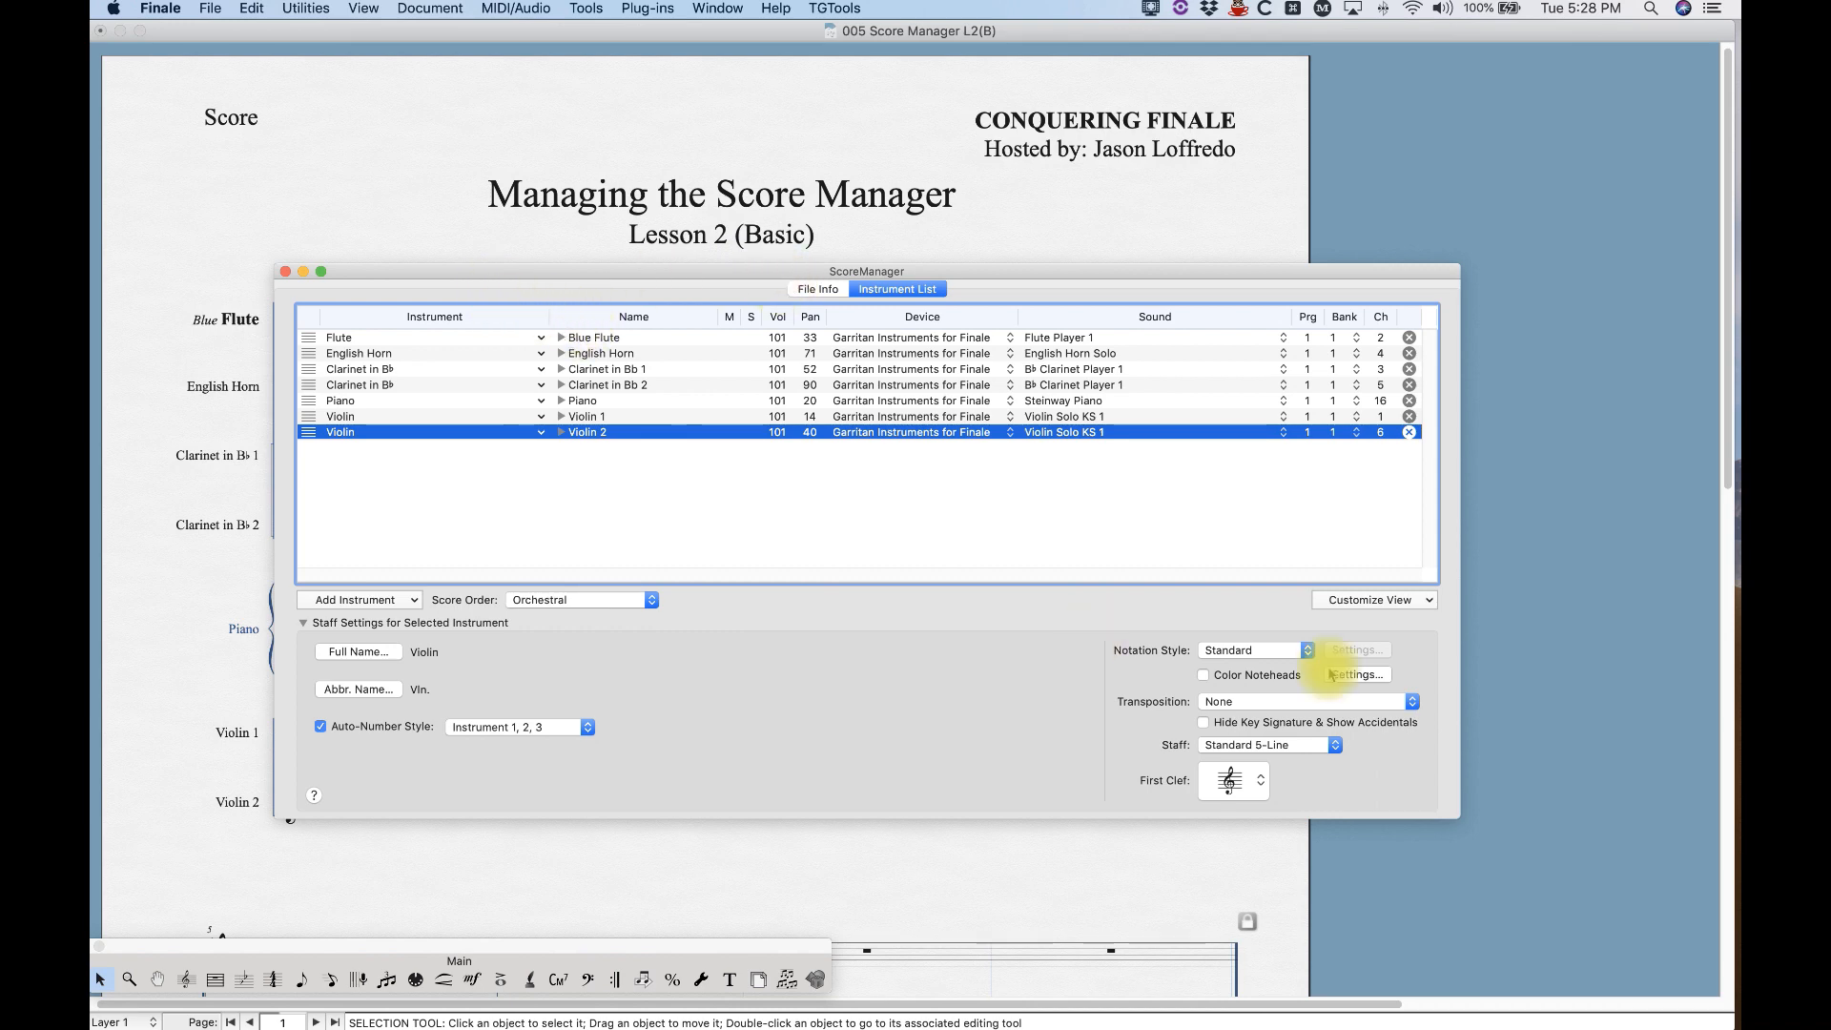
mouse_move(1128, 772)
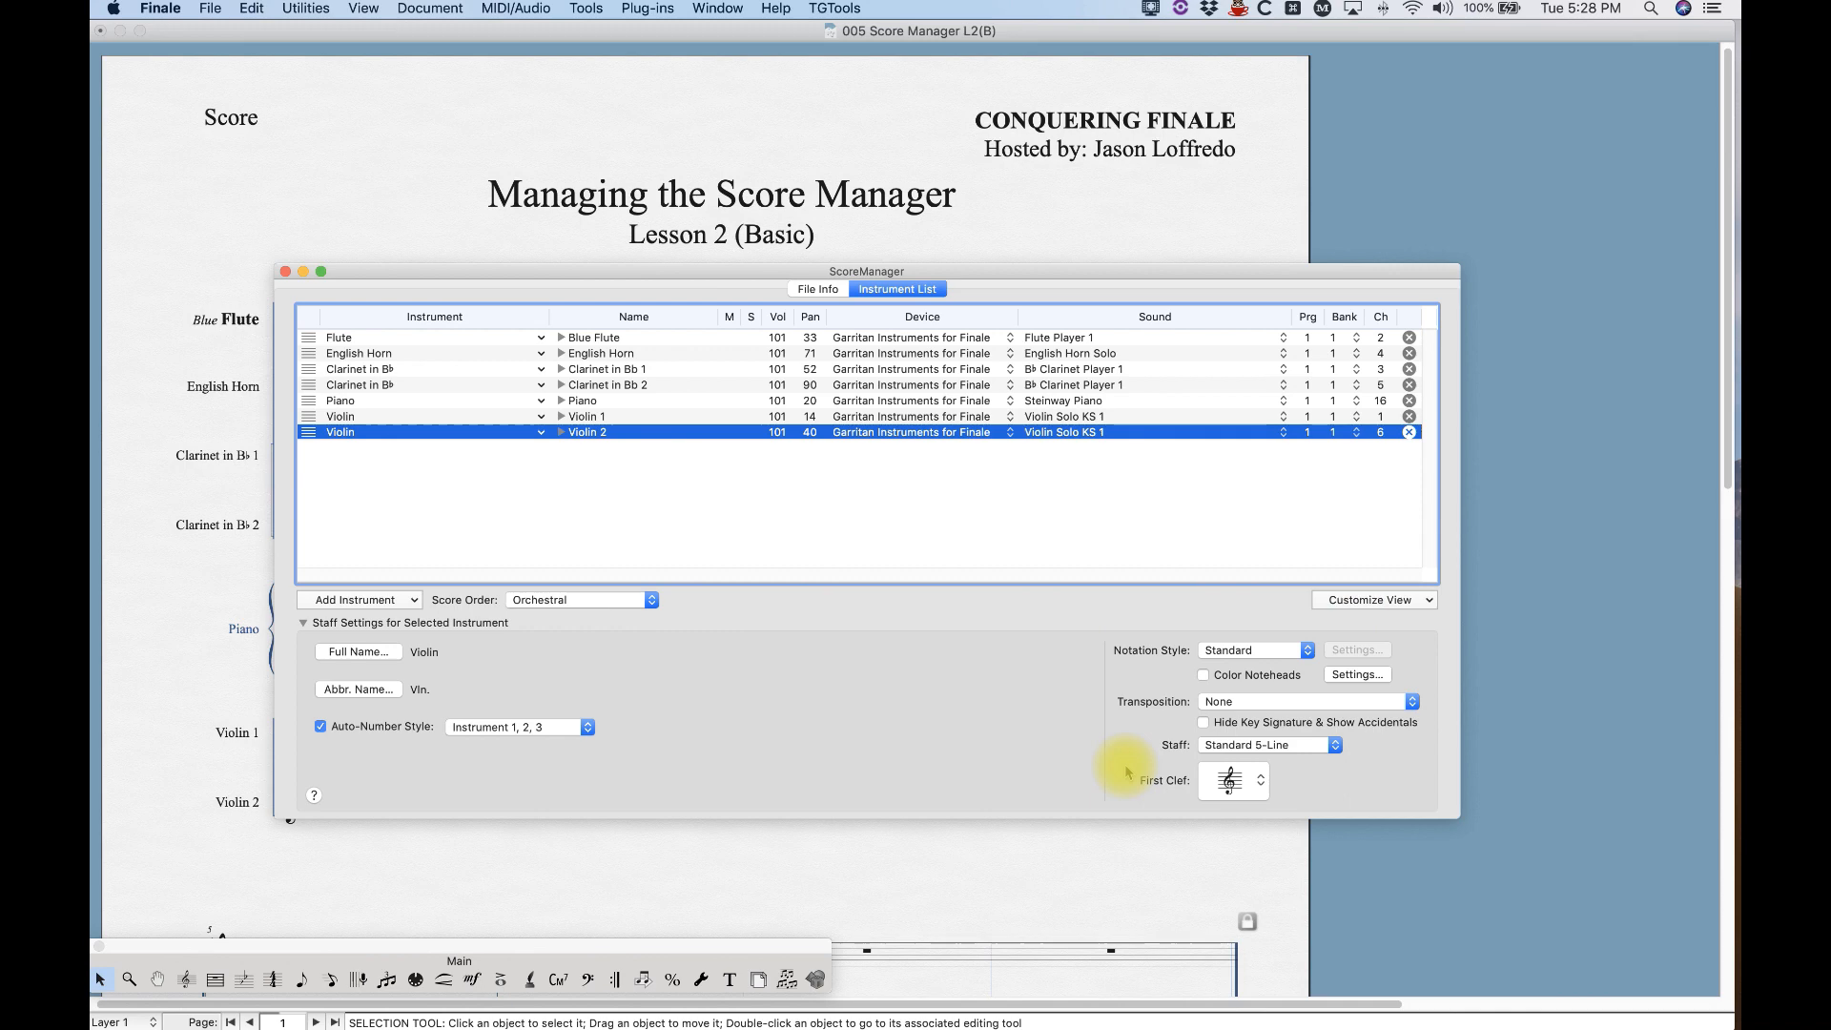
mouse_move(1166, 812)
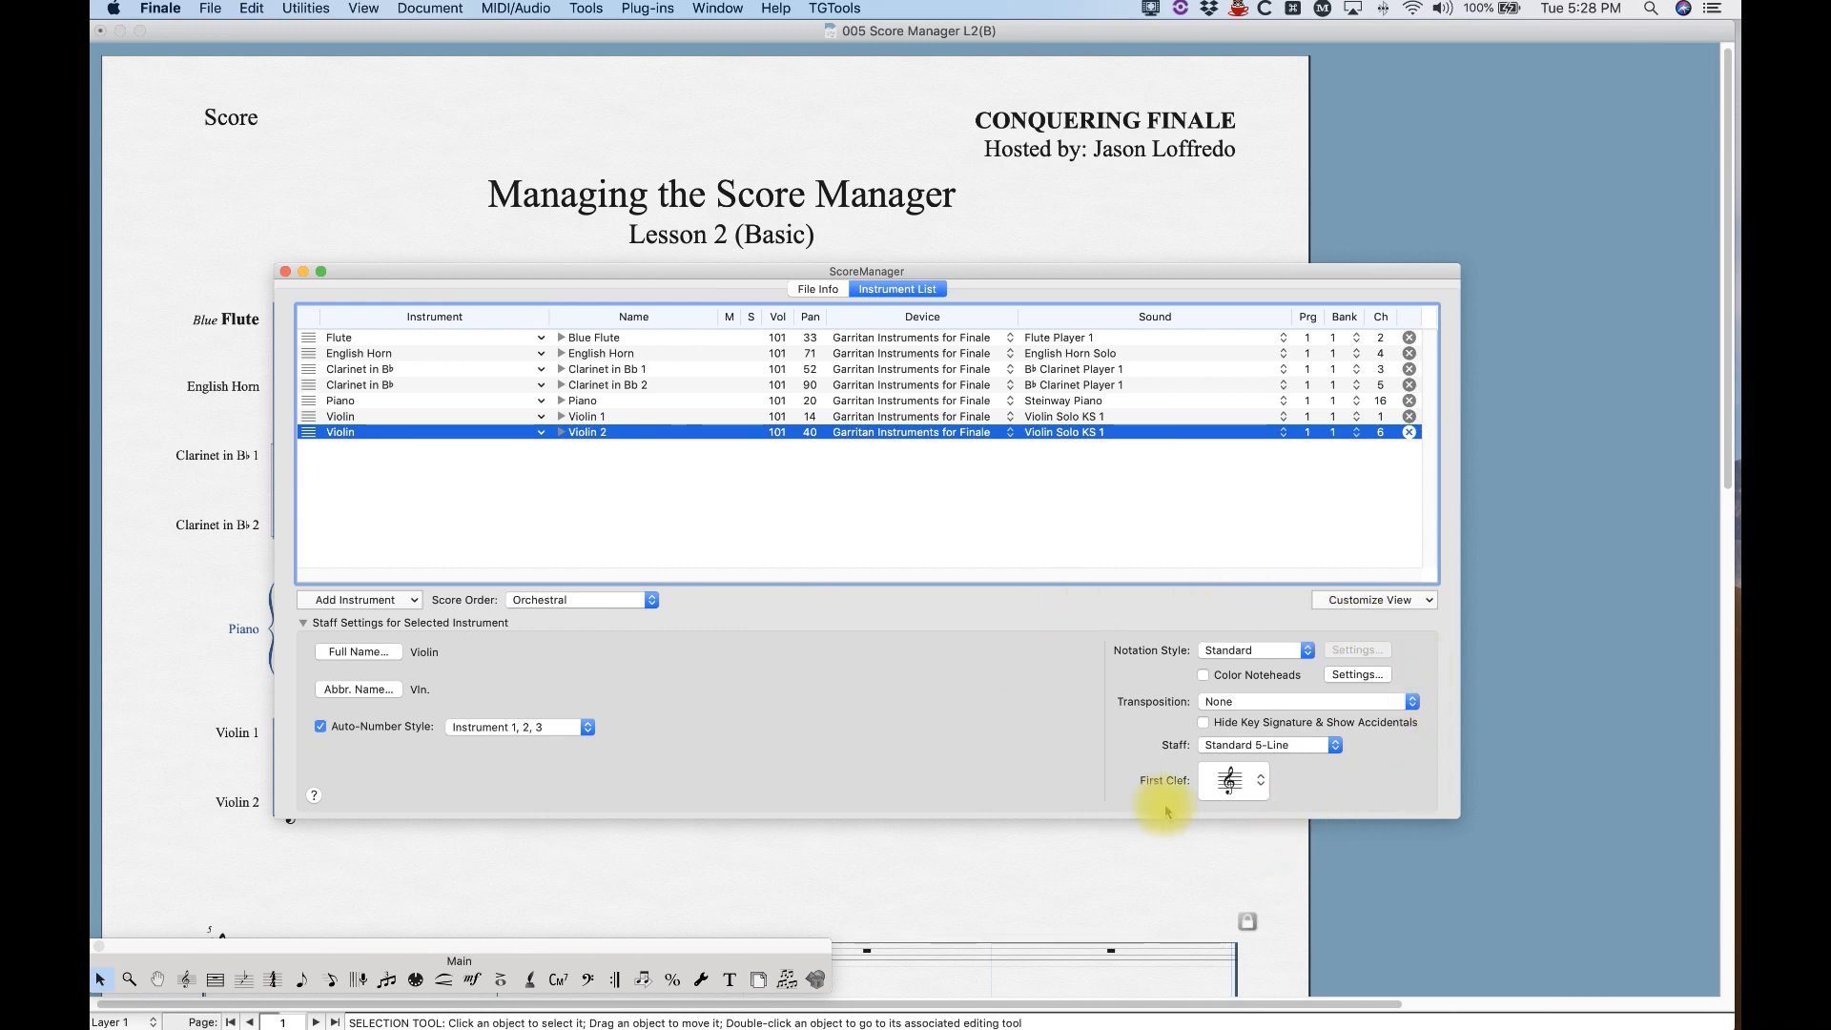
mouse_move(1156, 615)
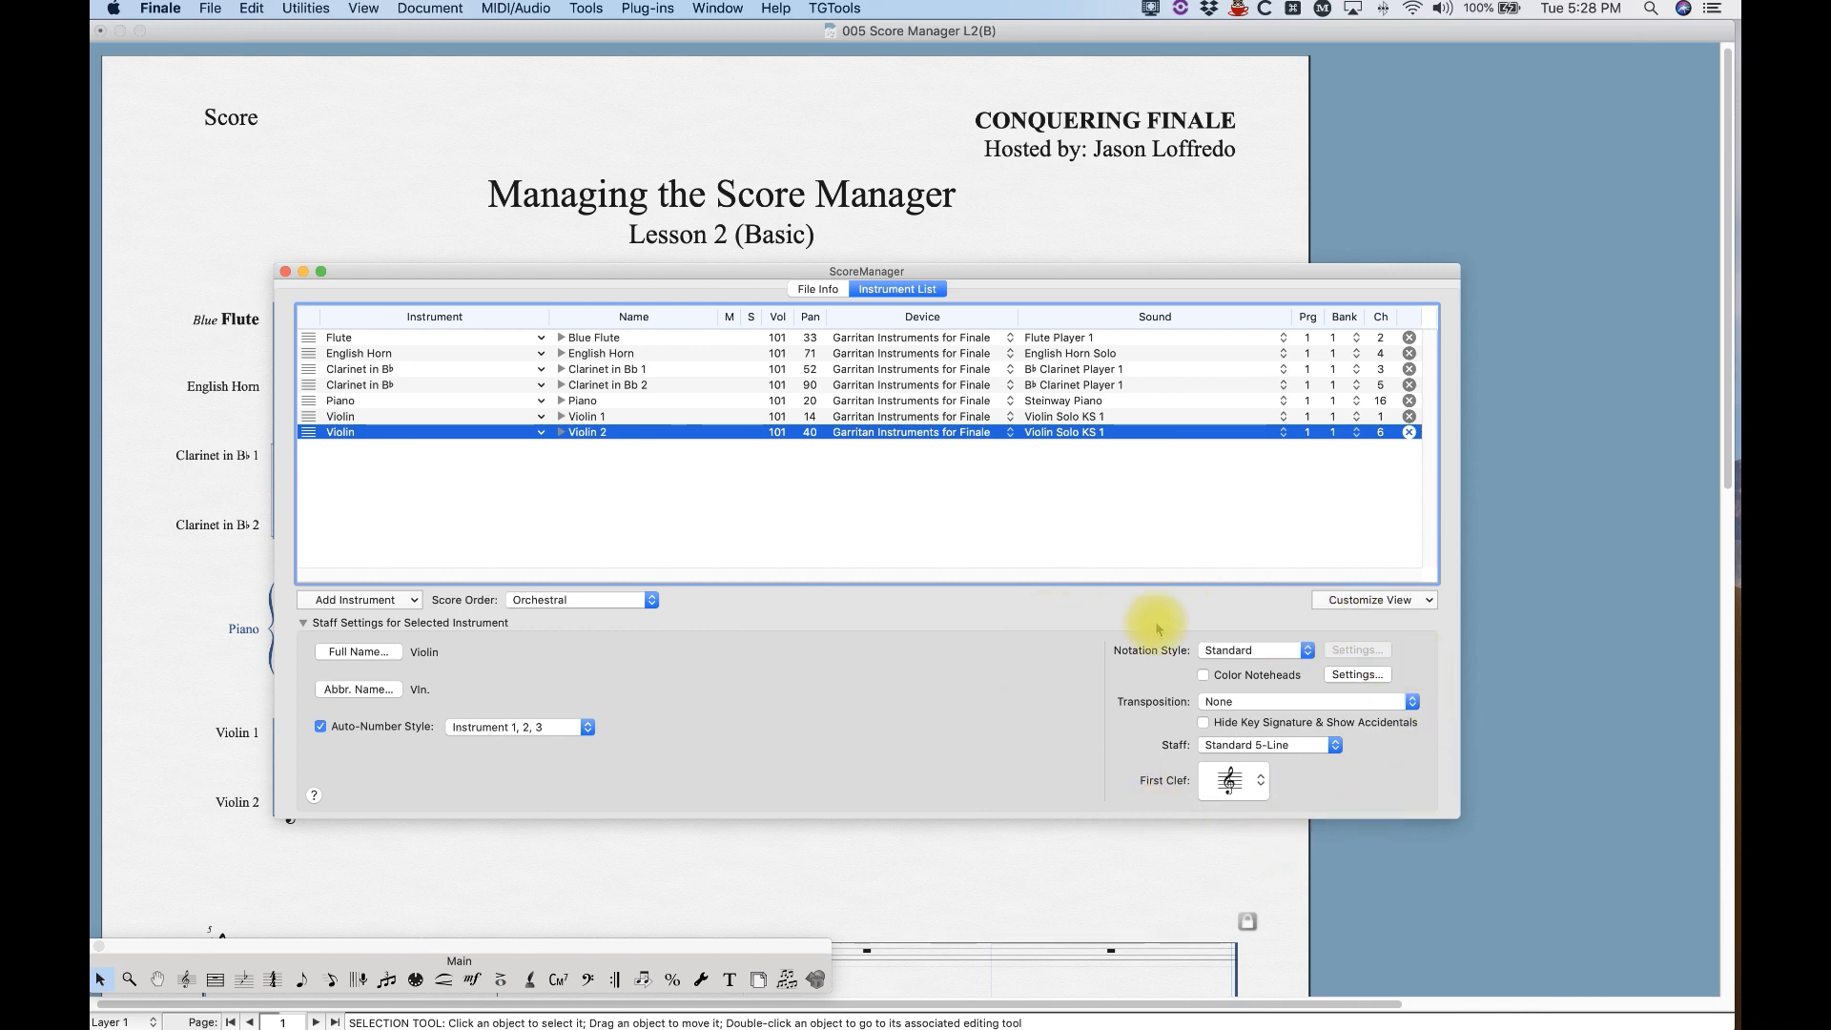